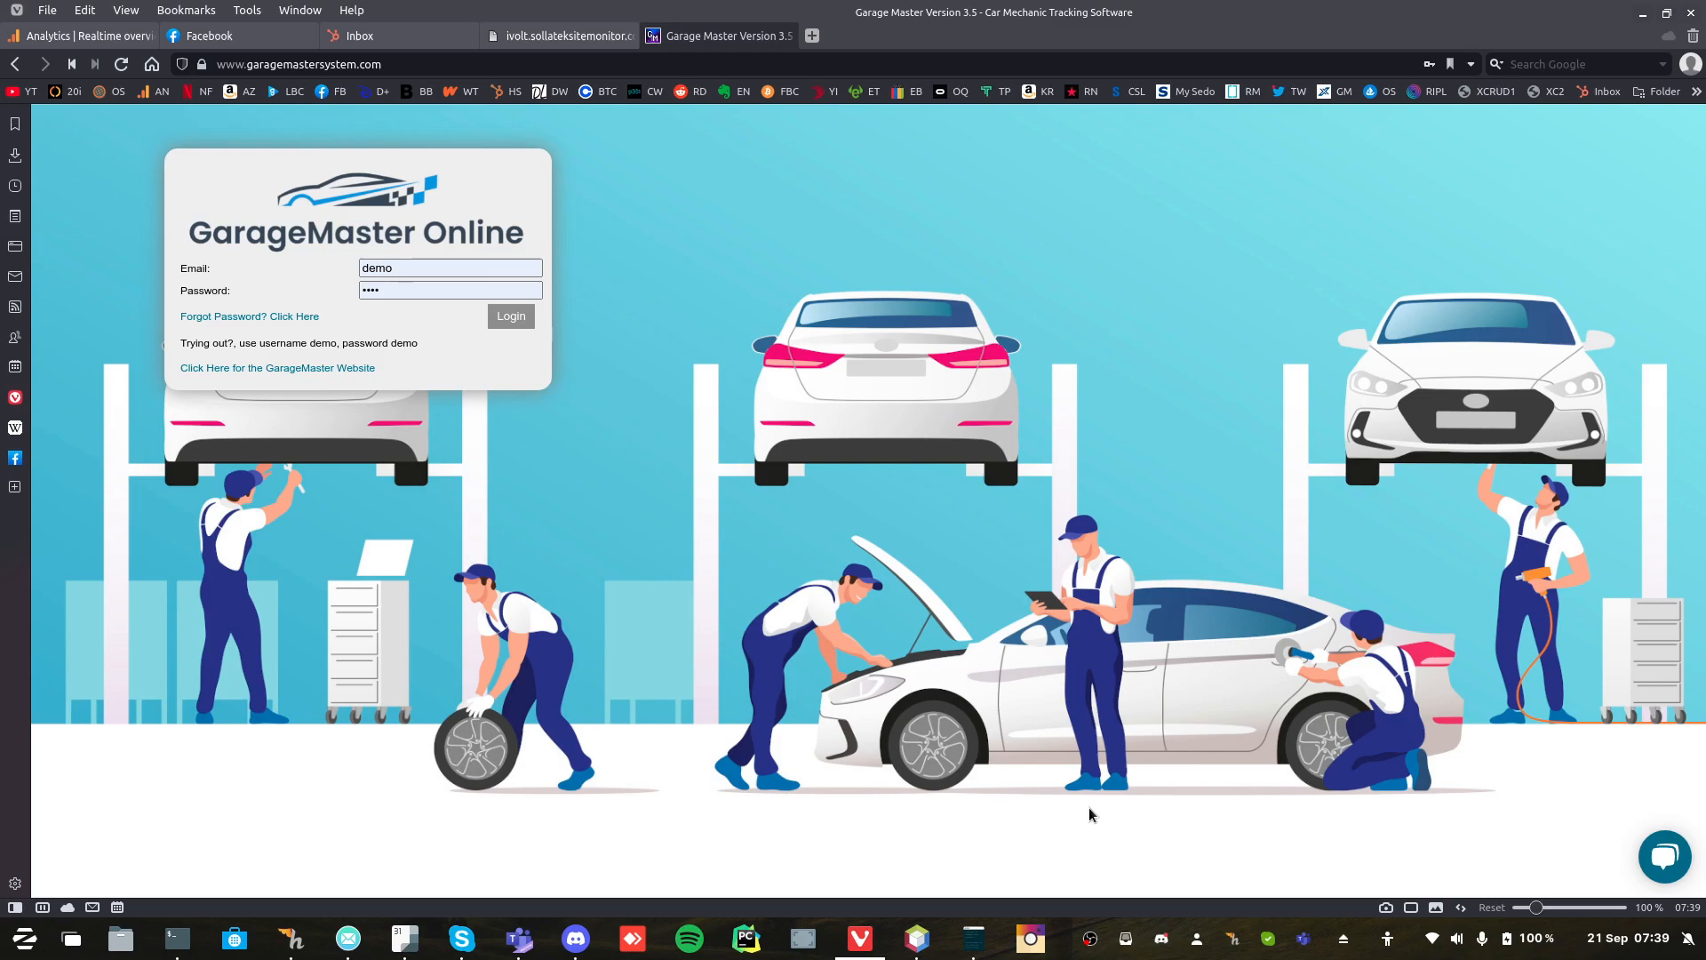
pyautogui.moveTo(827, 466)
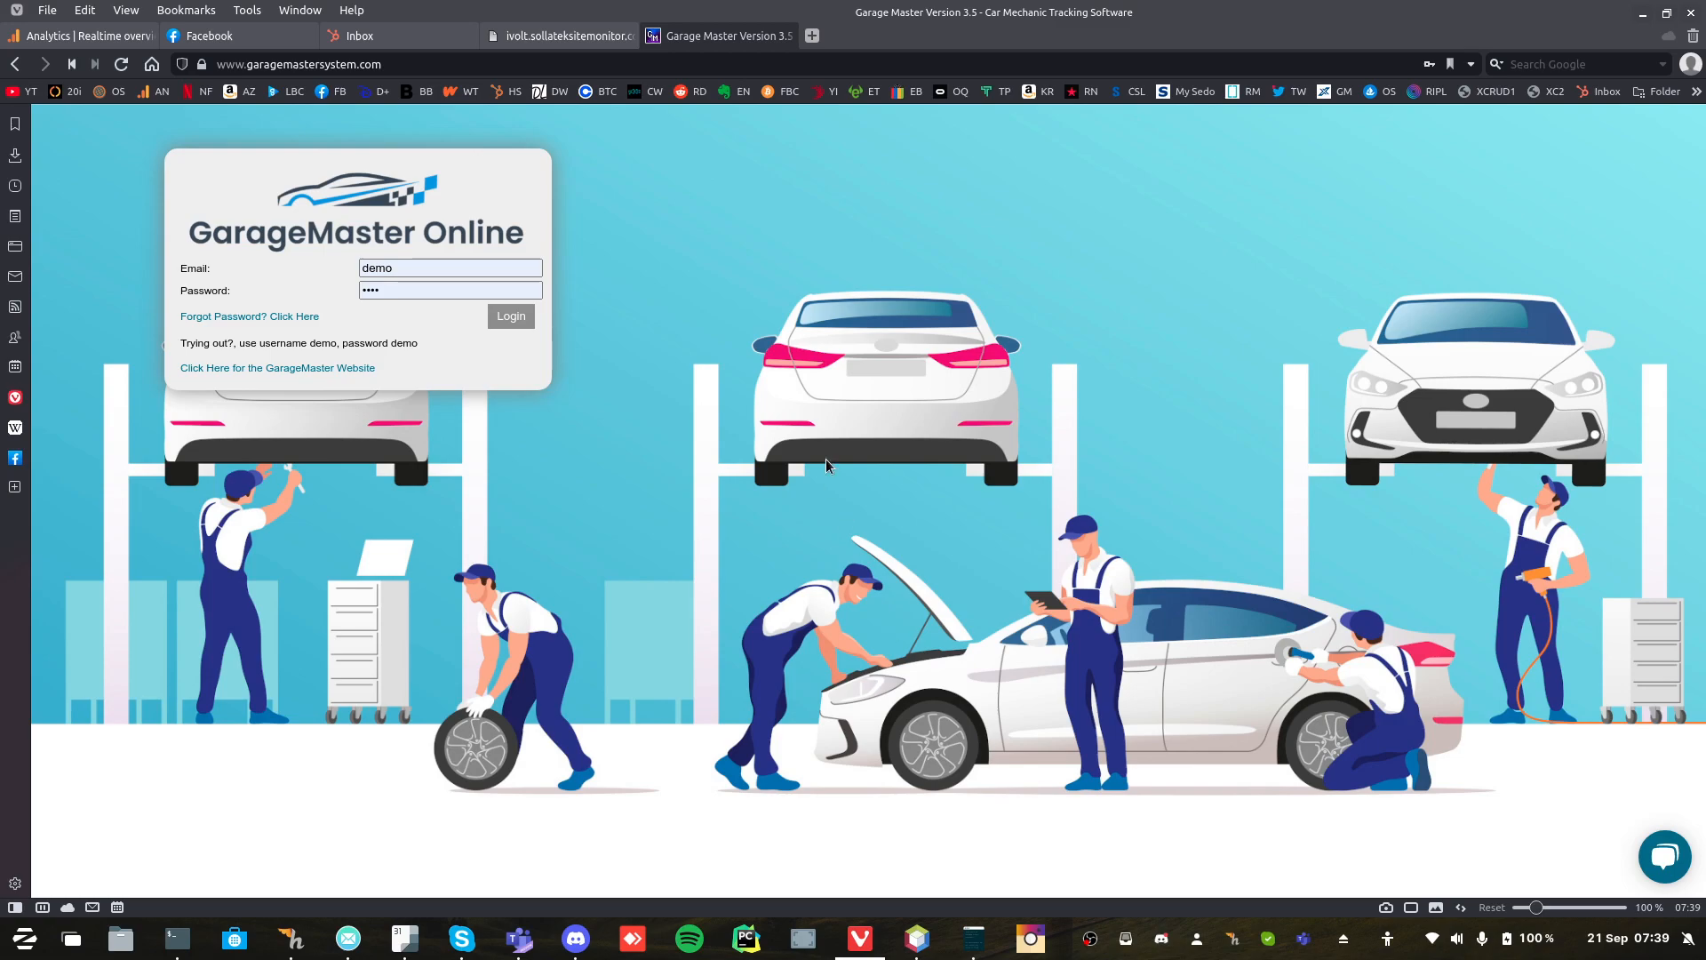
pyautogui.moveTo(680, 389)
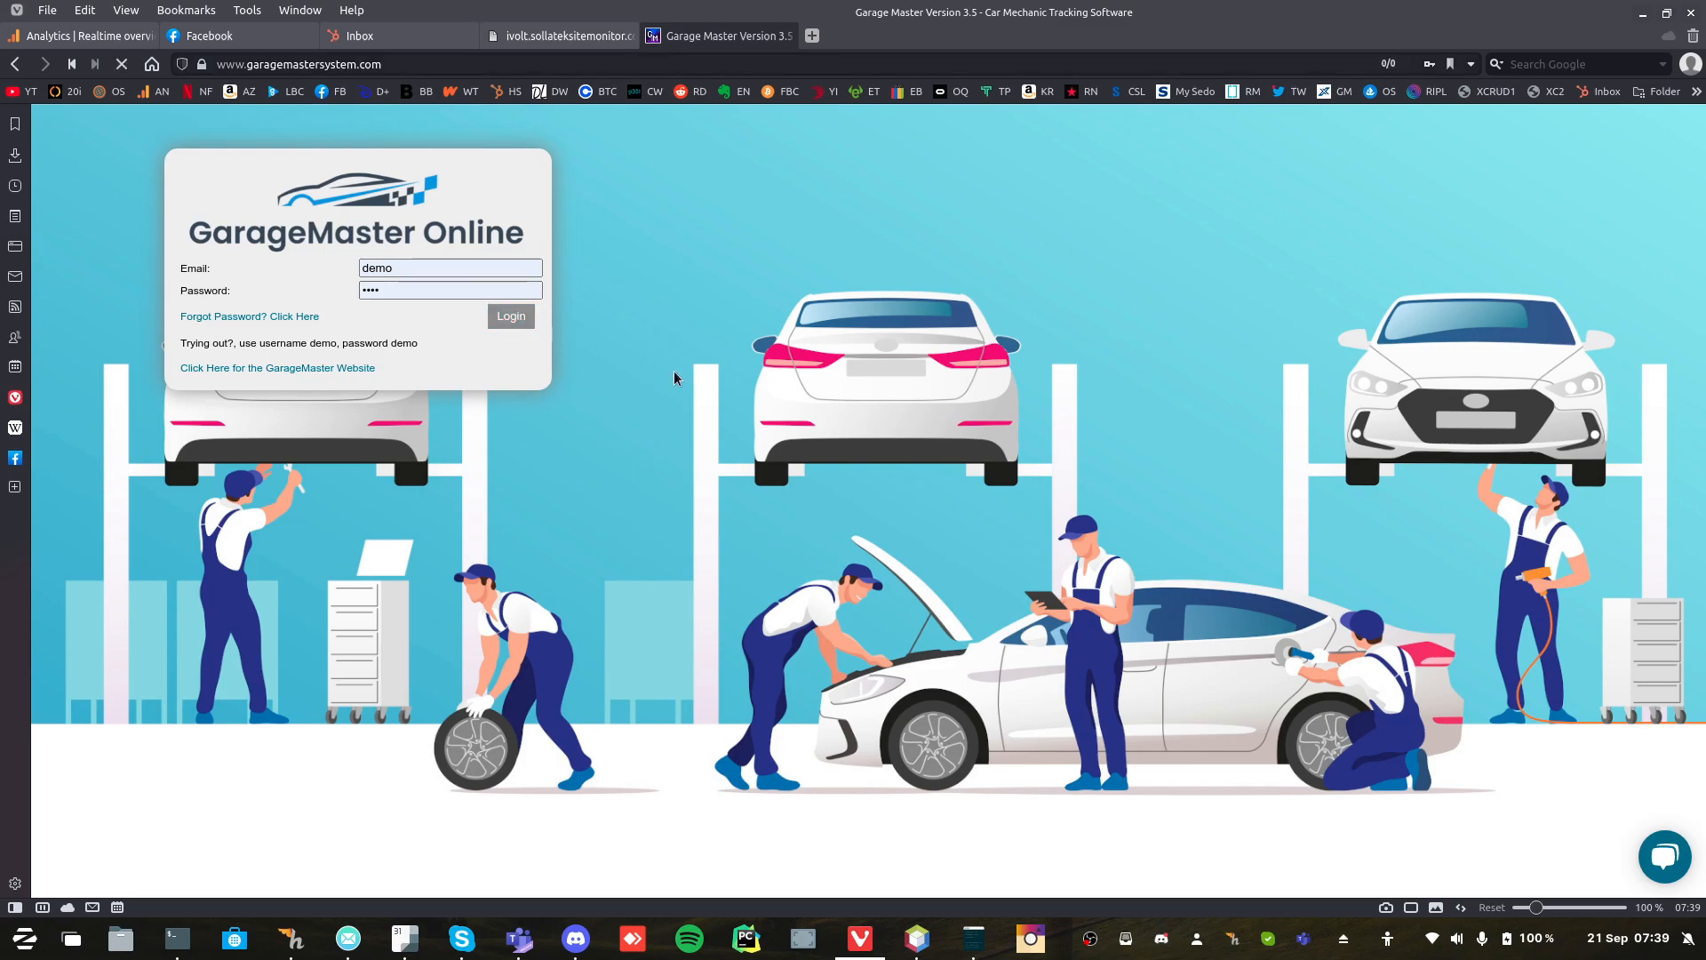
# Browse the Diary, Work in Progress, Servicing and Suppliers lists, then return to the September 2021 calendar.
pyautogui.click(511, 315)
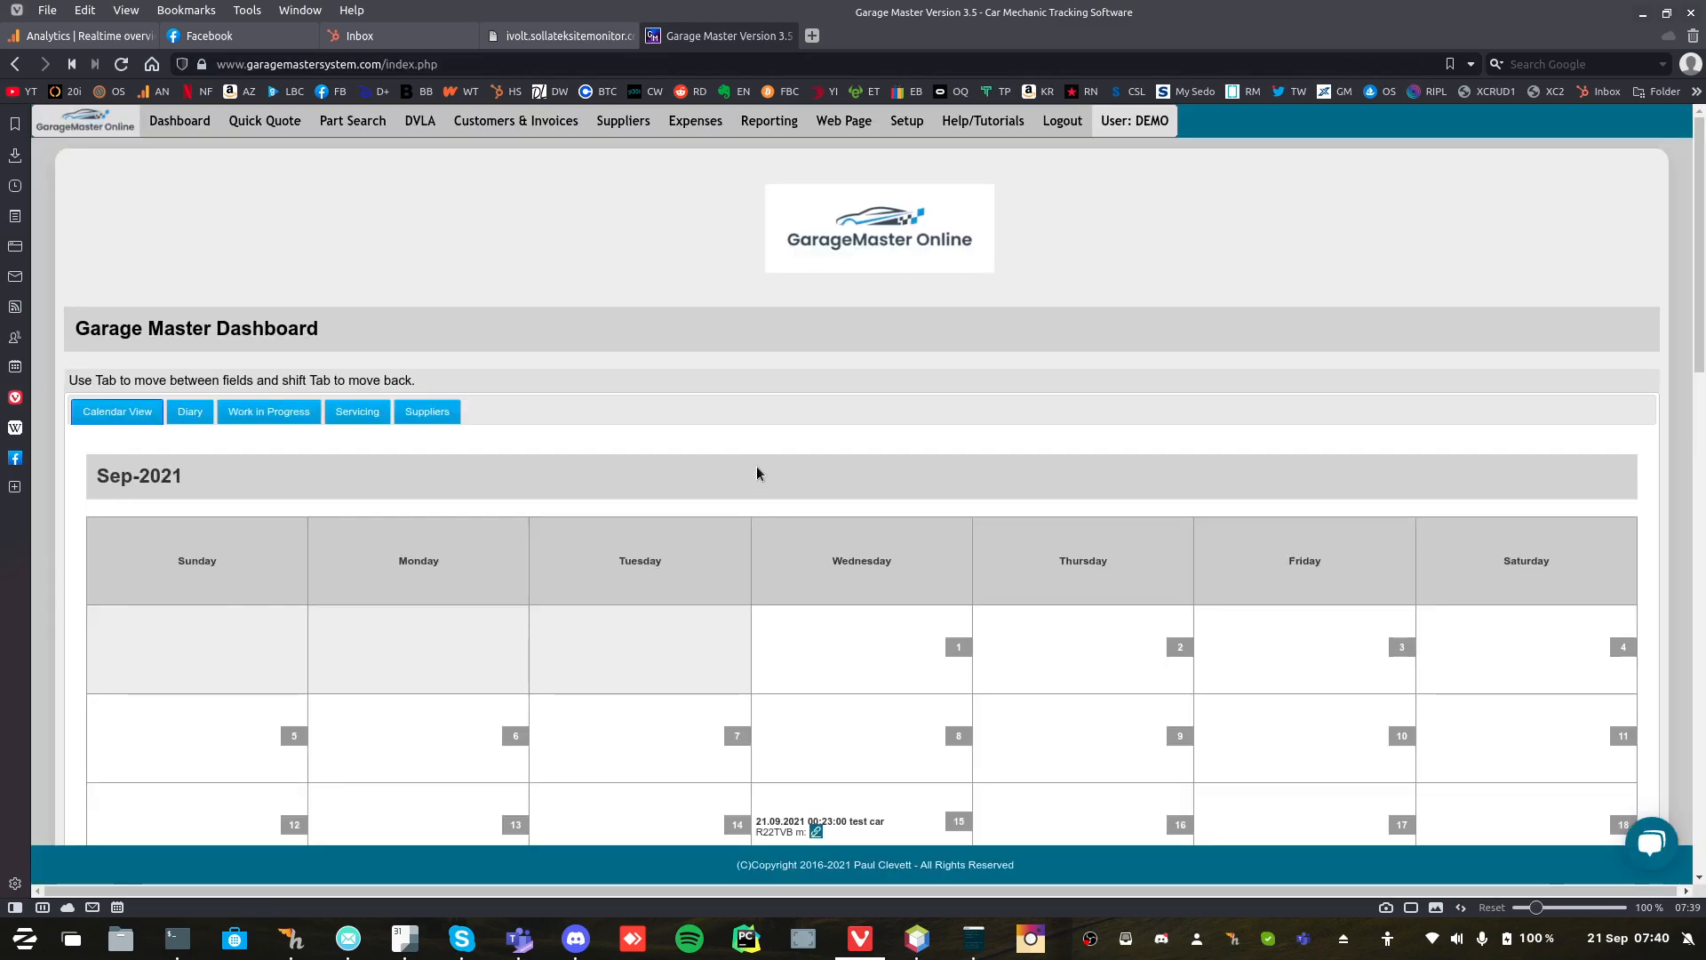
pyautogui.scroll(-3)
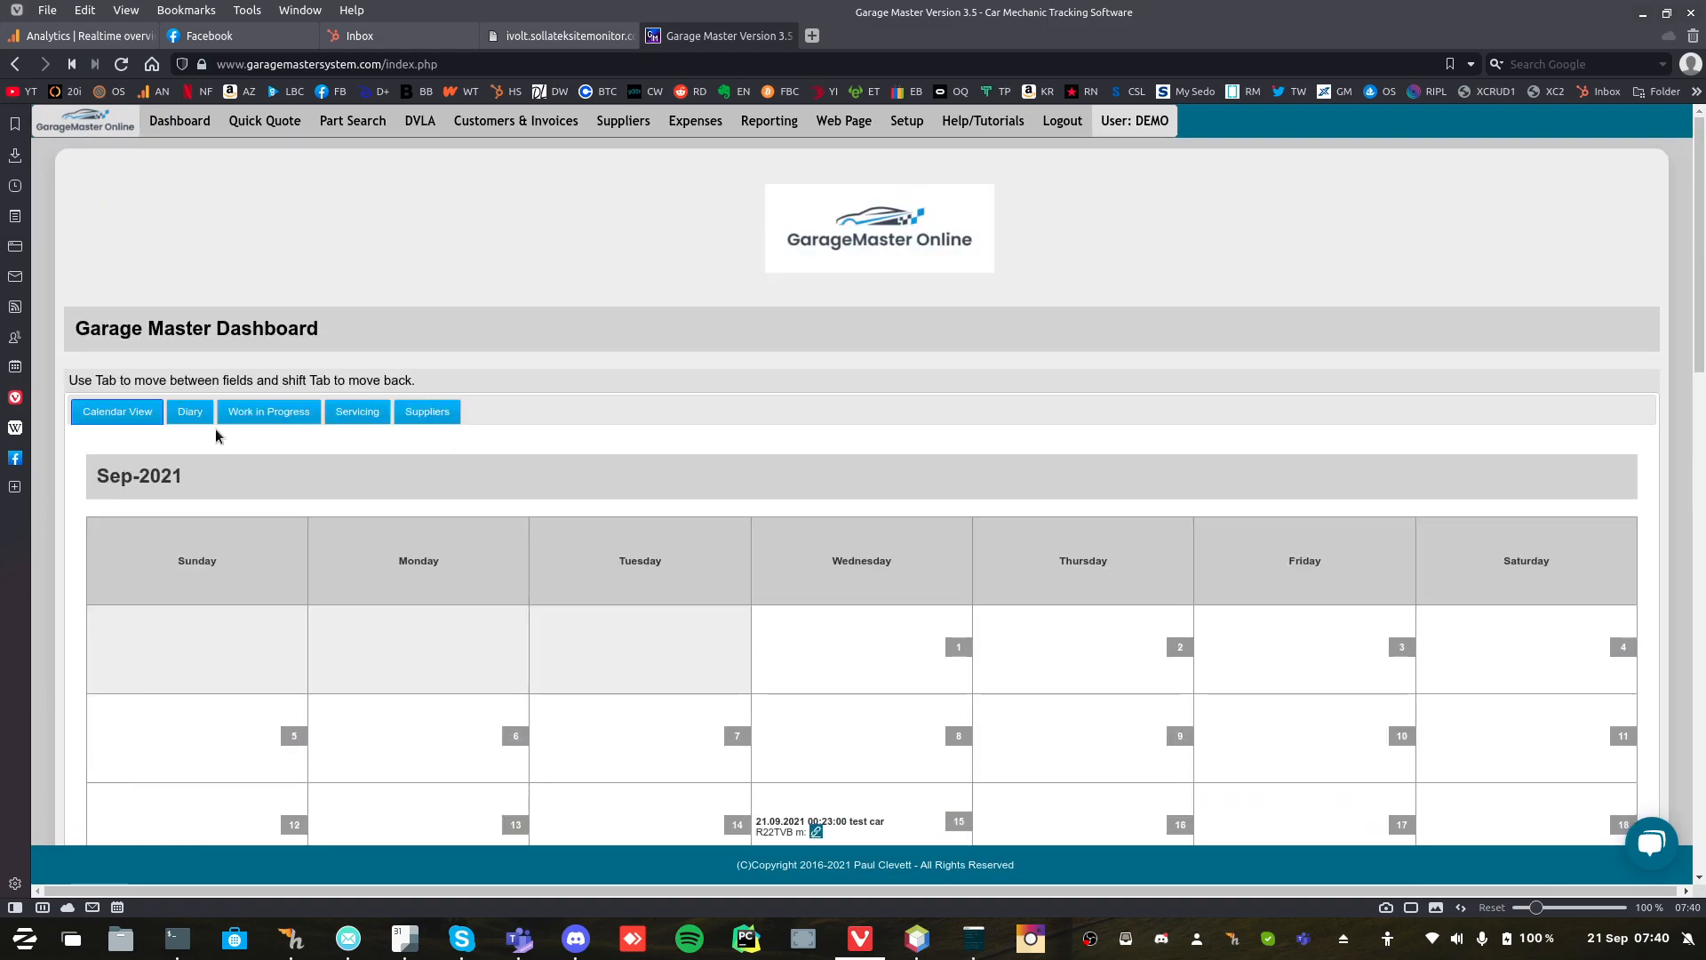
pyautogui.click(190, 412)
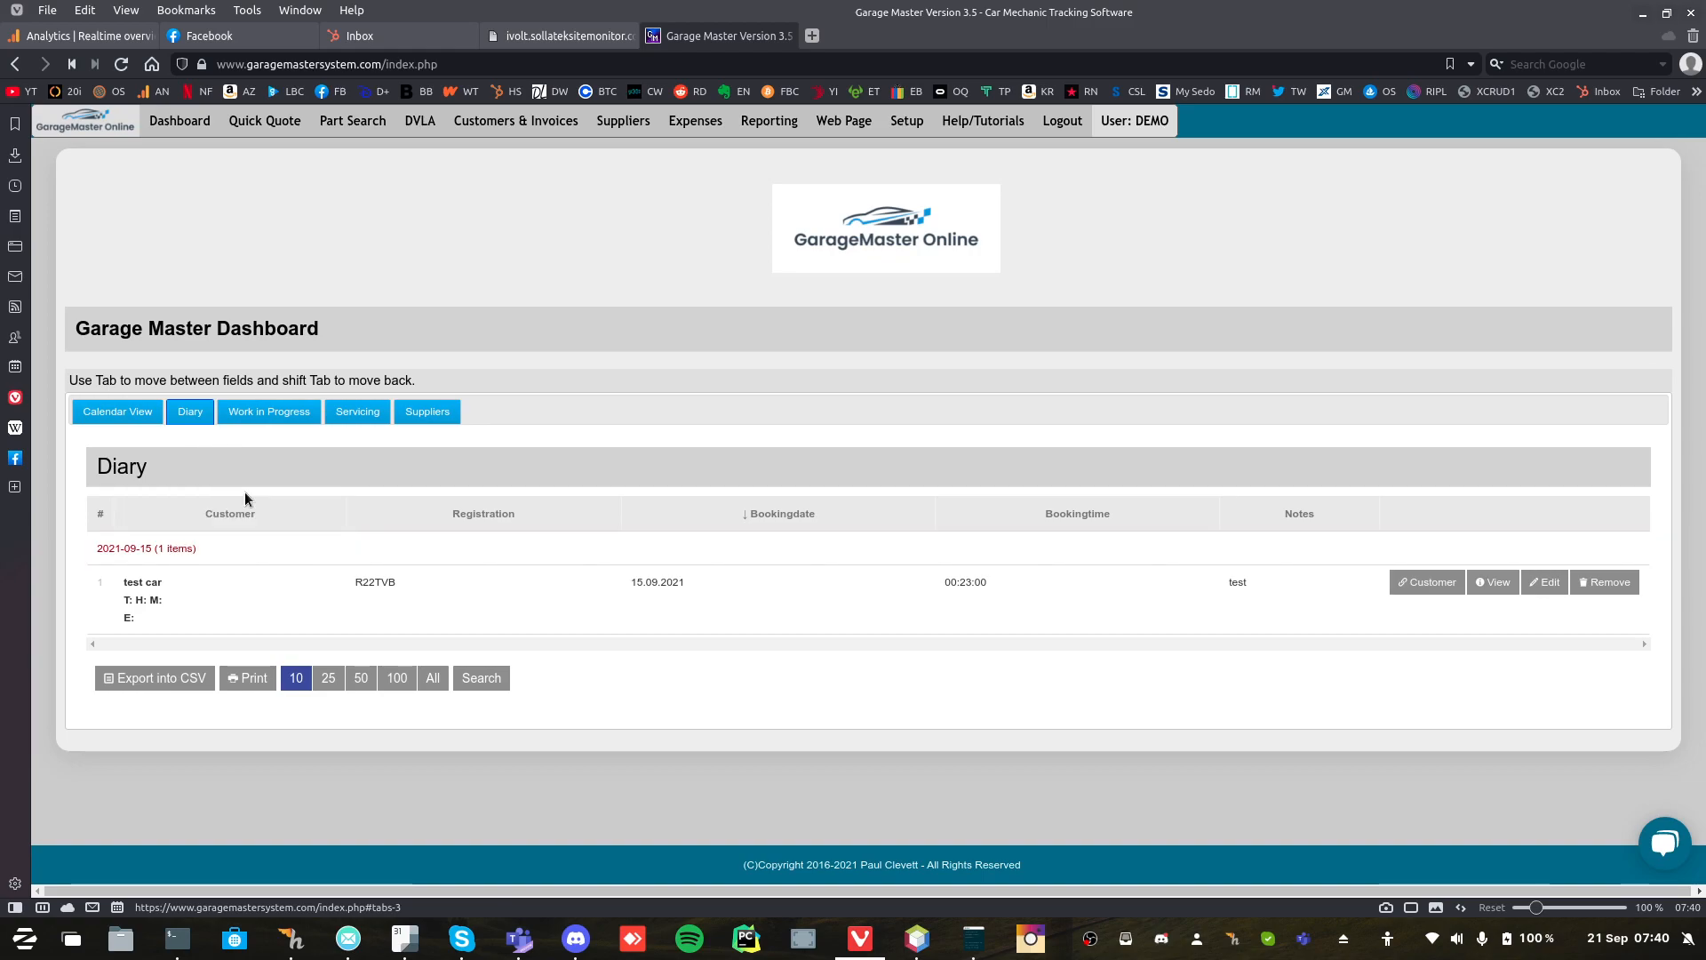
pyautogui.click(268, 411)
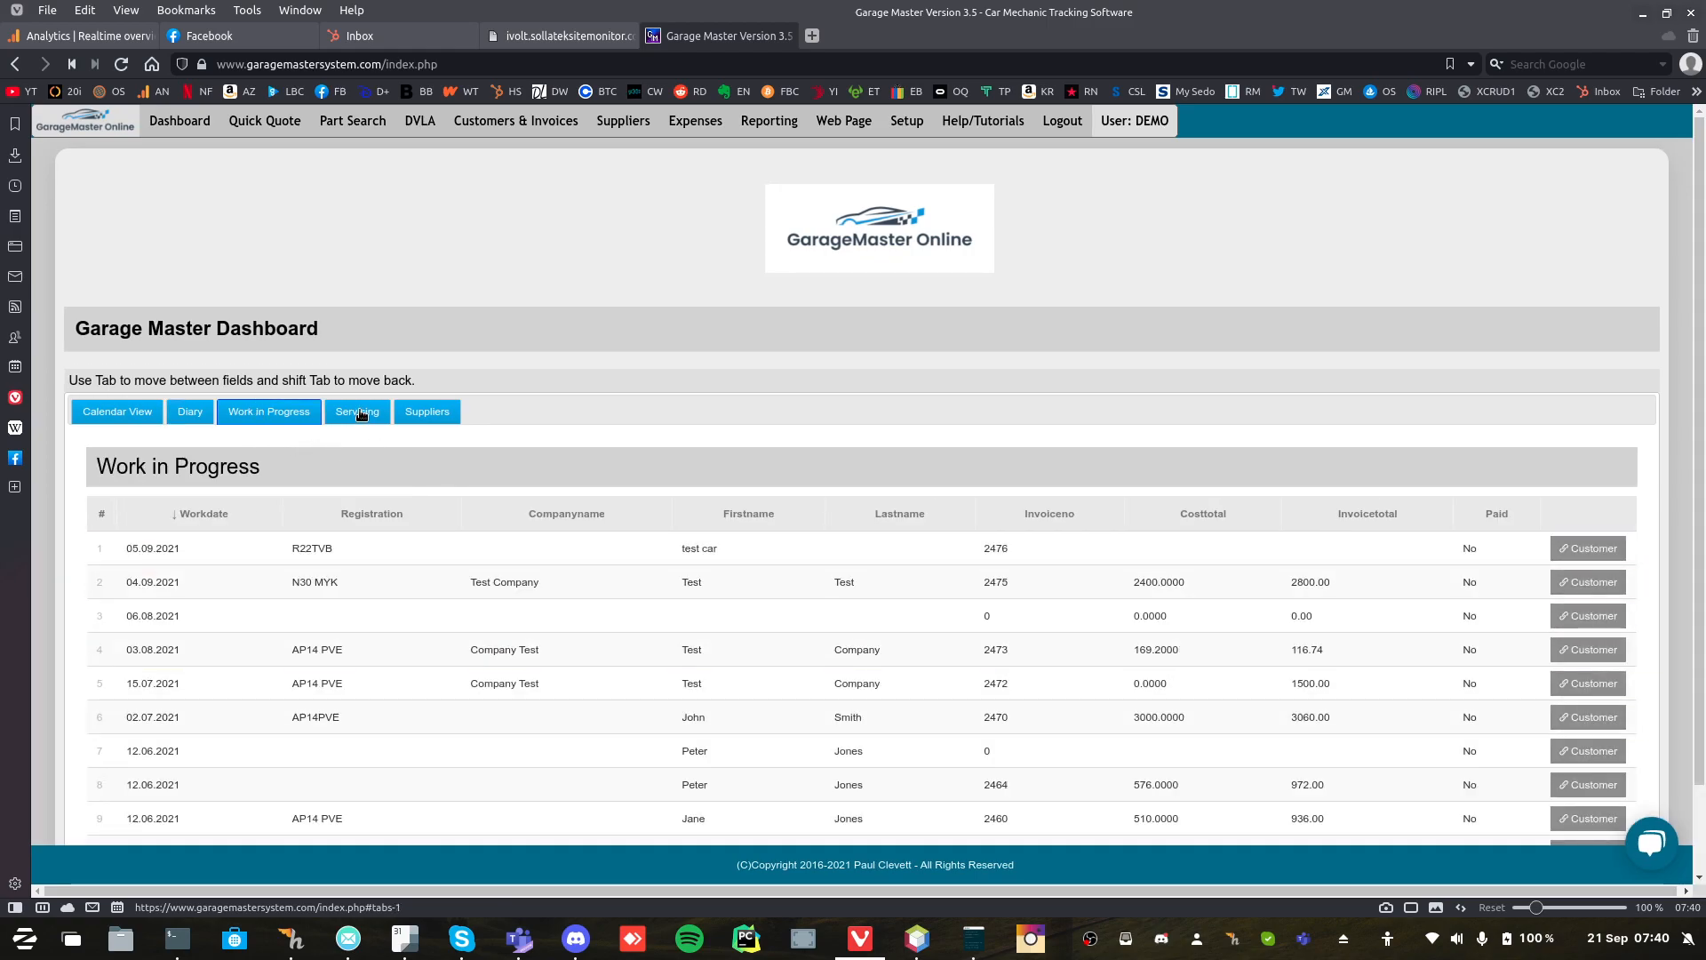
pyautogui.click(358, 412)
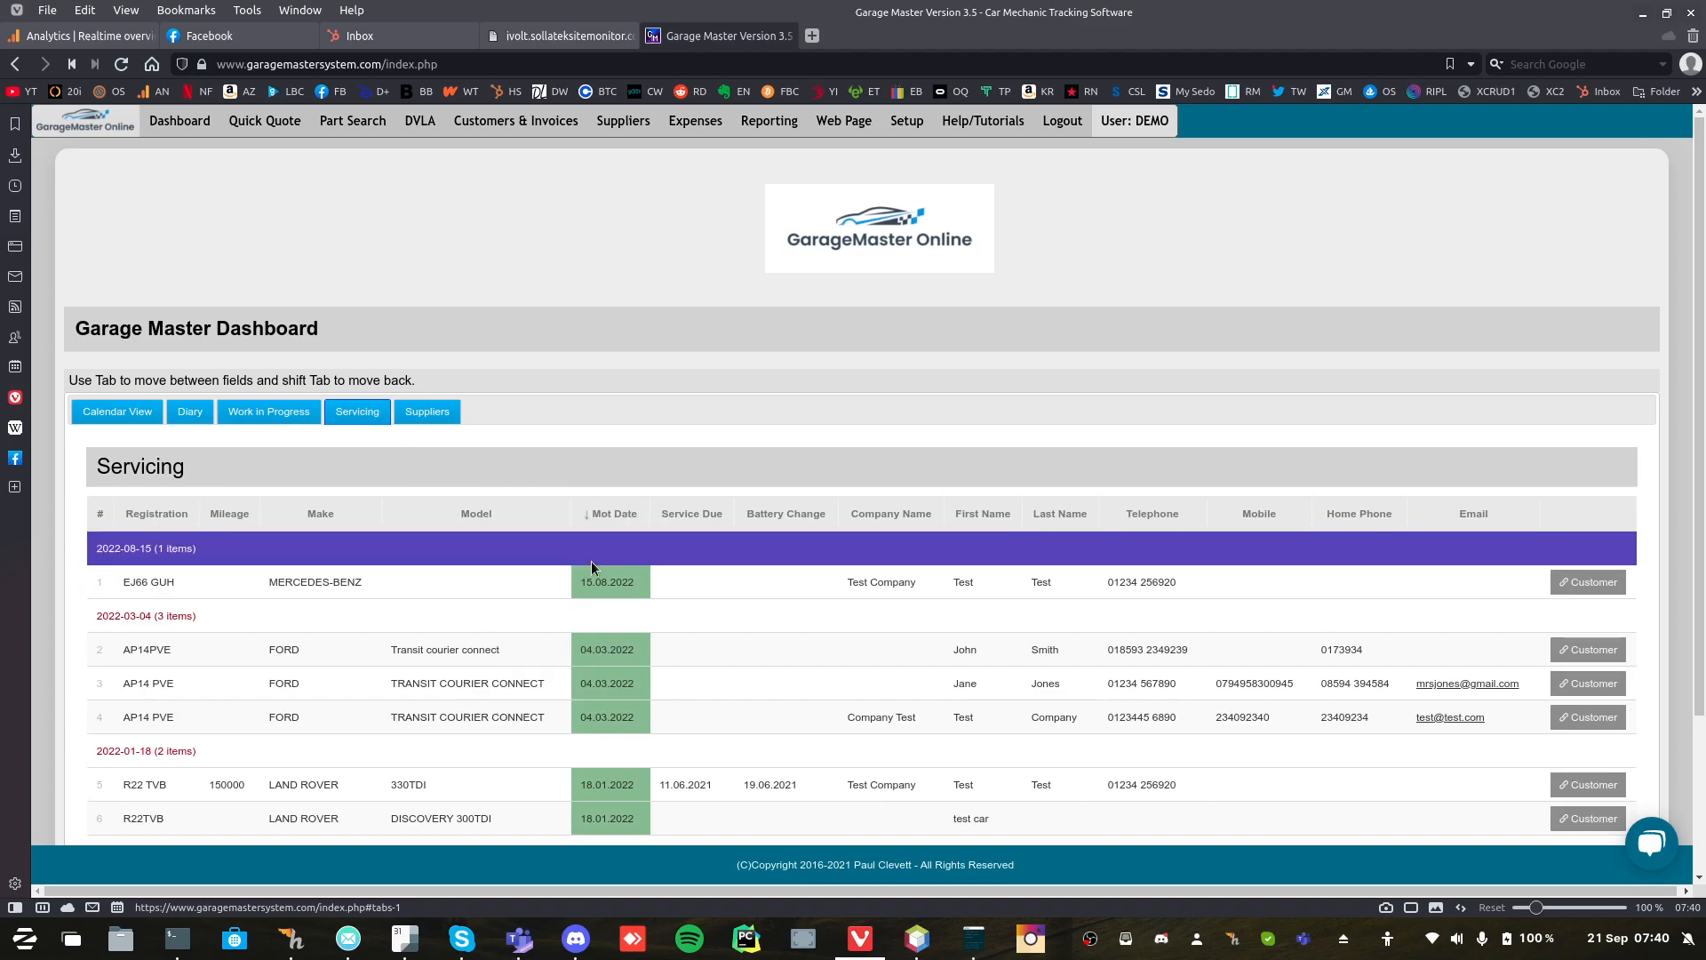
pyautogui.click(606, 582)
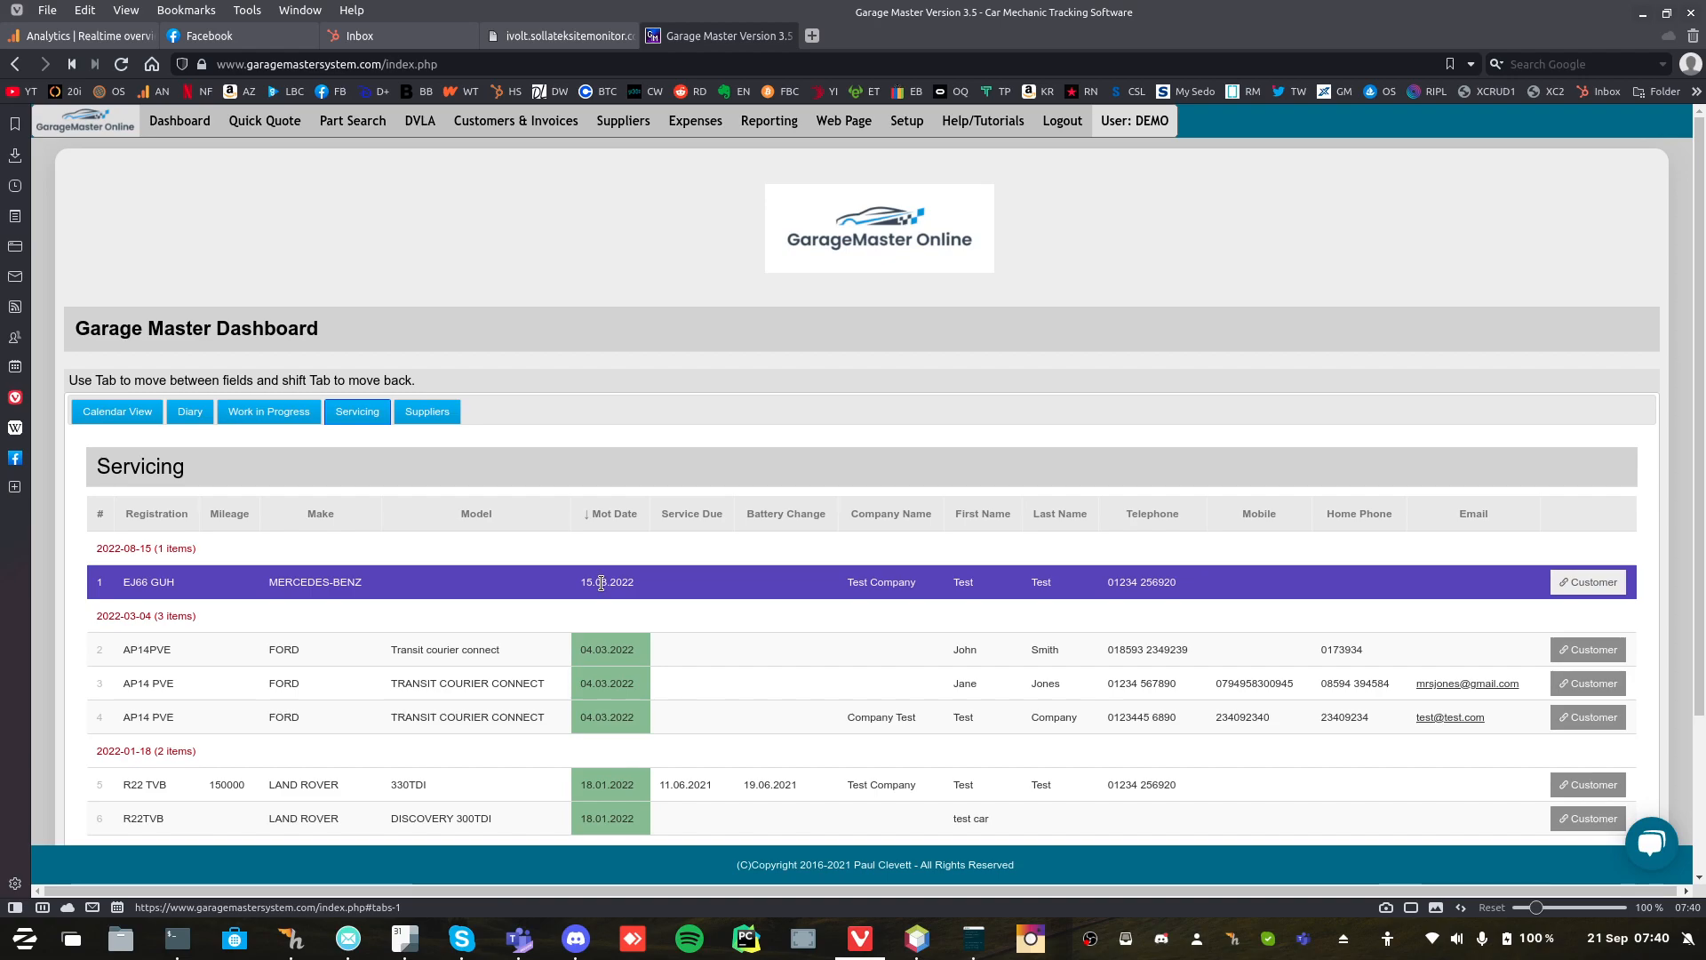
pyautogui.moveTo(606, 584)
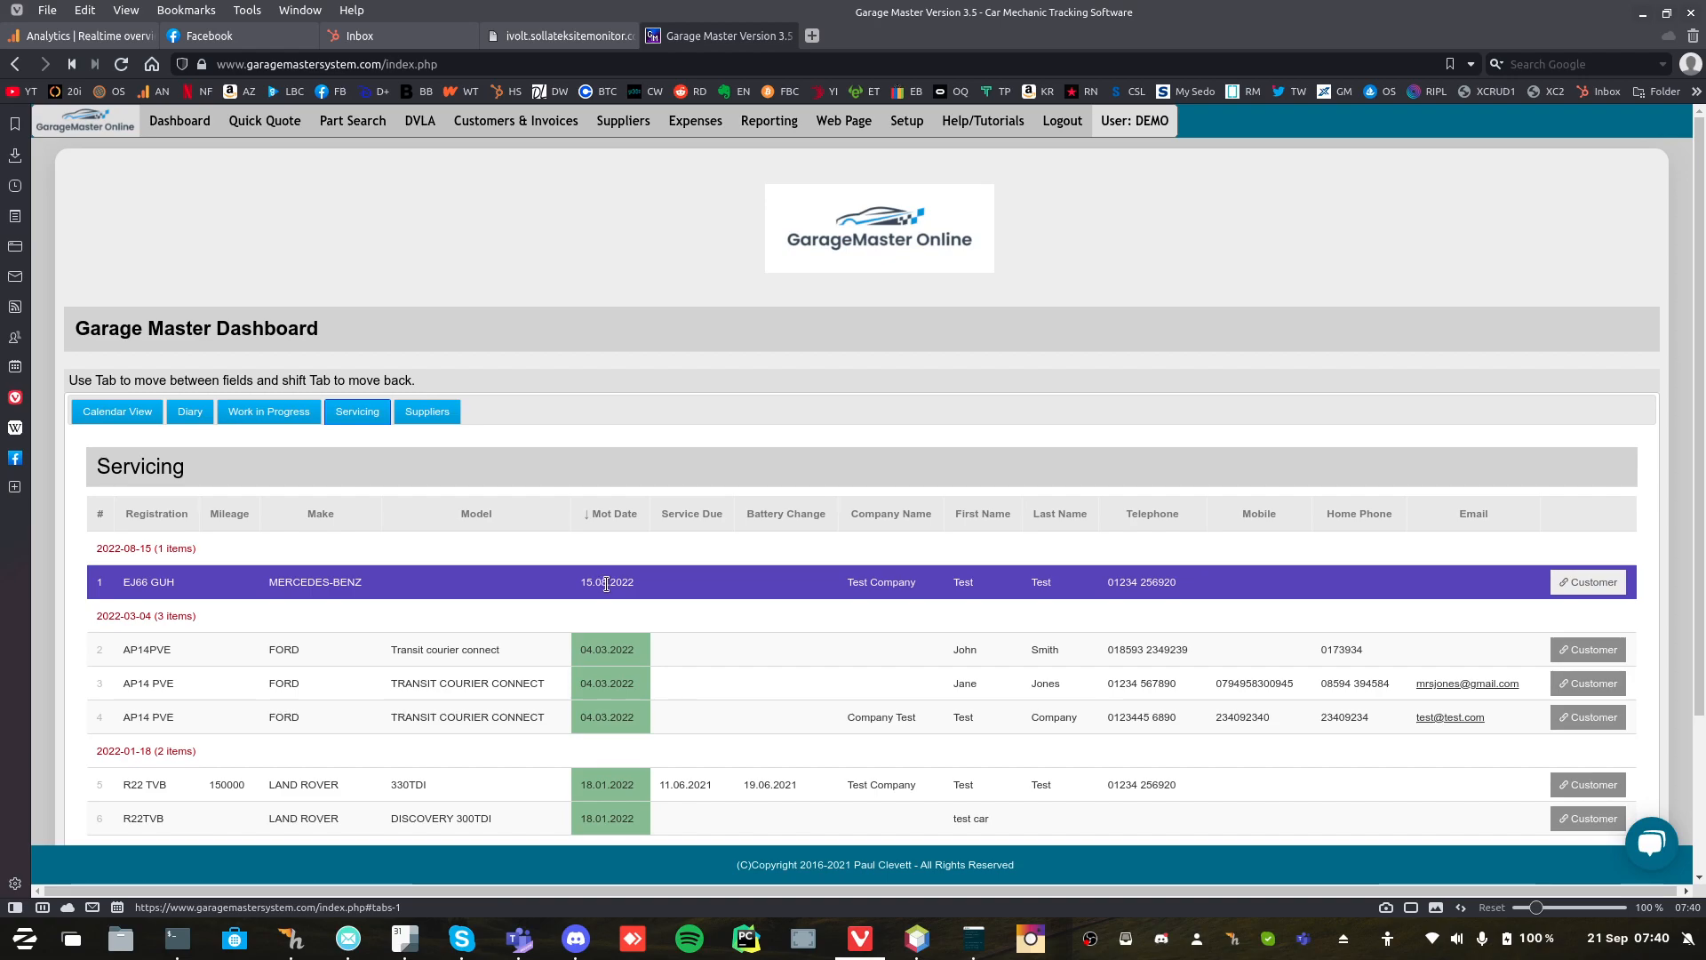
pyautogui.moveTo(510, 500)
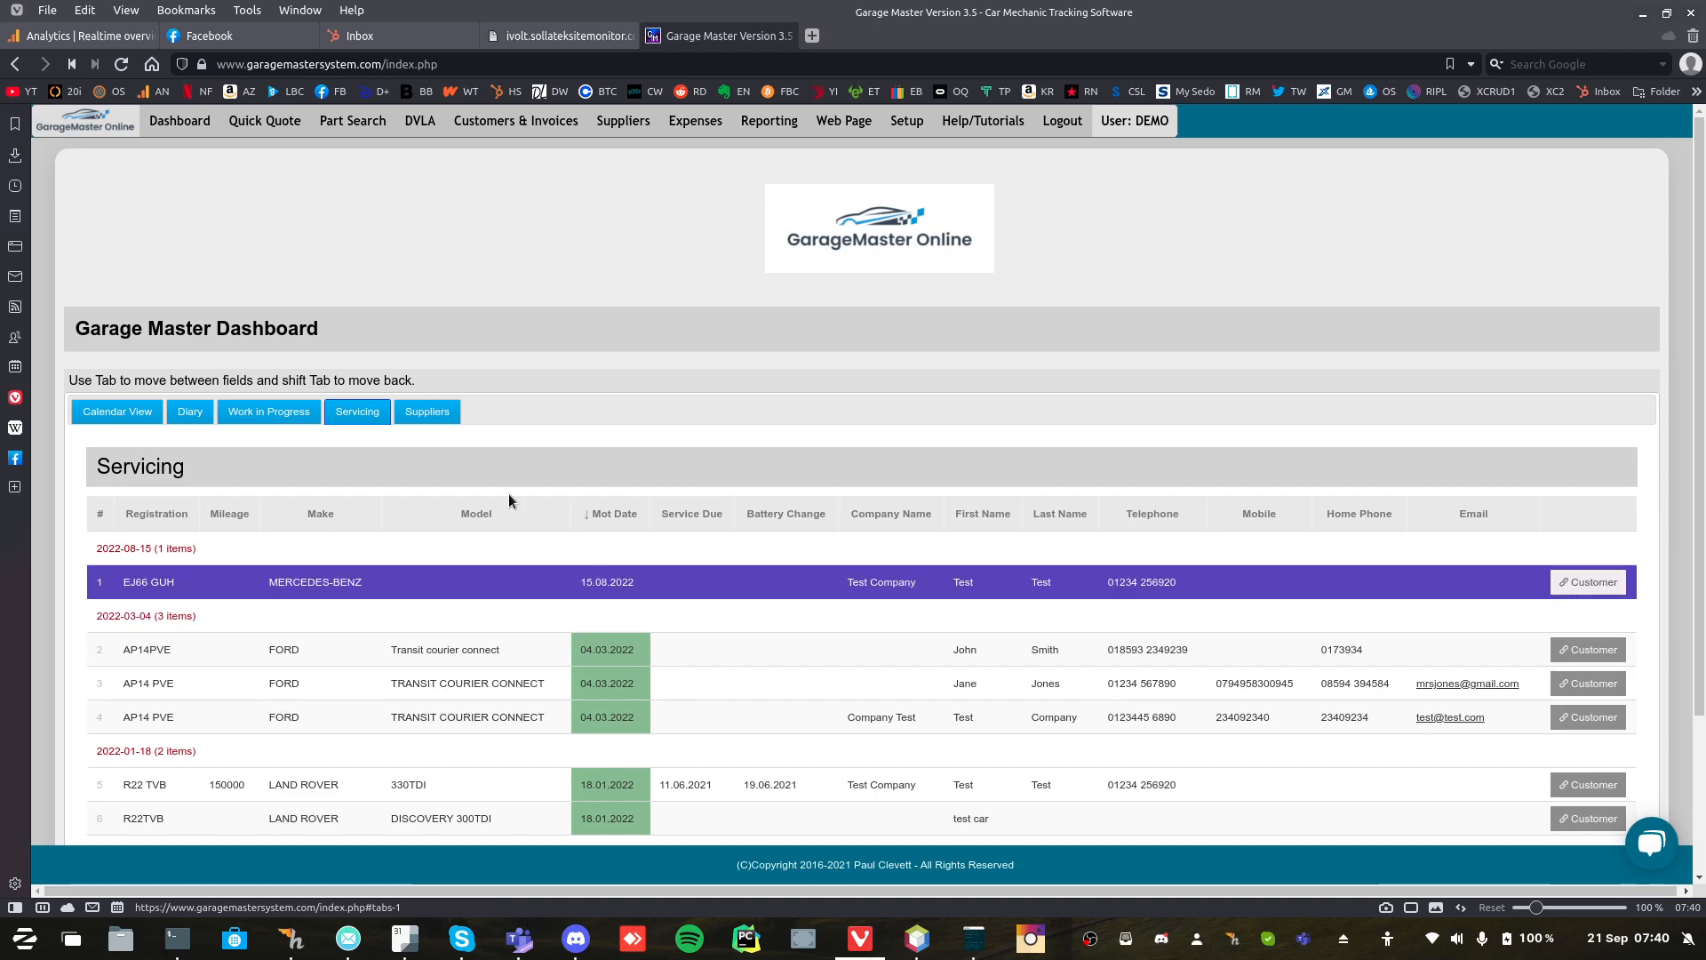
pyautogui.click(427, 411)
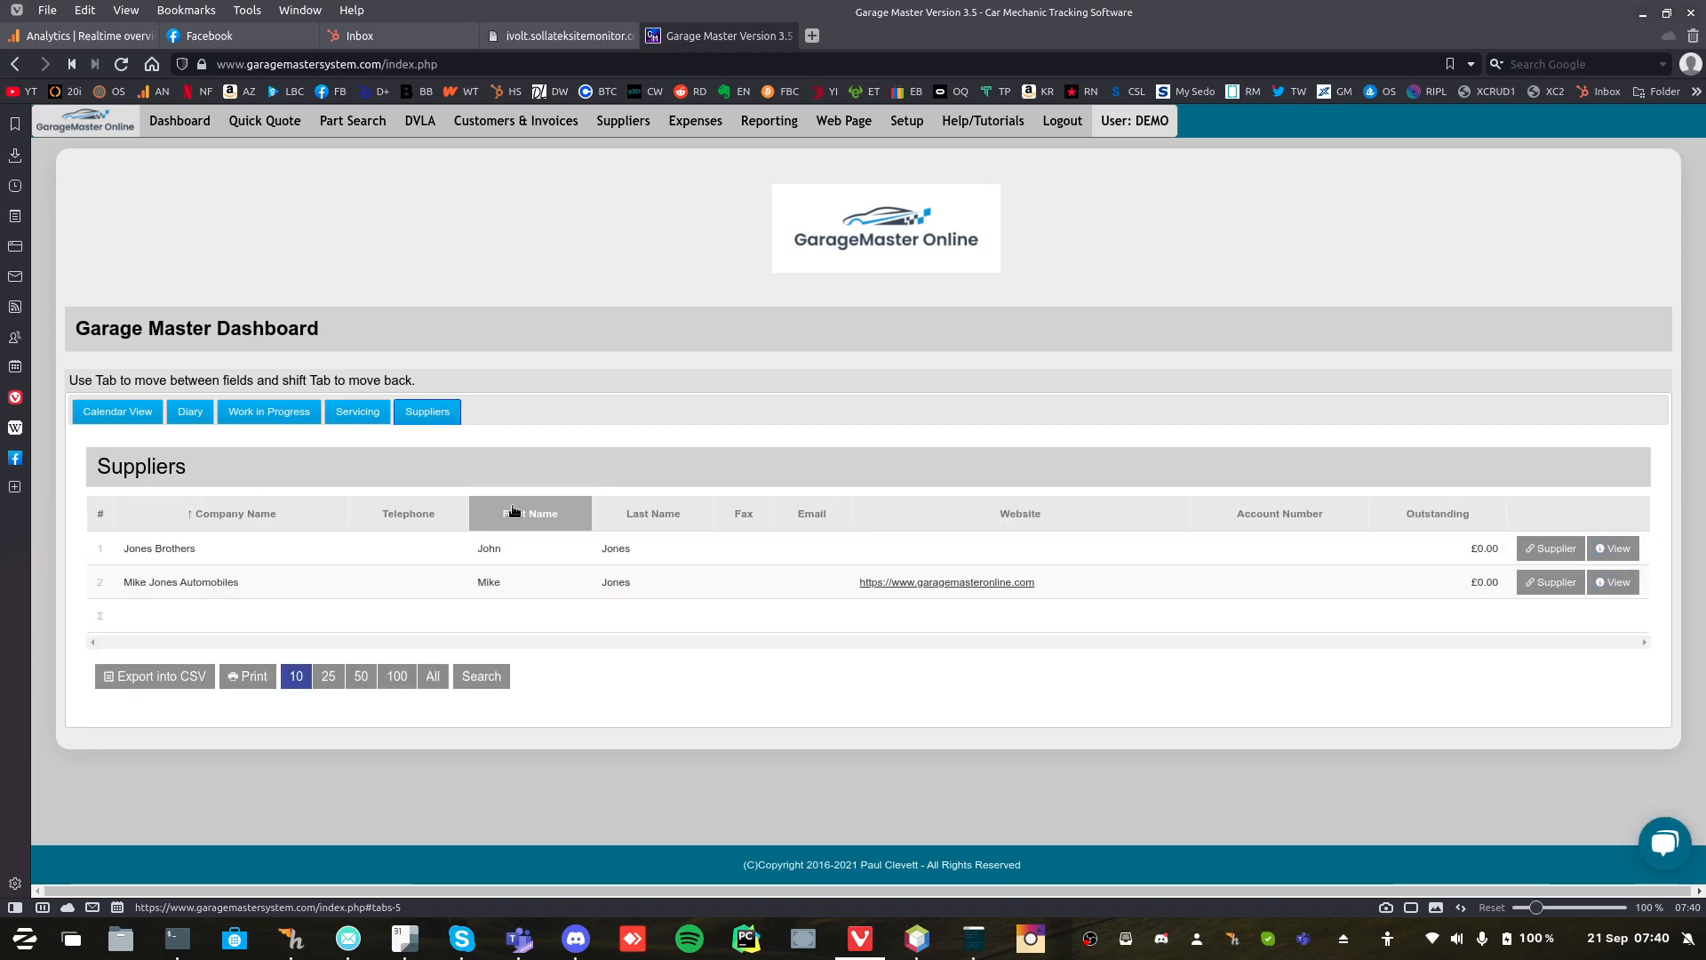
pyautogui.click(117, 411)
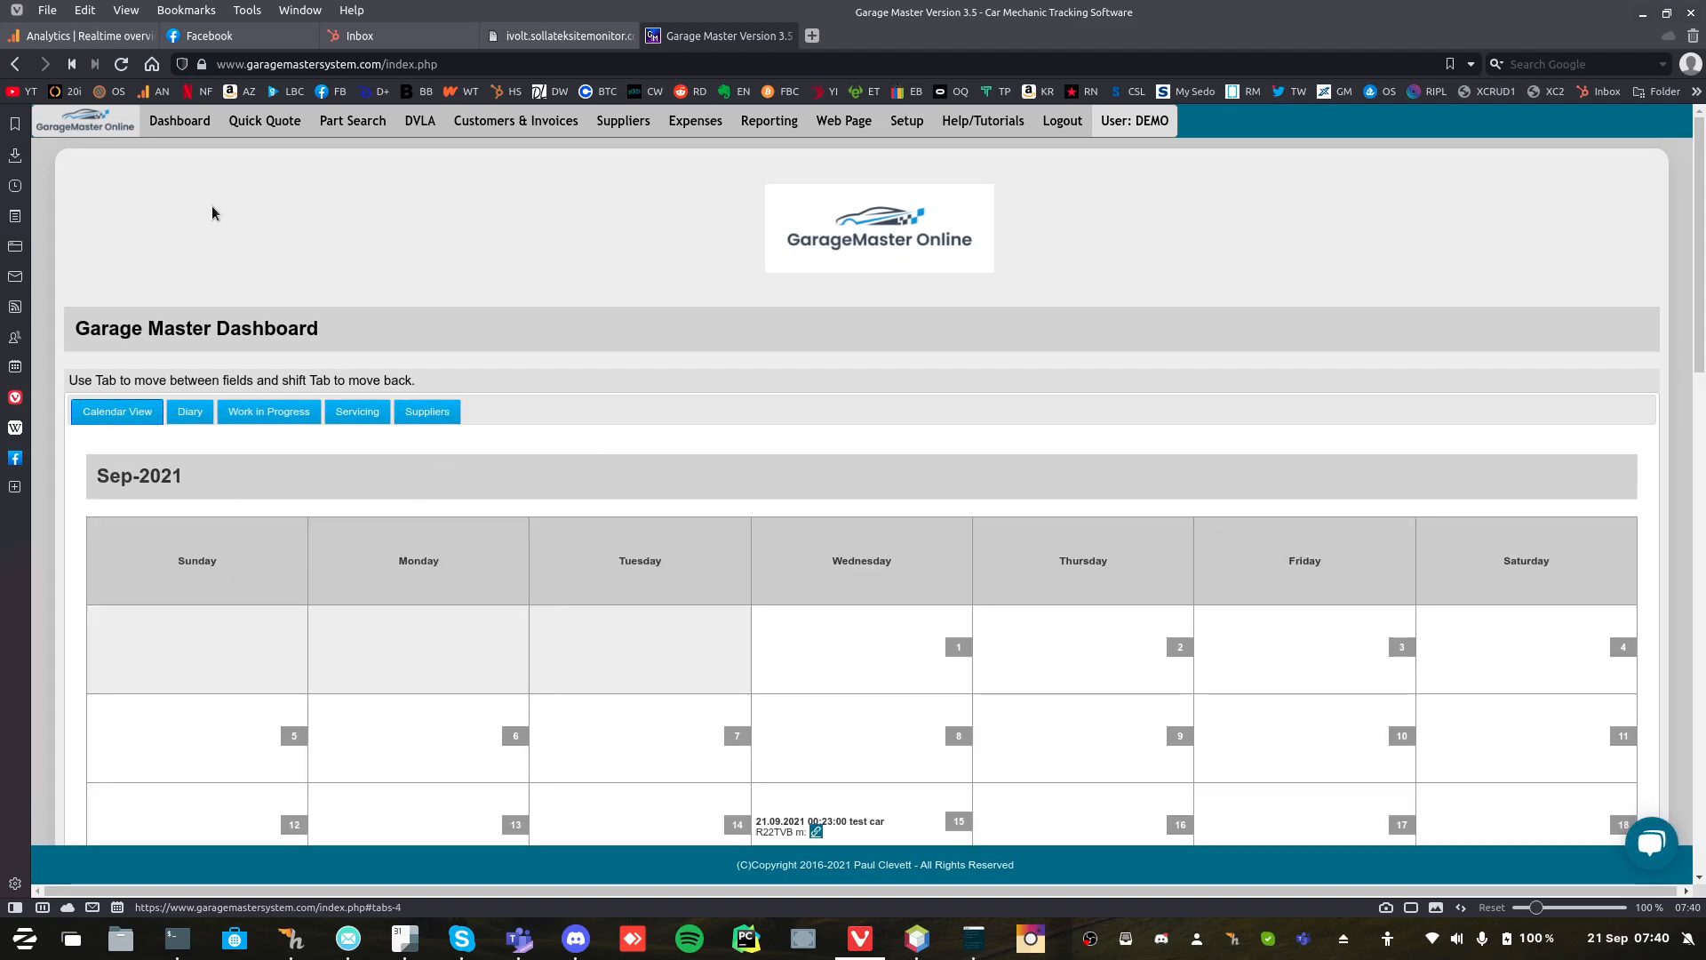
# Price a Quick Quote at cost price 100, giving a selling price of 156.
pyautogui.click(263, 121)
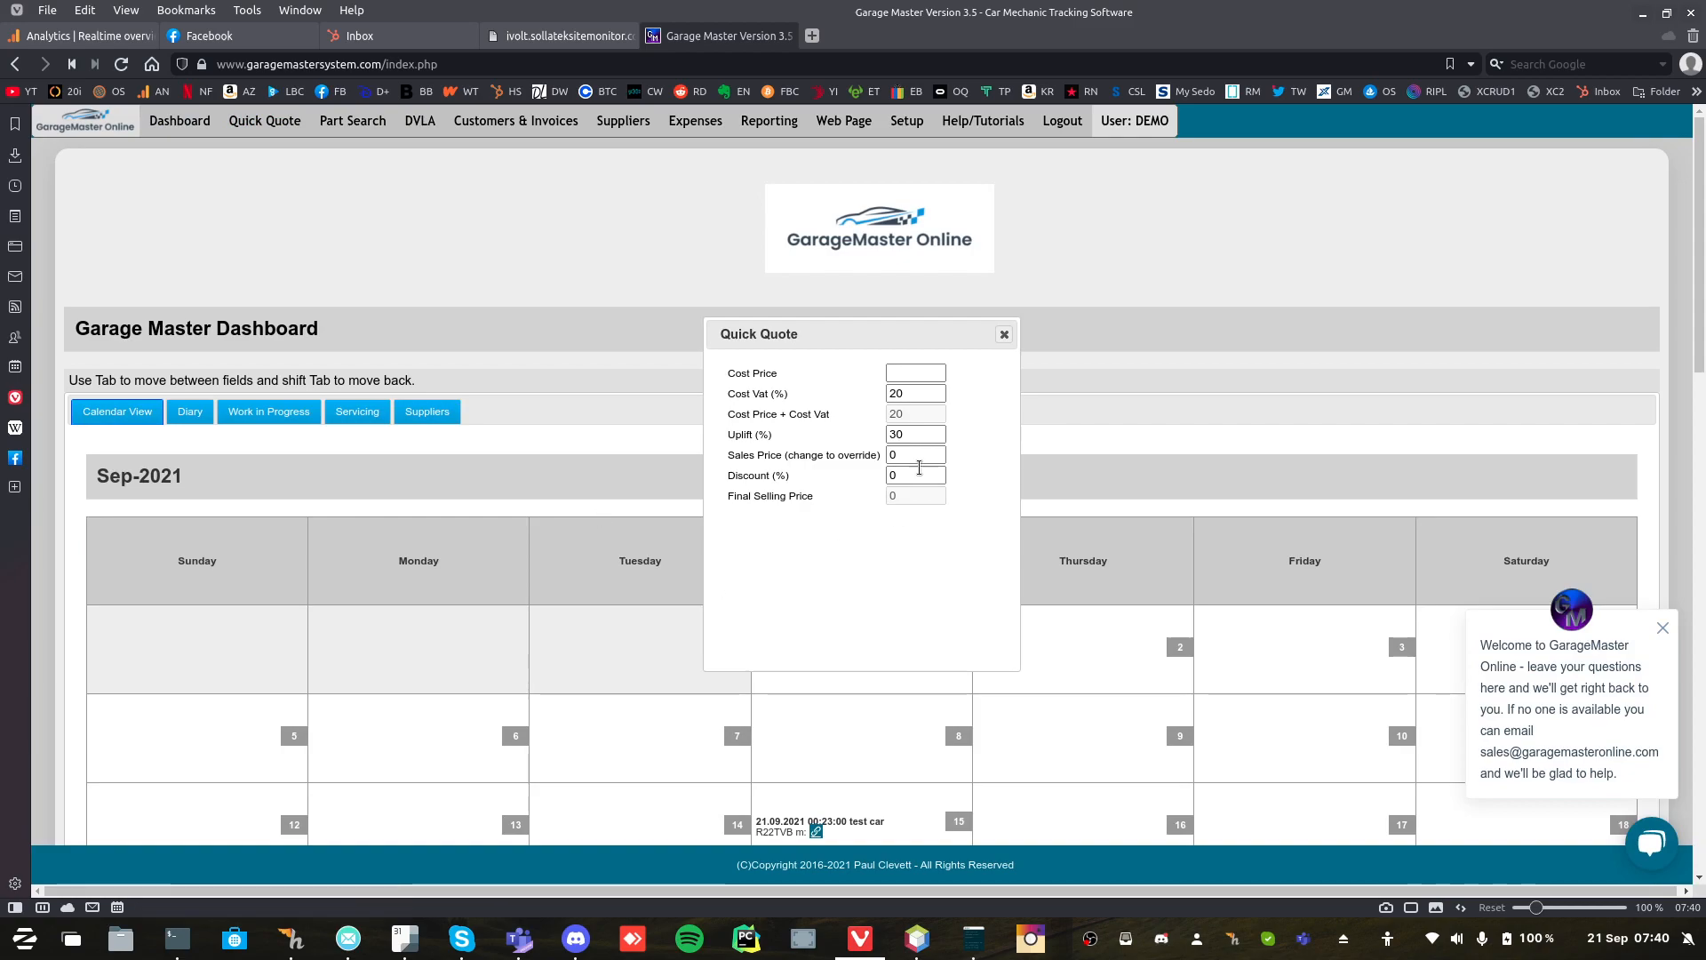
pyautogui.write('100')
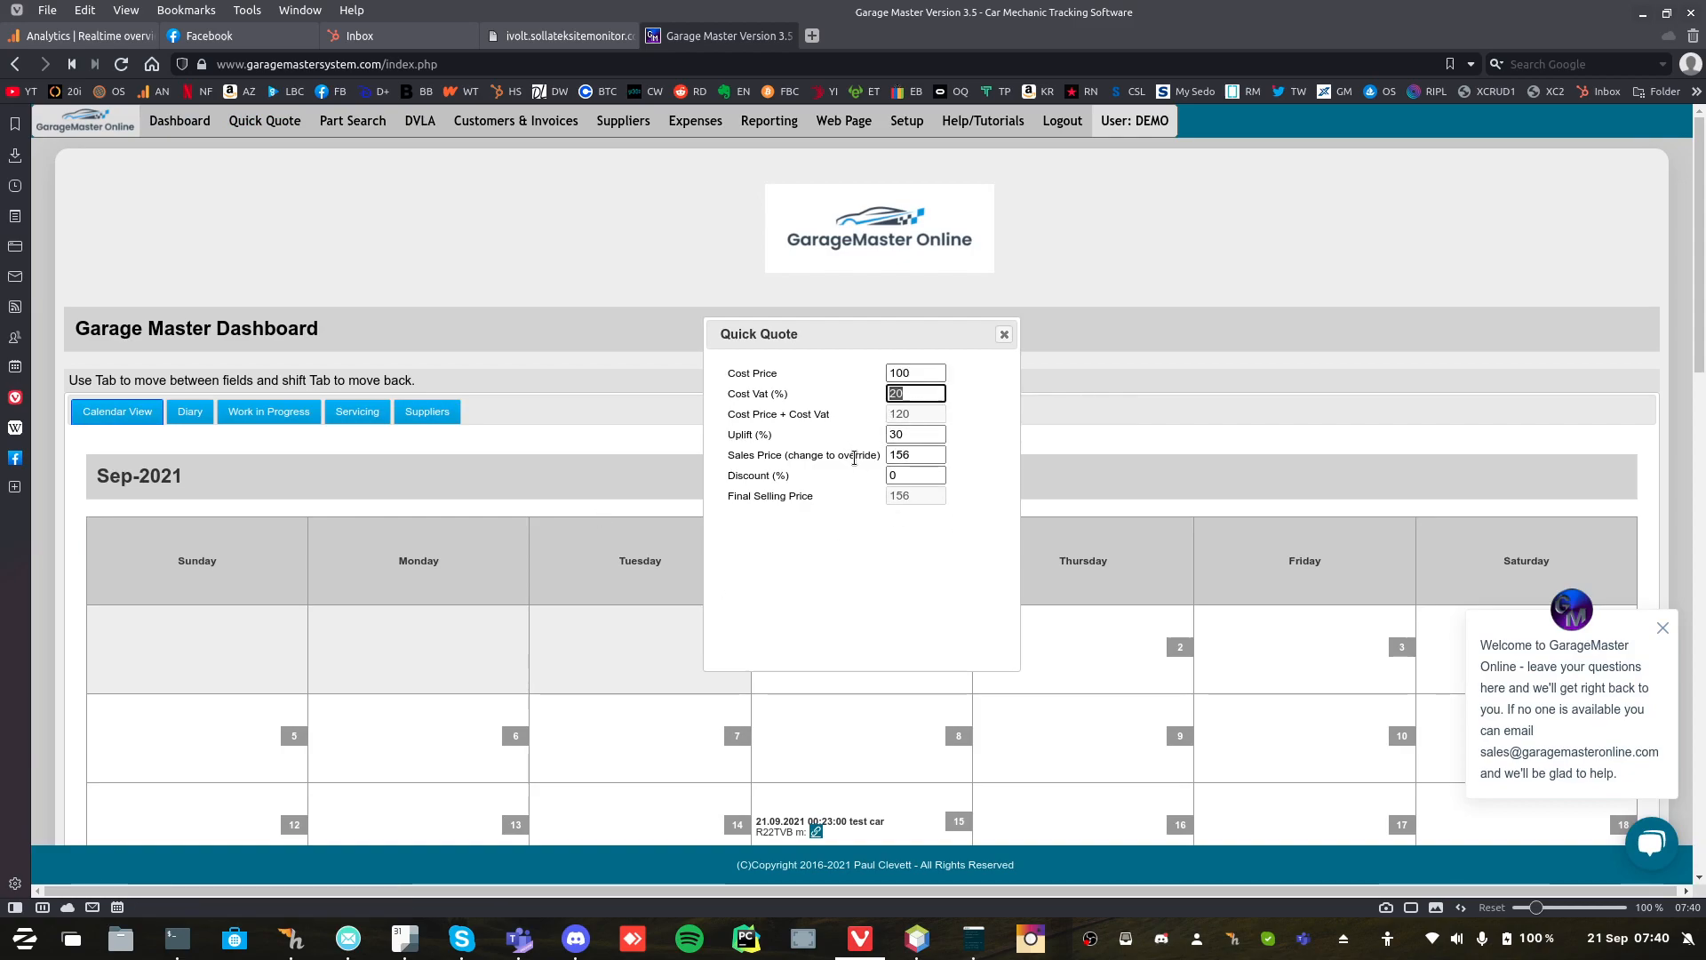
pyautogui.moveTo(1003, 327)
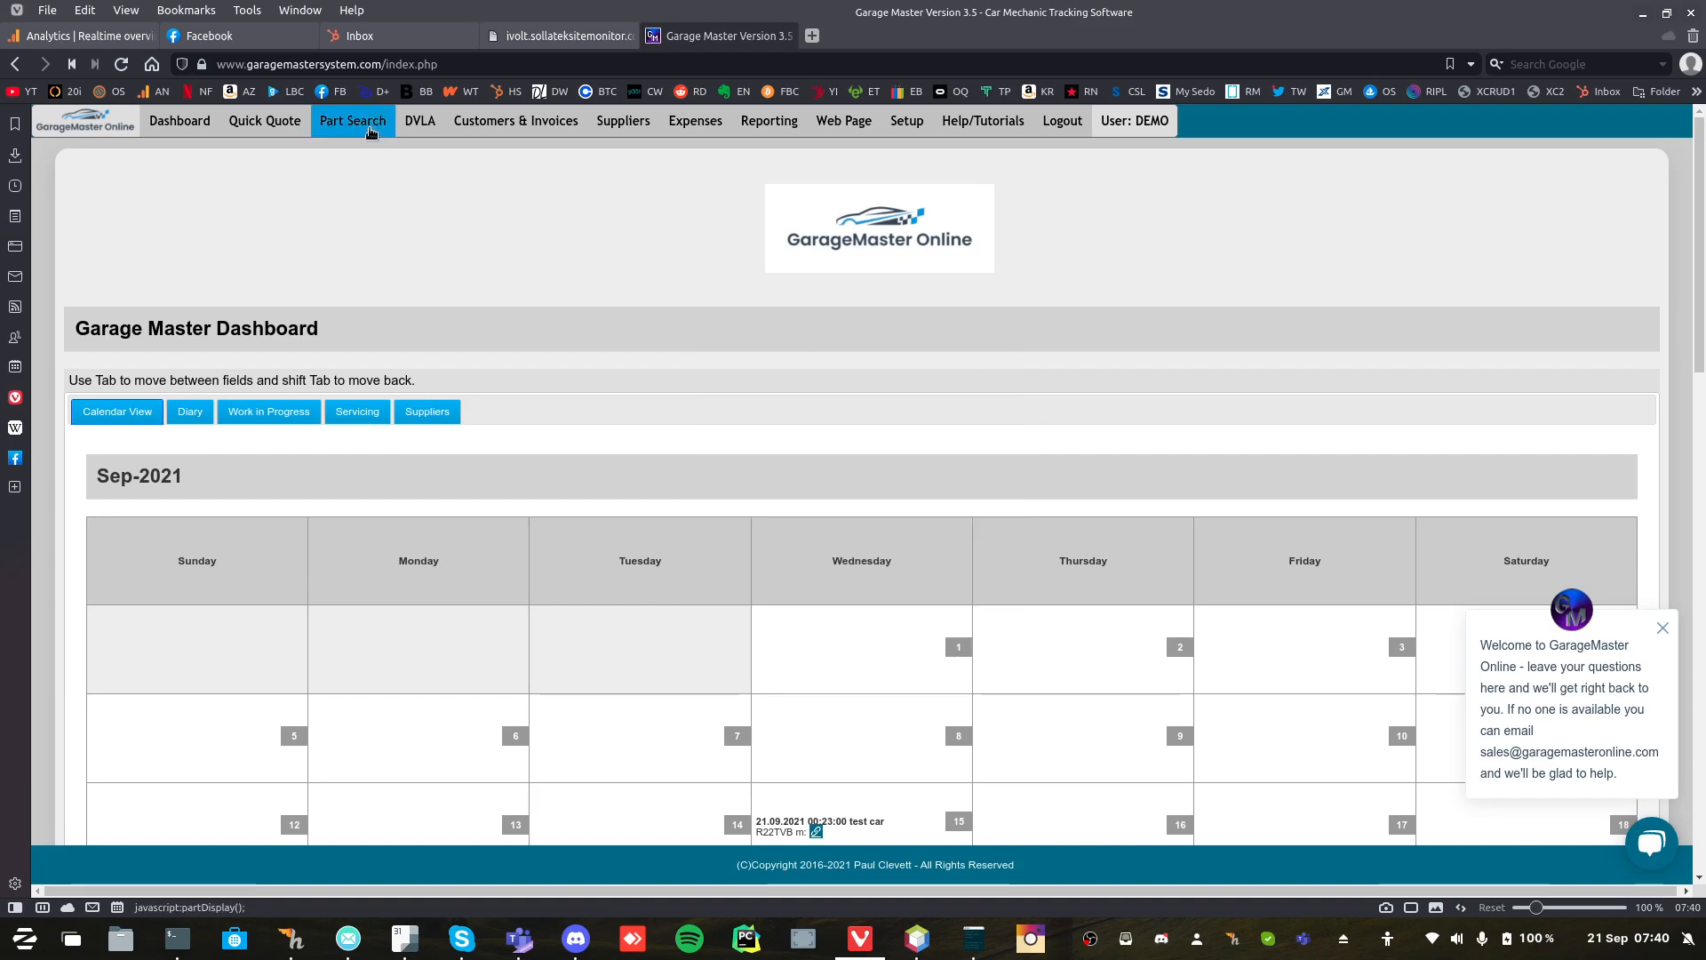
# Search the Part Search list for 'labou'.
pyautogui.click(353, 120)
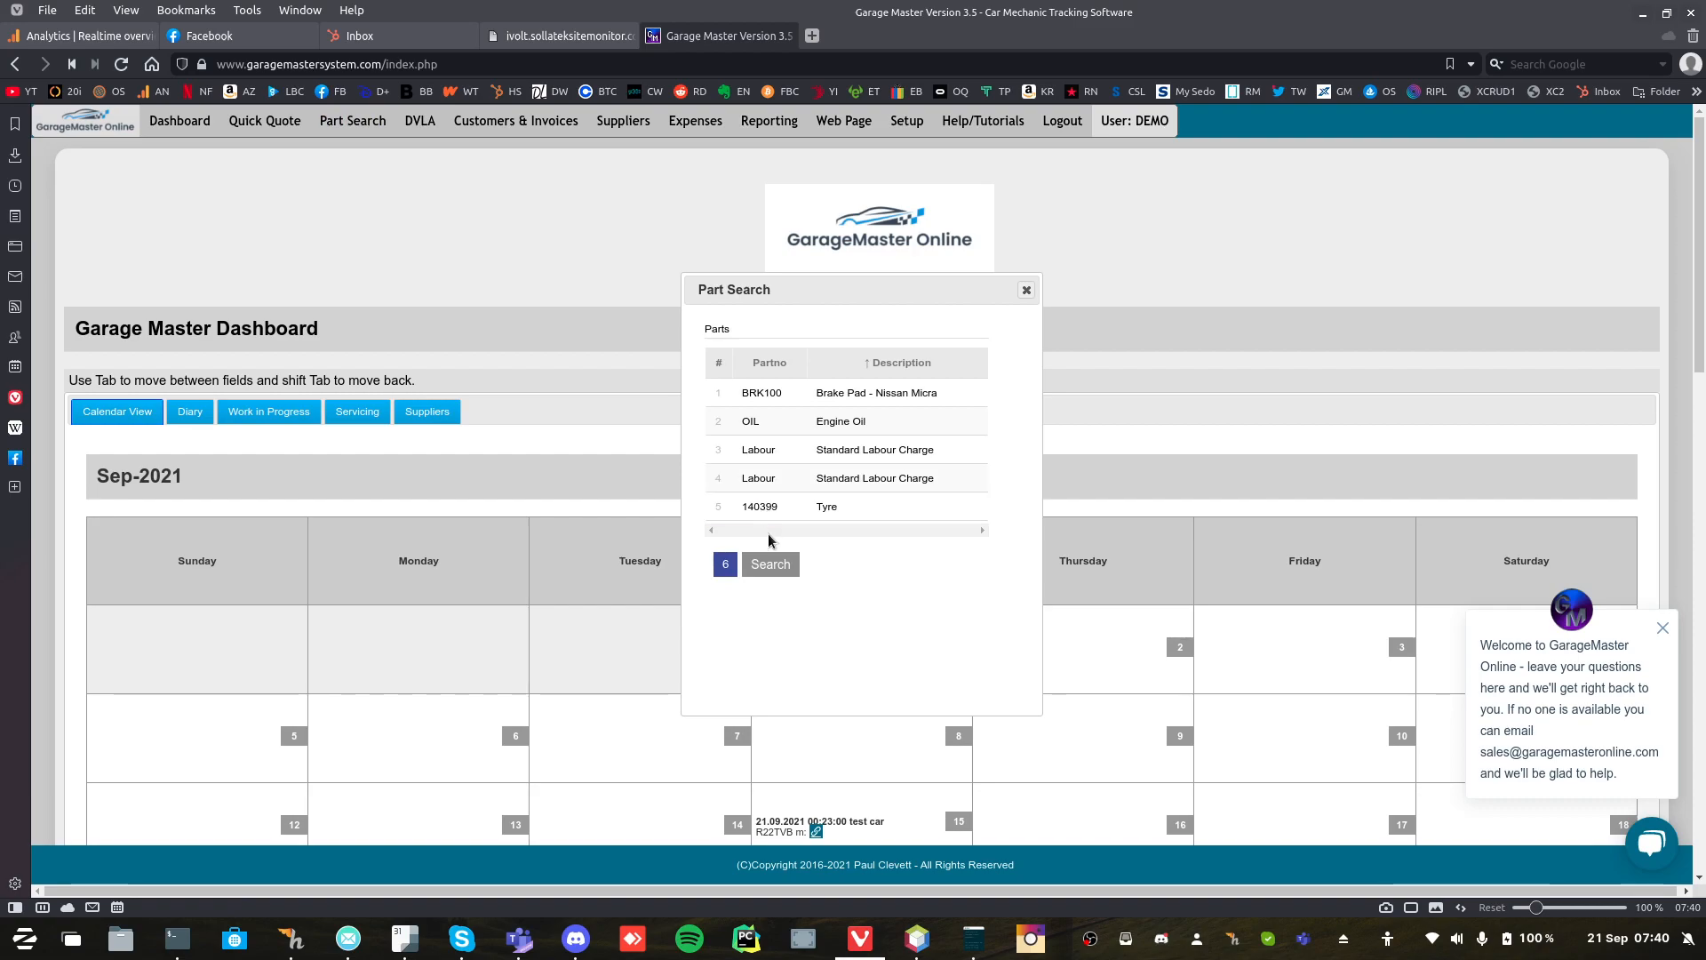
pyautogui.click(770, 565)
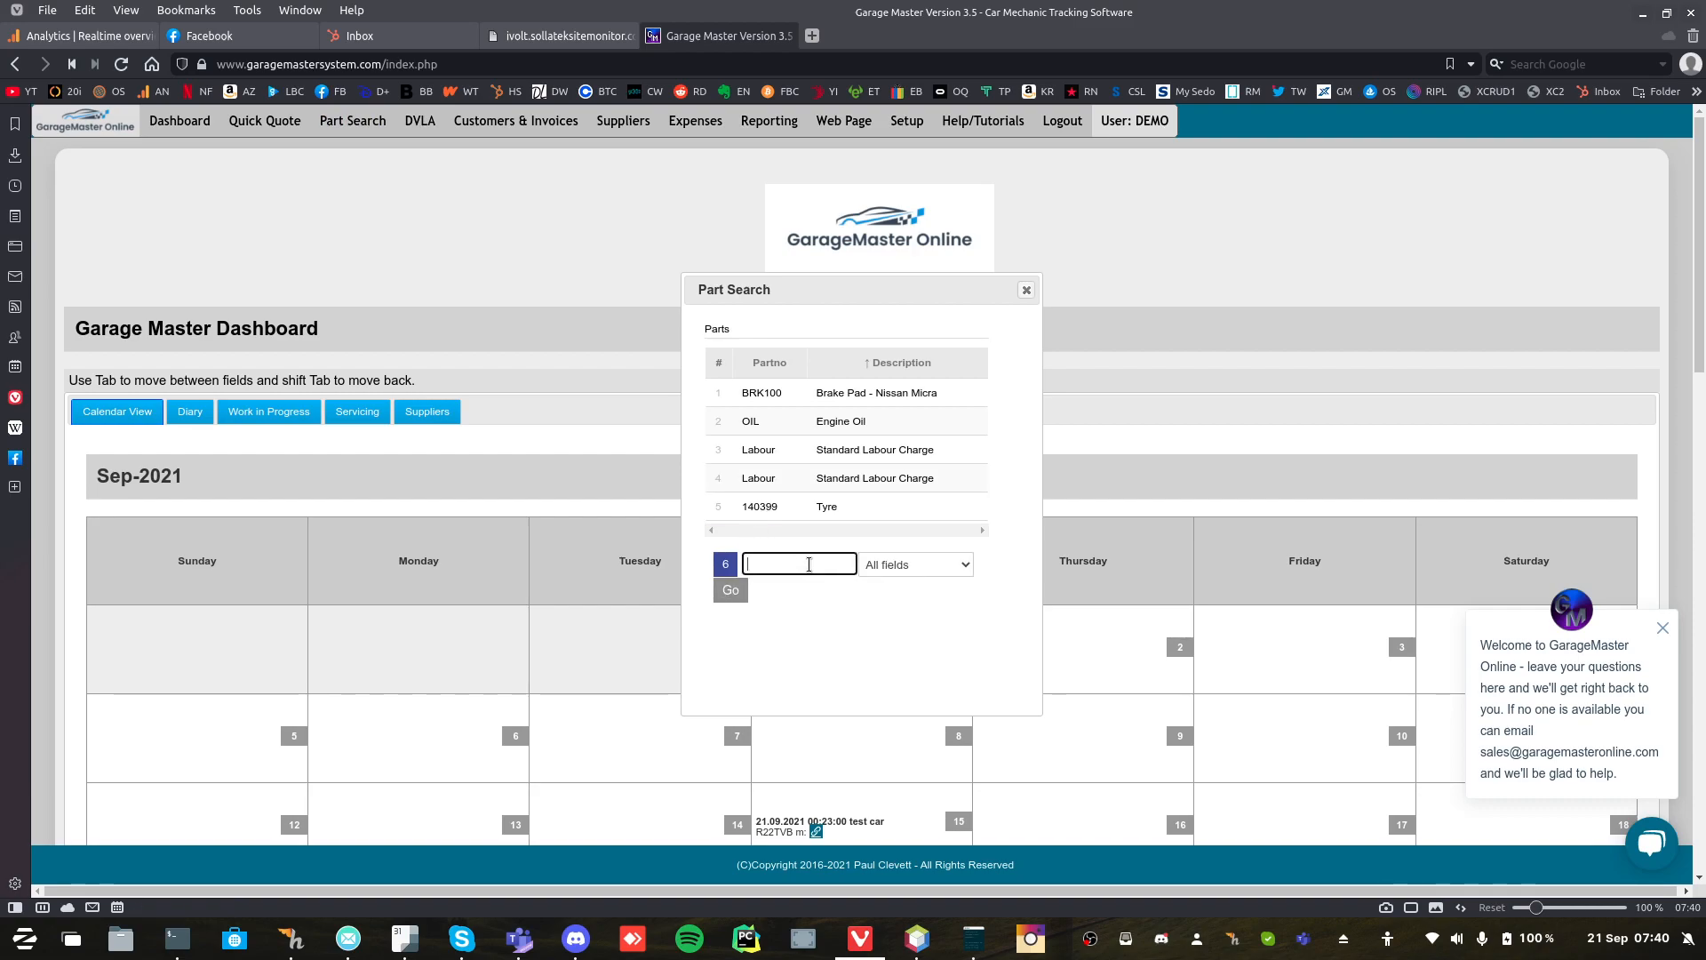
pyautogui.write('labou')
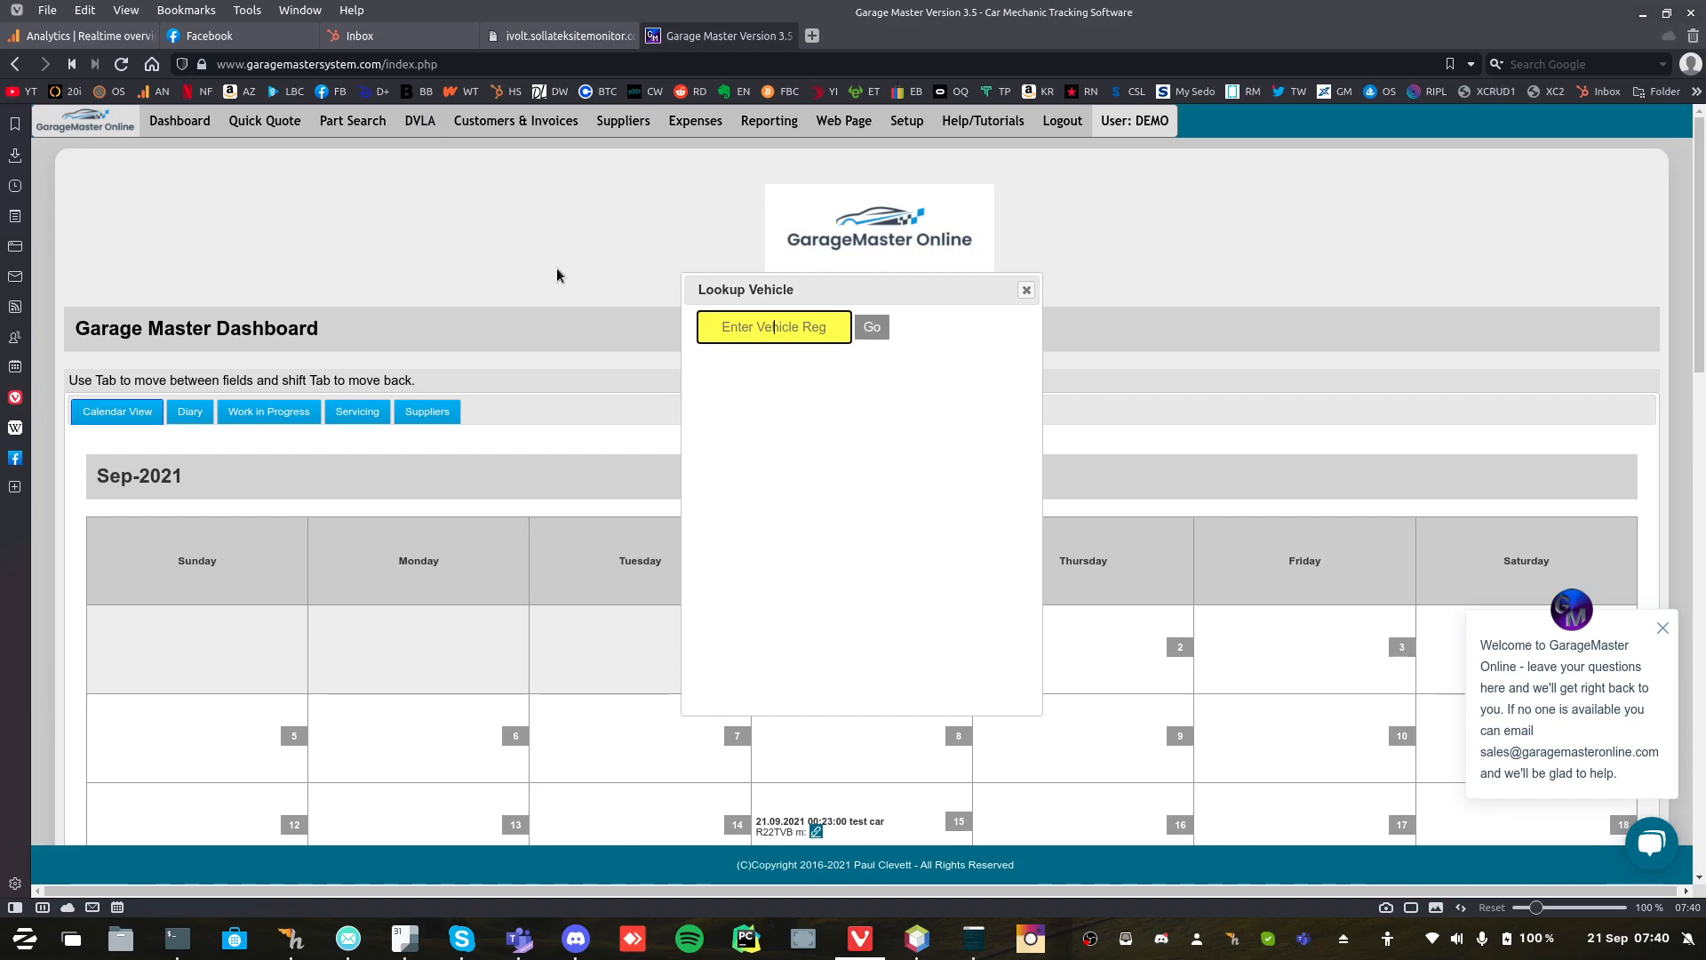
pyautogui.write('R22TV')
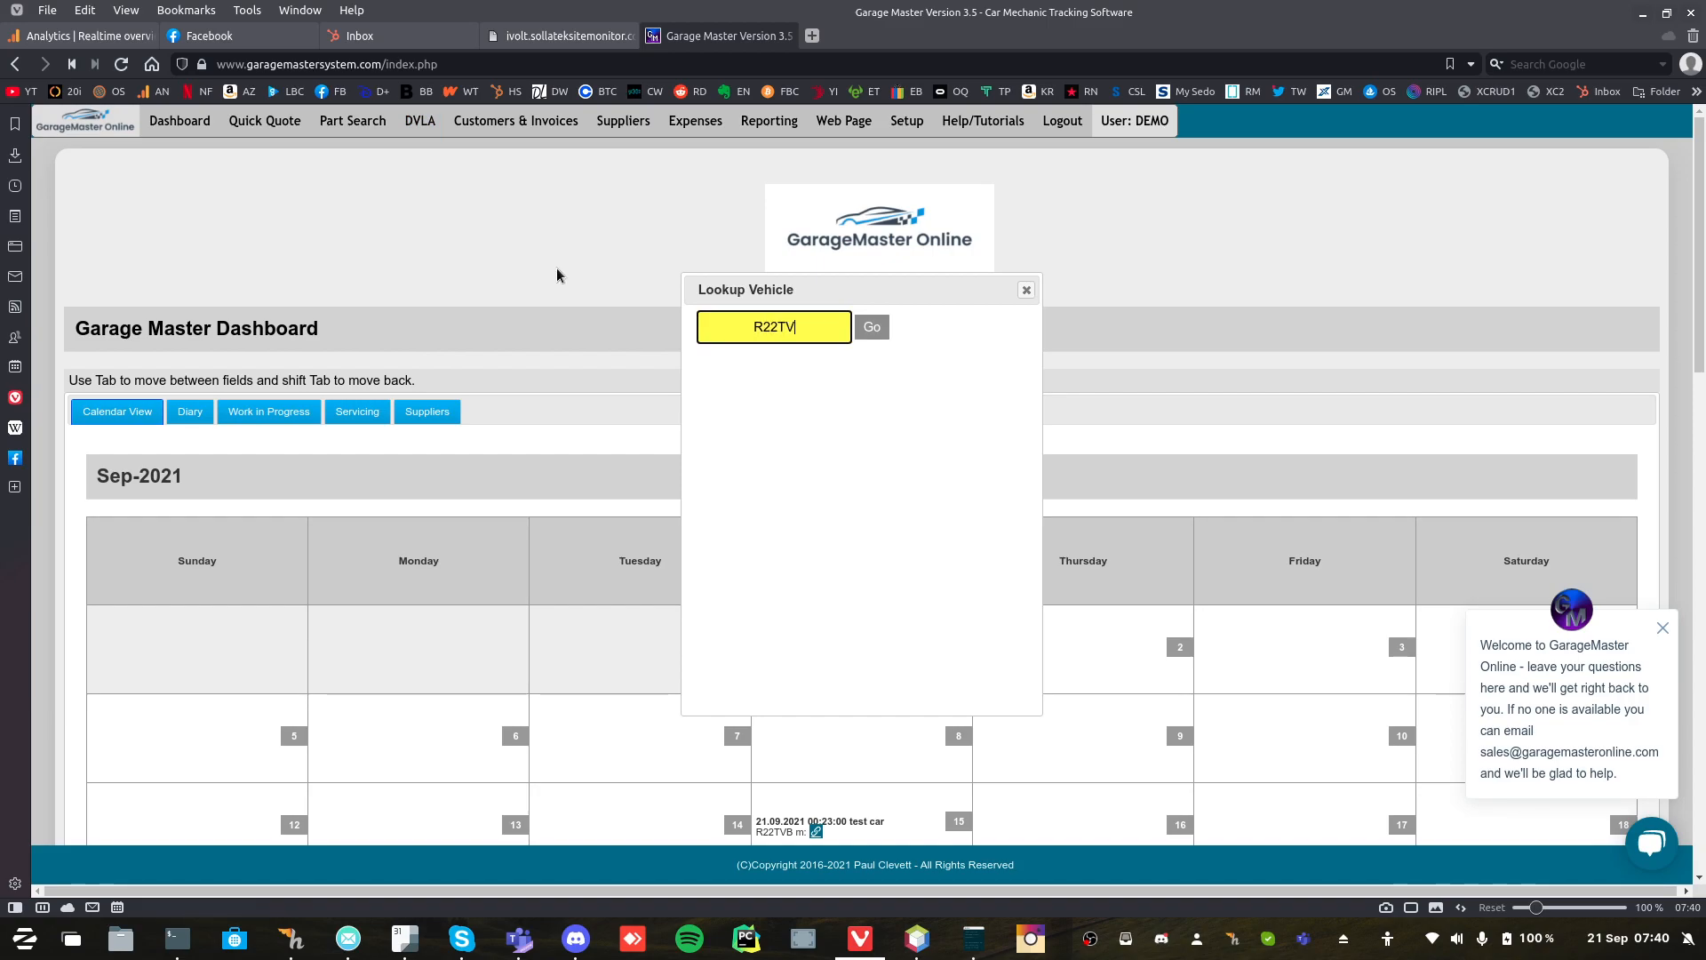
pyautogui.click(872, 327)
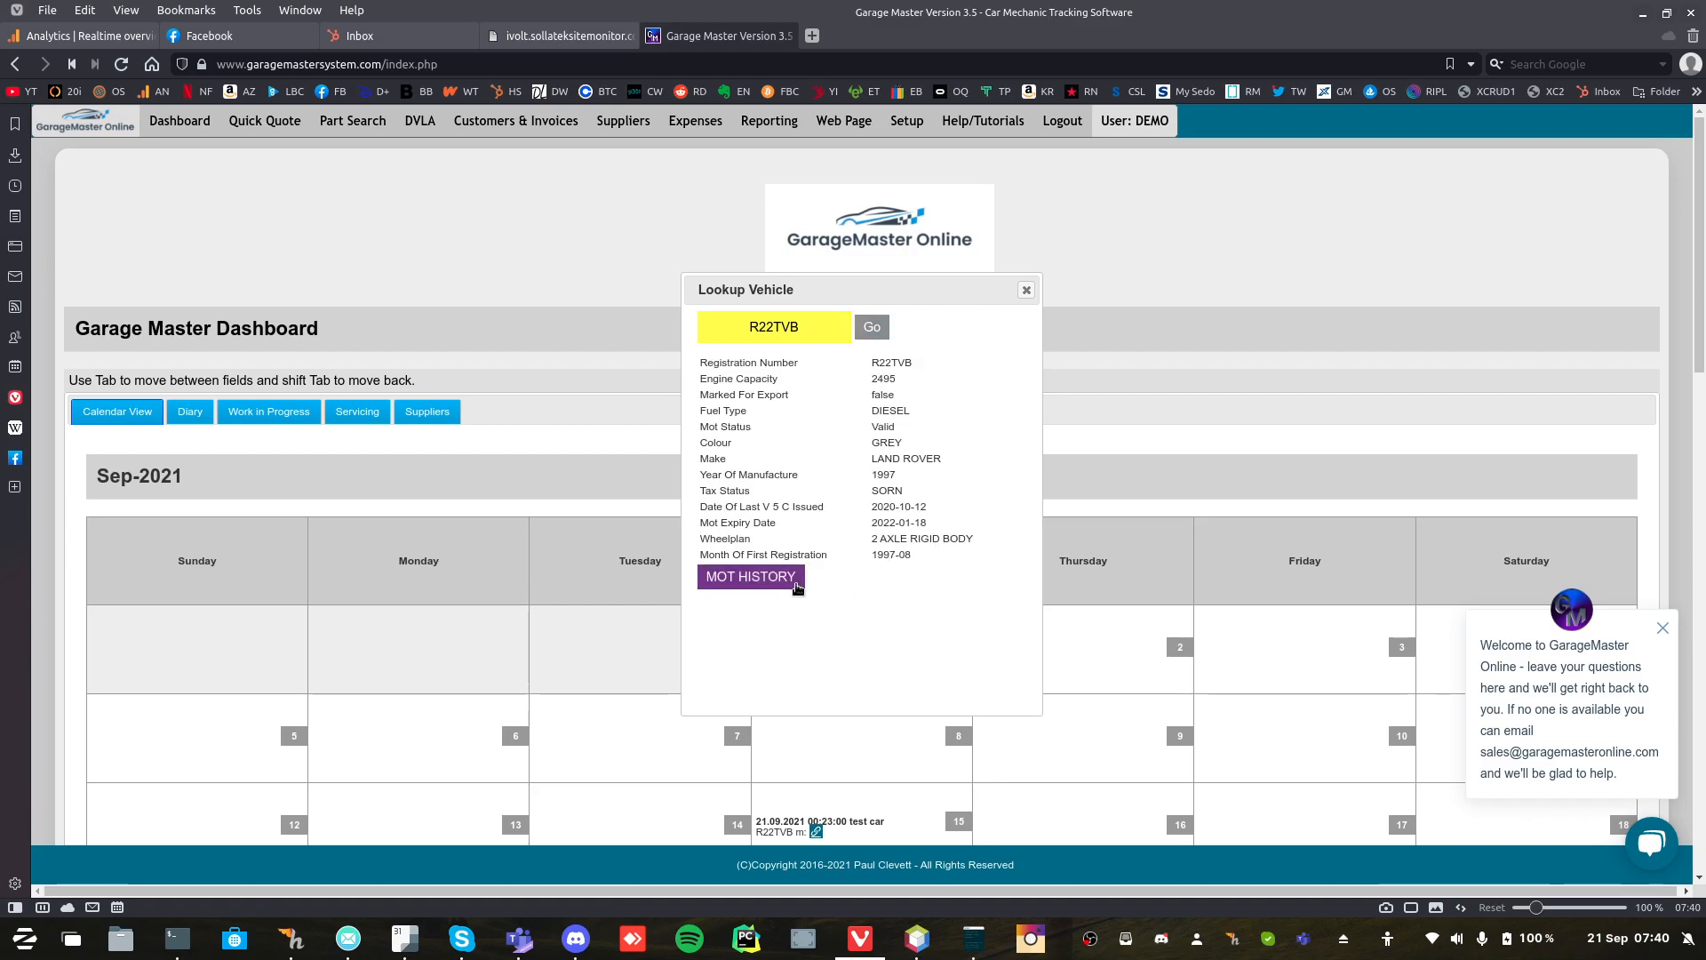
pyautogui.click(750, 576)
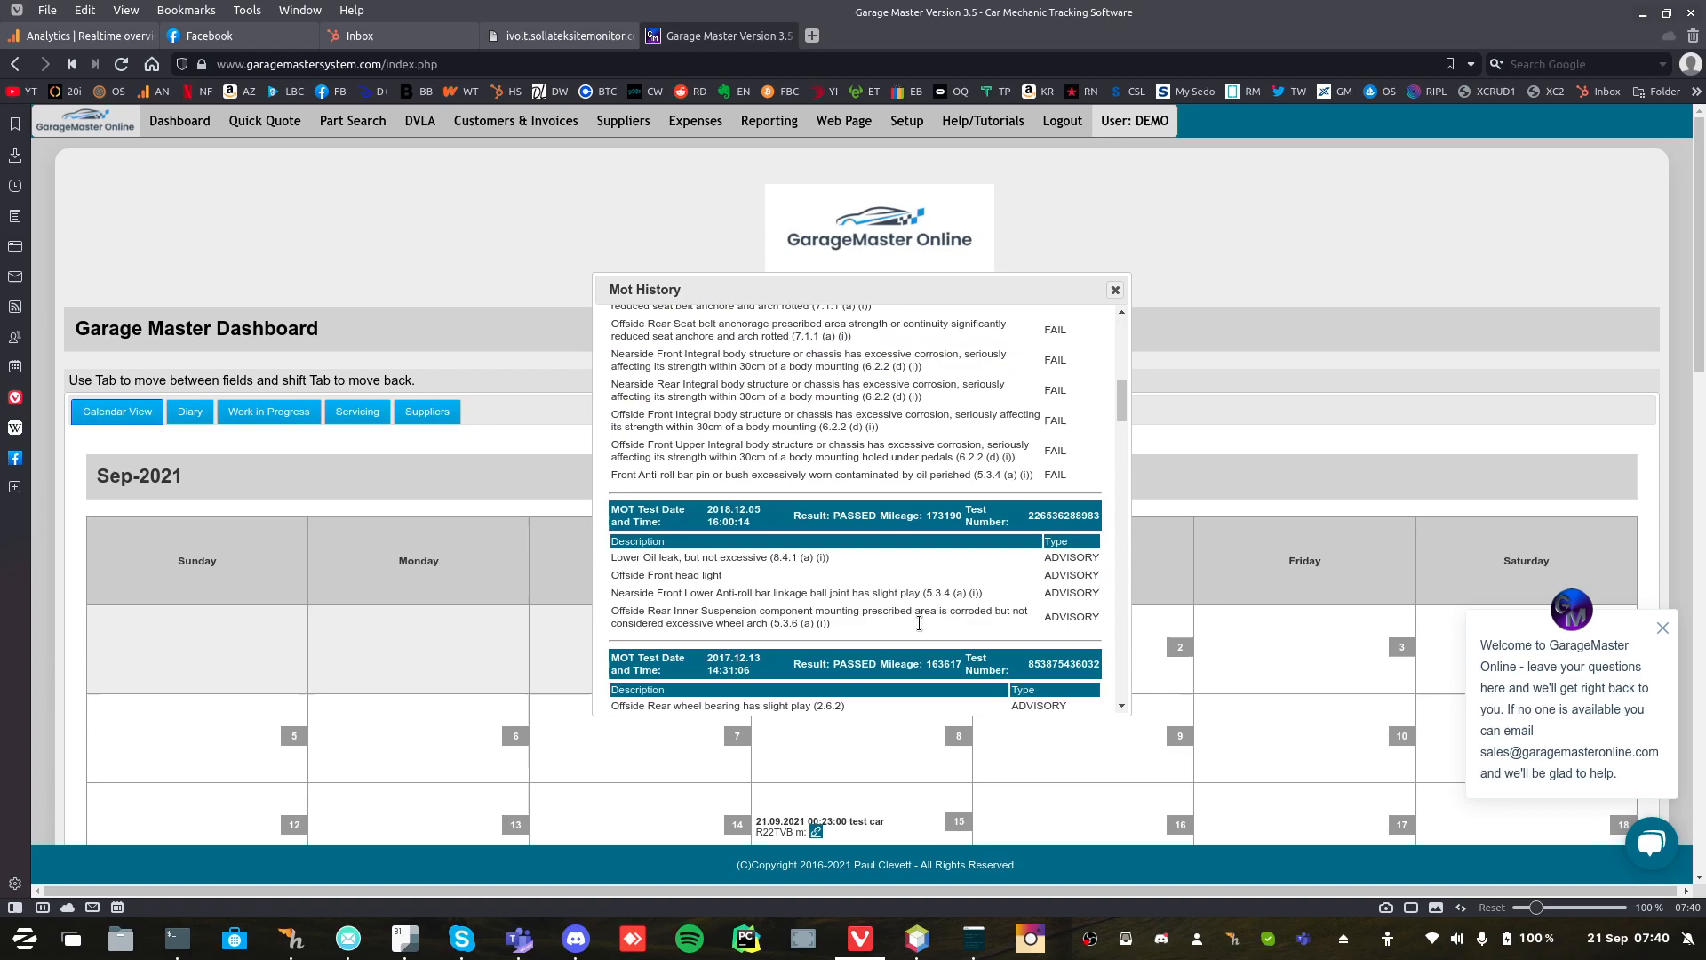
pyautogui.scroll(-3)
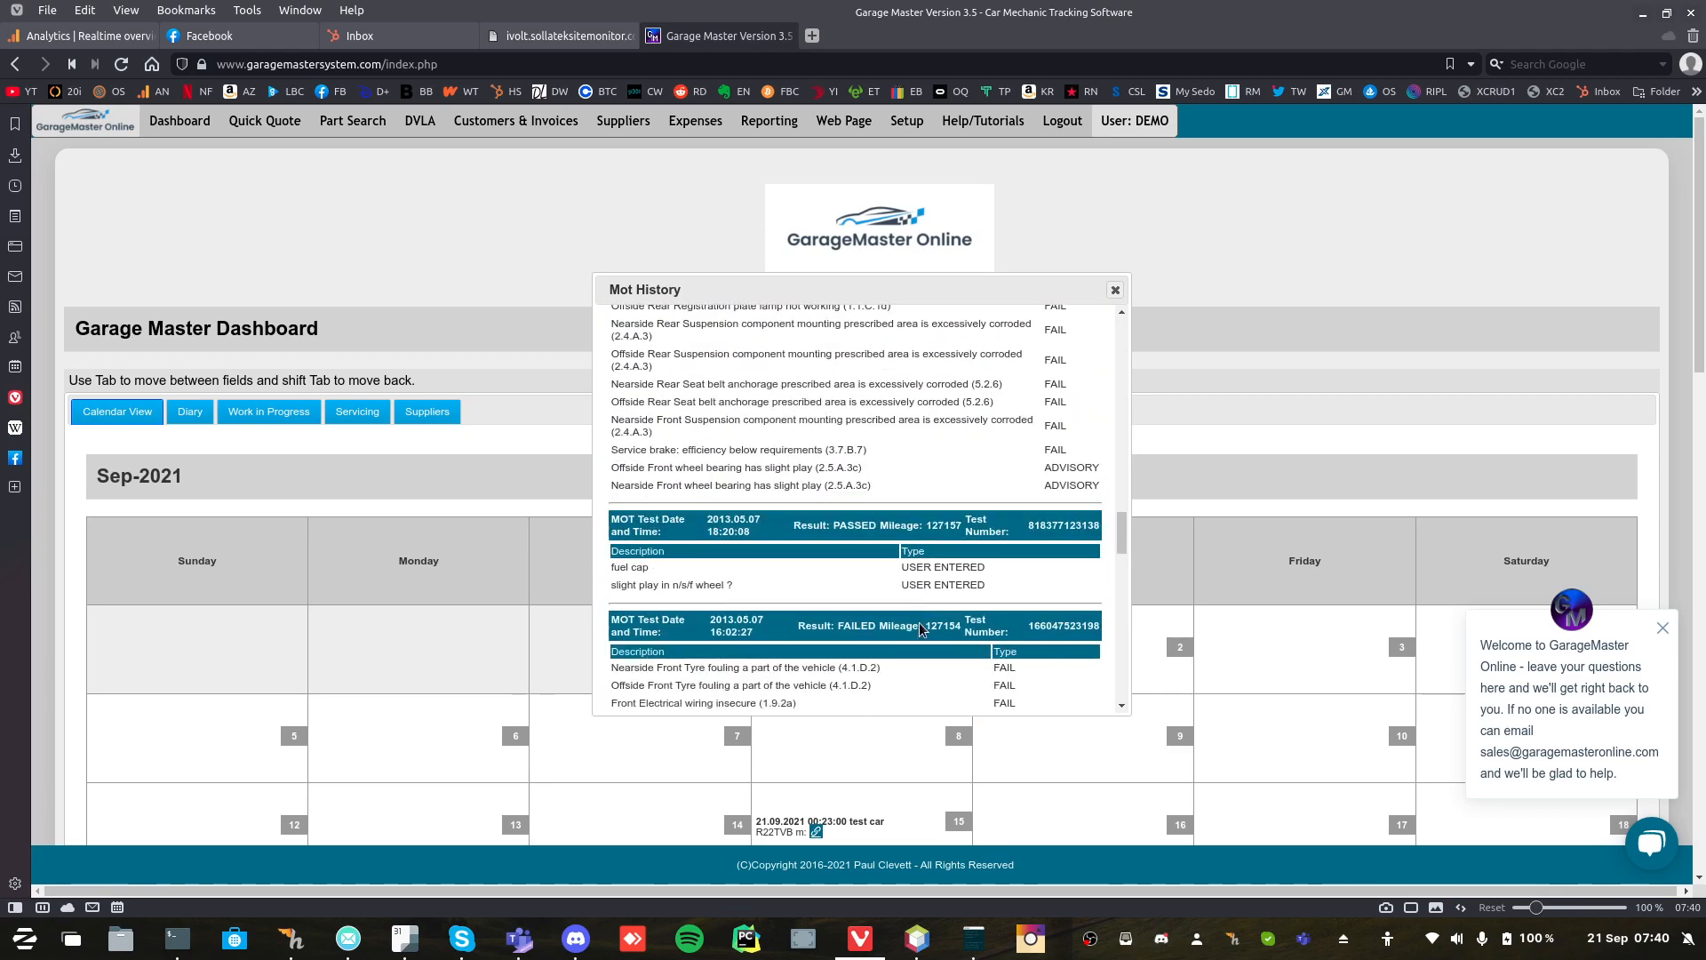
pyautogui.scroll(-3)
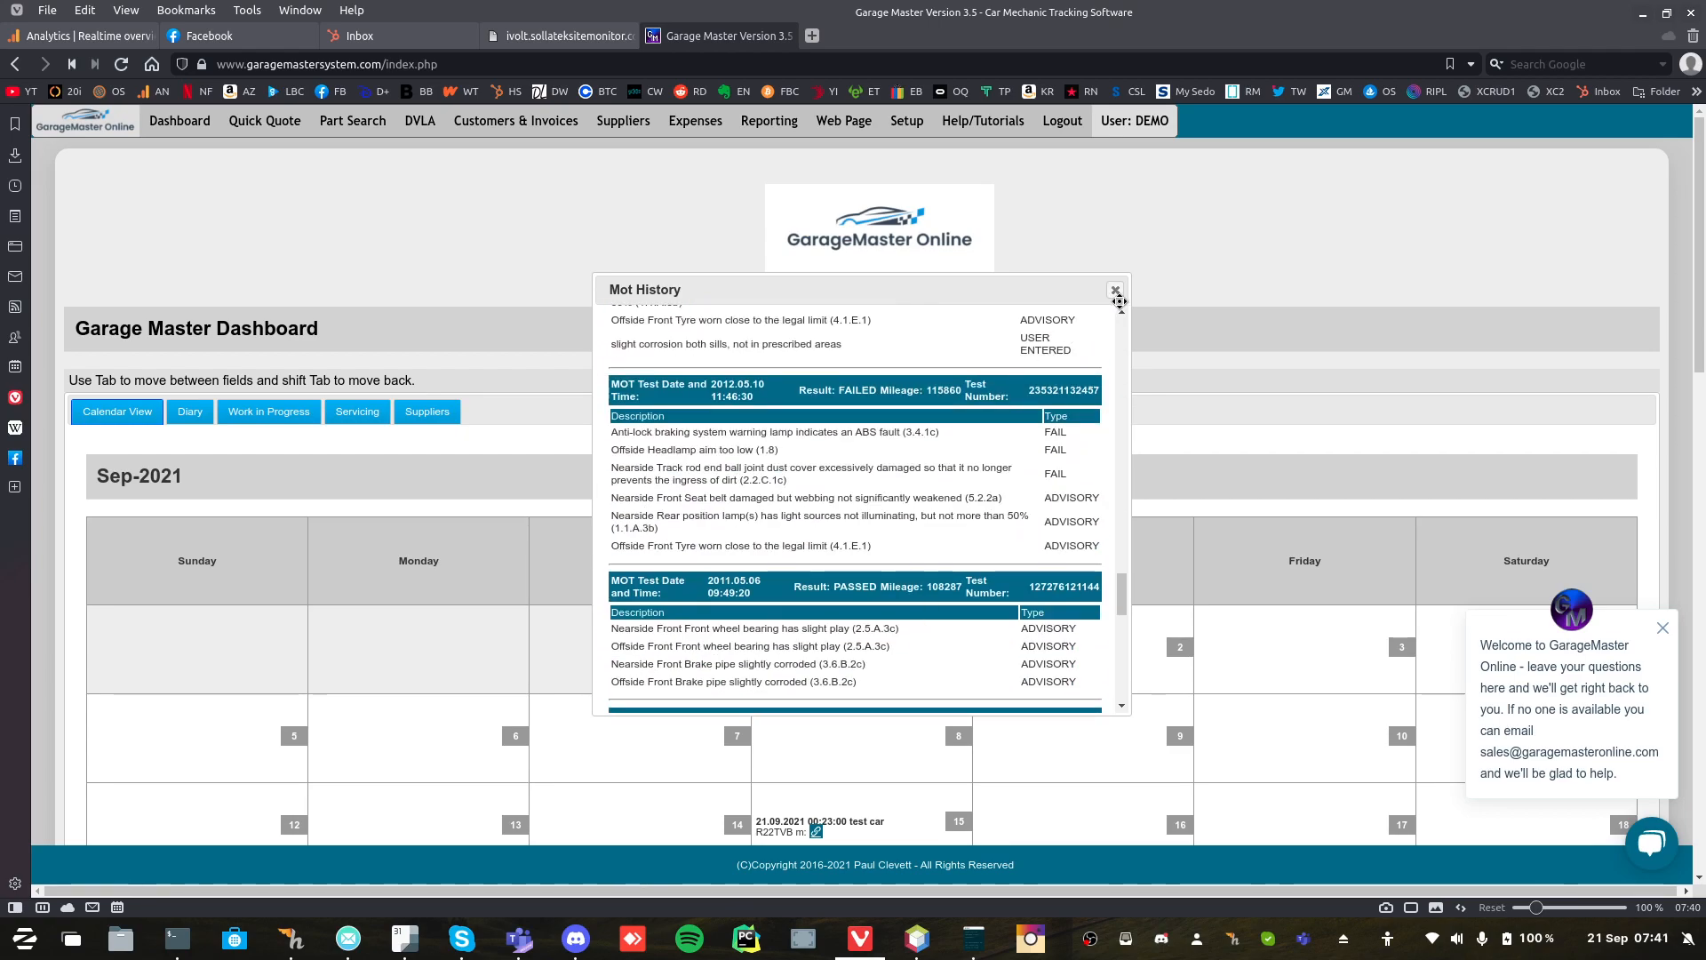
pyautogui.click(1114, 290)
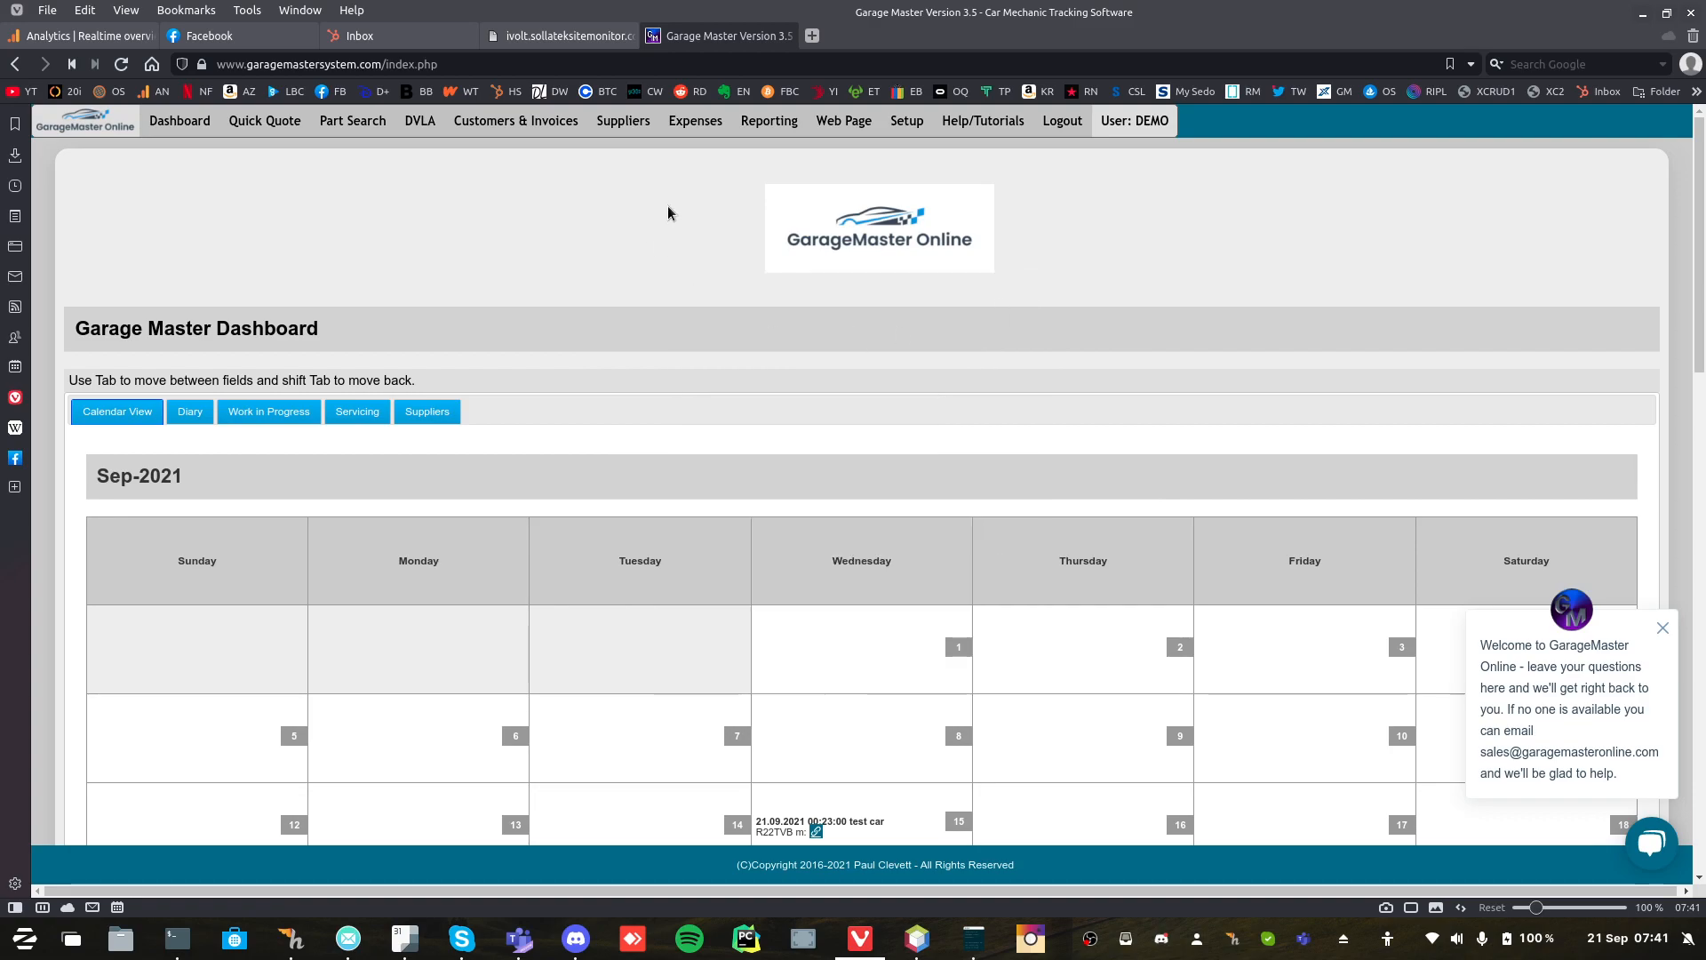
# Open the test car customer's record and try the address lookup with 'nb' and '11 Fleetwo'.
pyautogui.click(515, 121)
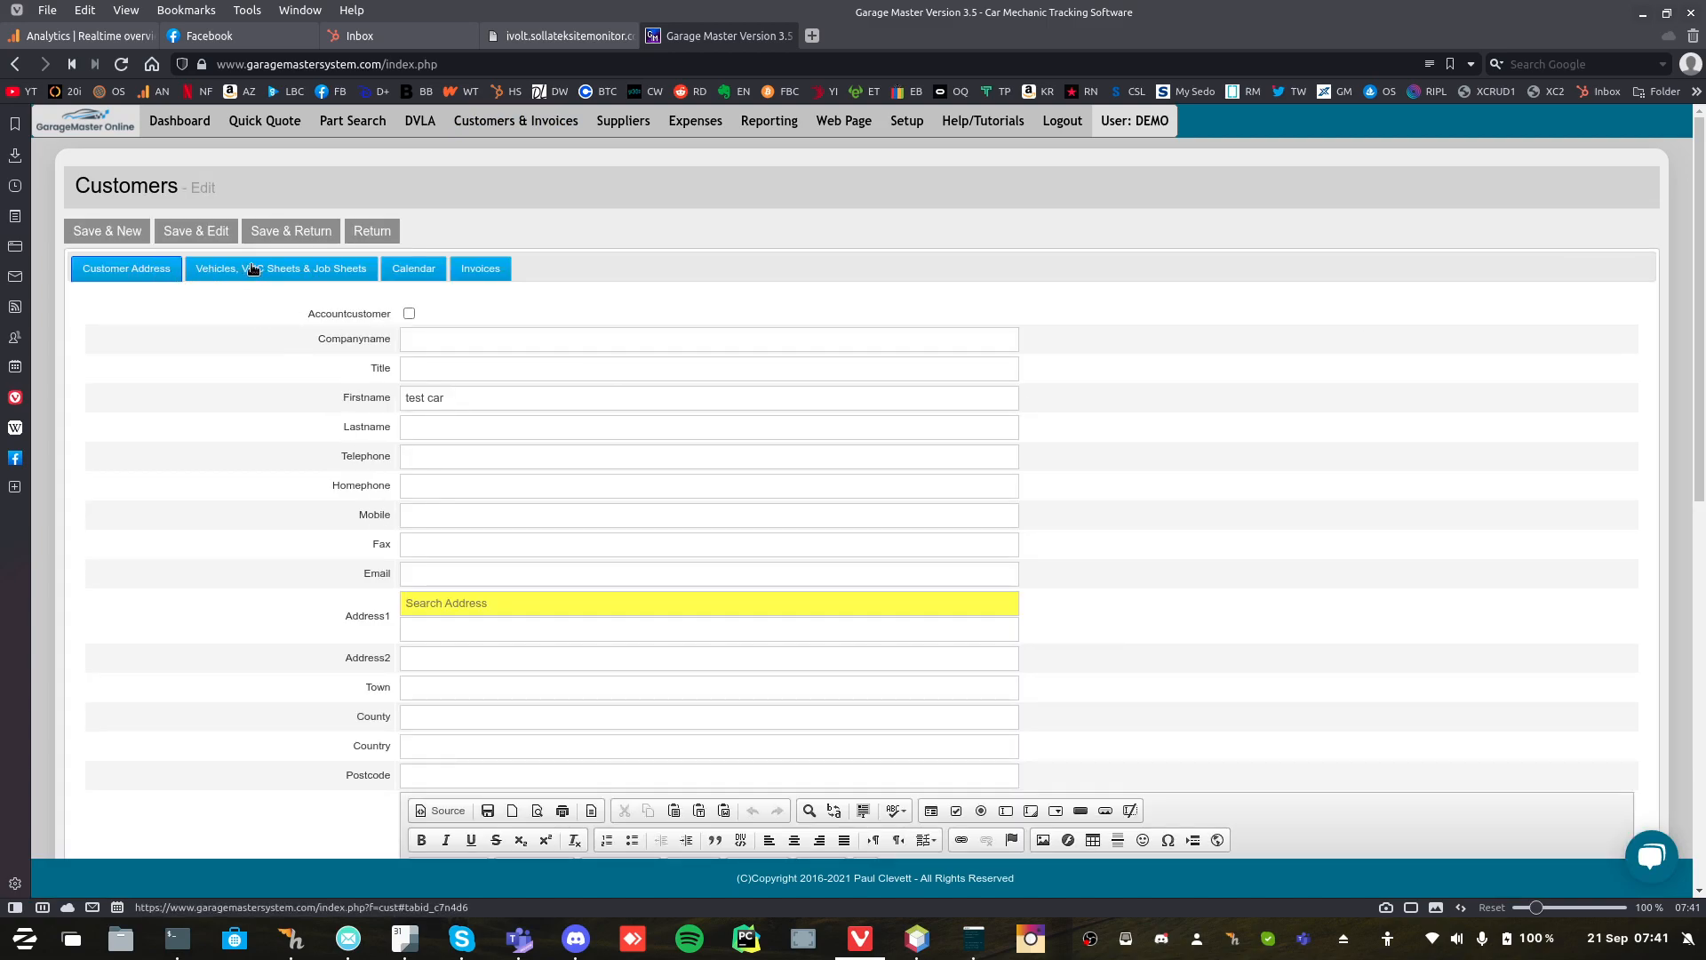
pyautogui.click(671, 603)
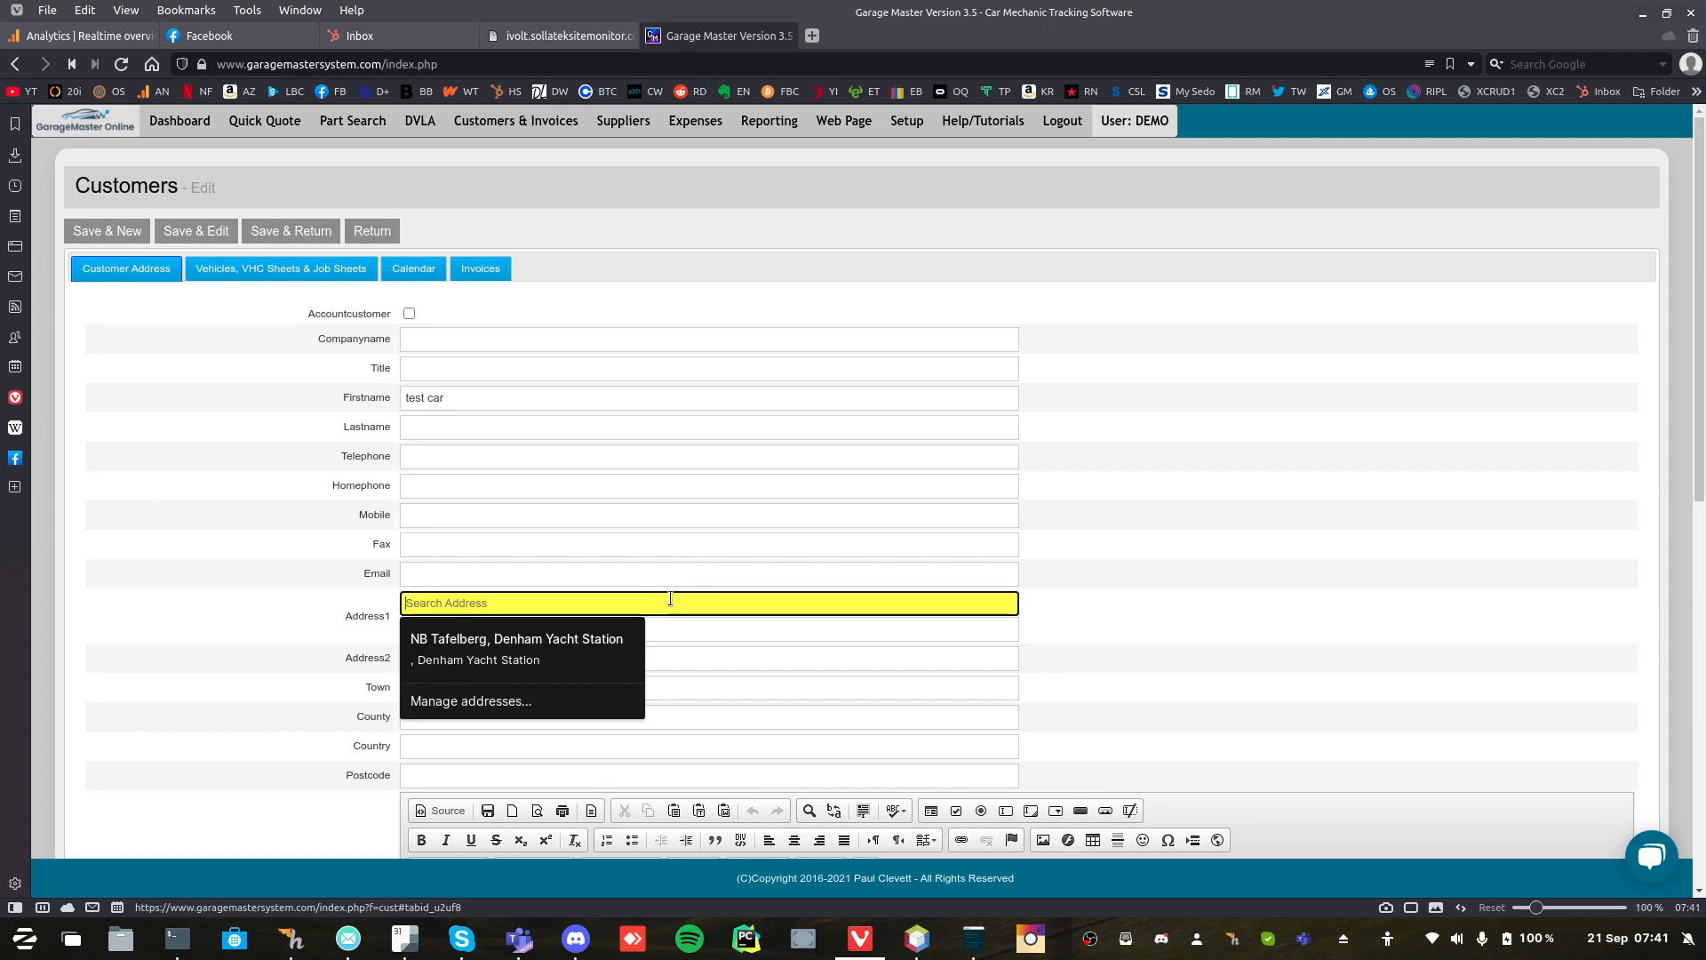
pyautogui.write('nb')
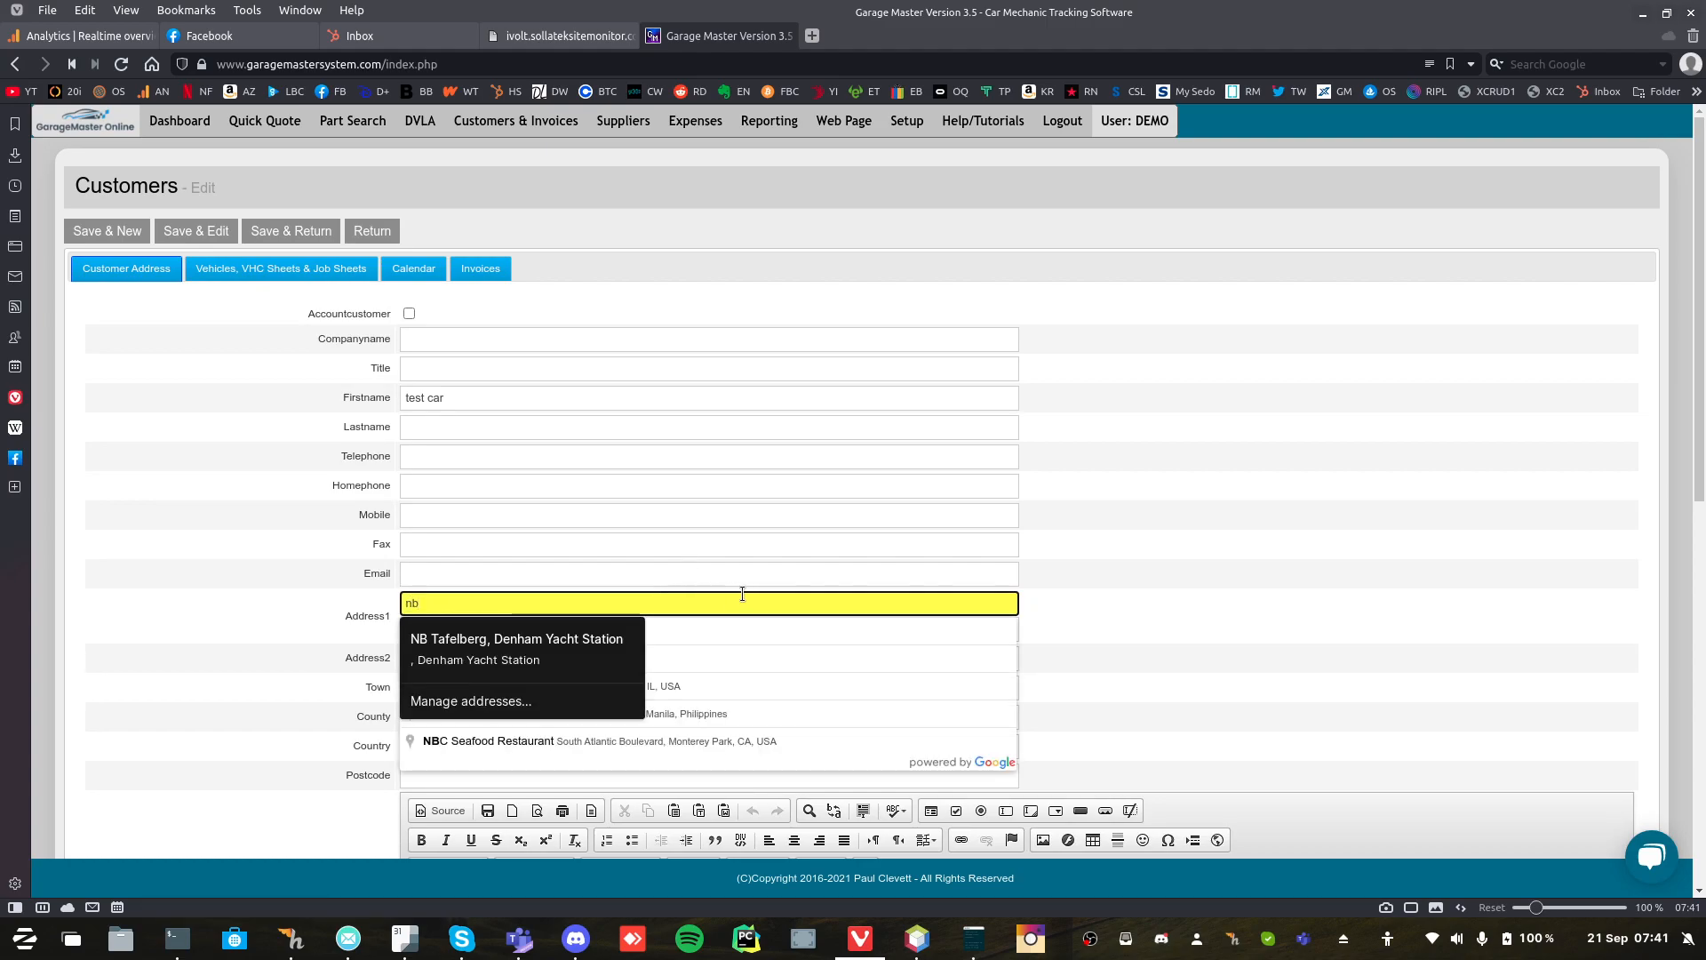
pyautogui.click(487, 740)
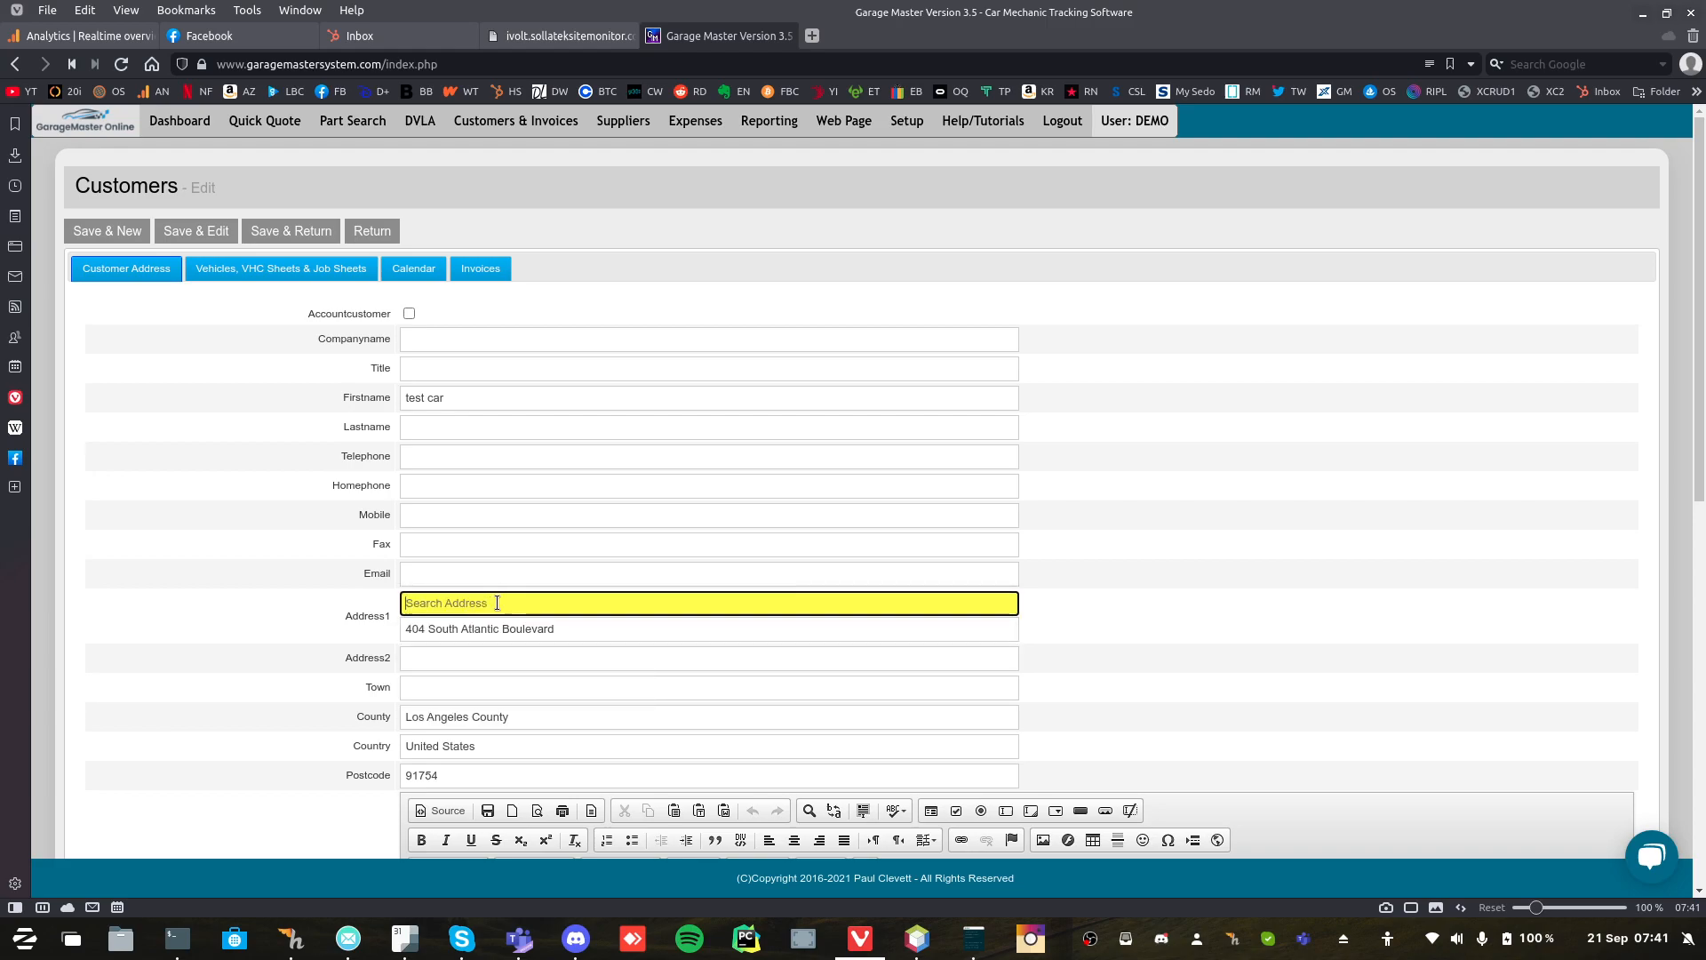
pyautogui.write('11 Fleetwo')
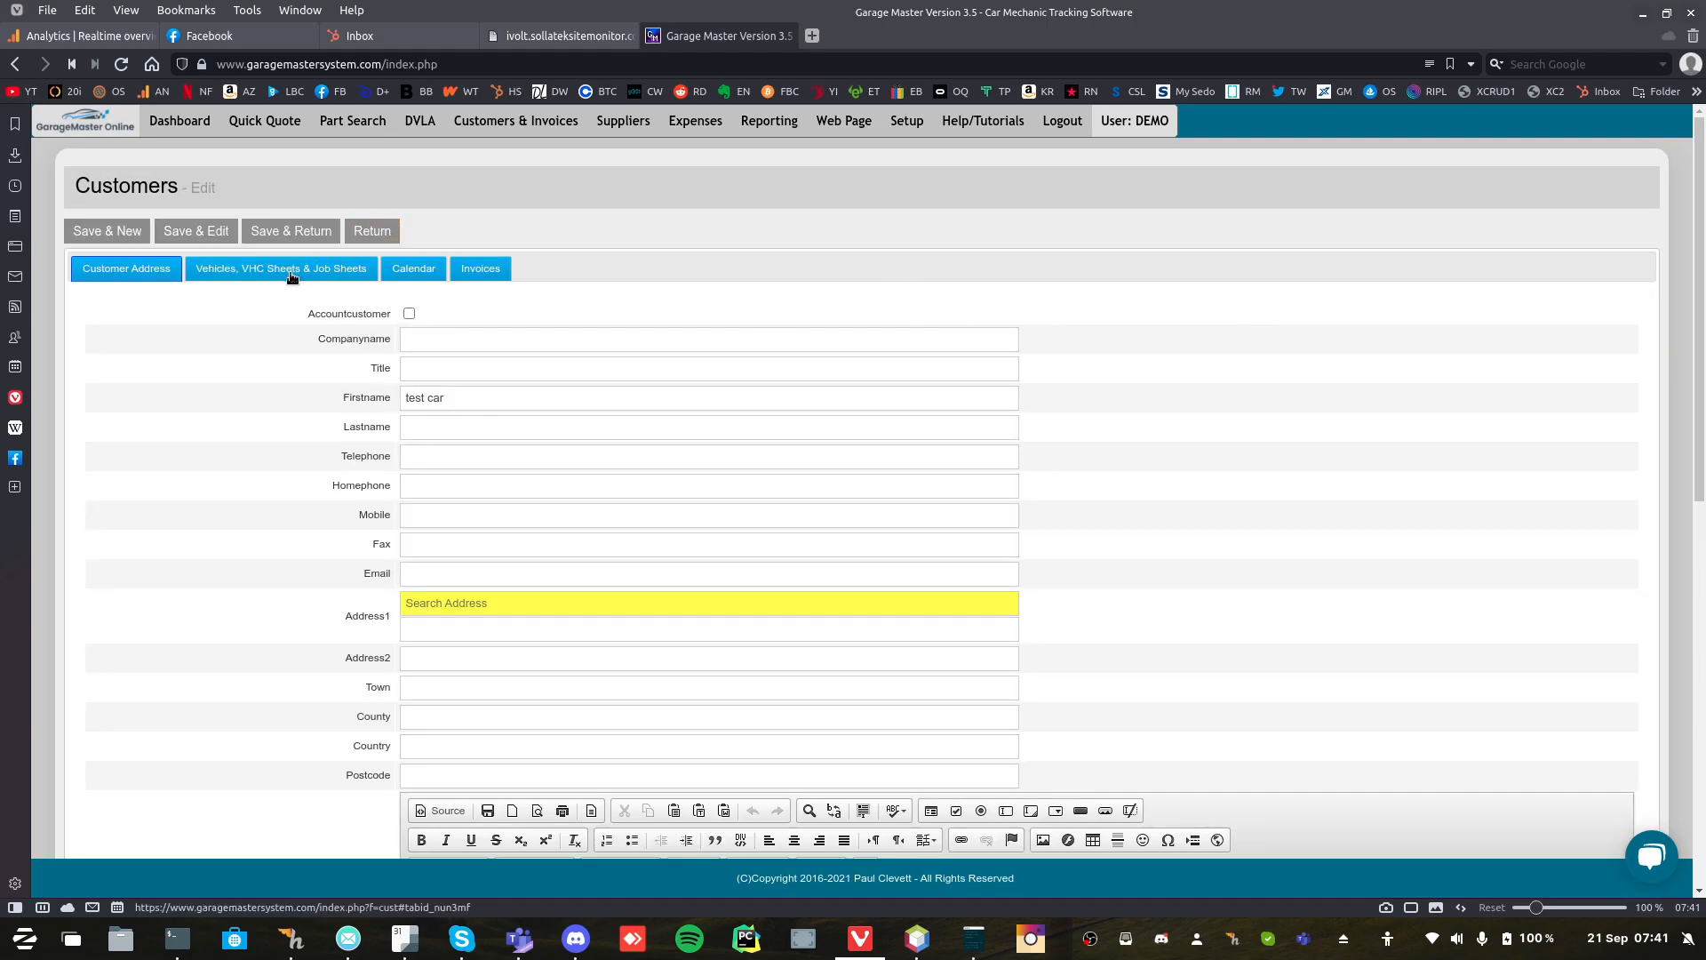
# Generate the job sheet for R22TVB from the vehicle list and cancel its print preview.
pyautogui.click(281, 268)
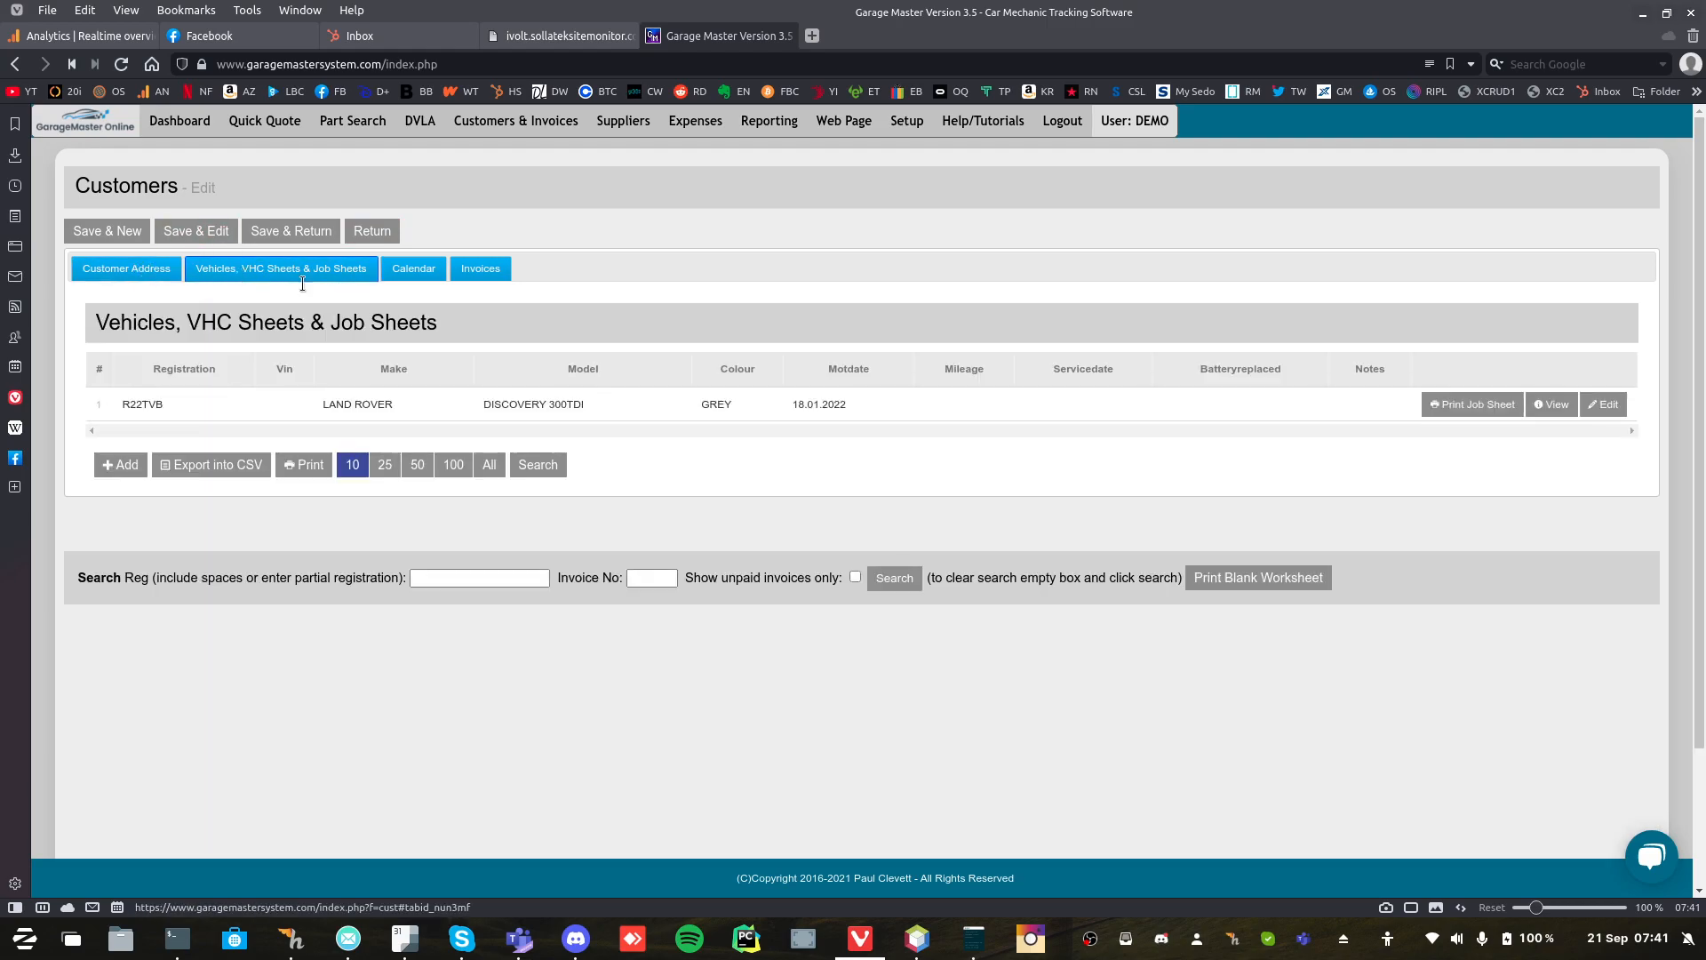
pyautogui.click(1471, 404)
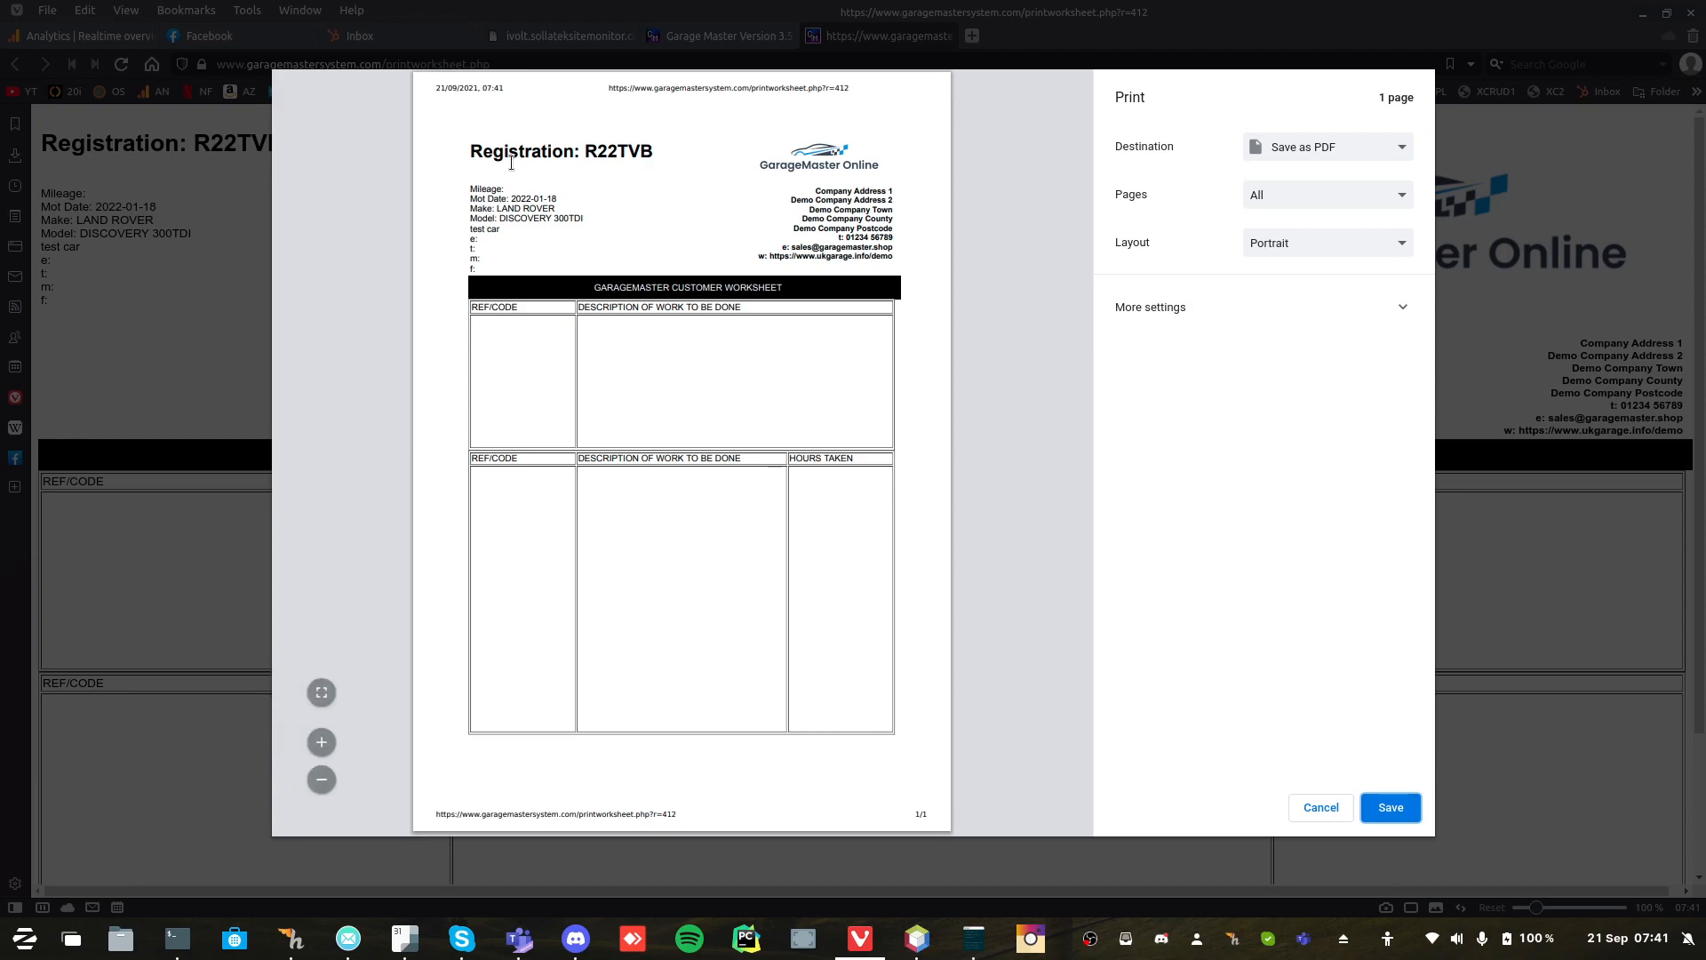
pyautogui.click(1321, 807)
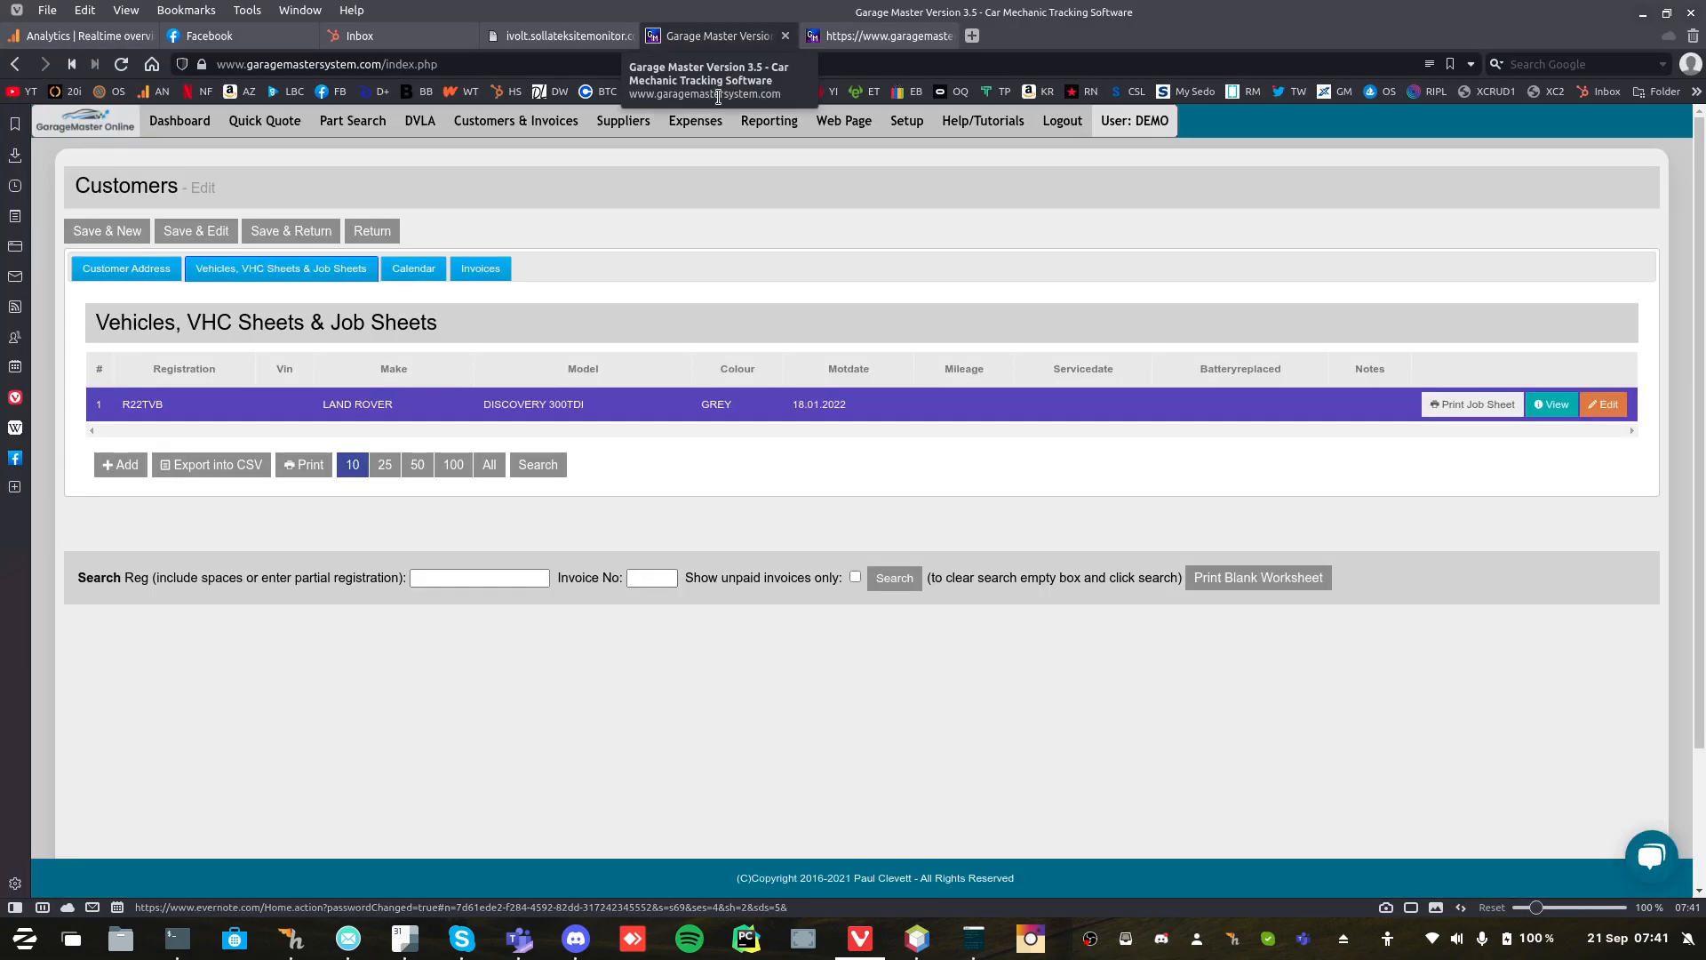
pyautogui.click(1603, 405)
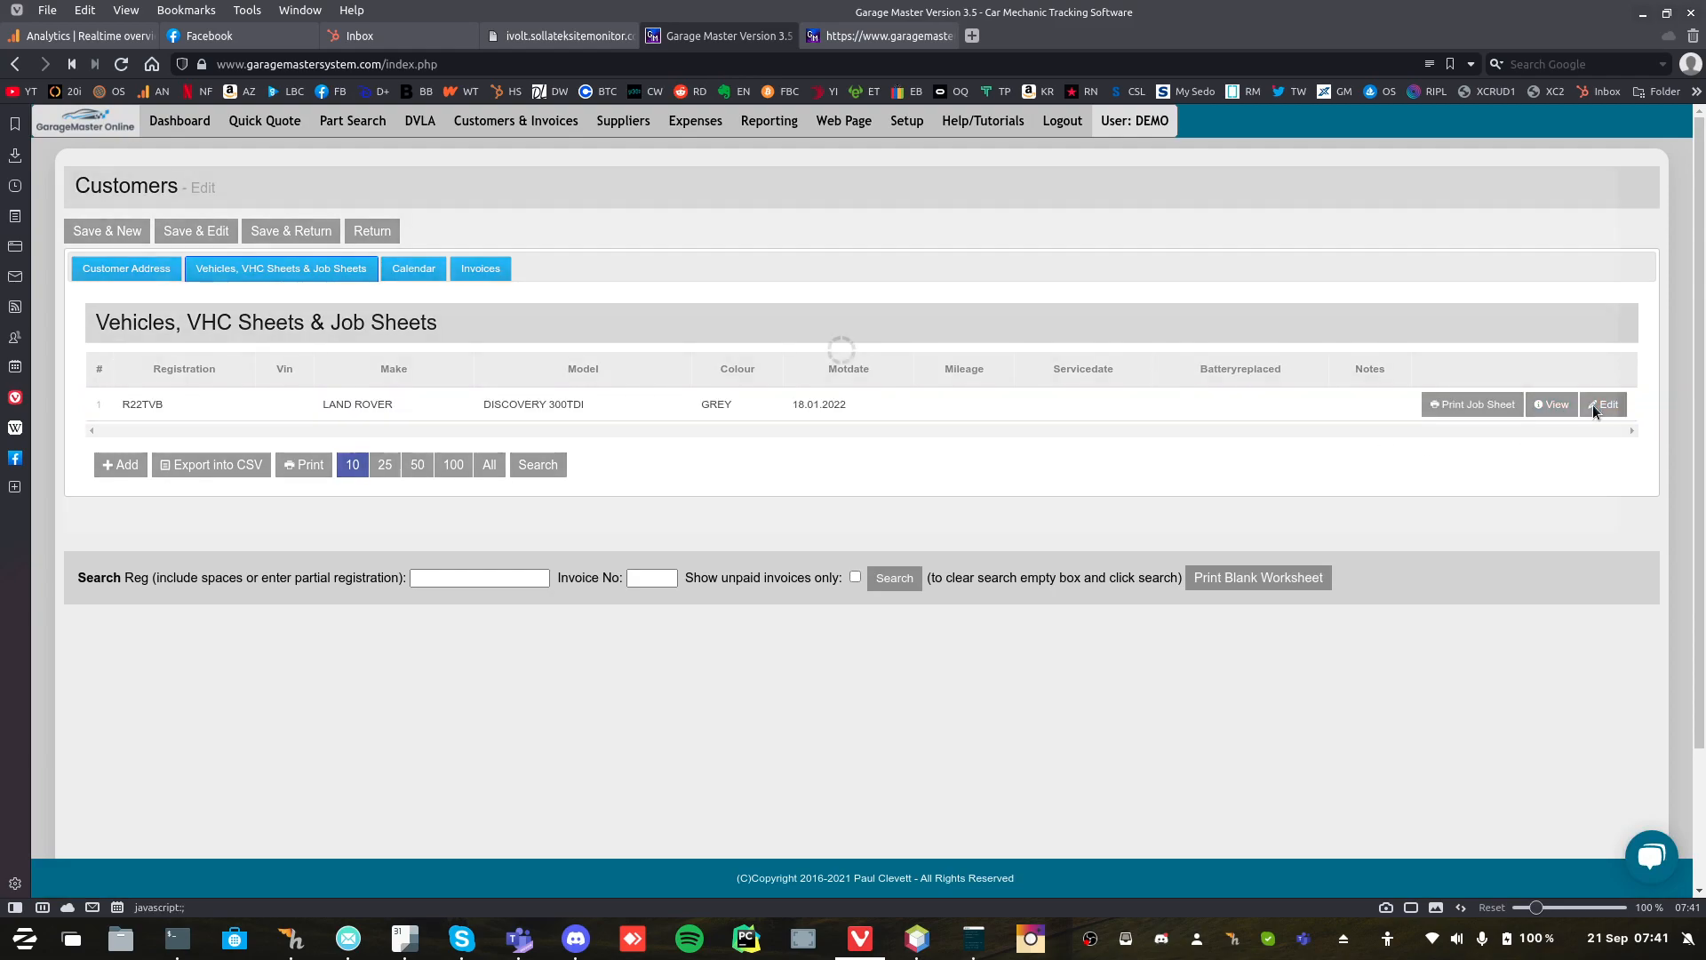
pyautogui.click(1604, 404)
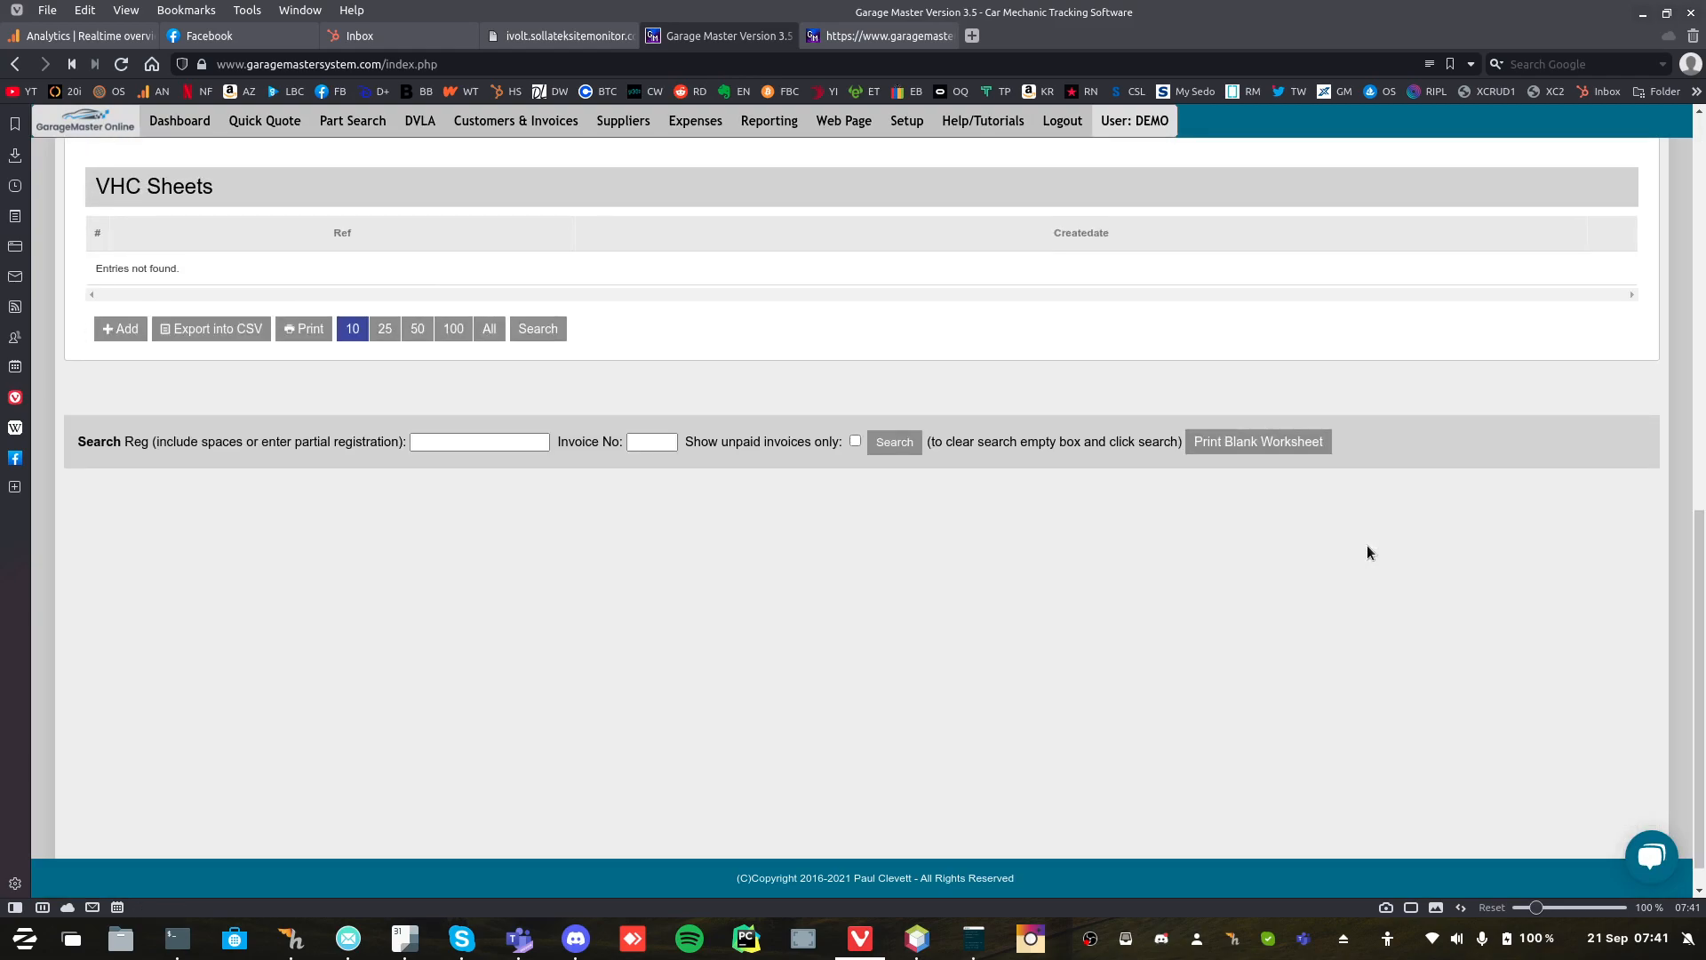
pyautogui.click(120, 329)
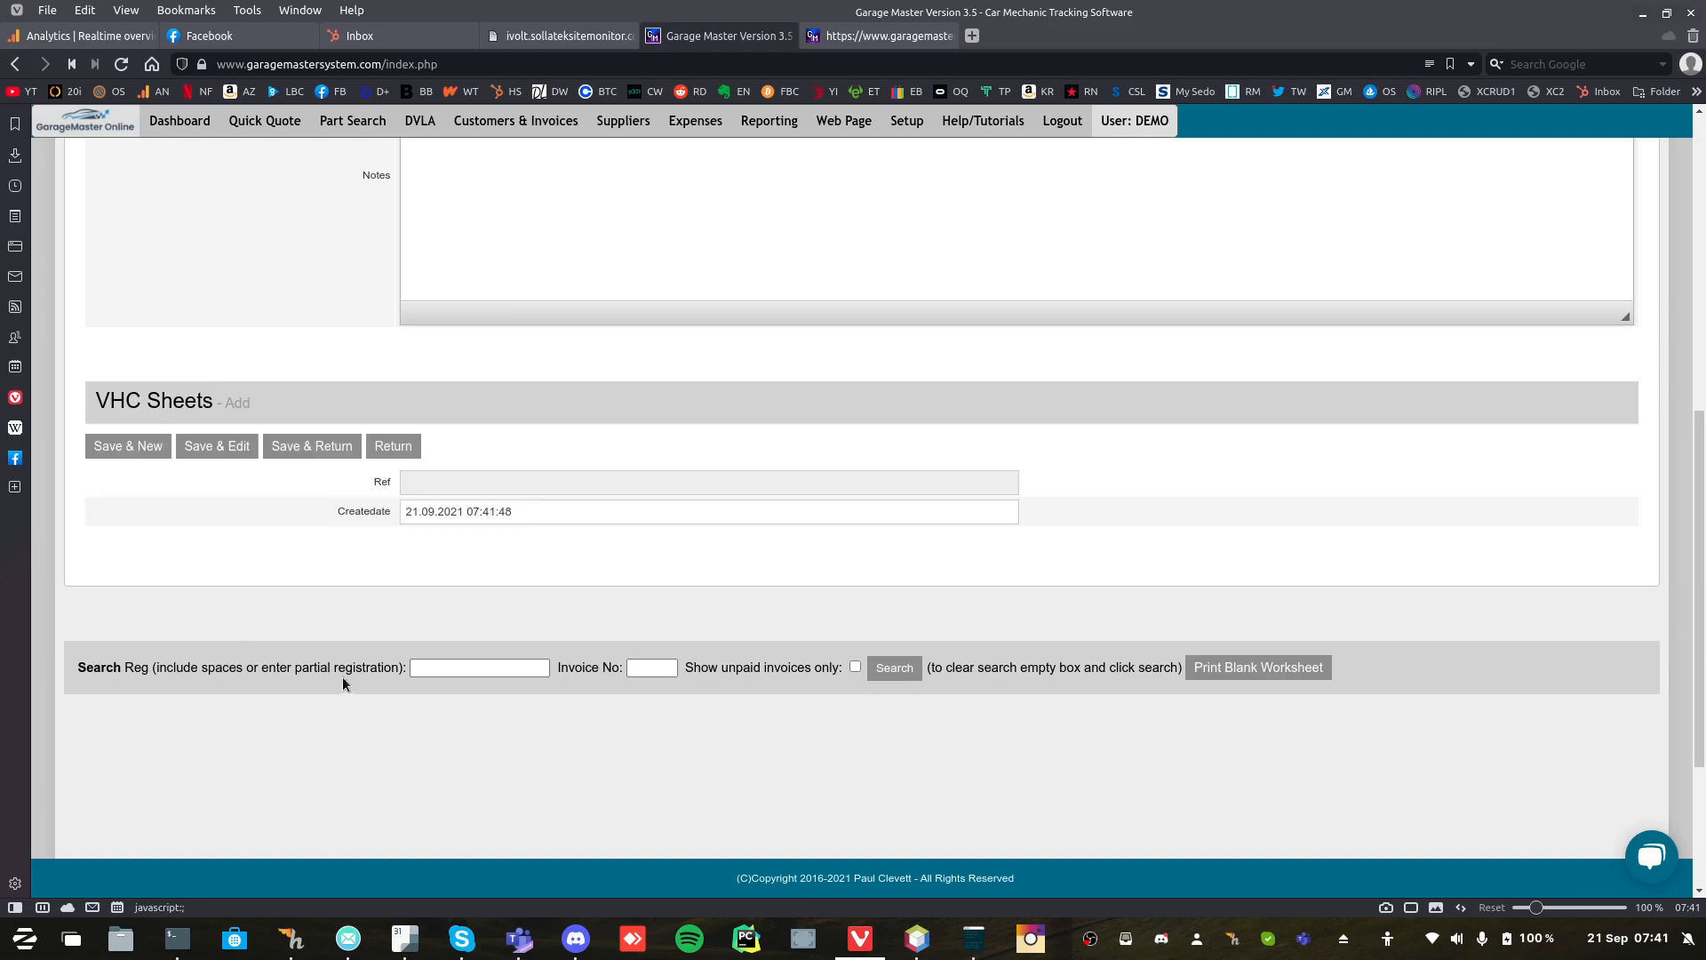
pyautogui.moveTo(251, 467)
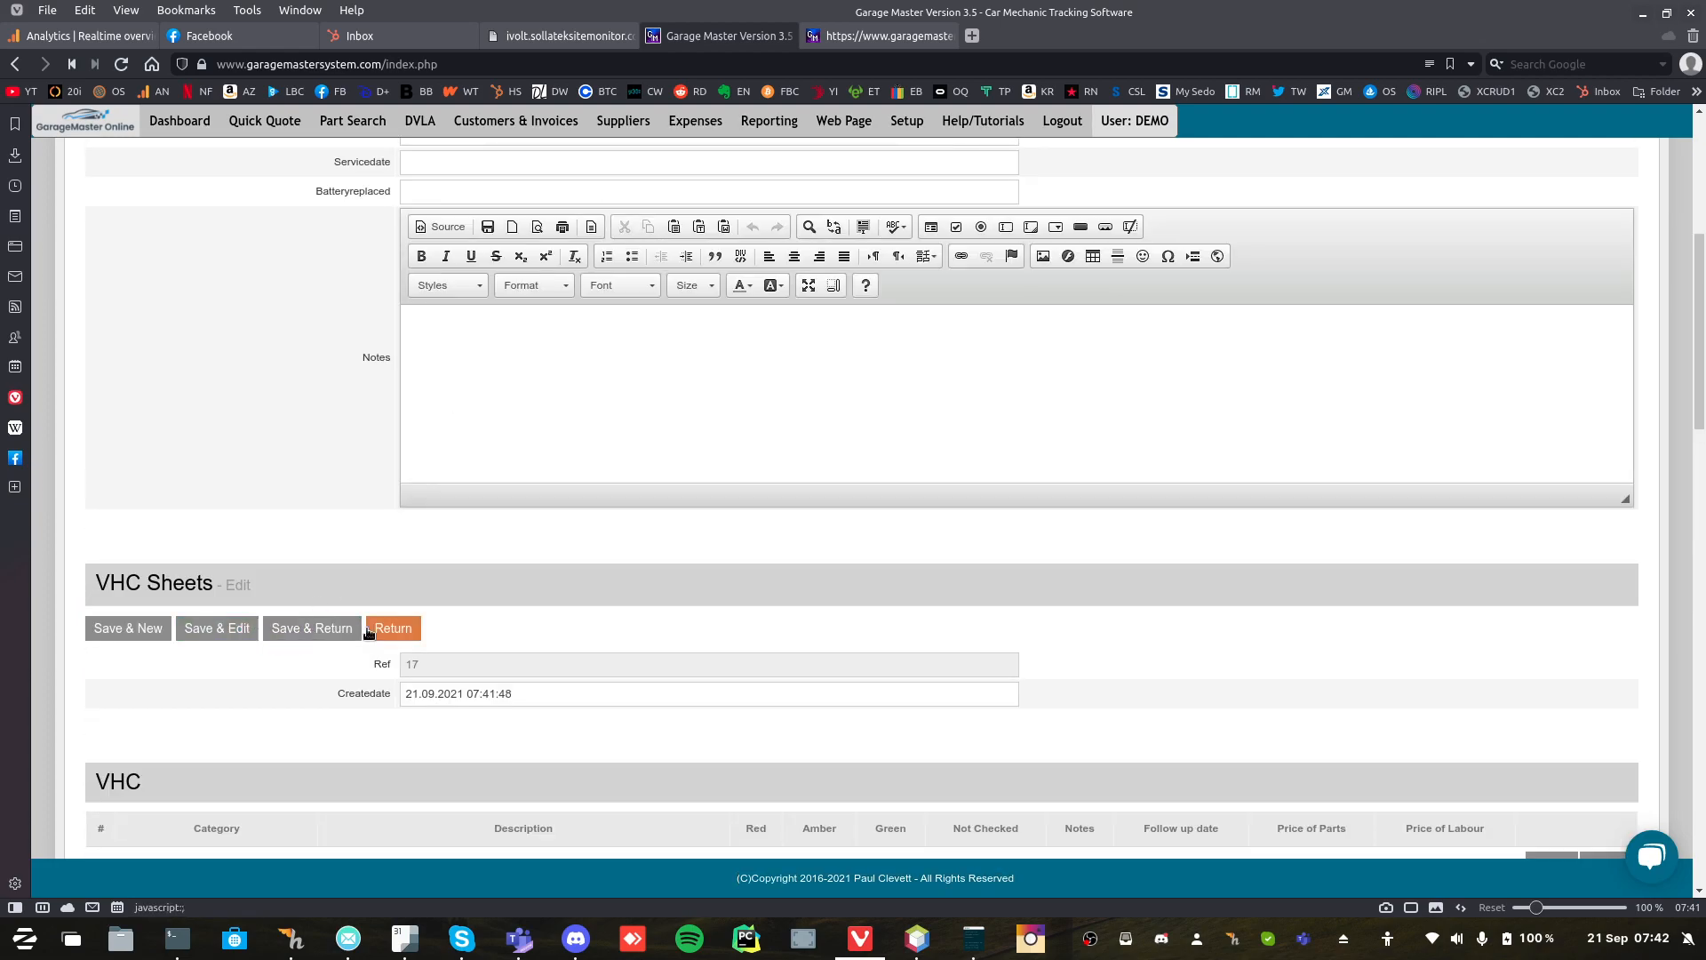
pyautogui.click(392, 628)
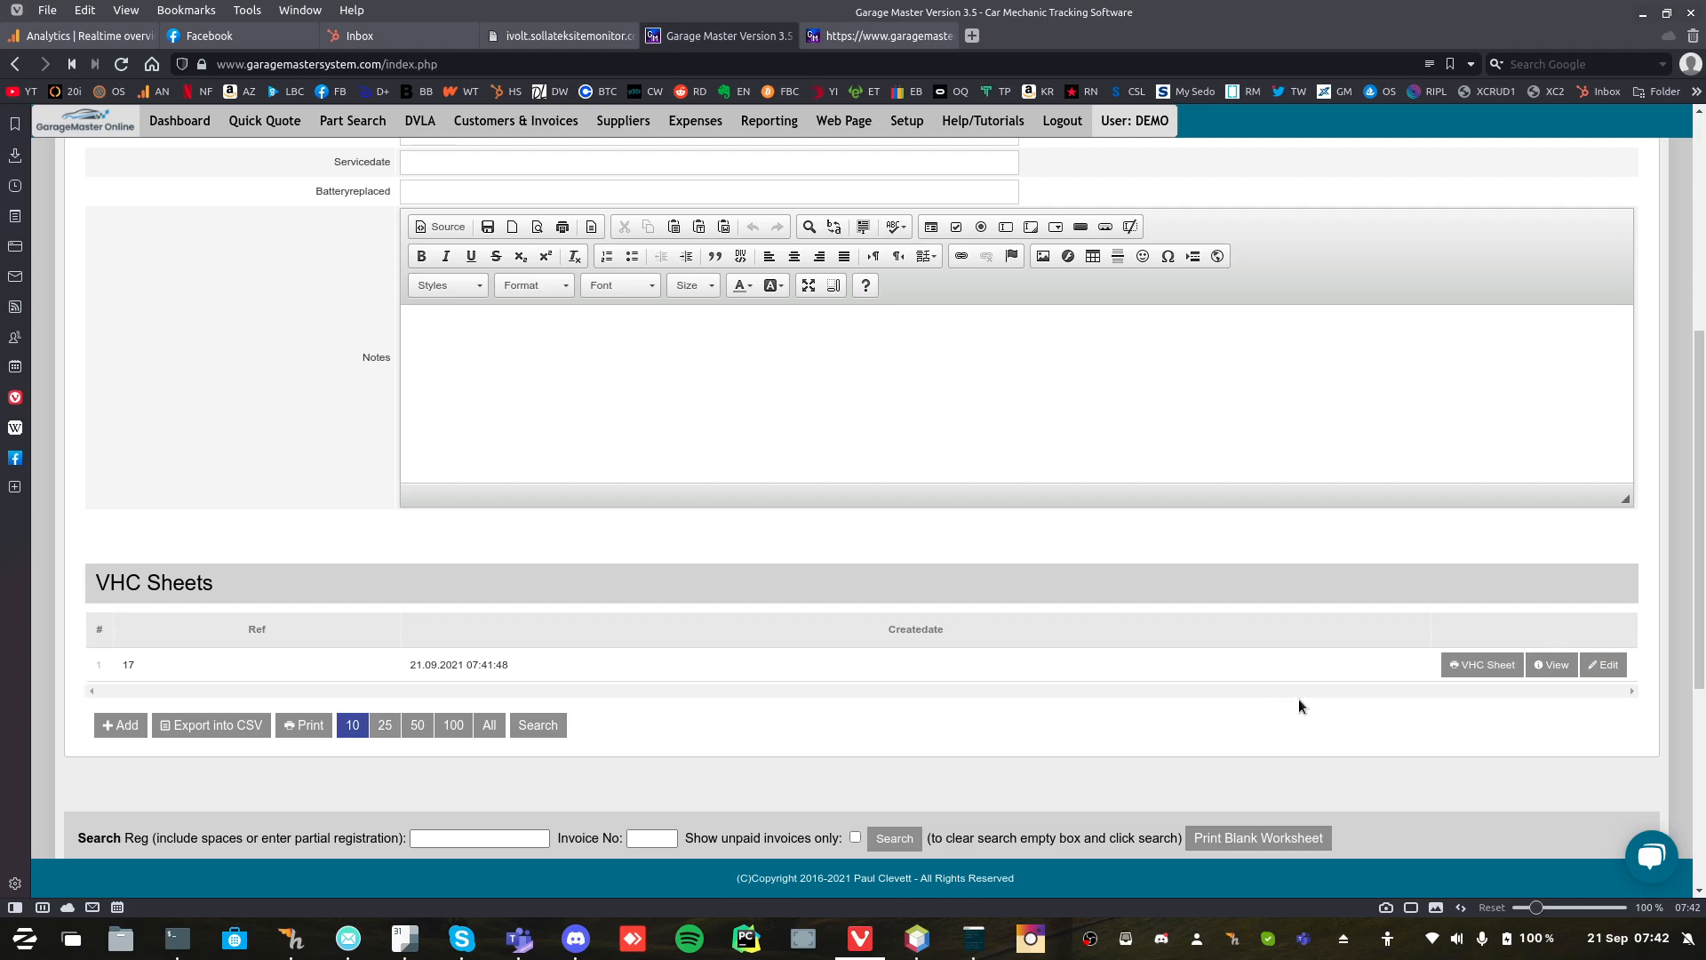
pyautogui.click(1482, 664)
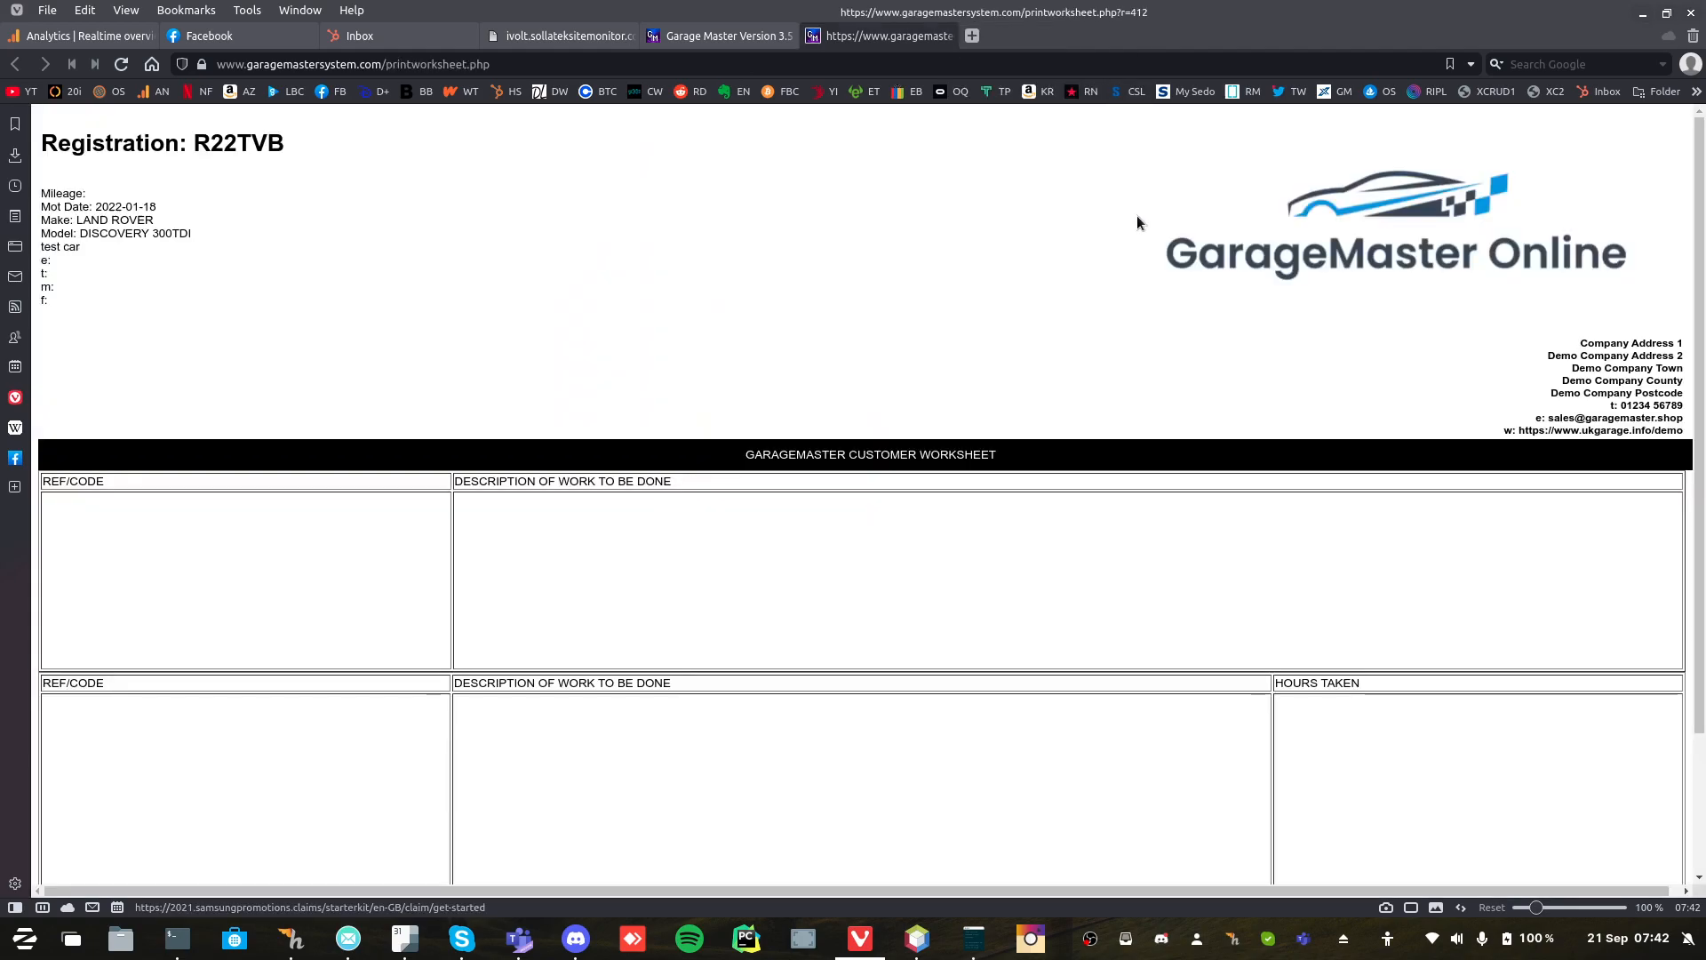
pyautogui.click(725, 36)
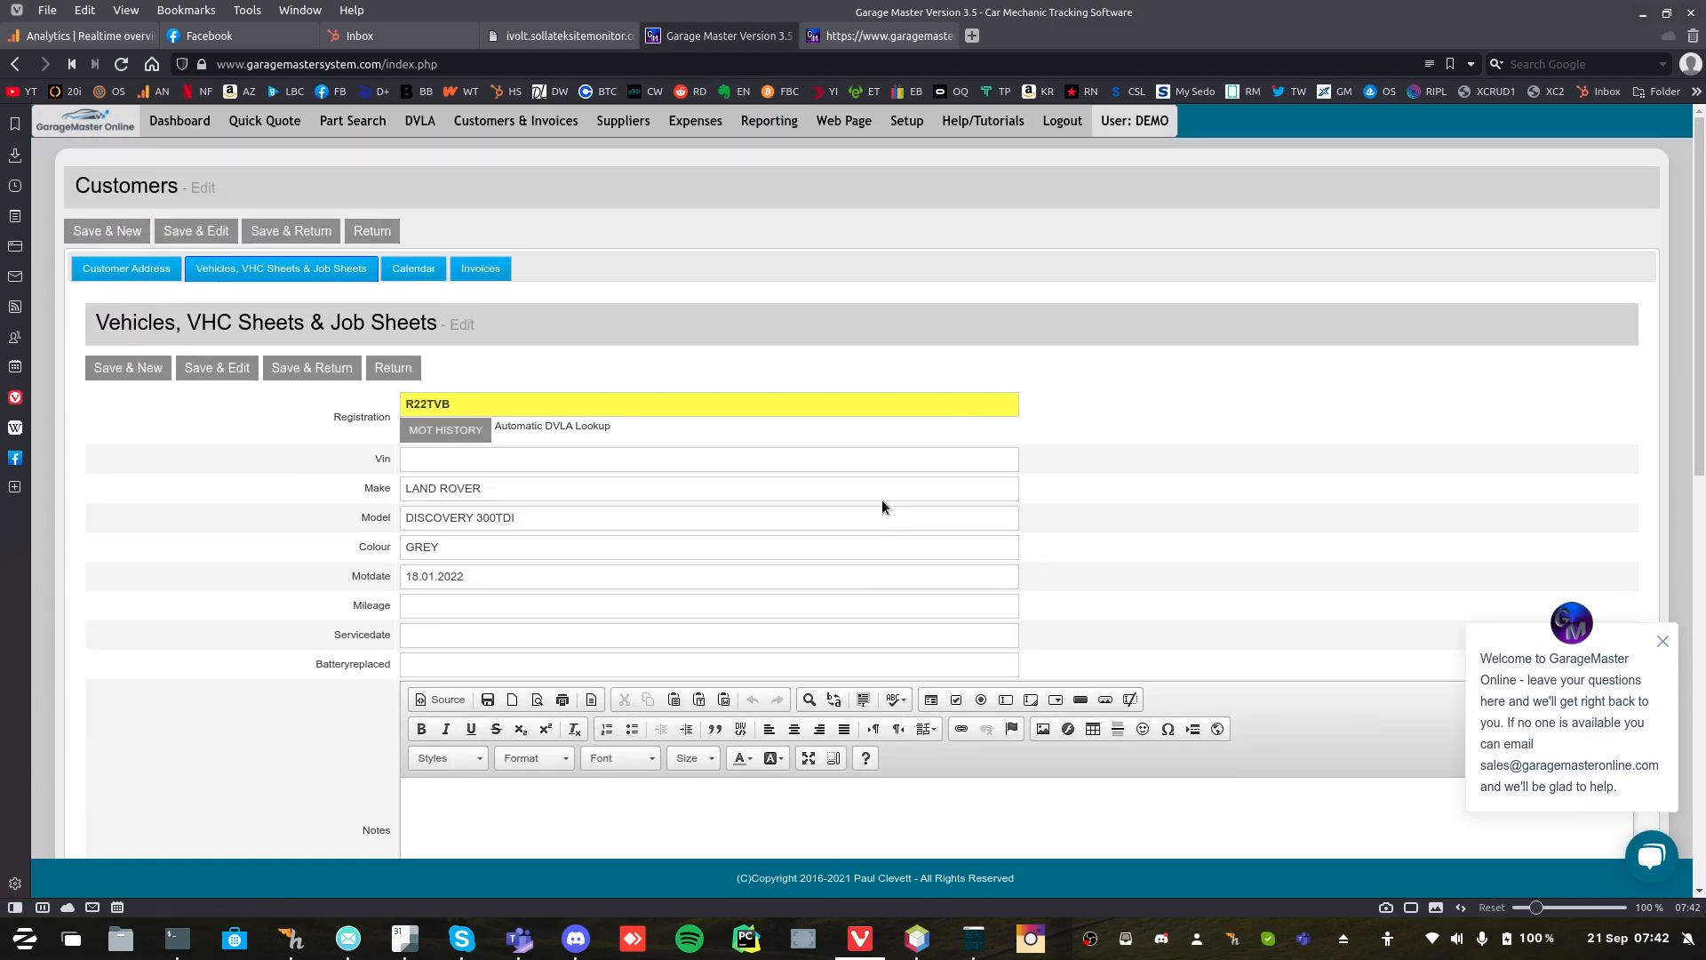
pyautogui.scroll(-3)
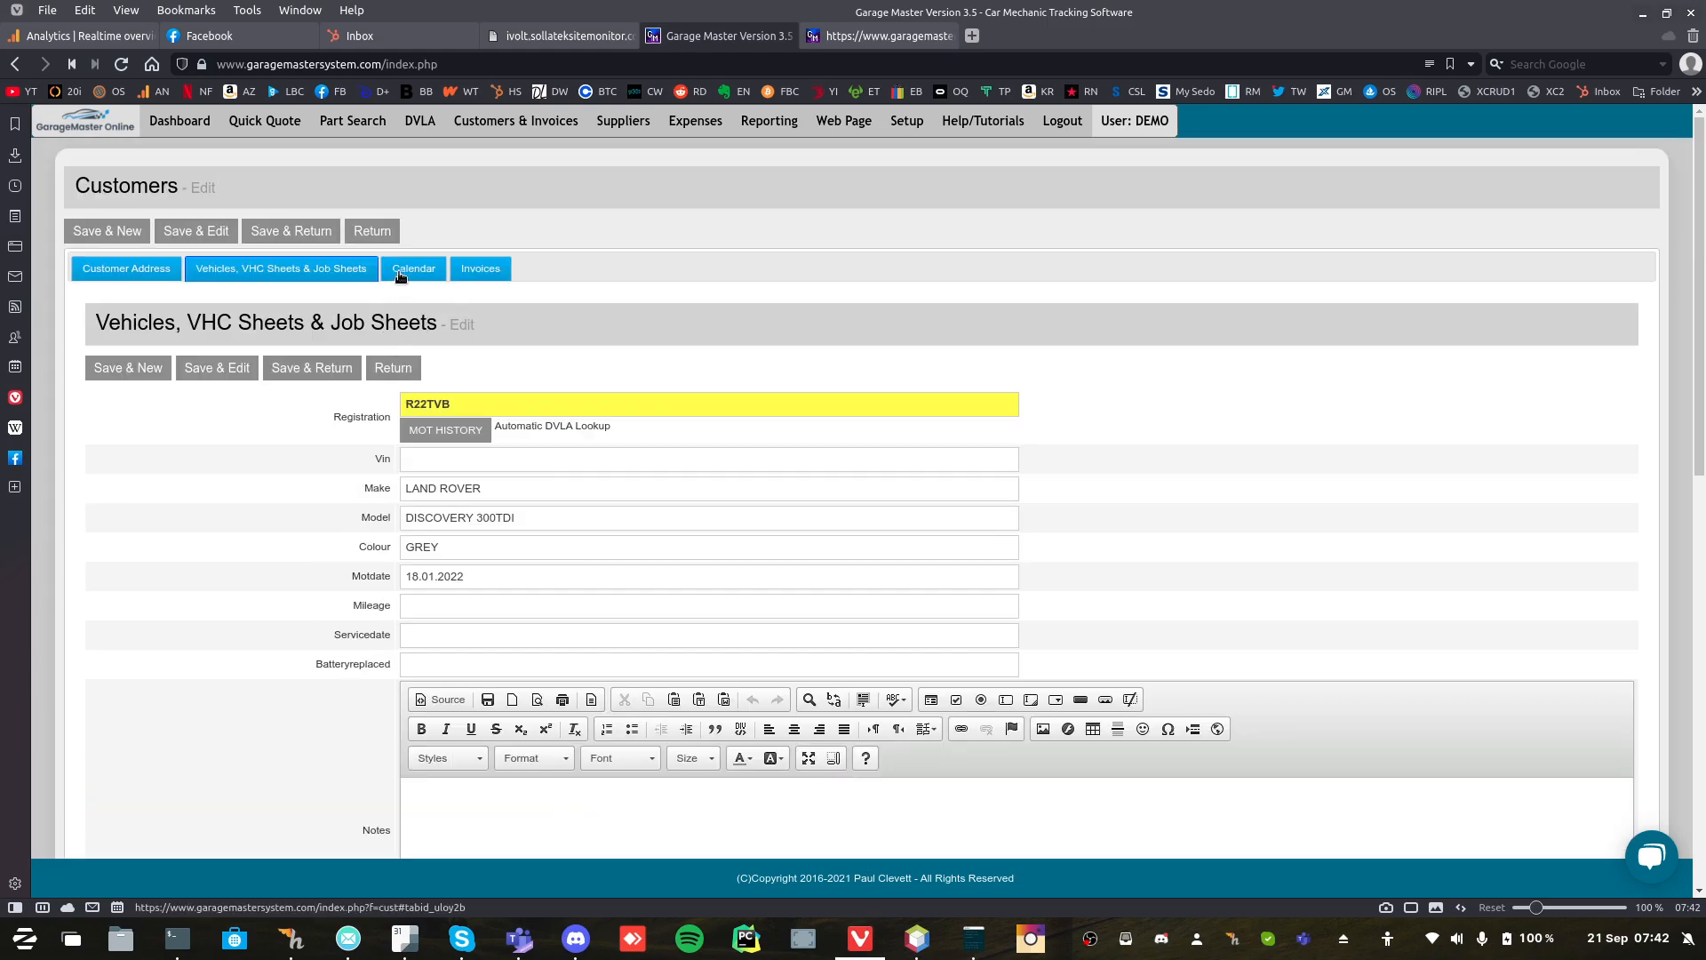
# Change the R22TVB booking date to 24.09.2021.
pyautogui.click(413, 268)
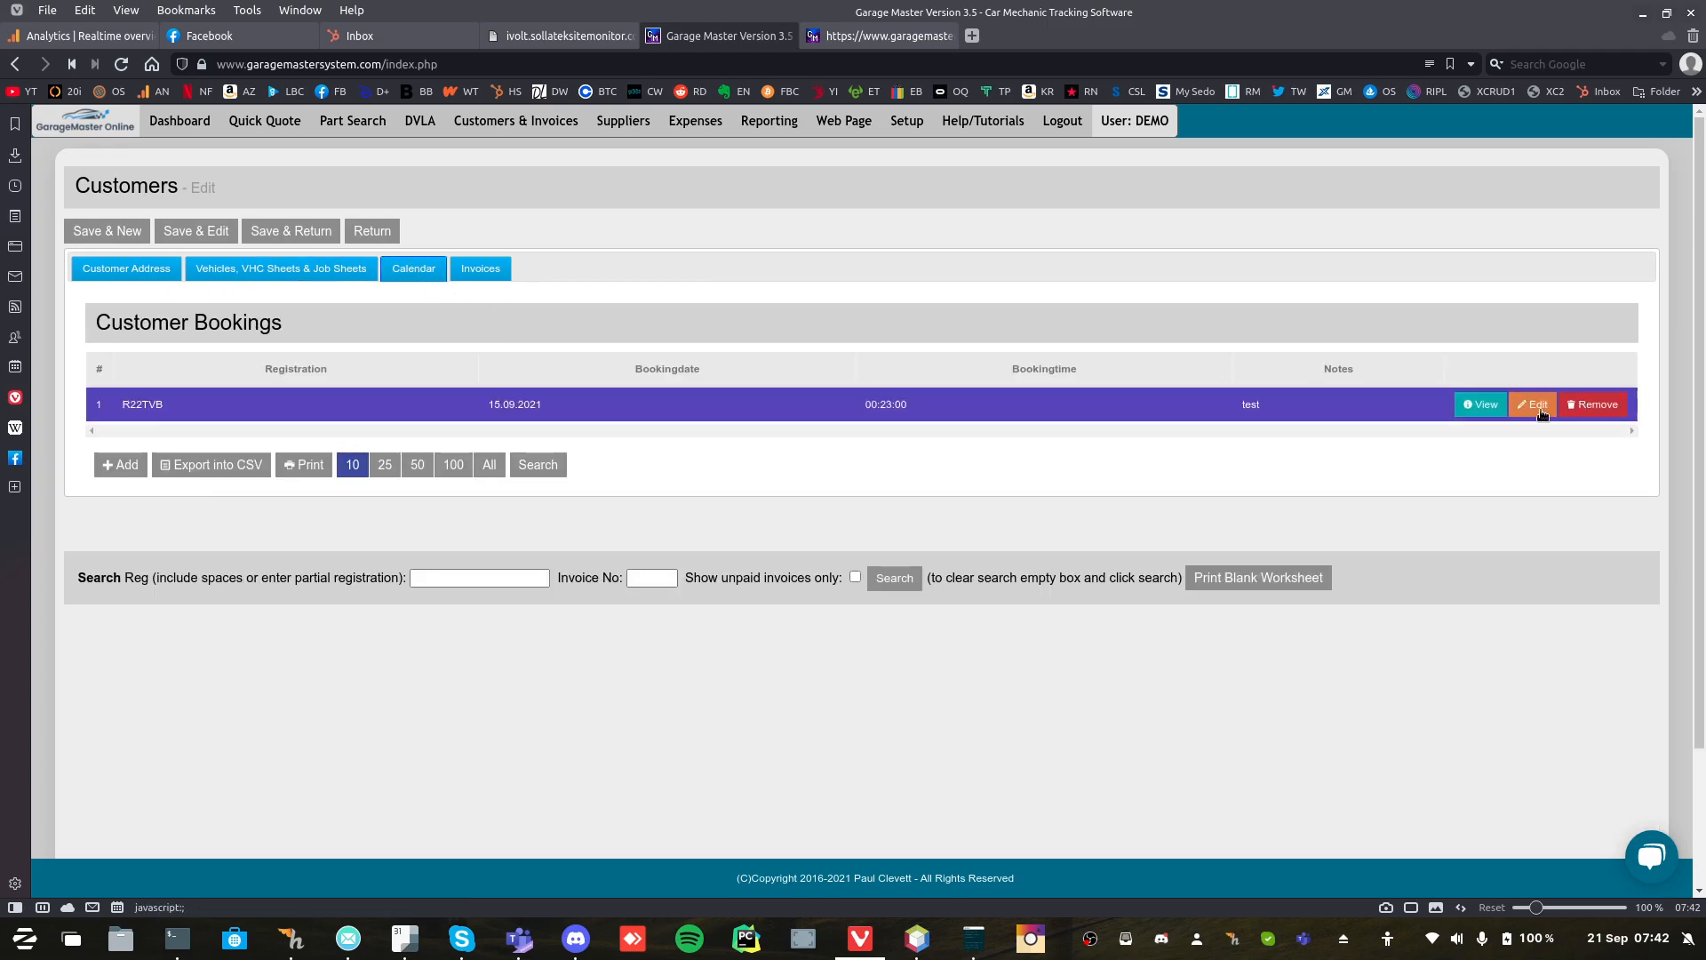
pyautogui.click(1532, 405)
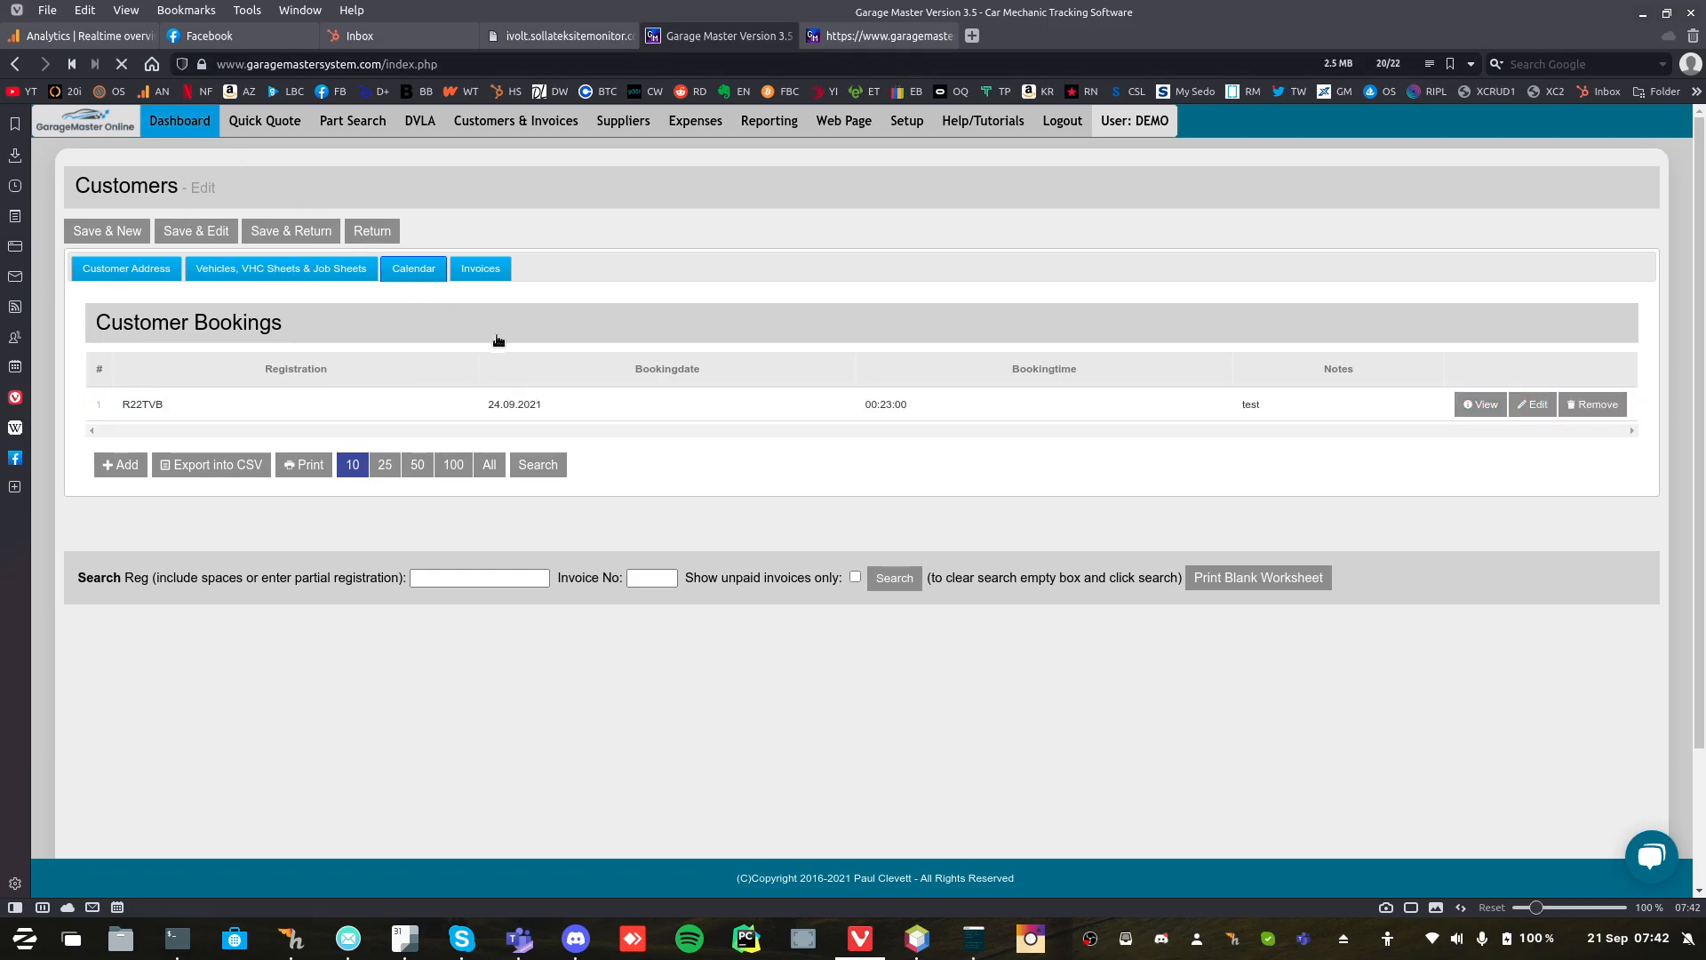
pyautogui.click(179, 120)
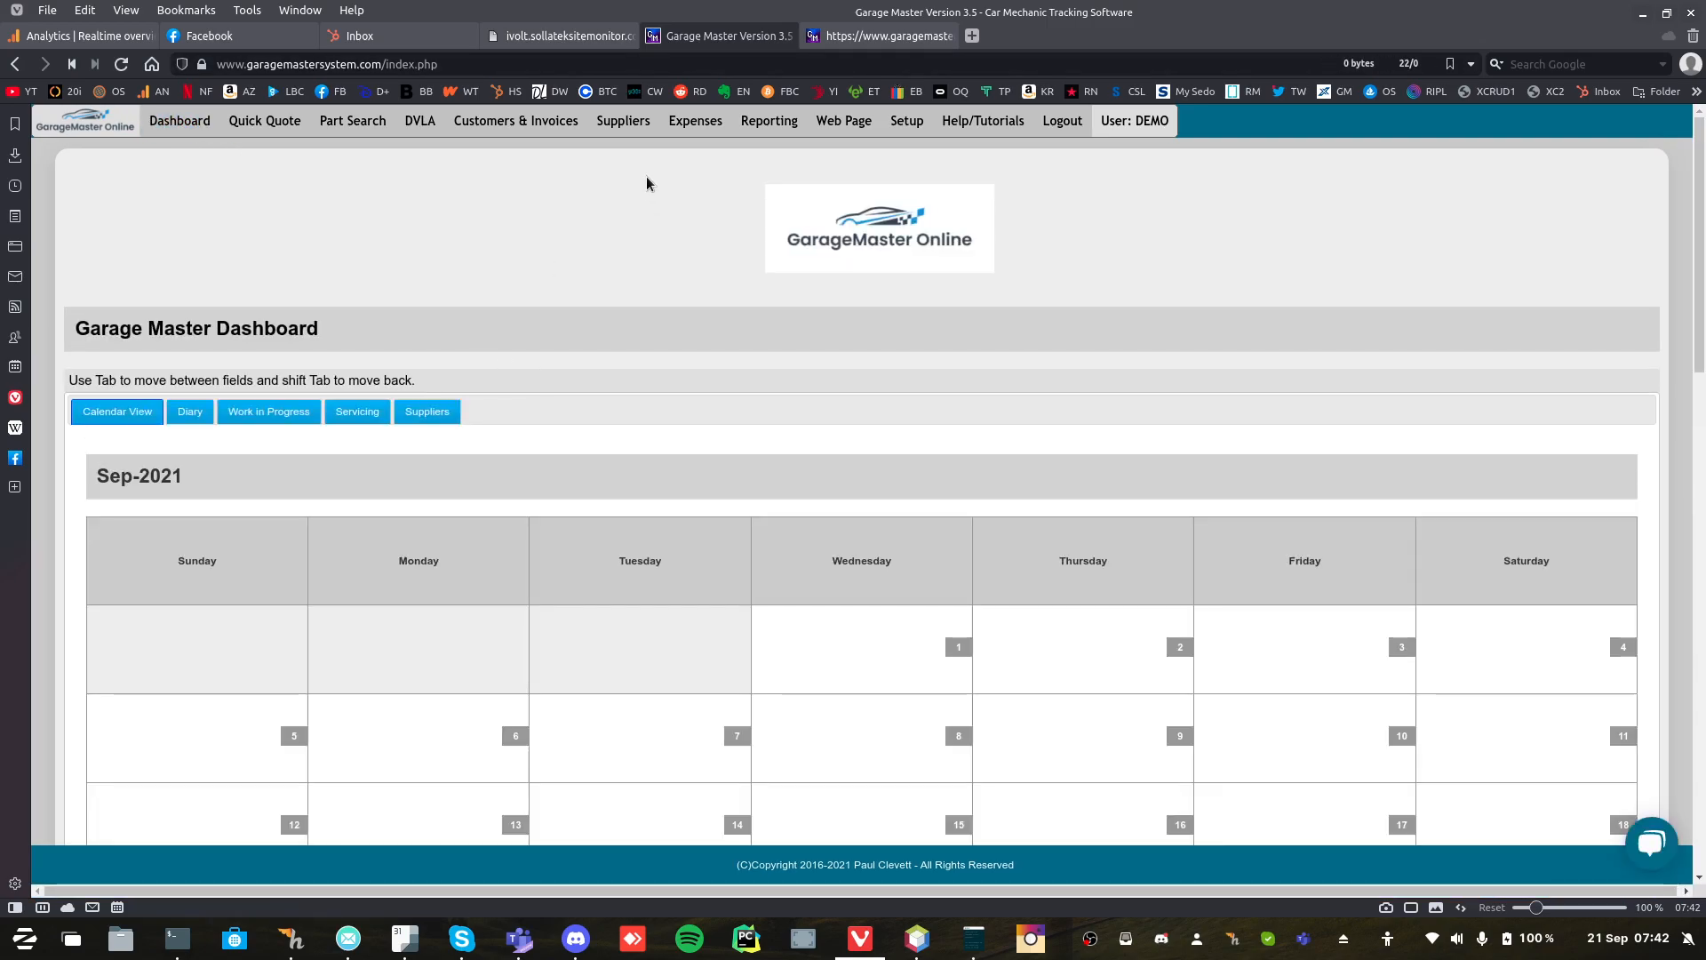
# Open test car's invoice 2476 and start a new detail line.
pyautogui.click(515, 120)
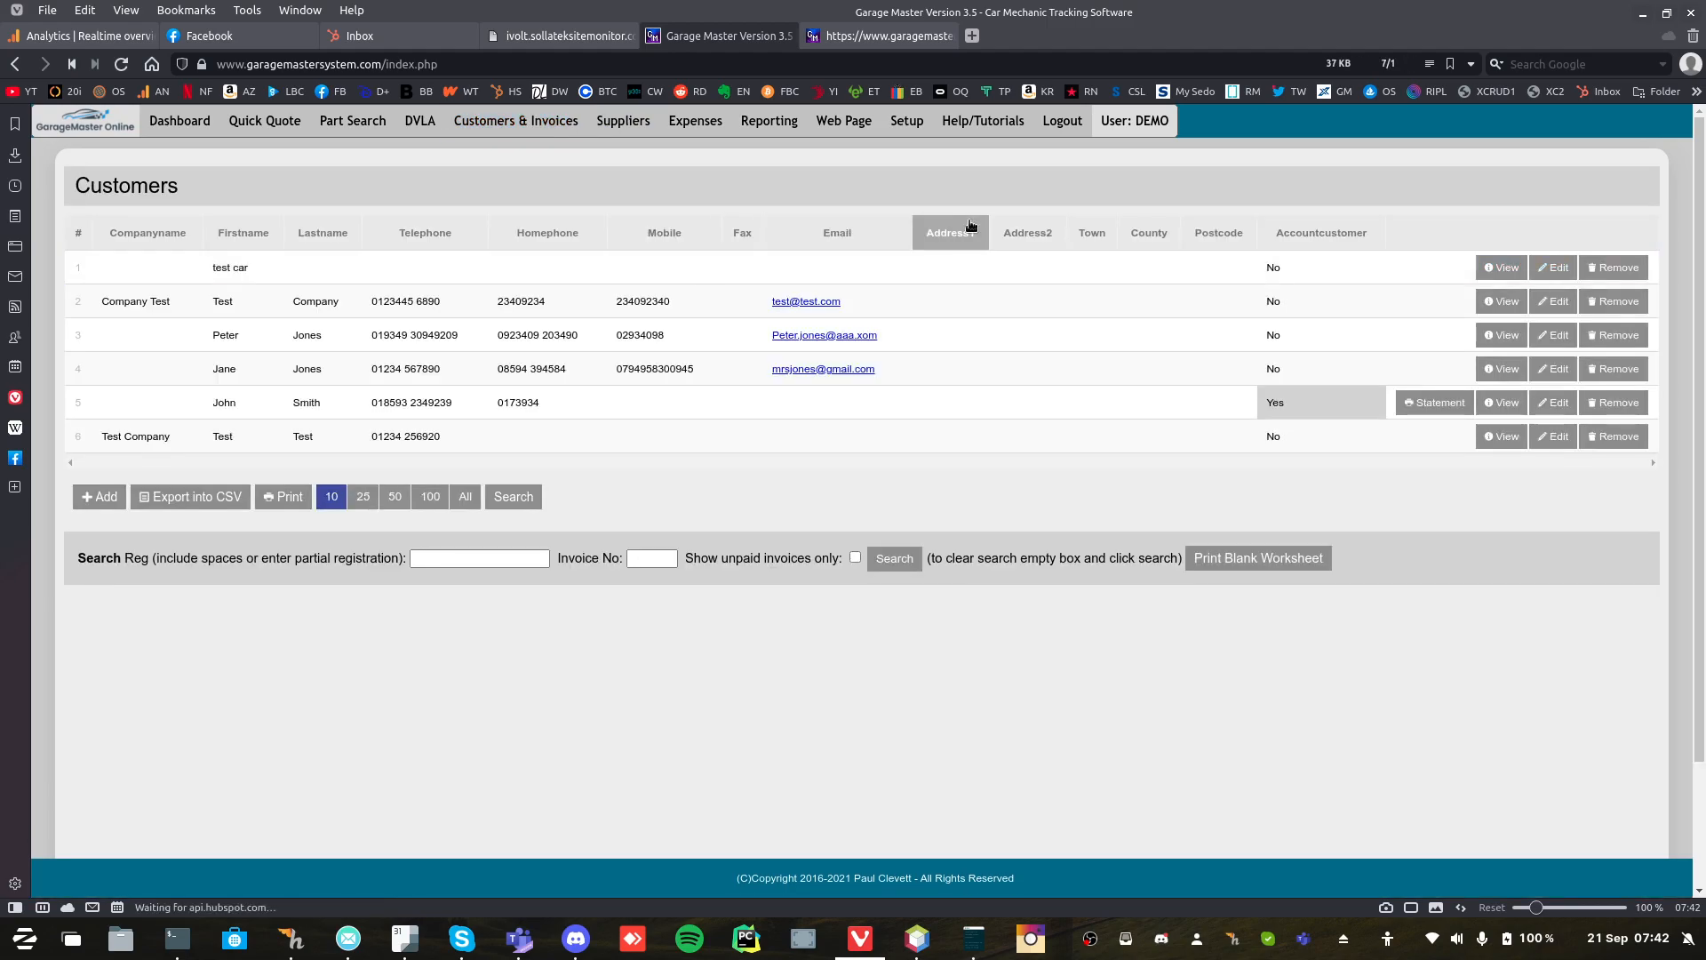
pyautogui.click(1552, 267)
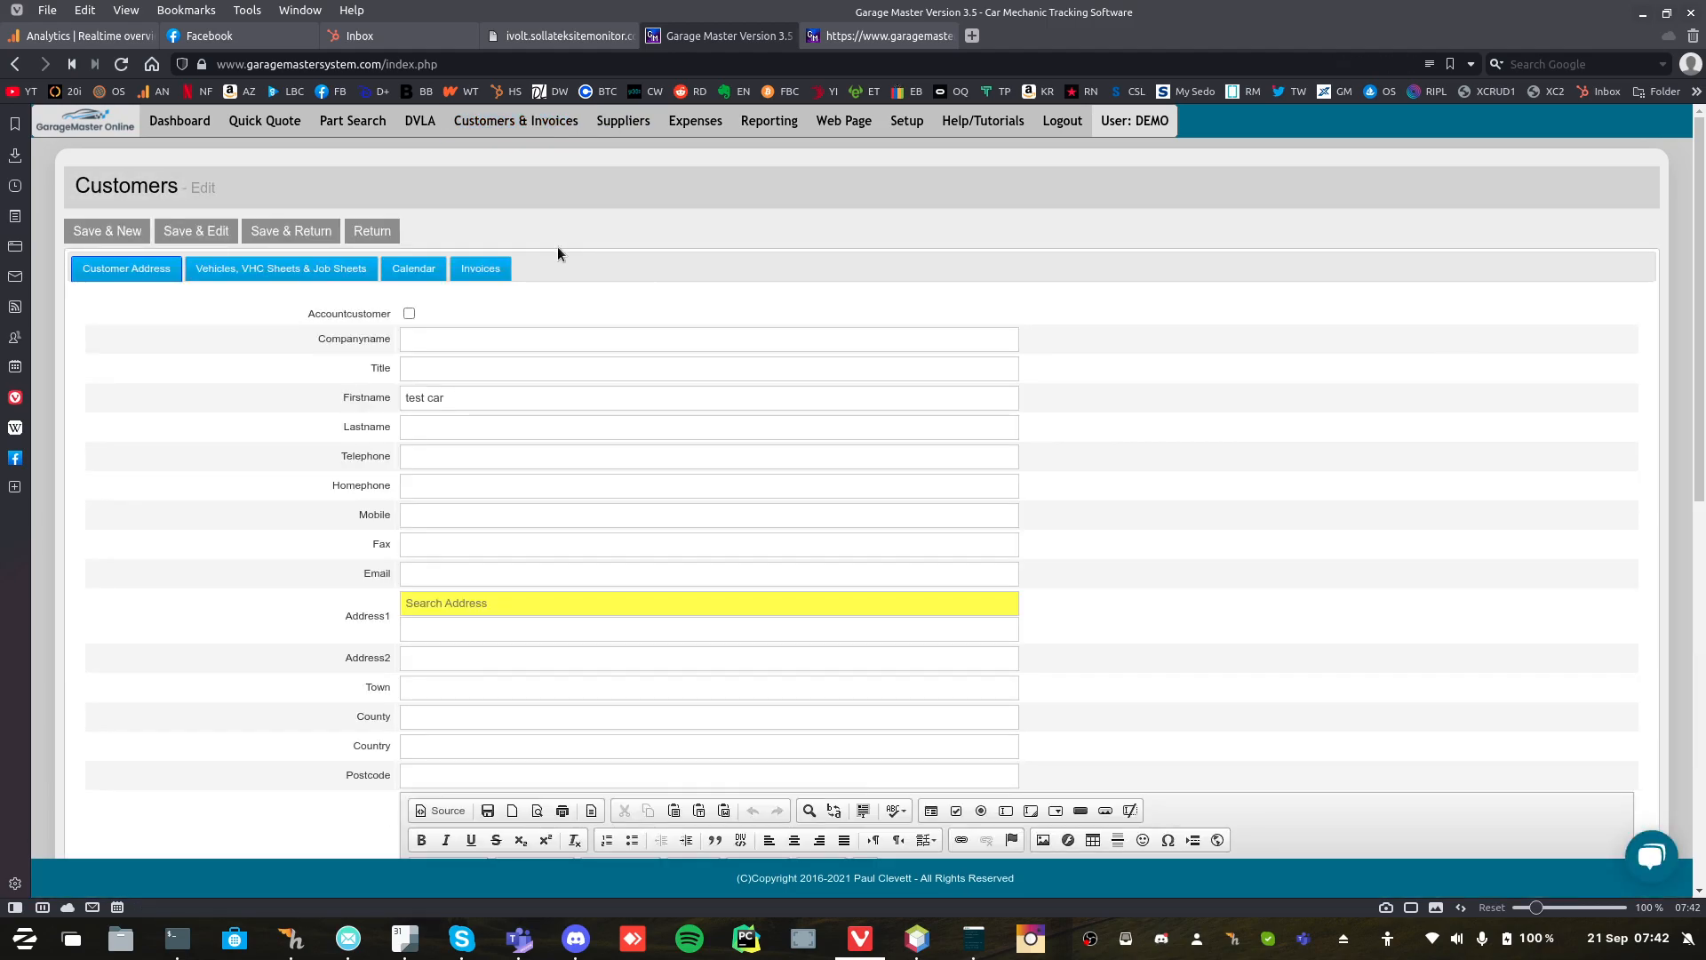
pyautogui.click(480, 269)
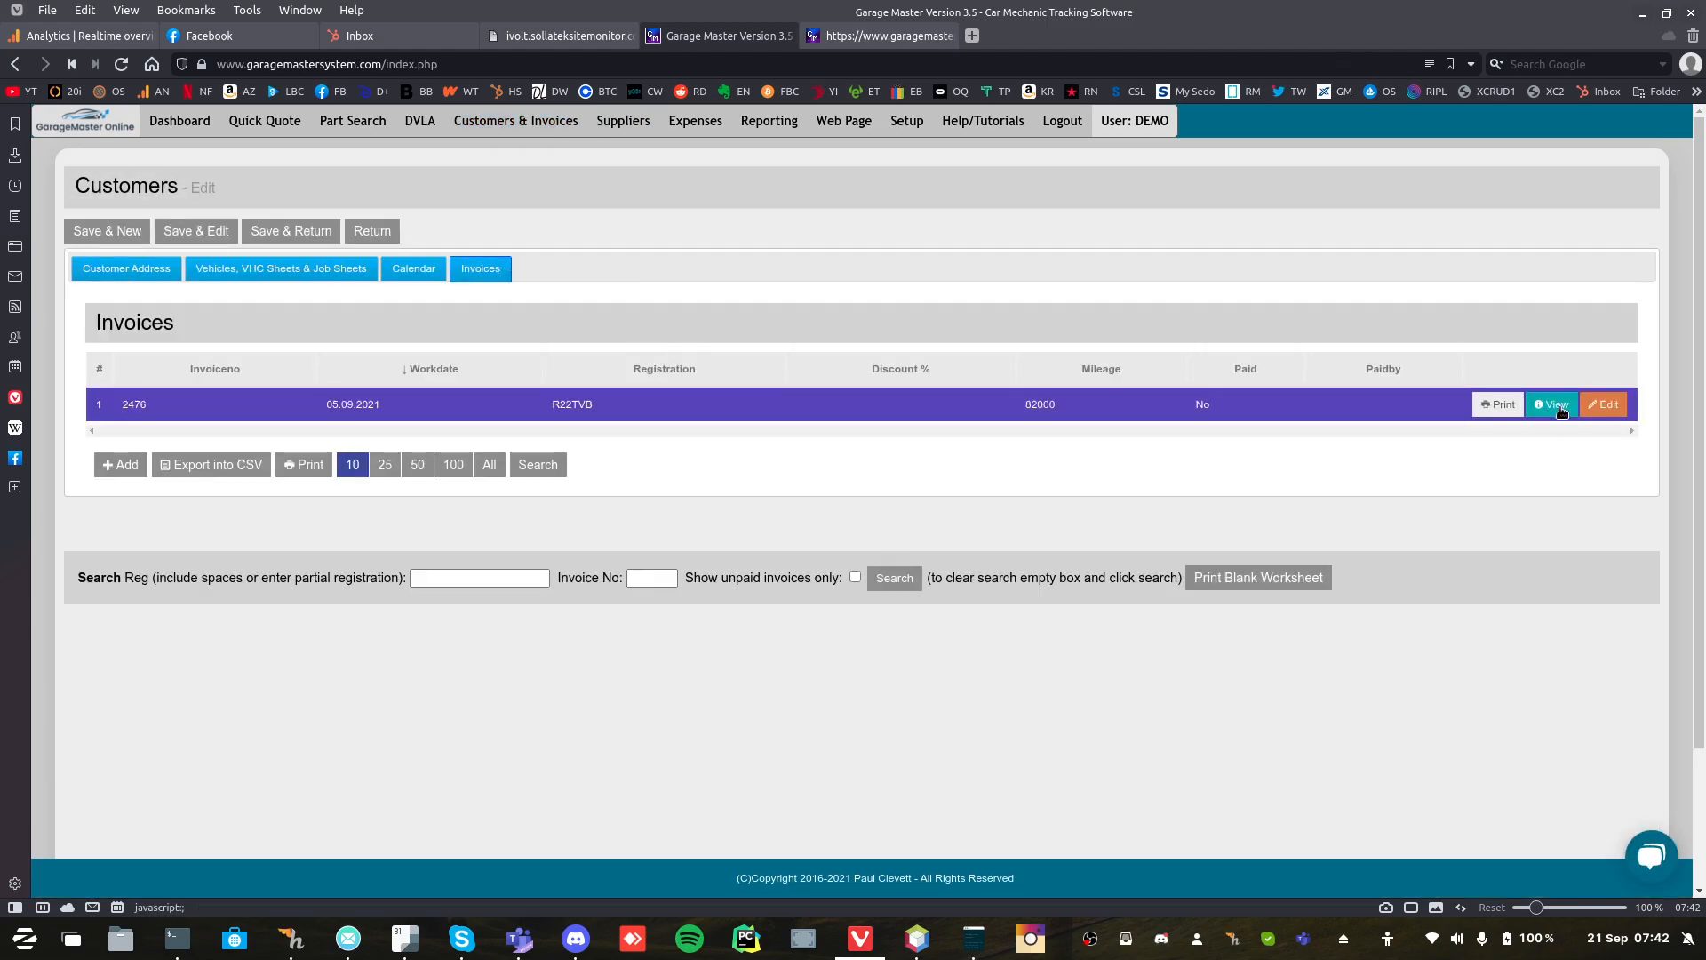
pyautogui.click(1552, 404)
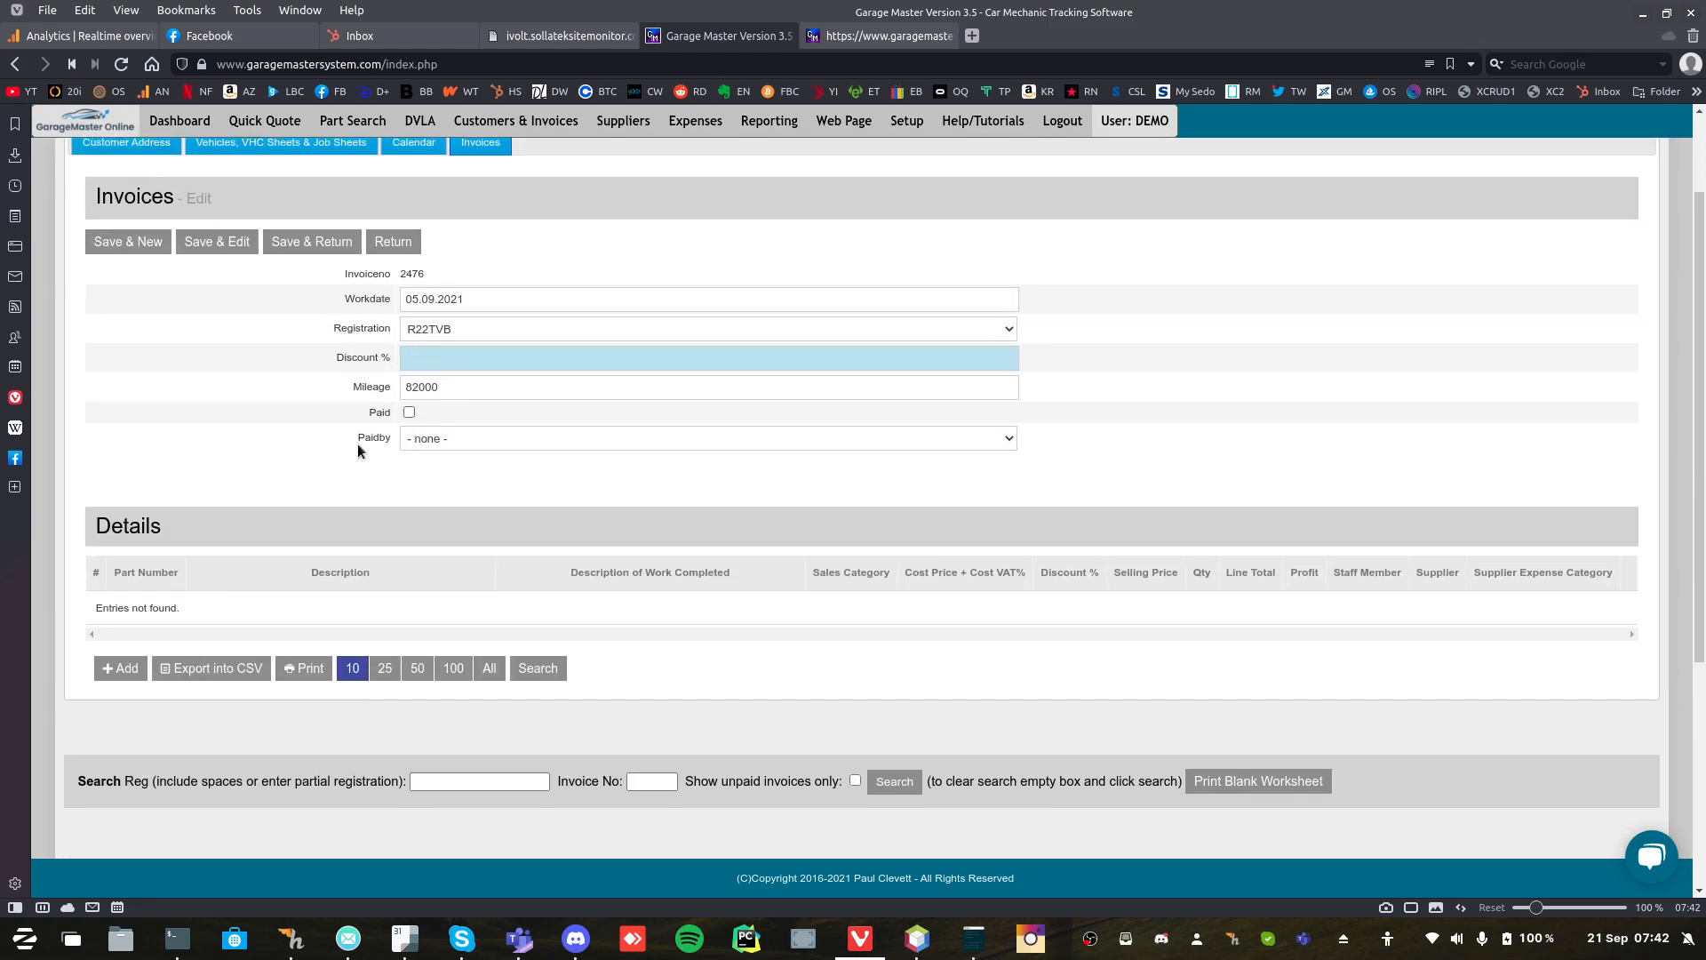
pyautogui.click(120, 669)
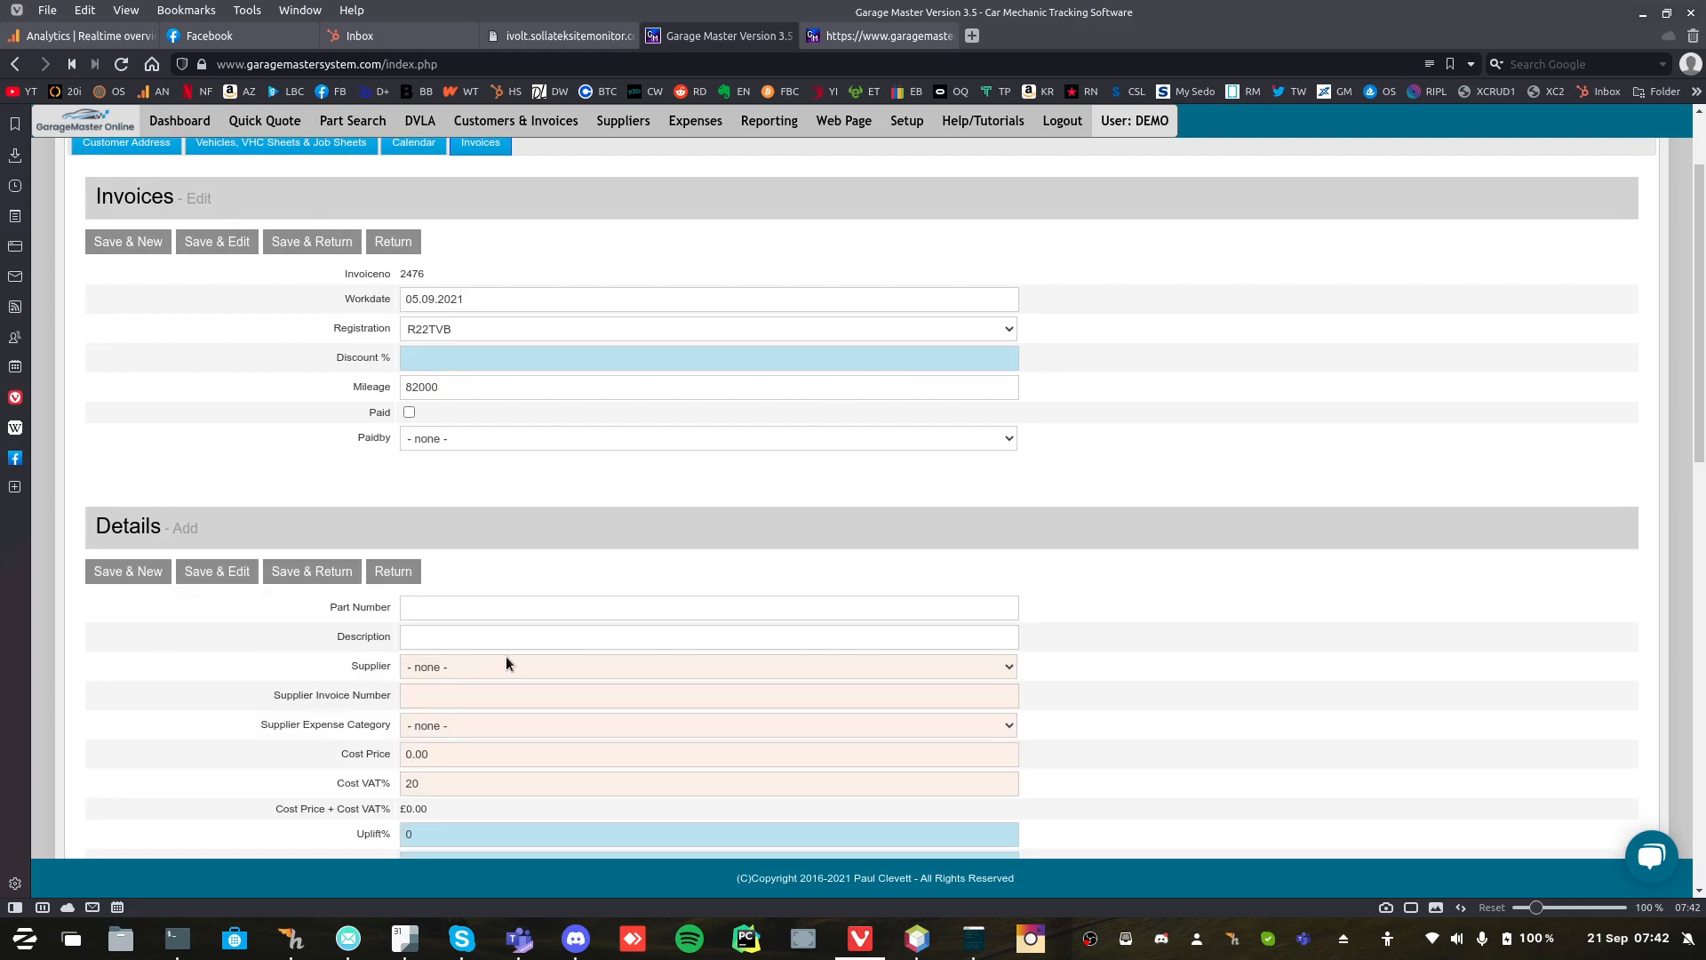
# Enter a Labour line from Mike Jones Automobiles, Hosting category, supplier invoice 1000, five at £60.00.
pyautogui.scroll(-3)
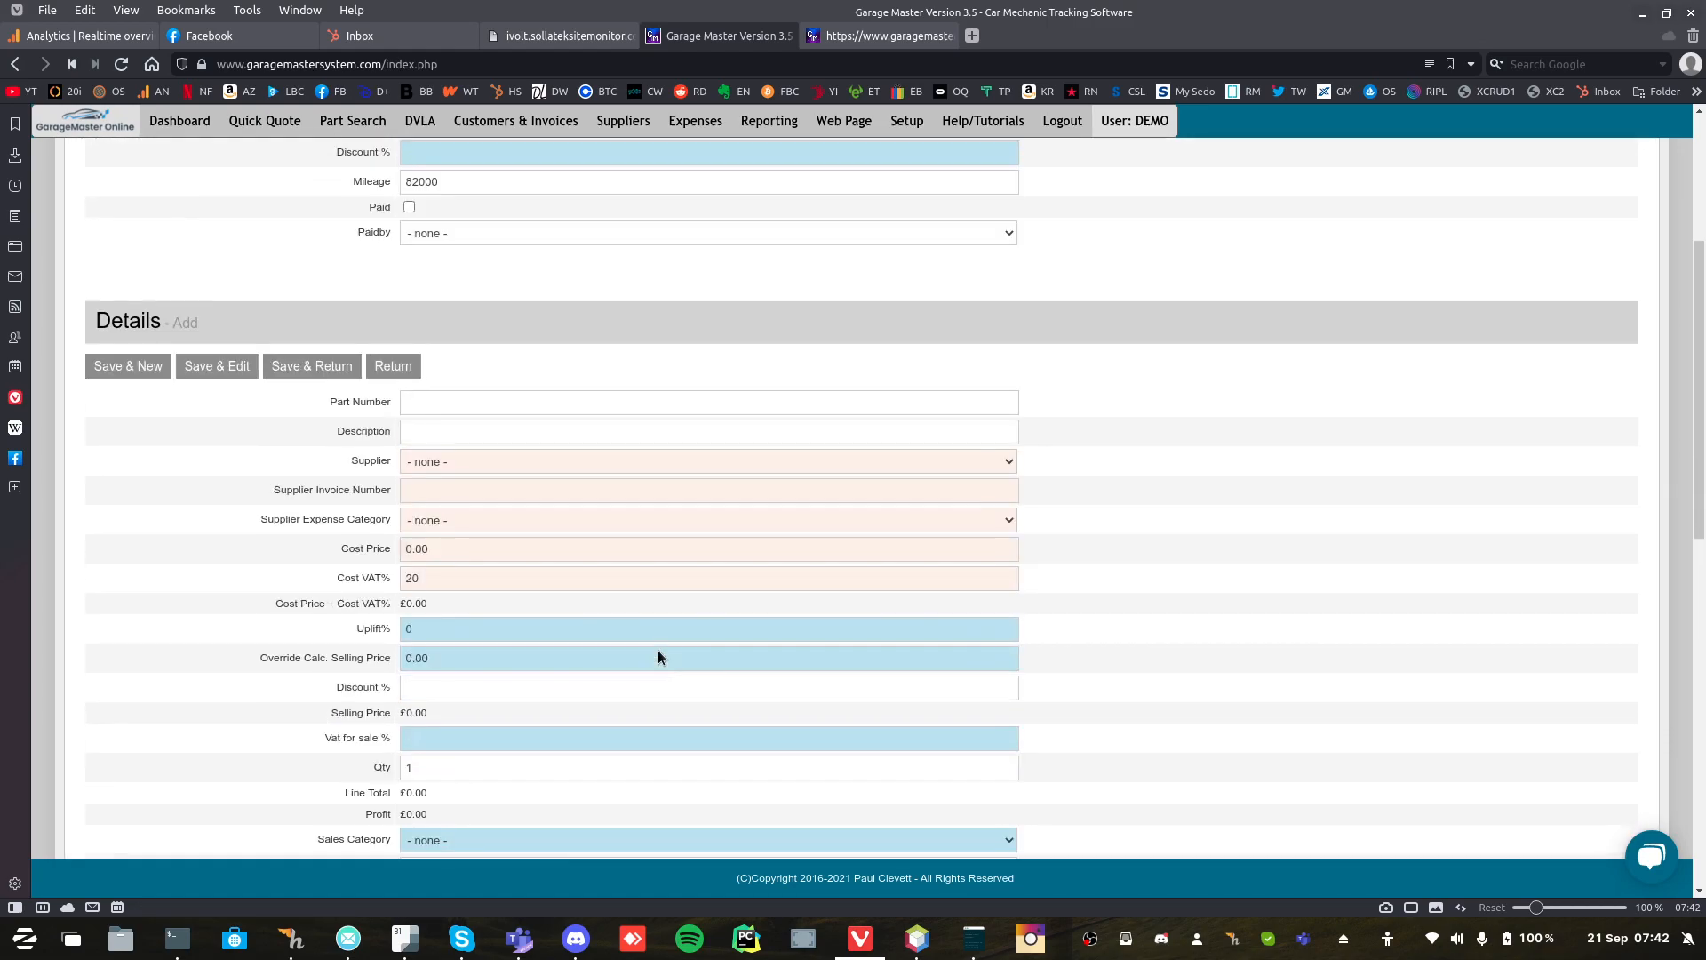
pyautogui.write('B')
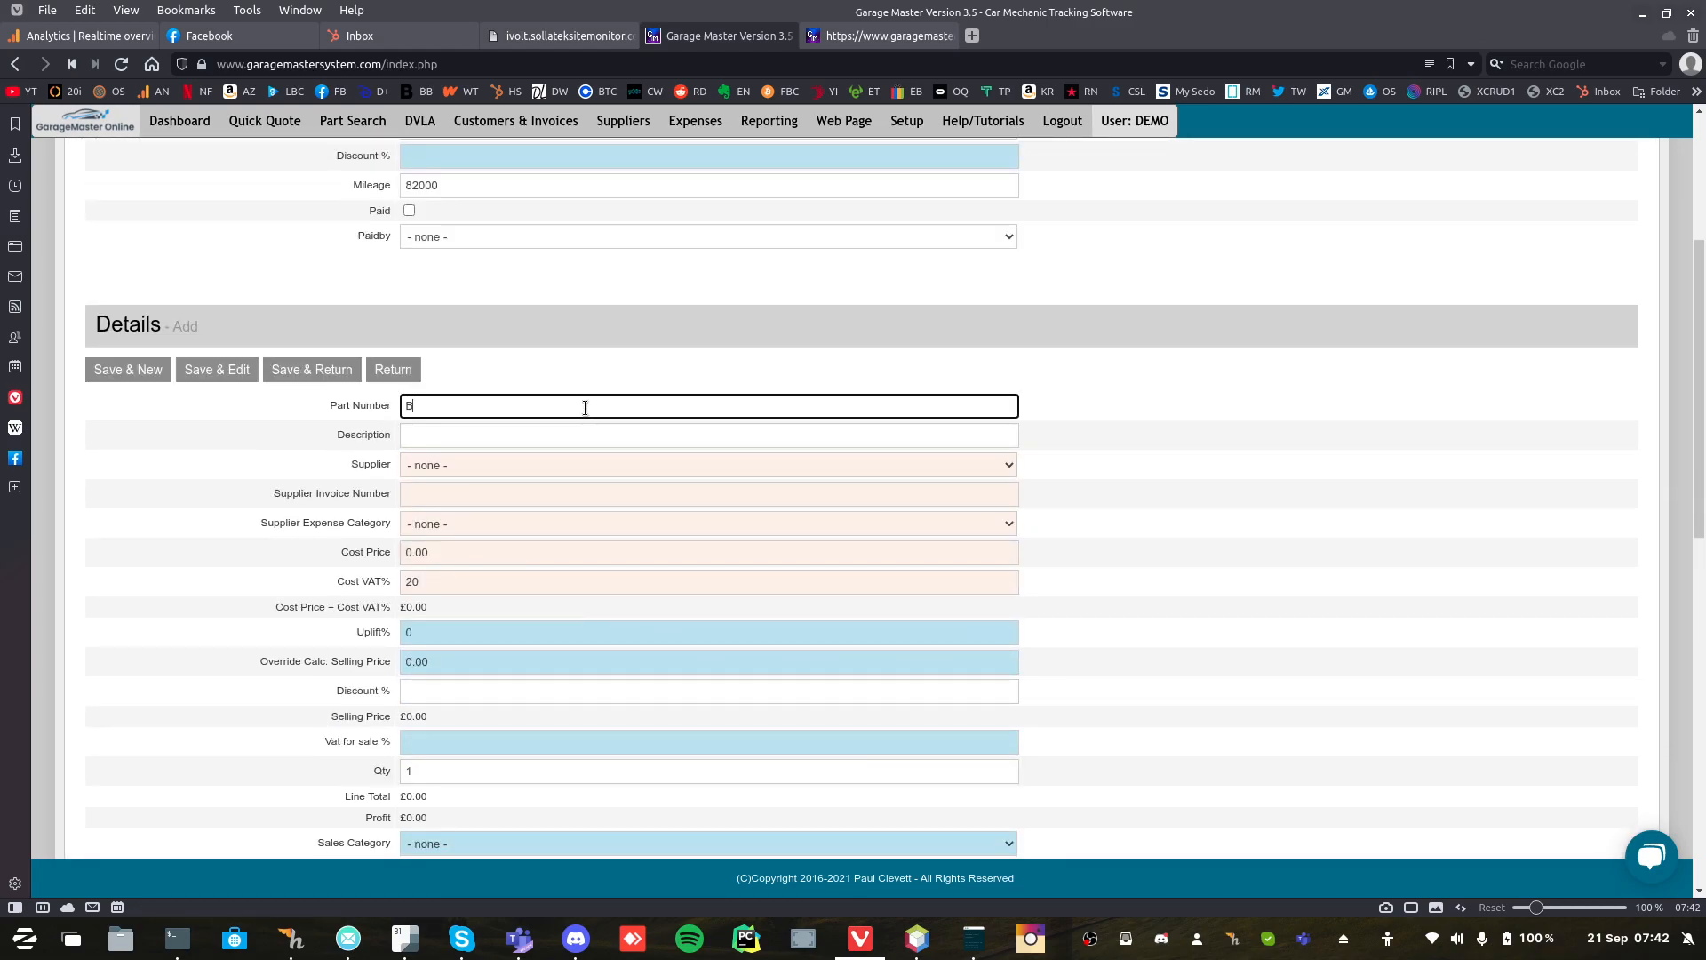
pyautogui.write('Lbou')
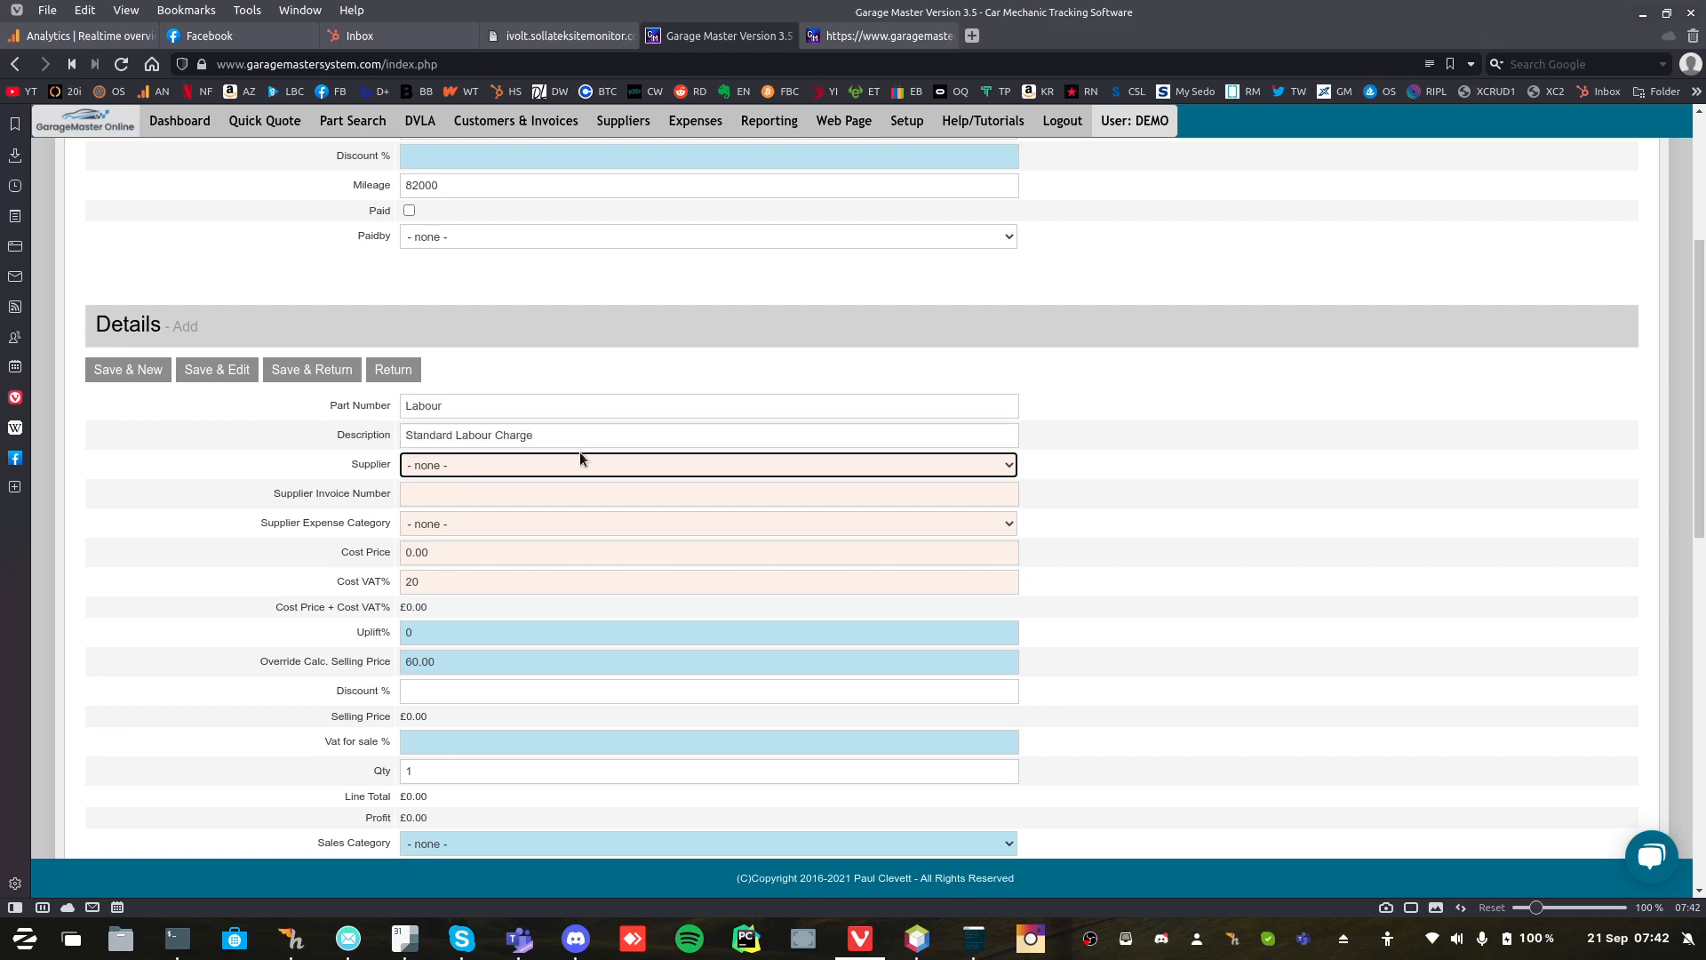
pyautogui.click(708, 464)
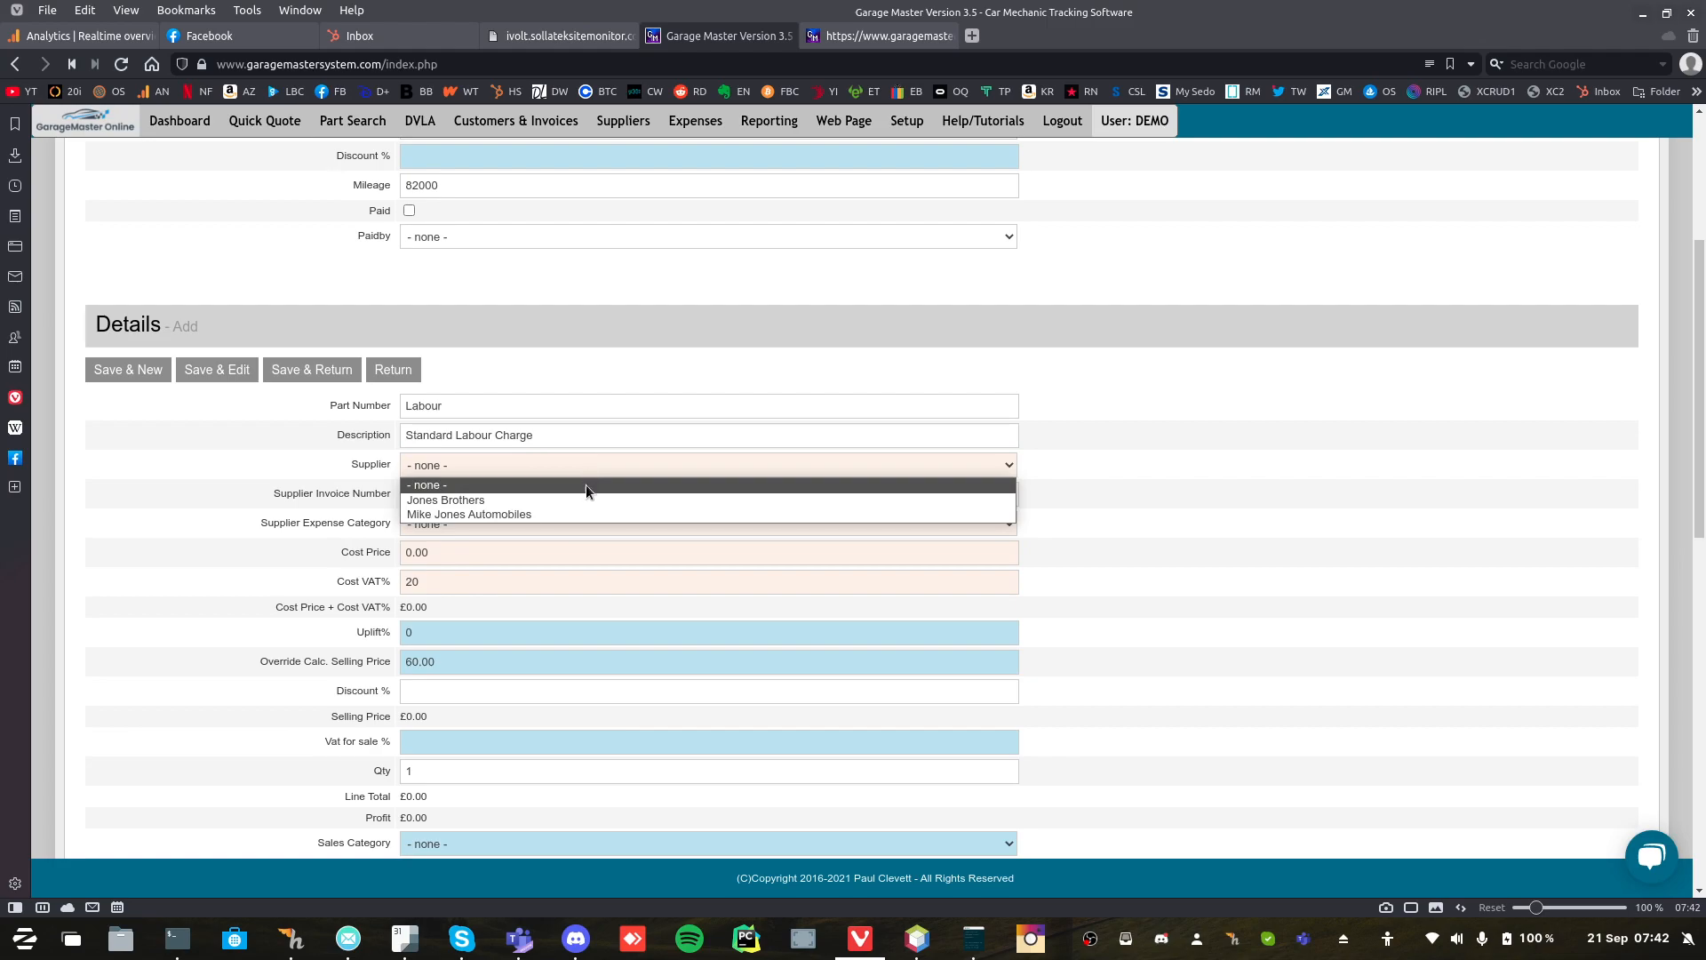
pyautogui.click(469, 513)
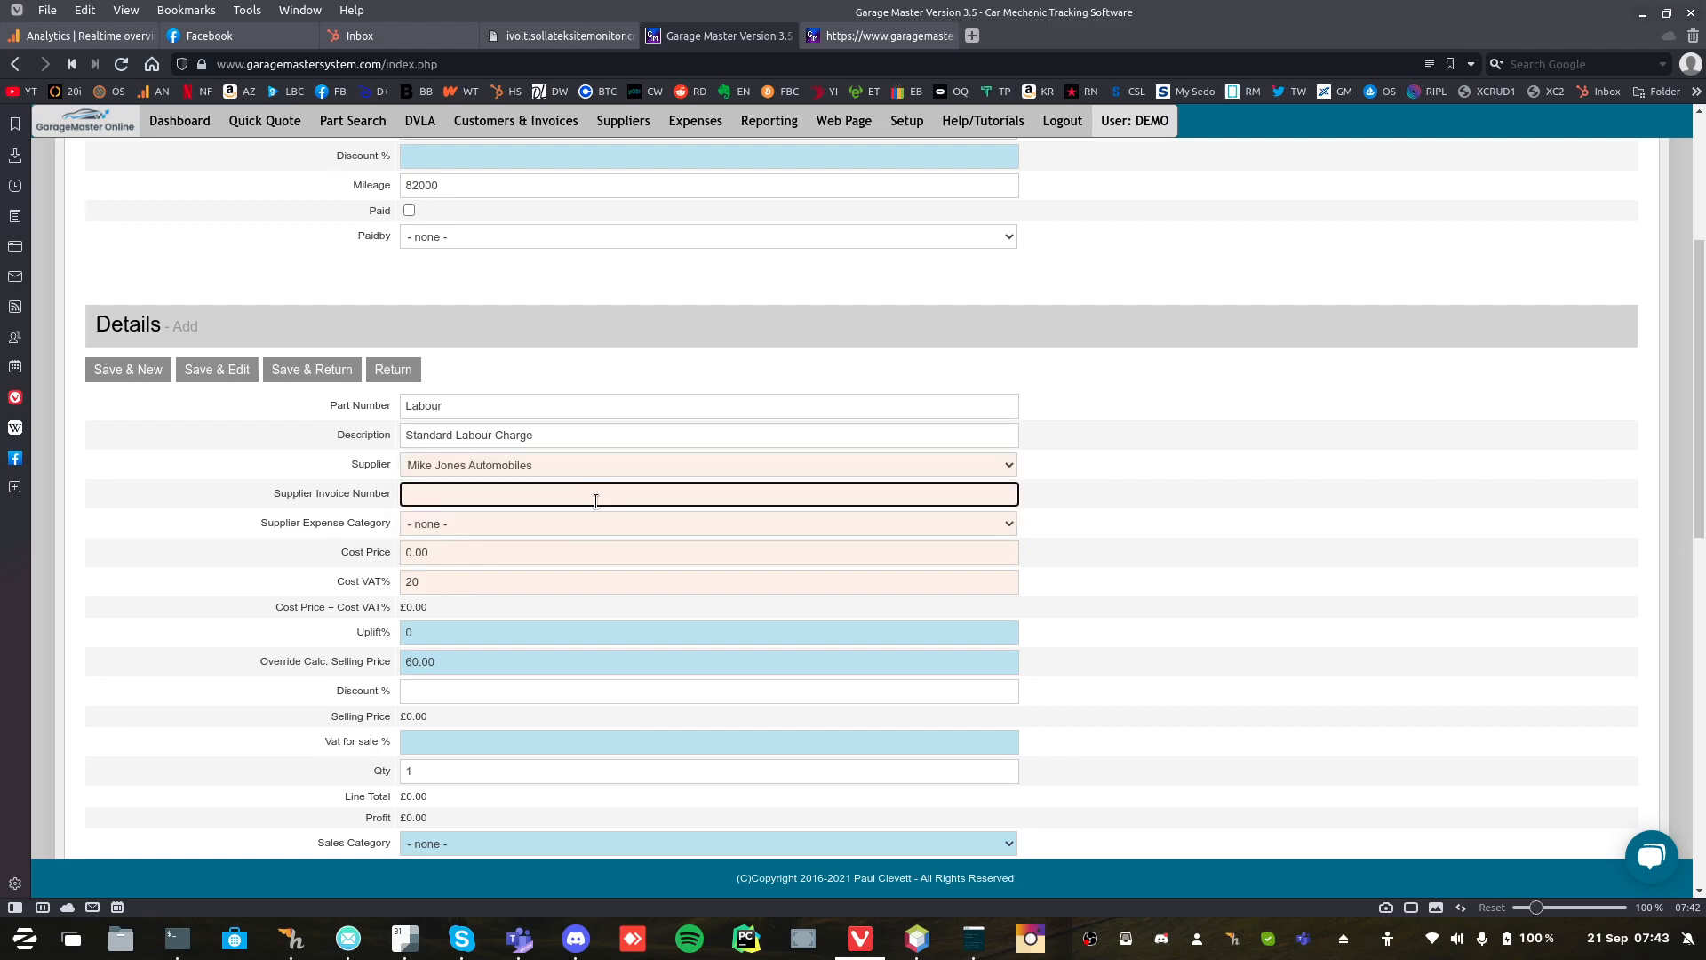
pyautogui.write('1000')
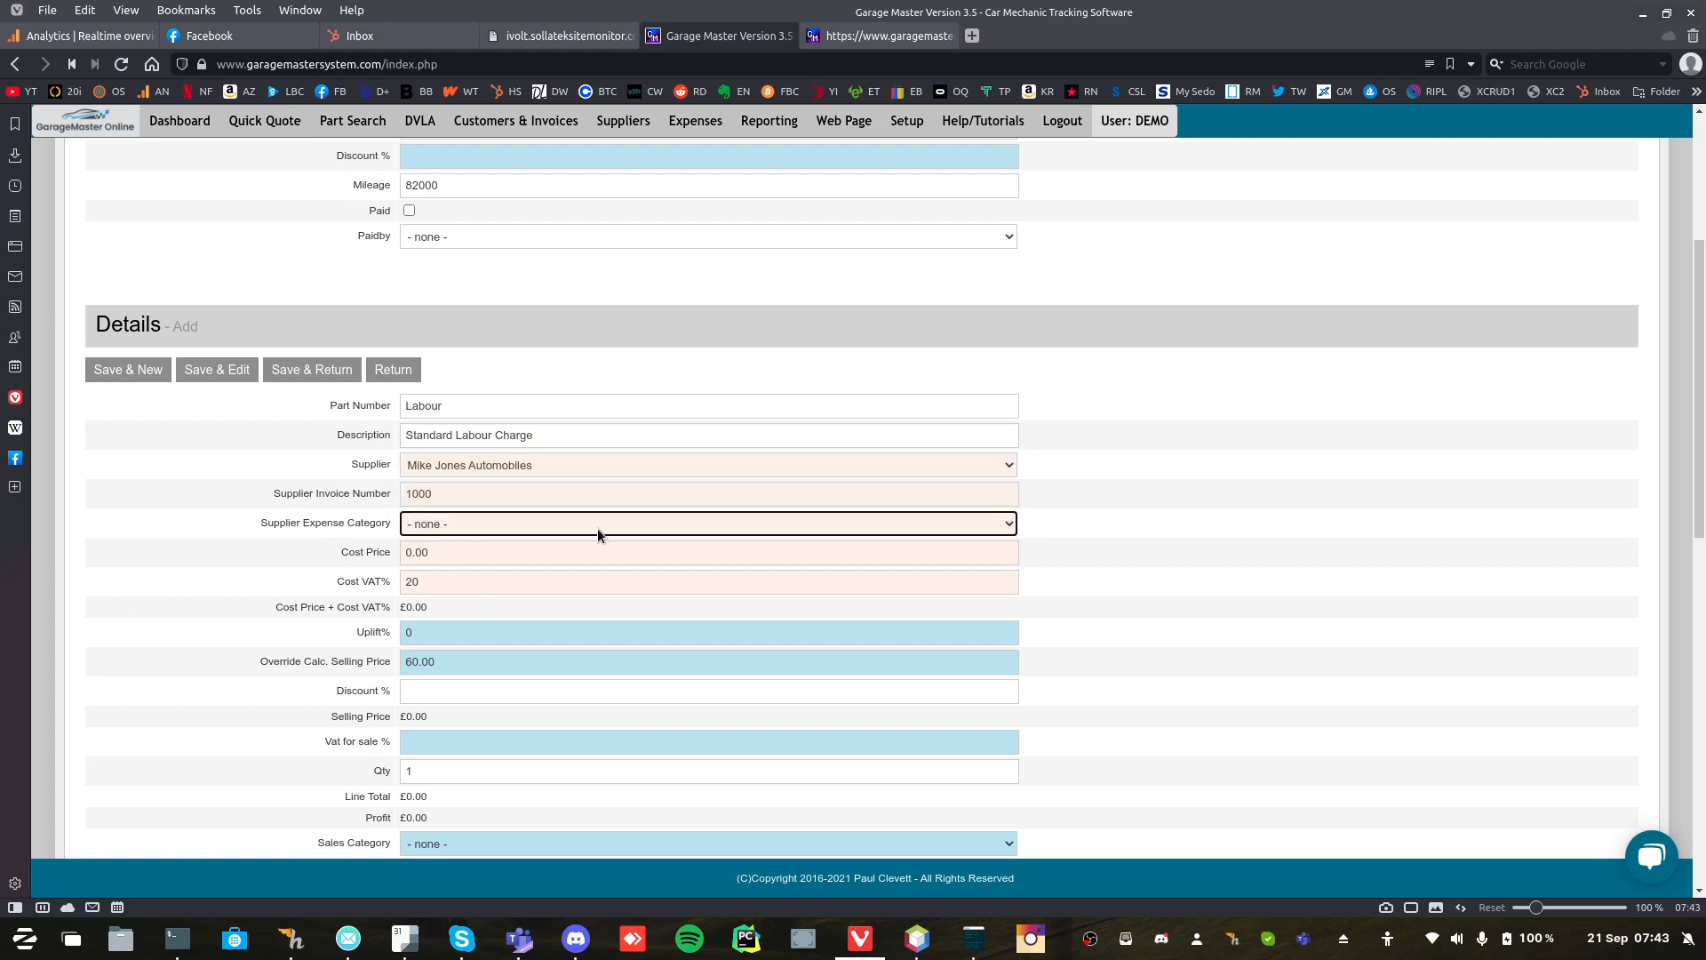
pyautogui.click(709, 524)
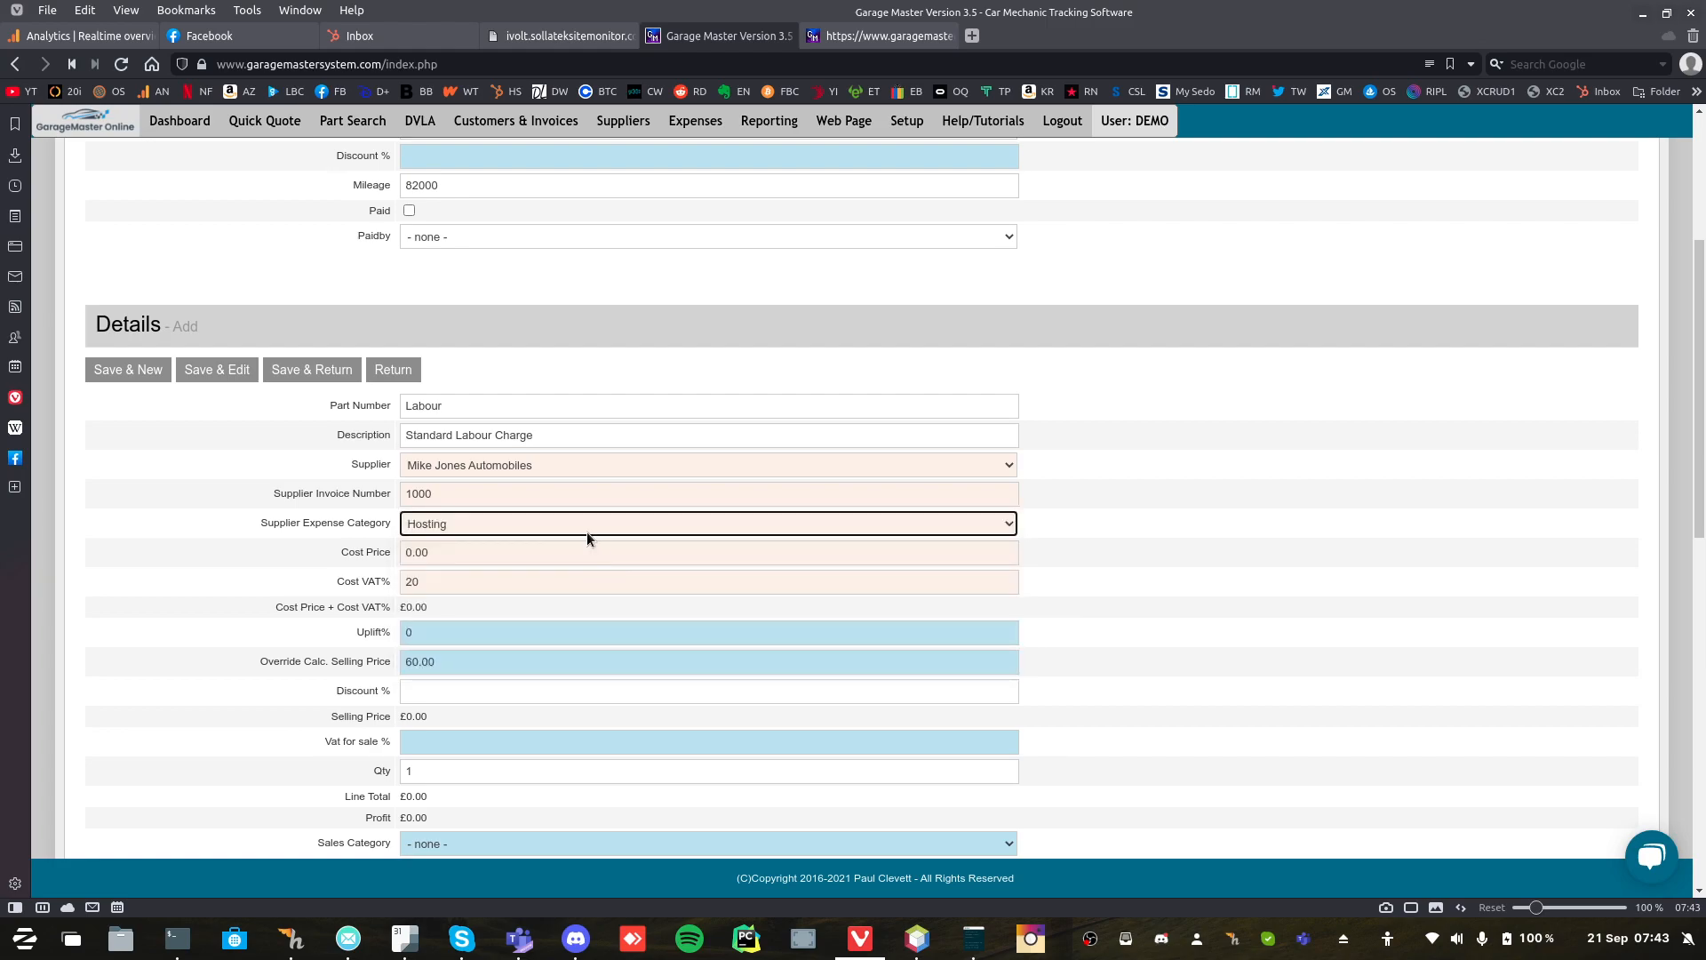
pyautogui.click(599, 552)
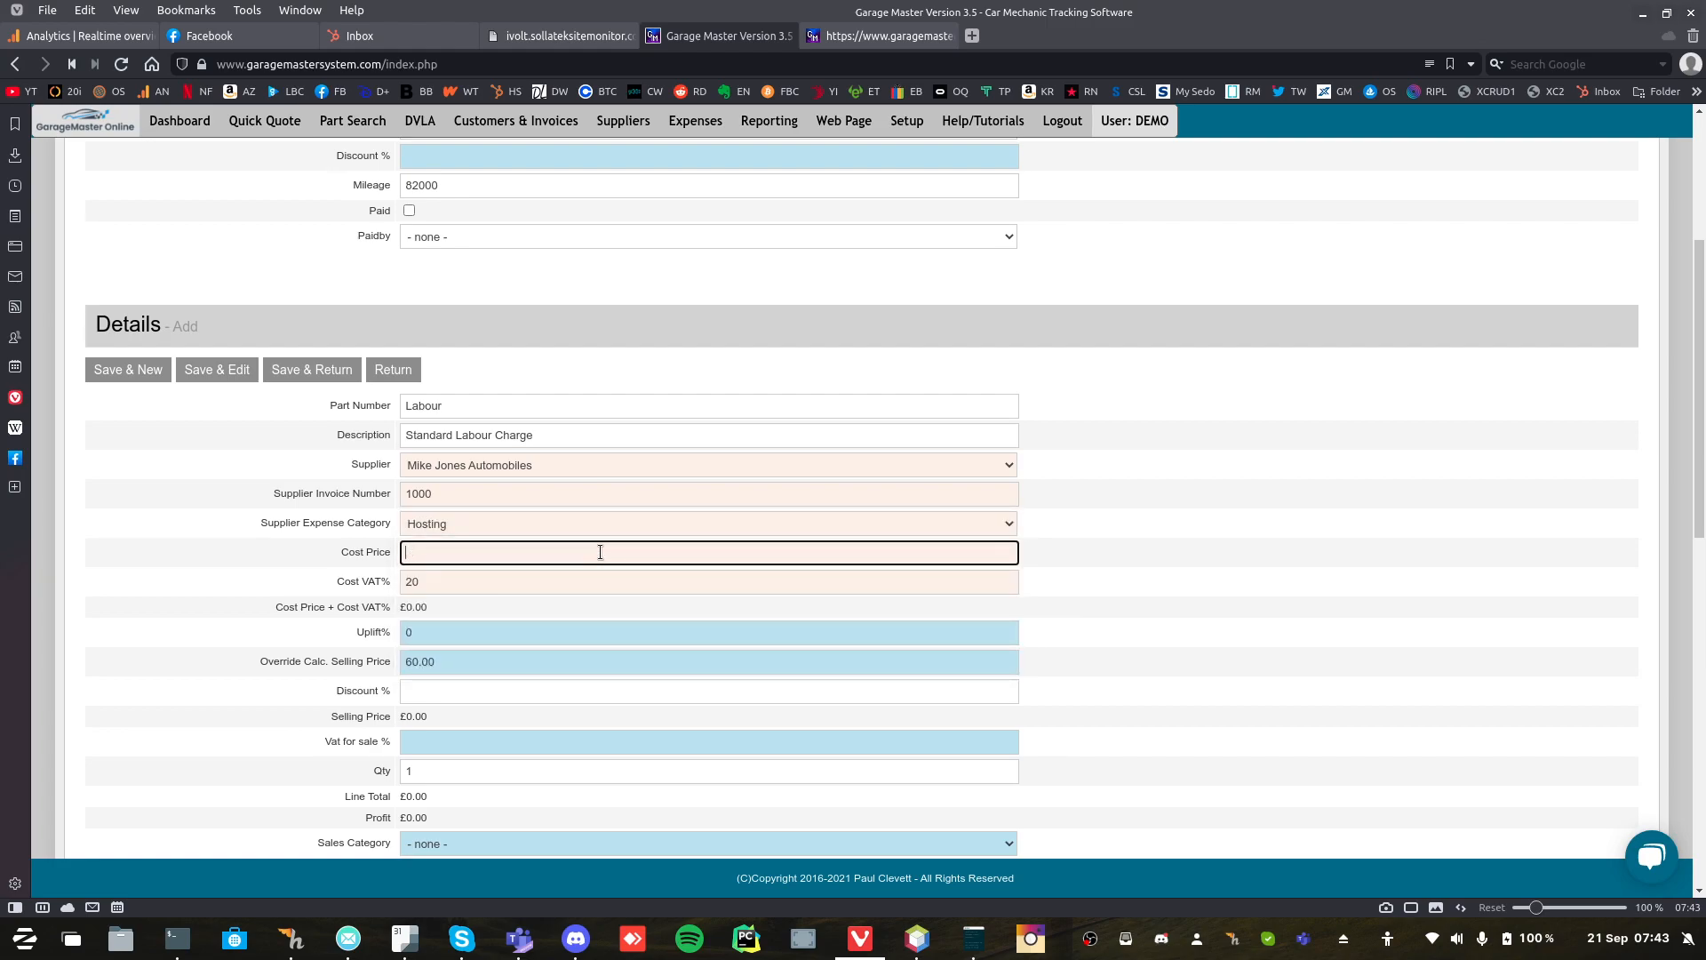
pyautogui.write('20')
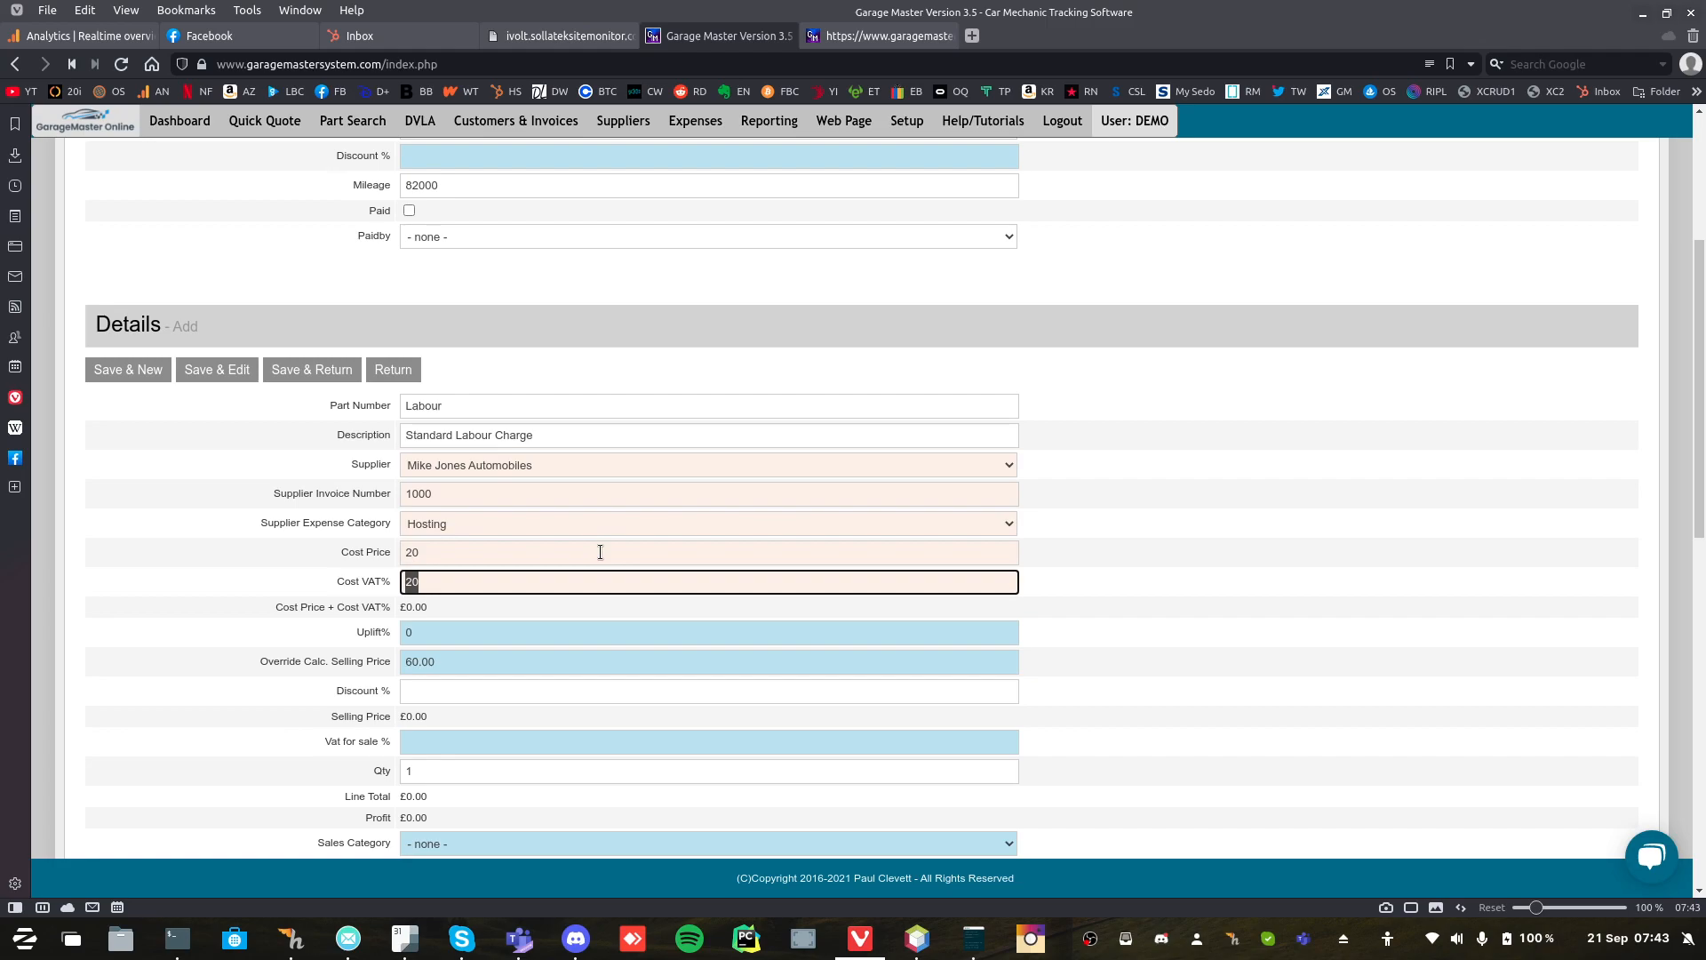
pyautogui.scroll(-3)
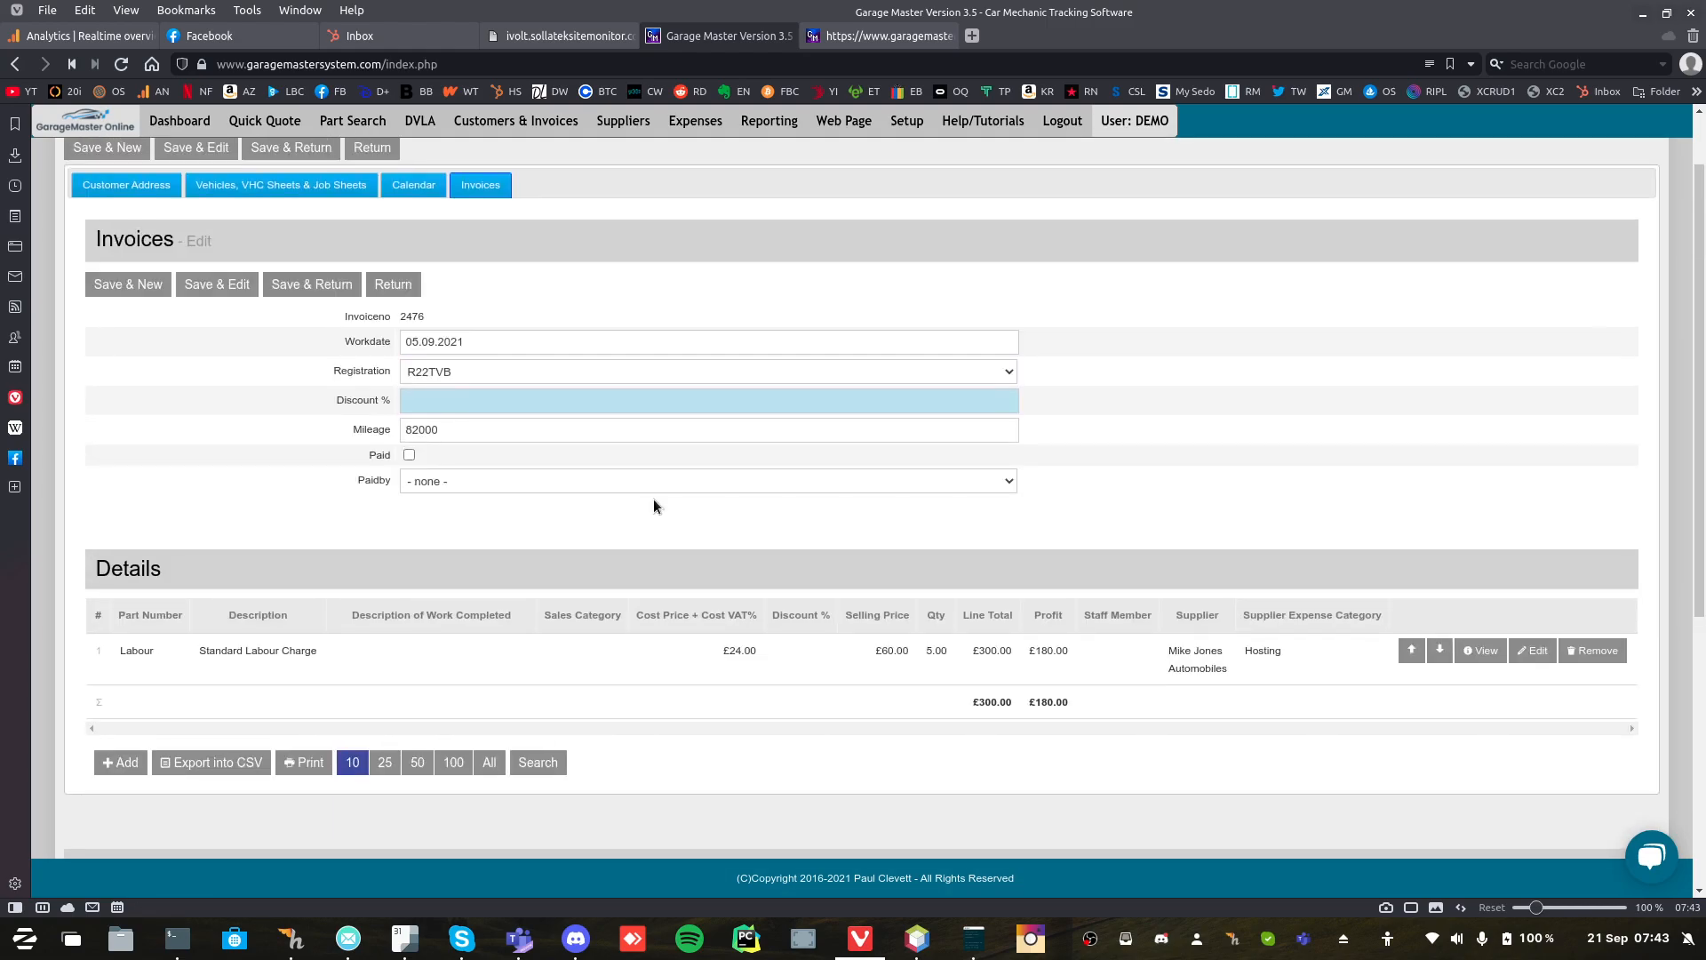
pyautogui.moveTo(1256, 696)
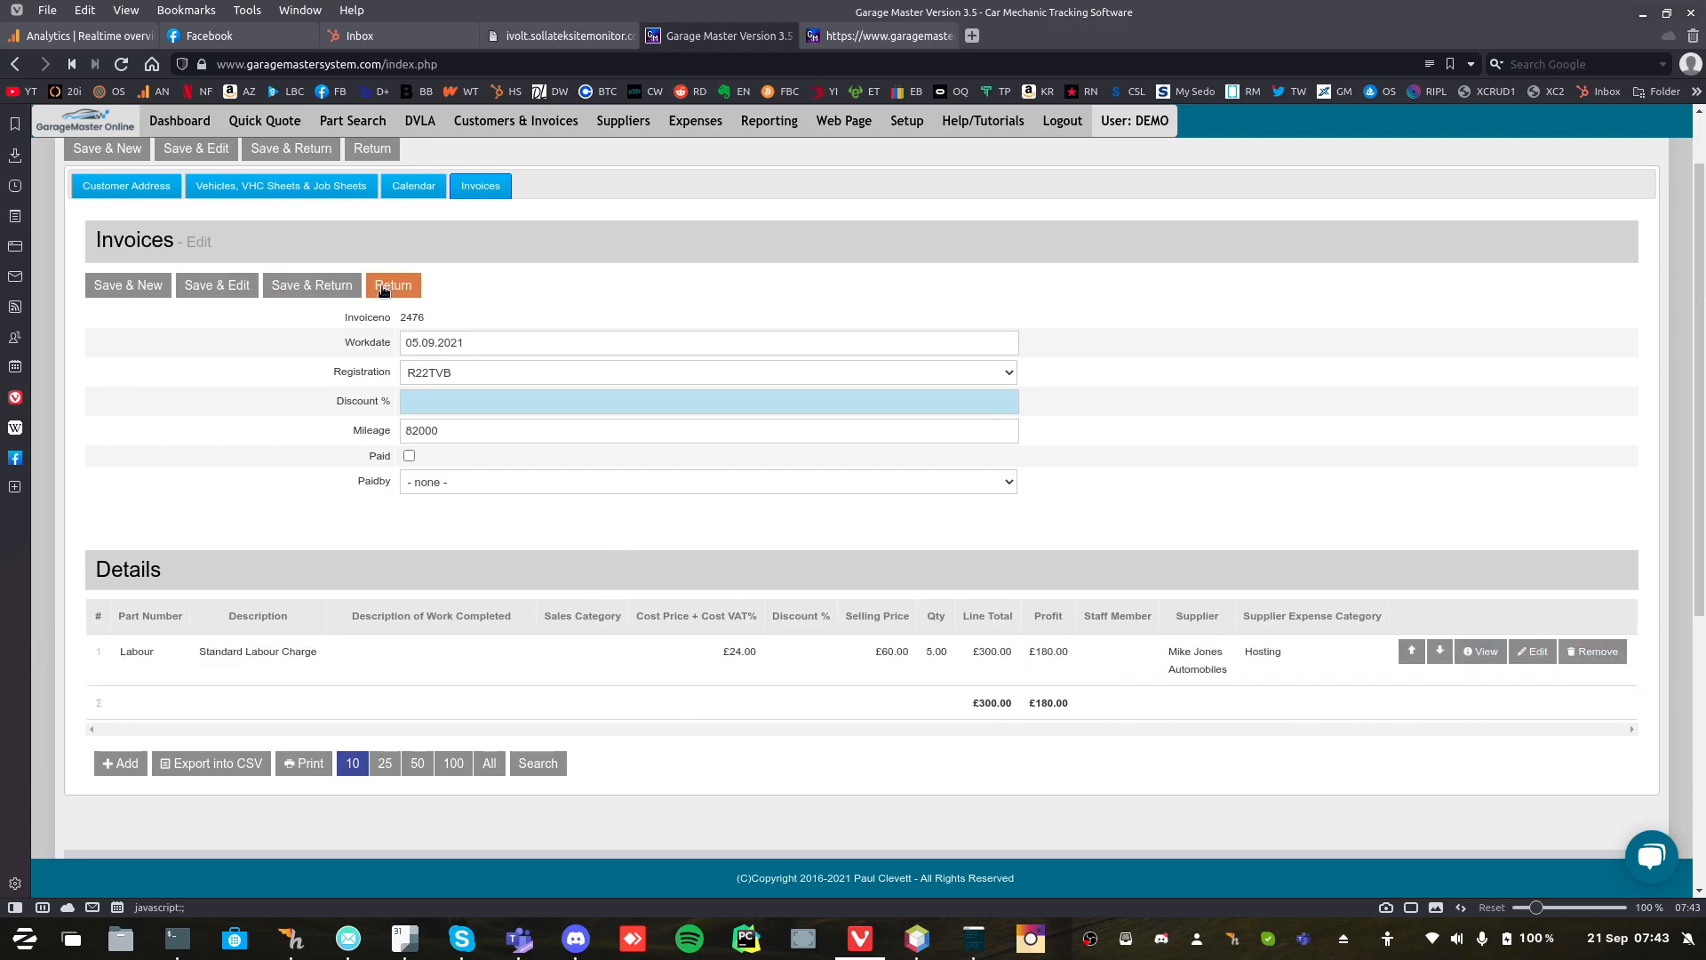
# Print invoice 2476 (£360.00 grand total) from the customer's invoice list, then view the two suppliers.
pyautogui.click(394, 285)
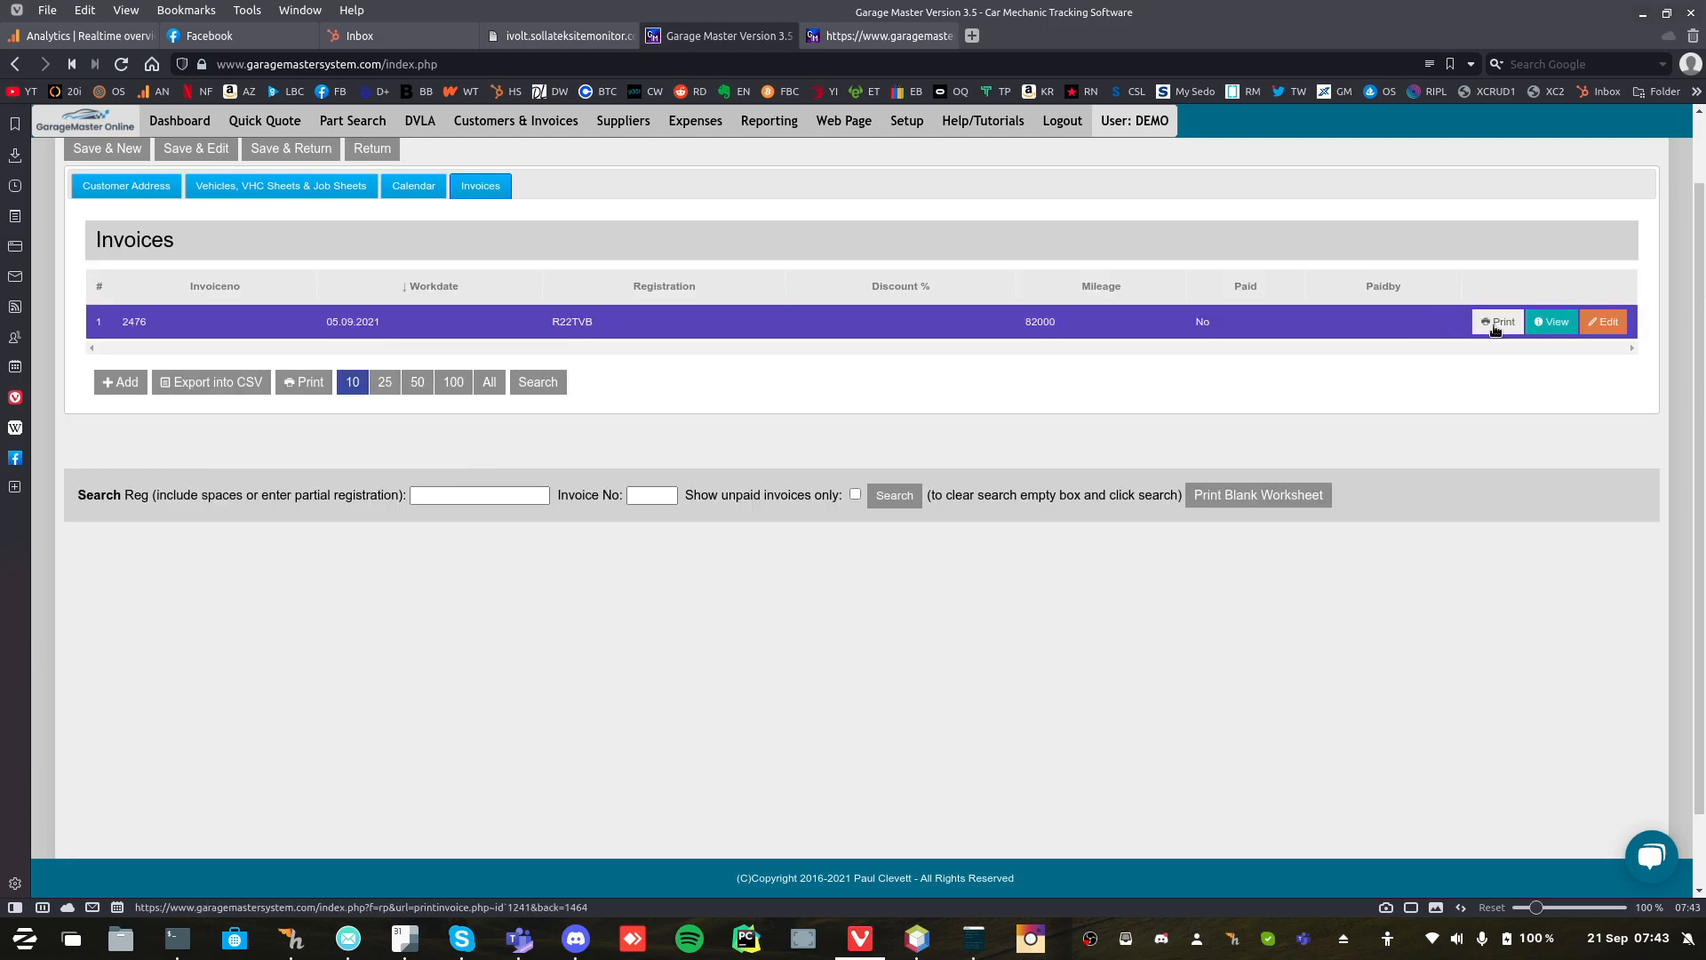
pyautogui.click(1498, 322)
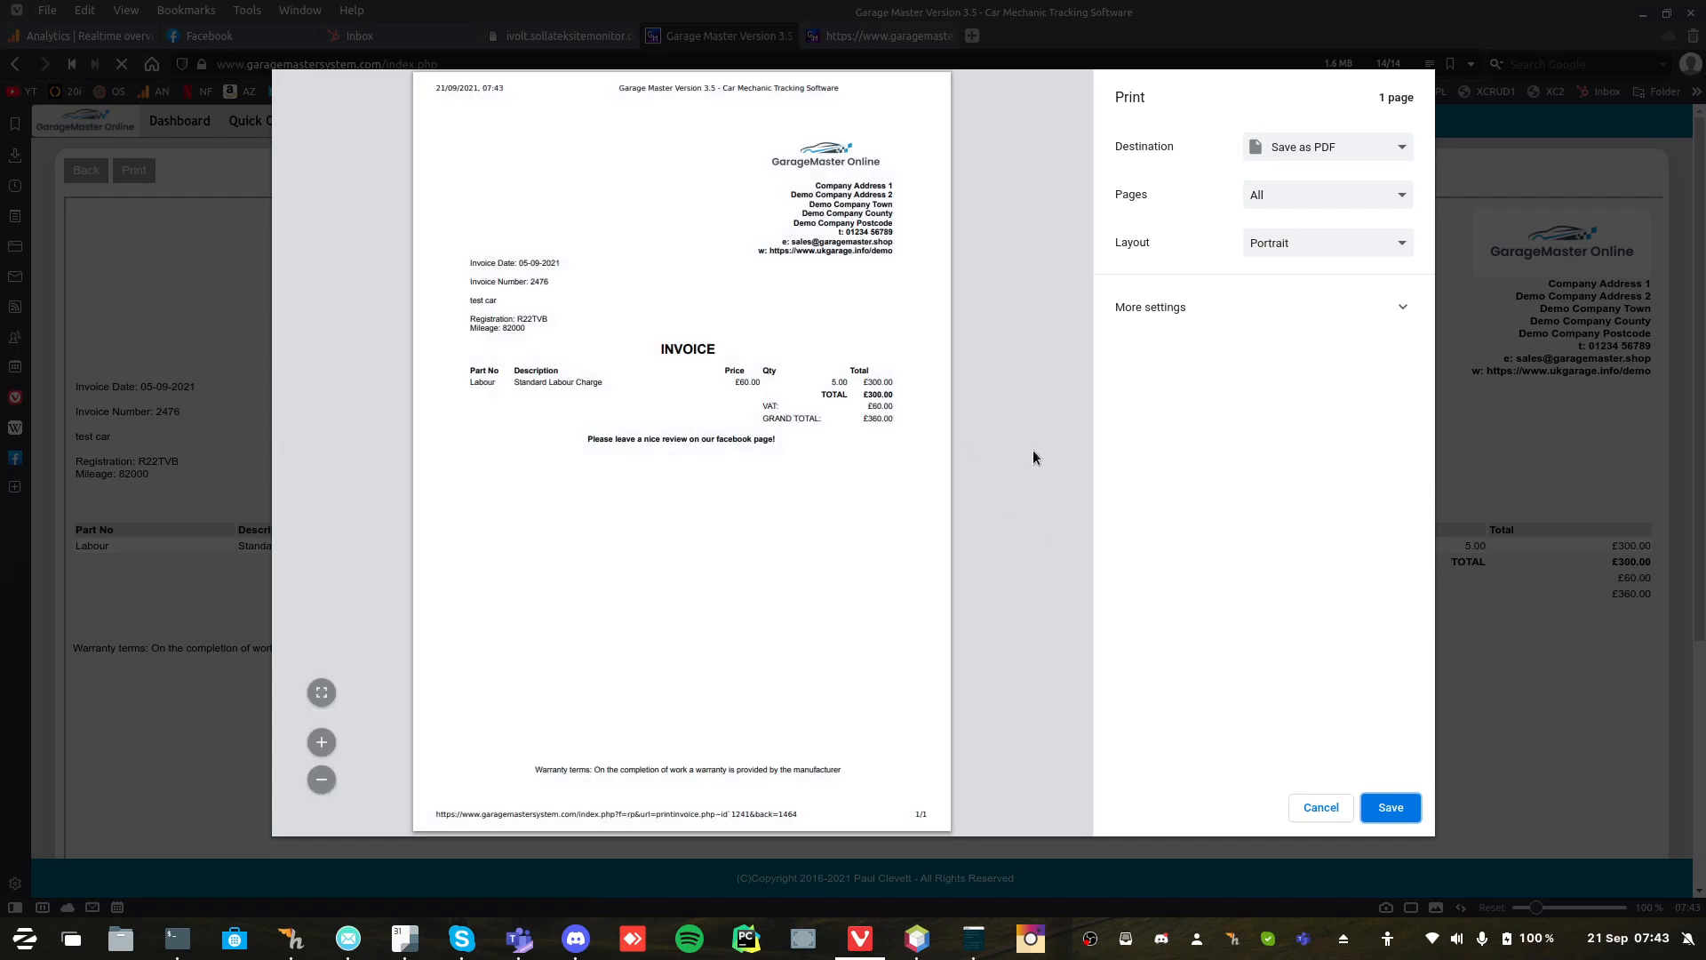
pyautogui.click(1320, 807)
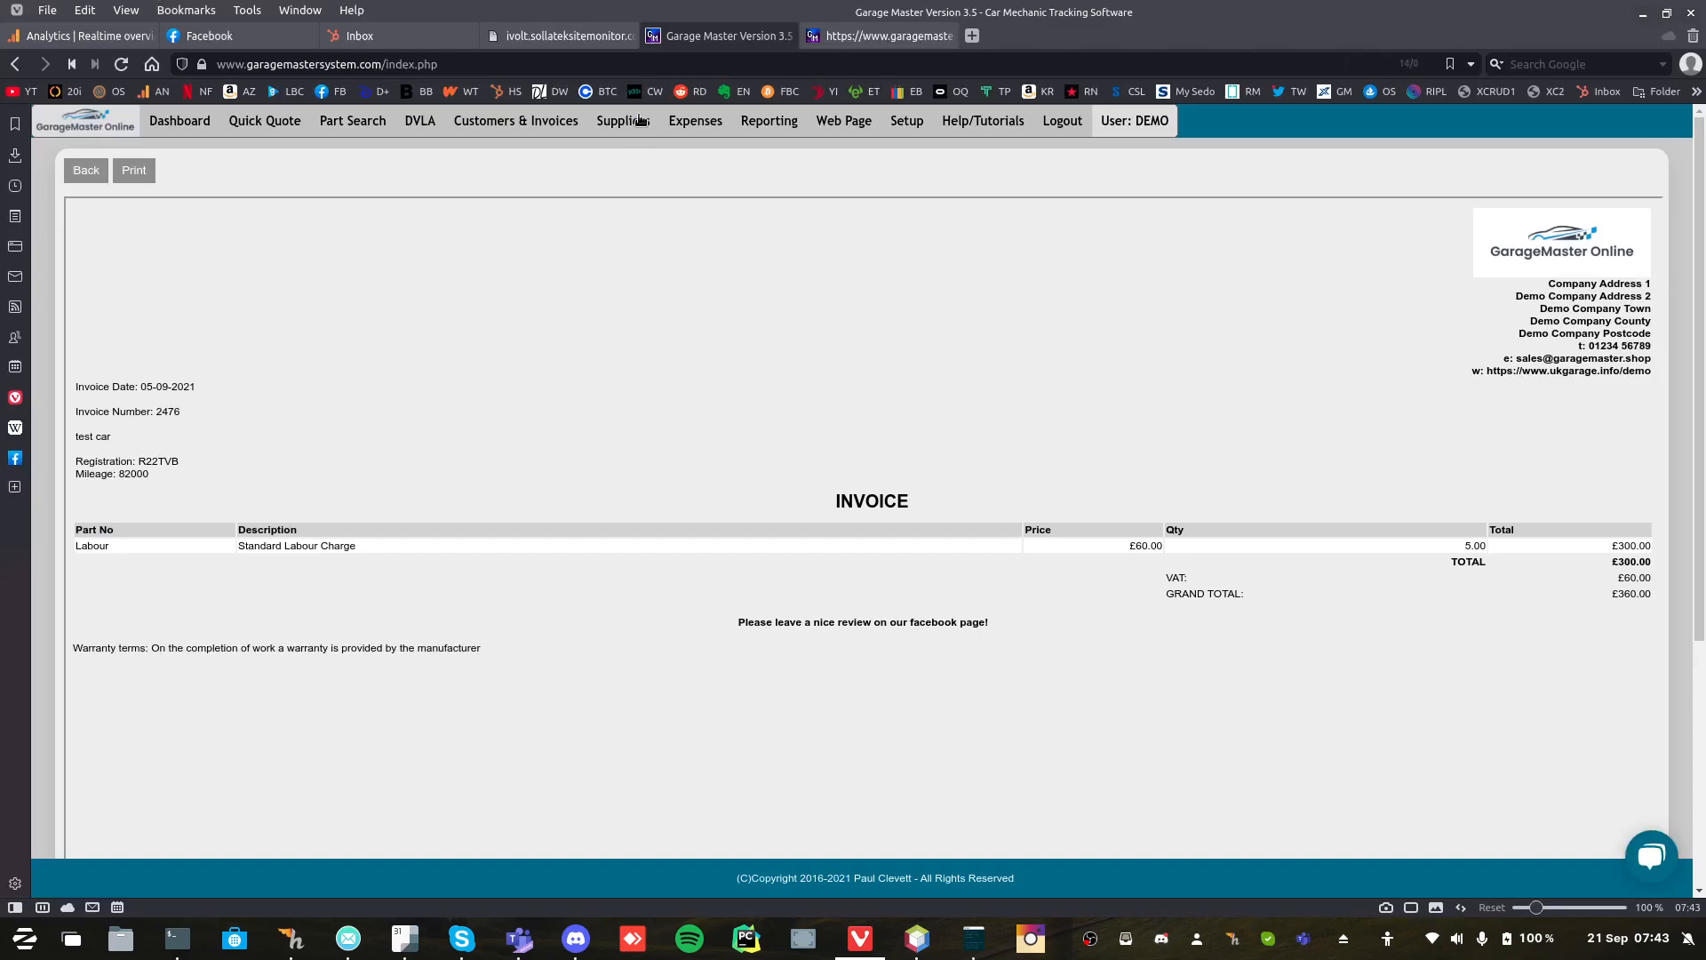
pyautogui.click(623, 121)
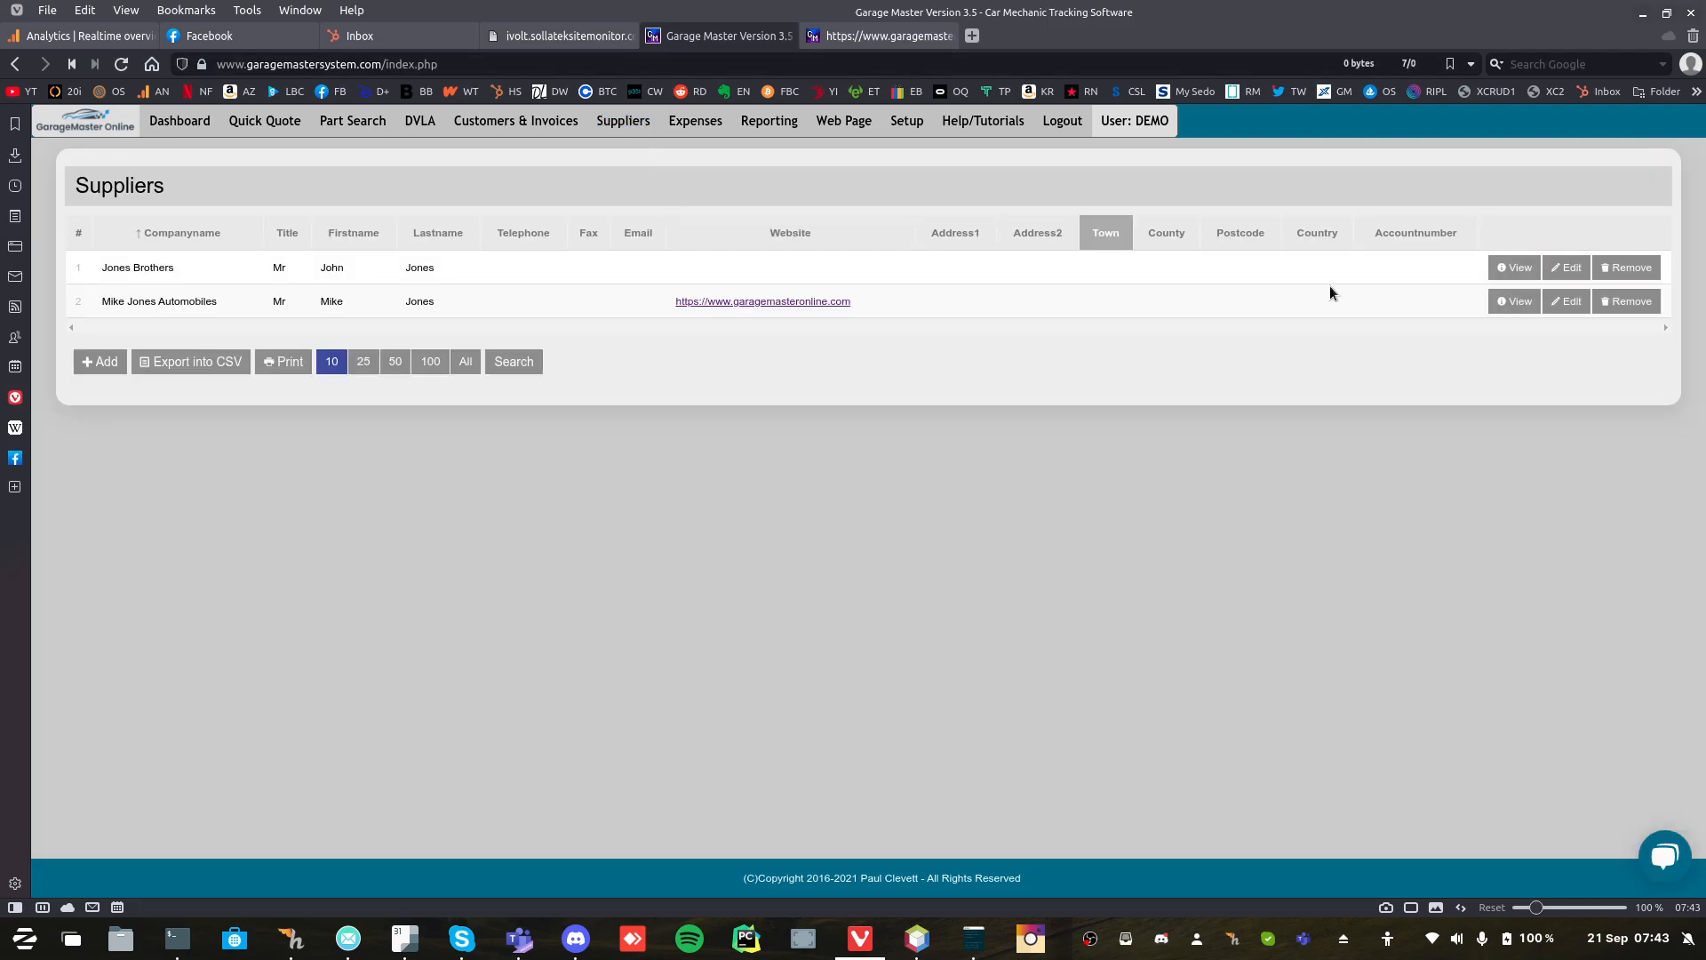
# Review Mike Jones Automobiles' purchase order 1000 (three lines, £175.20), then show the six customers.
pyautogui.click(1566, 300)
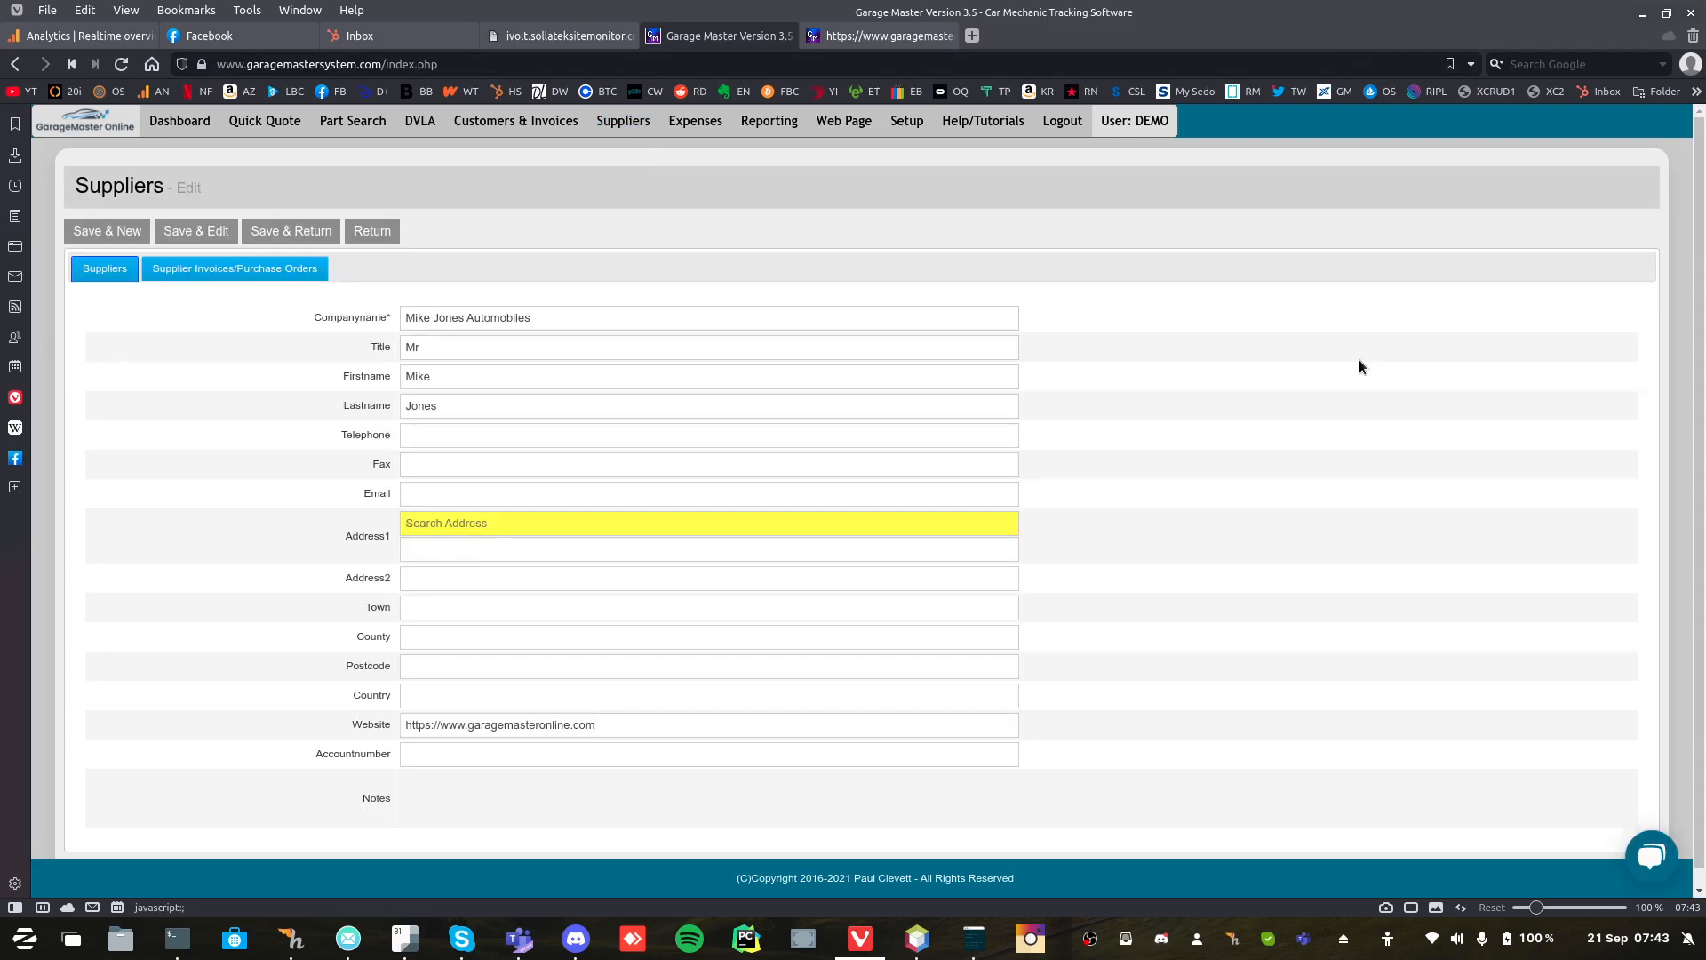
pyautogui.click(235, 268)
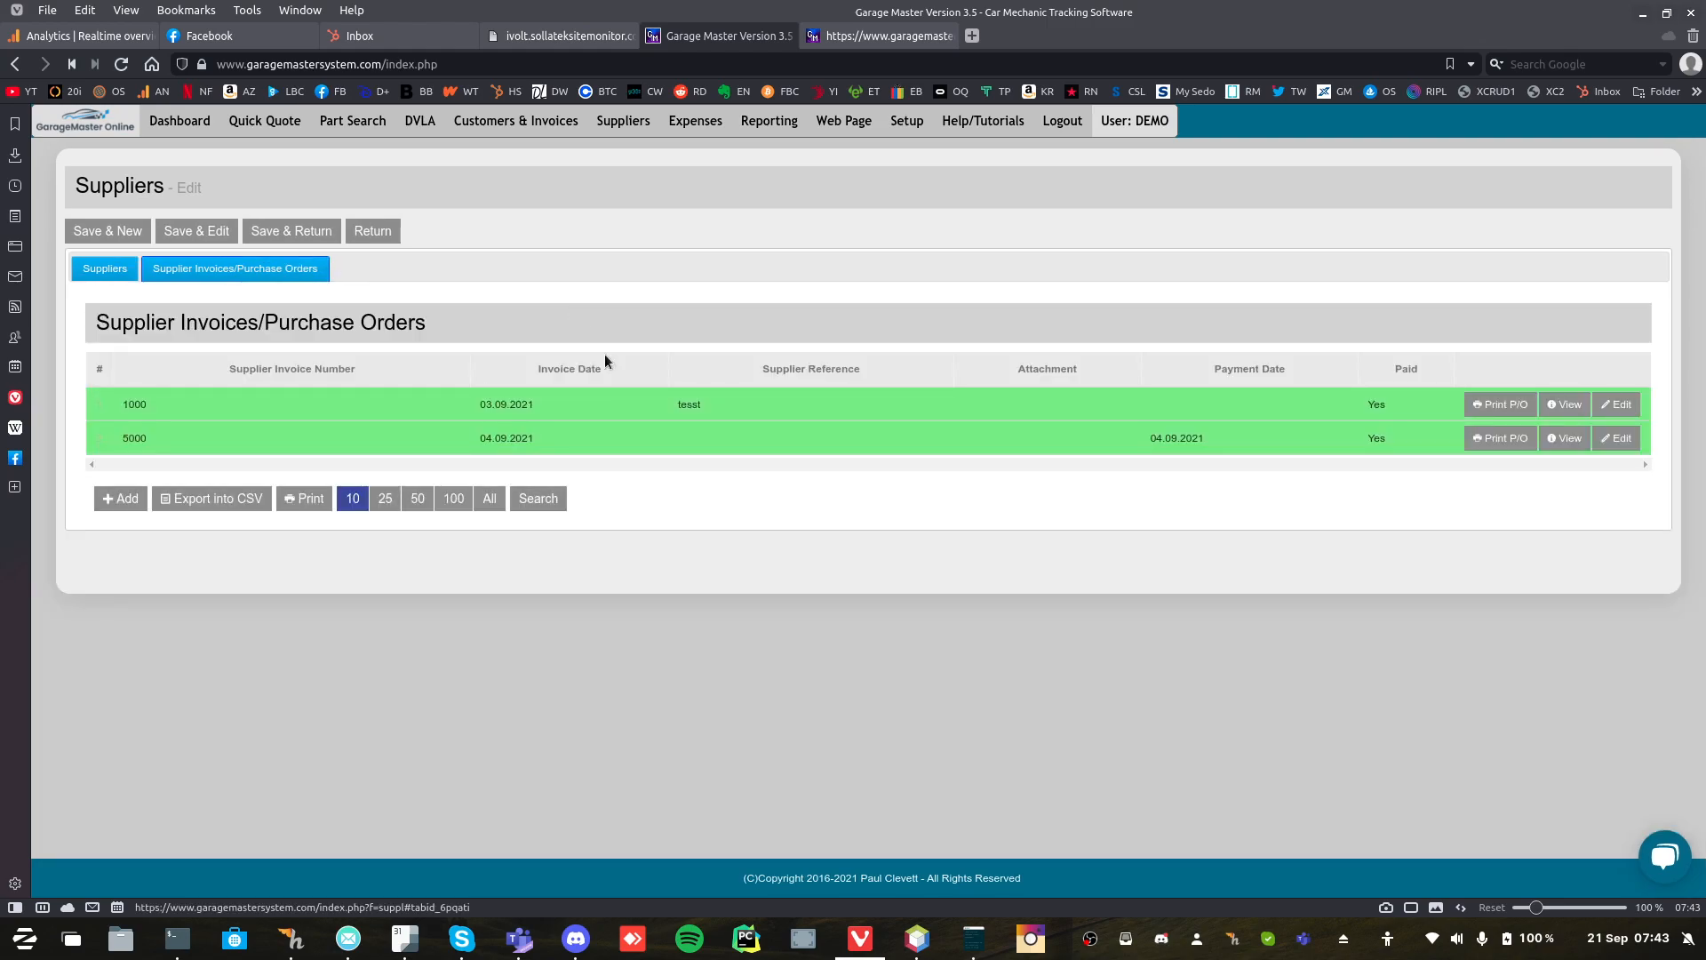
pyautogui.moveTo(819, 449)
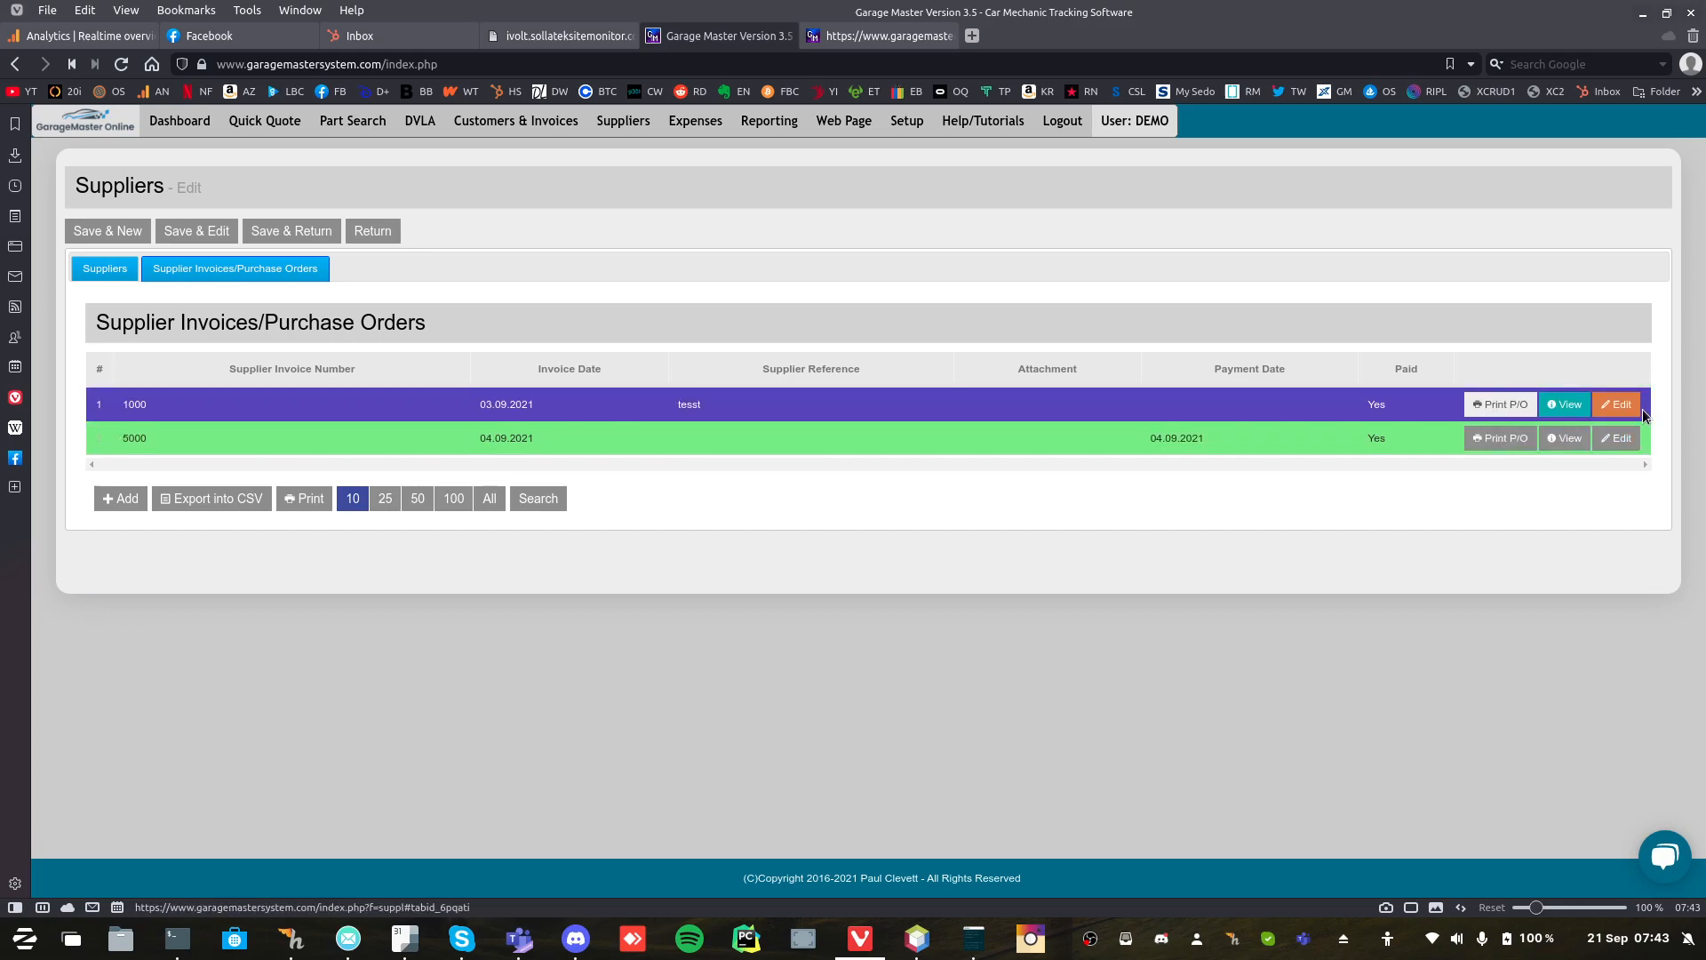
pyautogui.click(1616, 404)
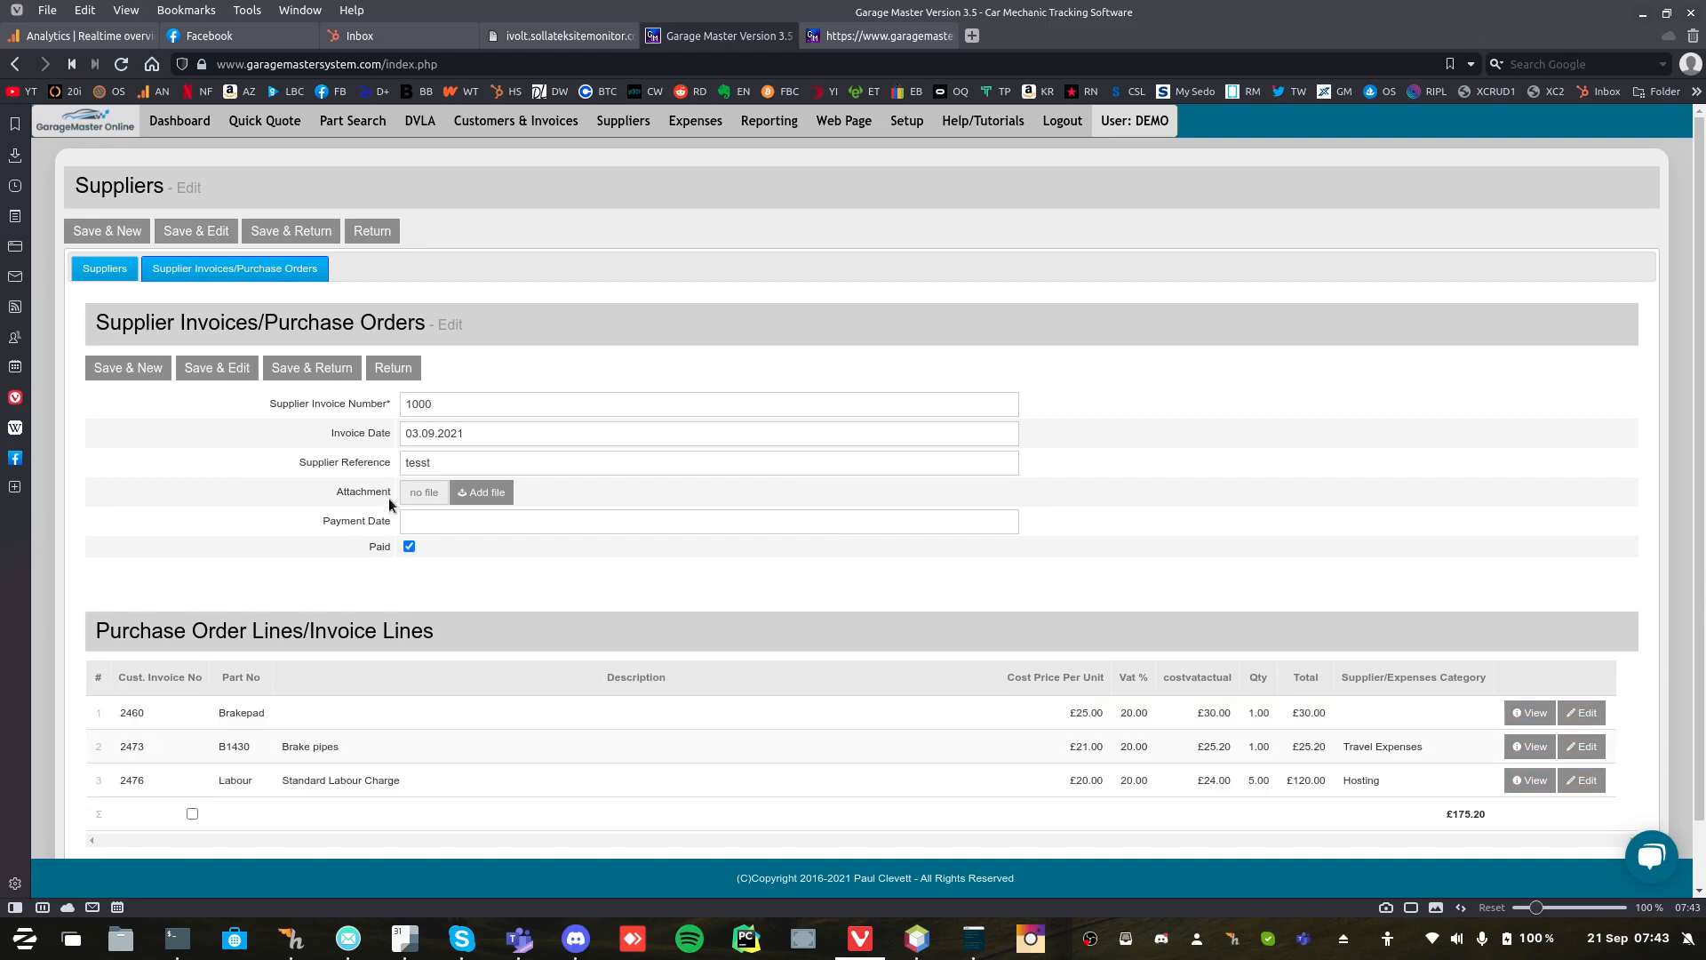
pyautogui.click(515, 121)
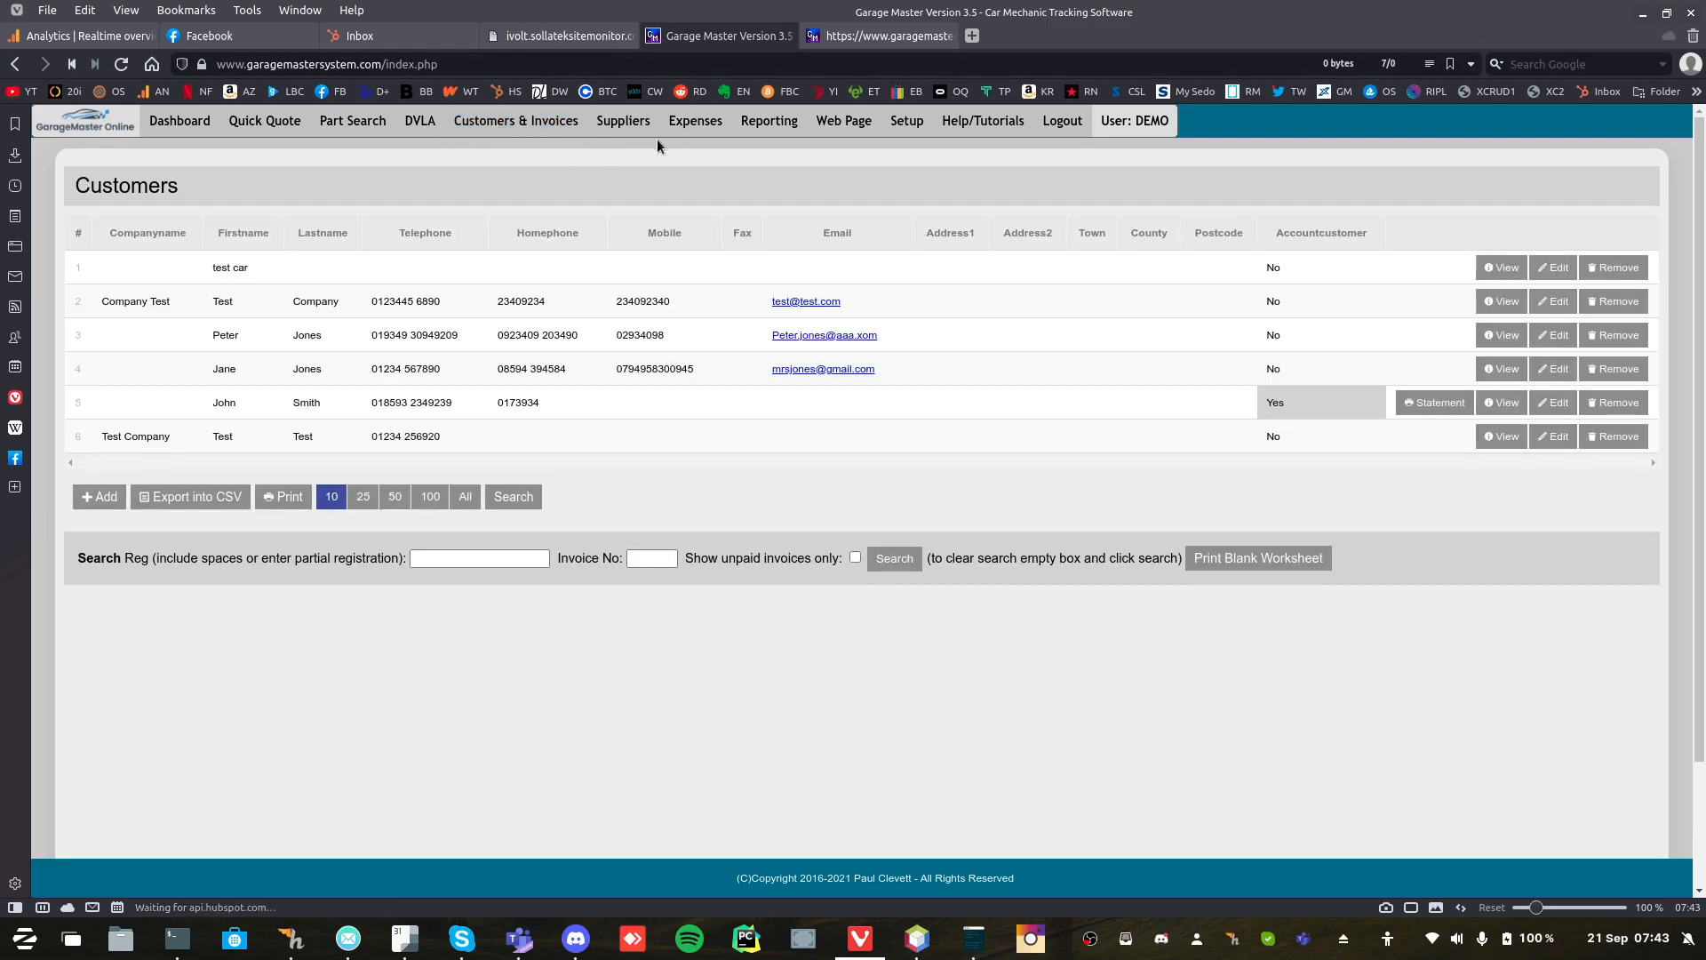
# View expenses (£53.35 total) and June's £180.90 profit report, then the web page setup.
pyautogui.click(695, 120)
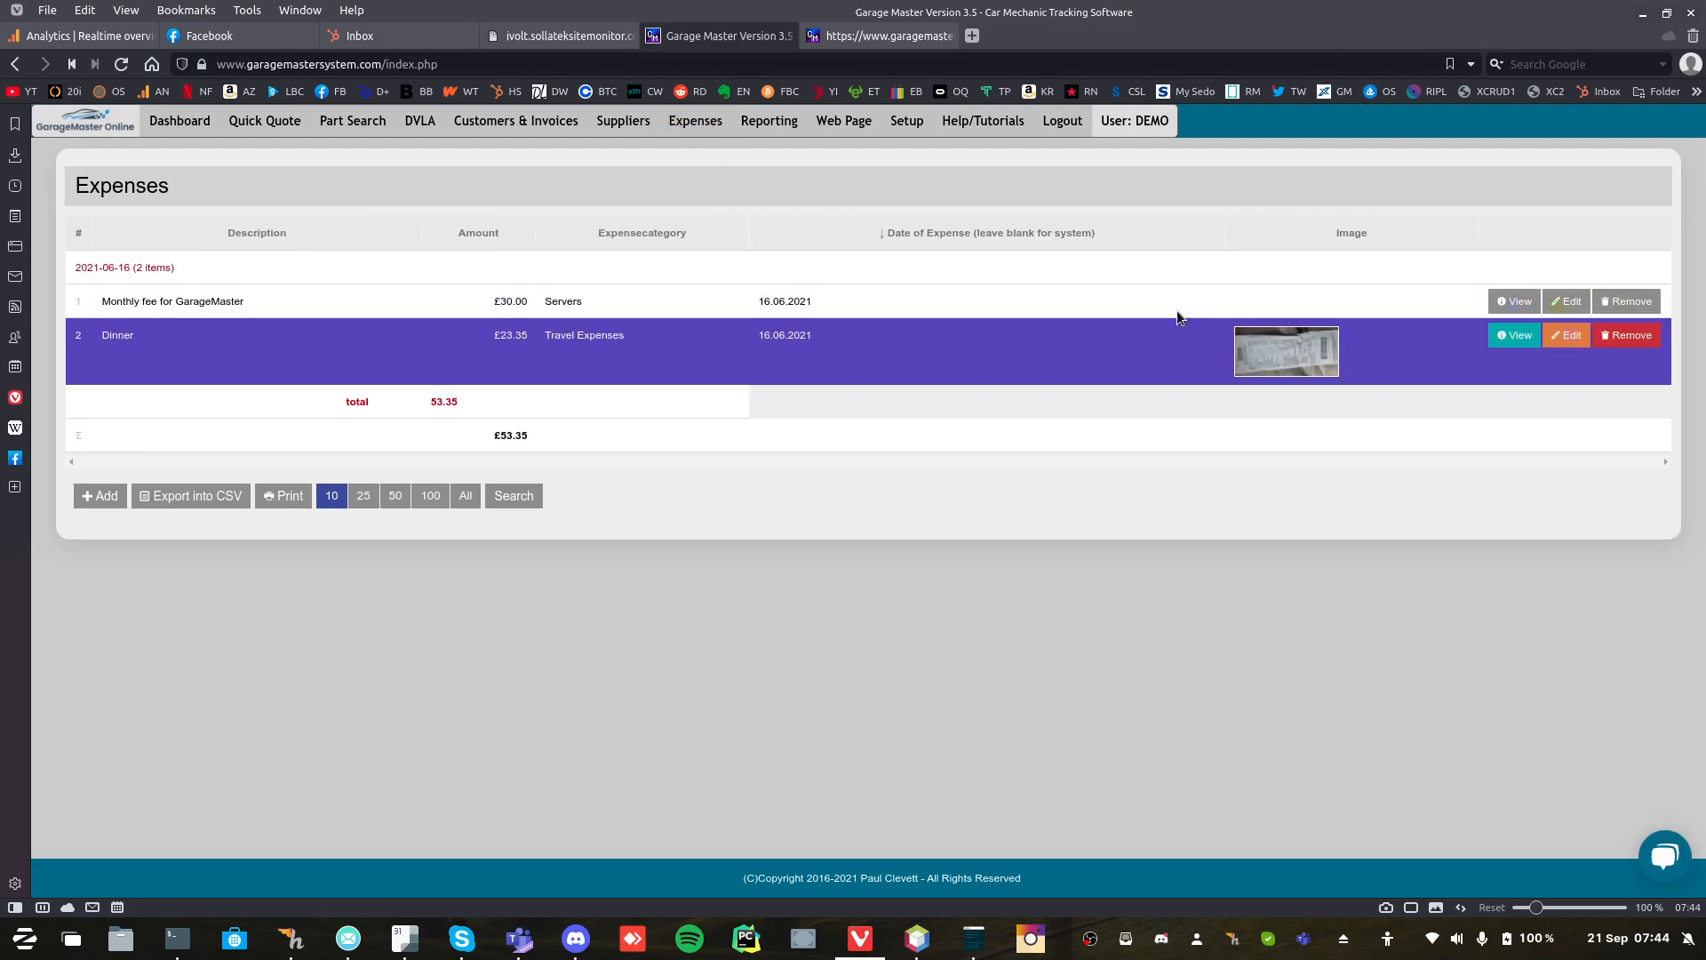
pyautogui.click(769, 121)
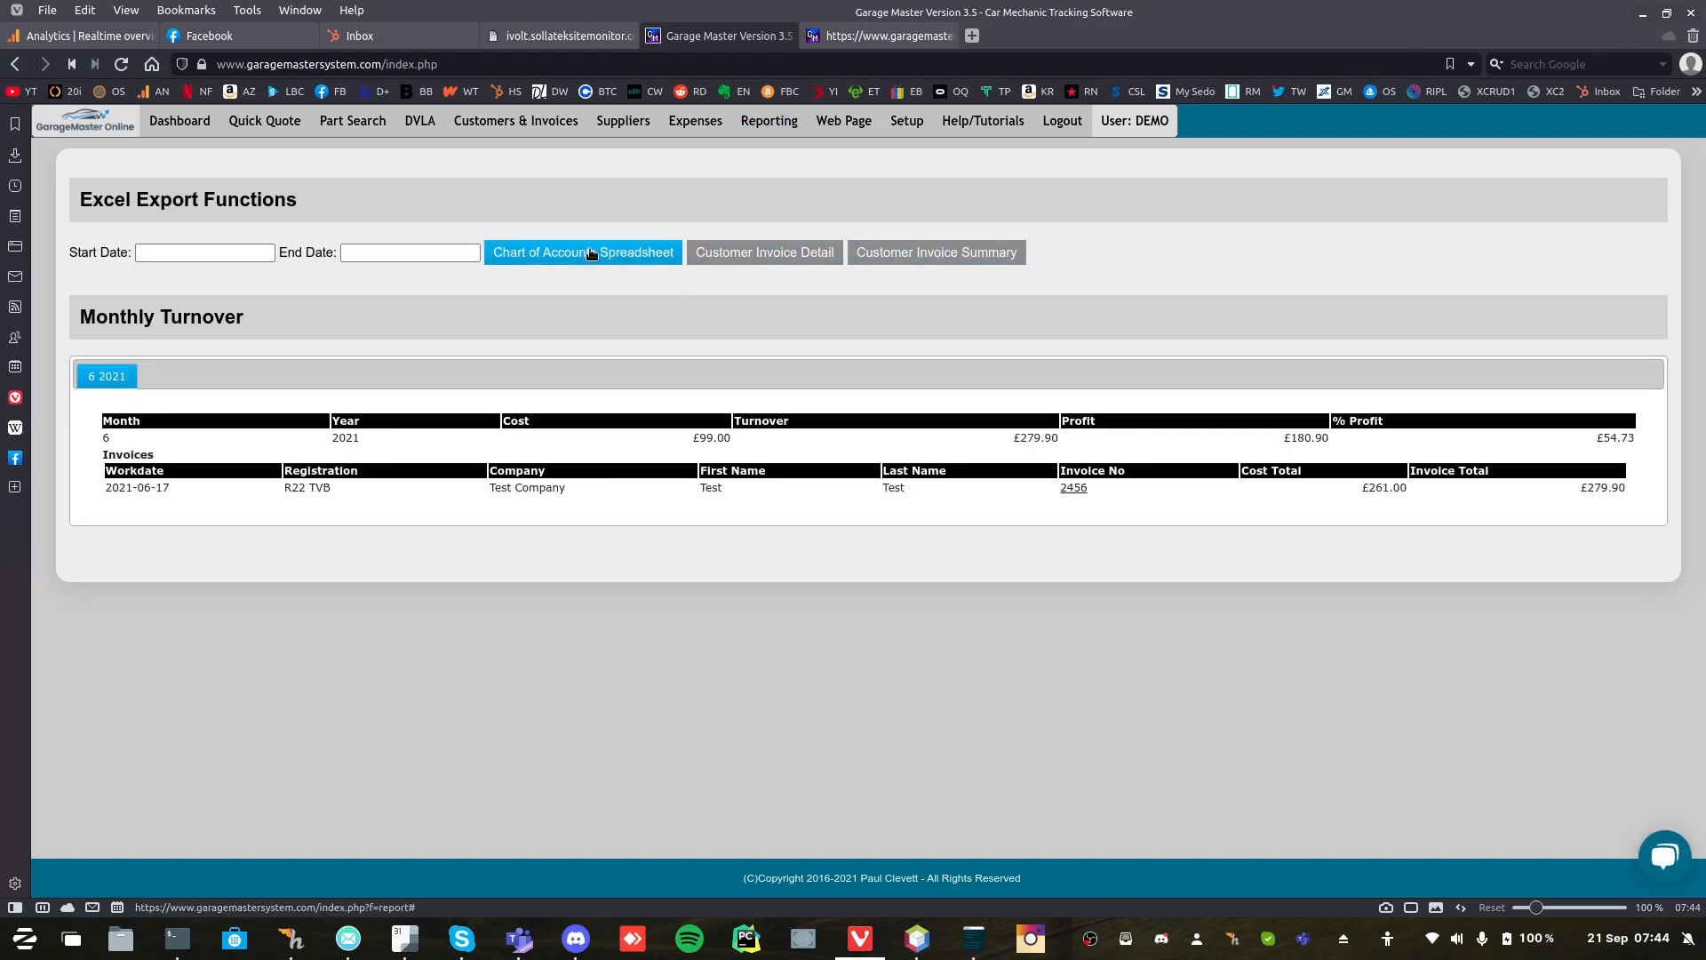
pyautogui.click(843, 120)
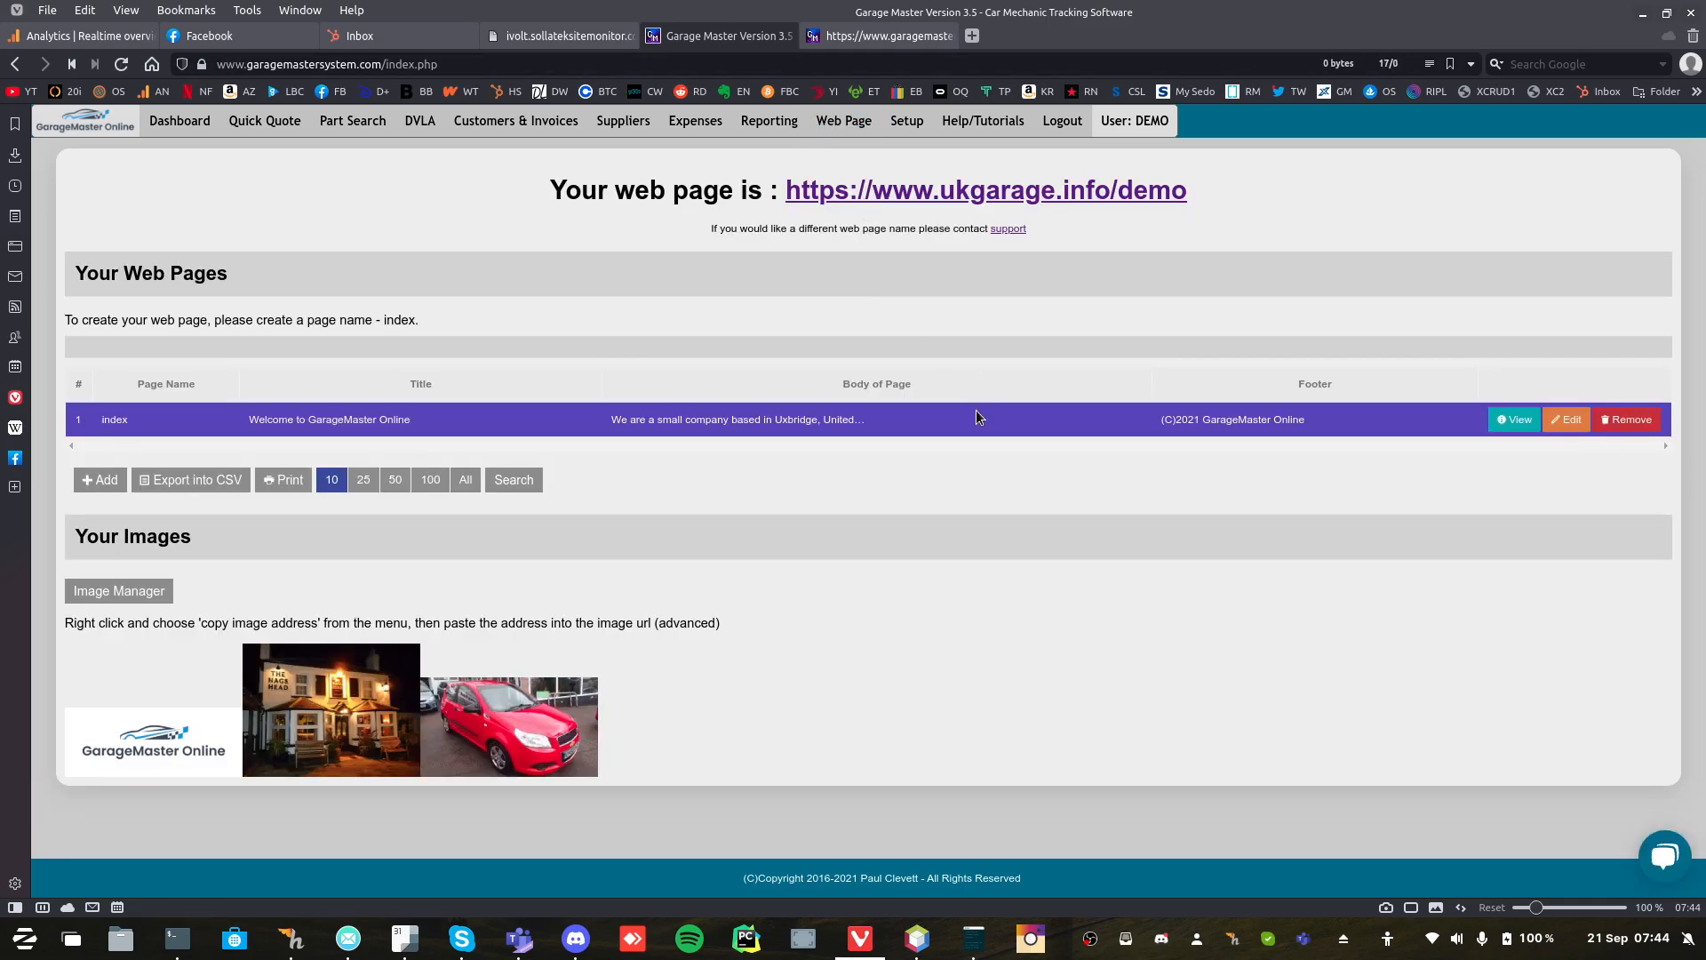
pyautogui.moveTo(860, 211)
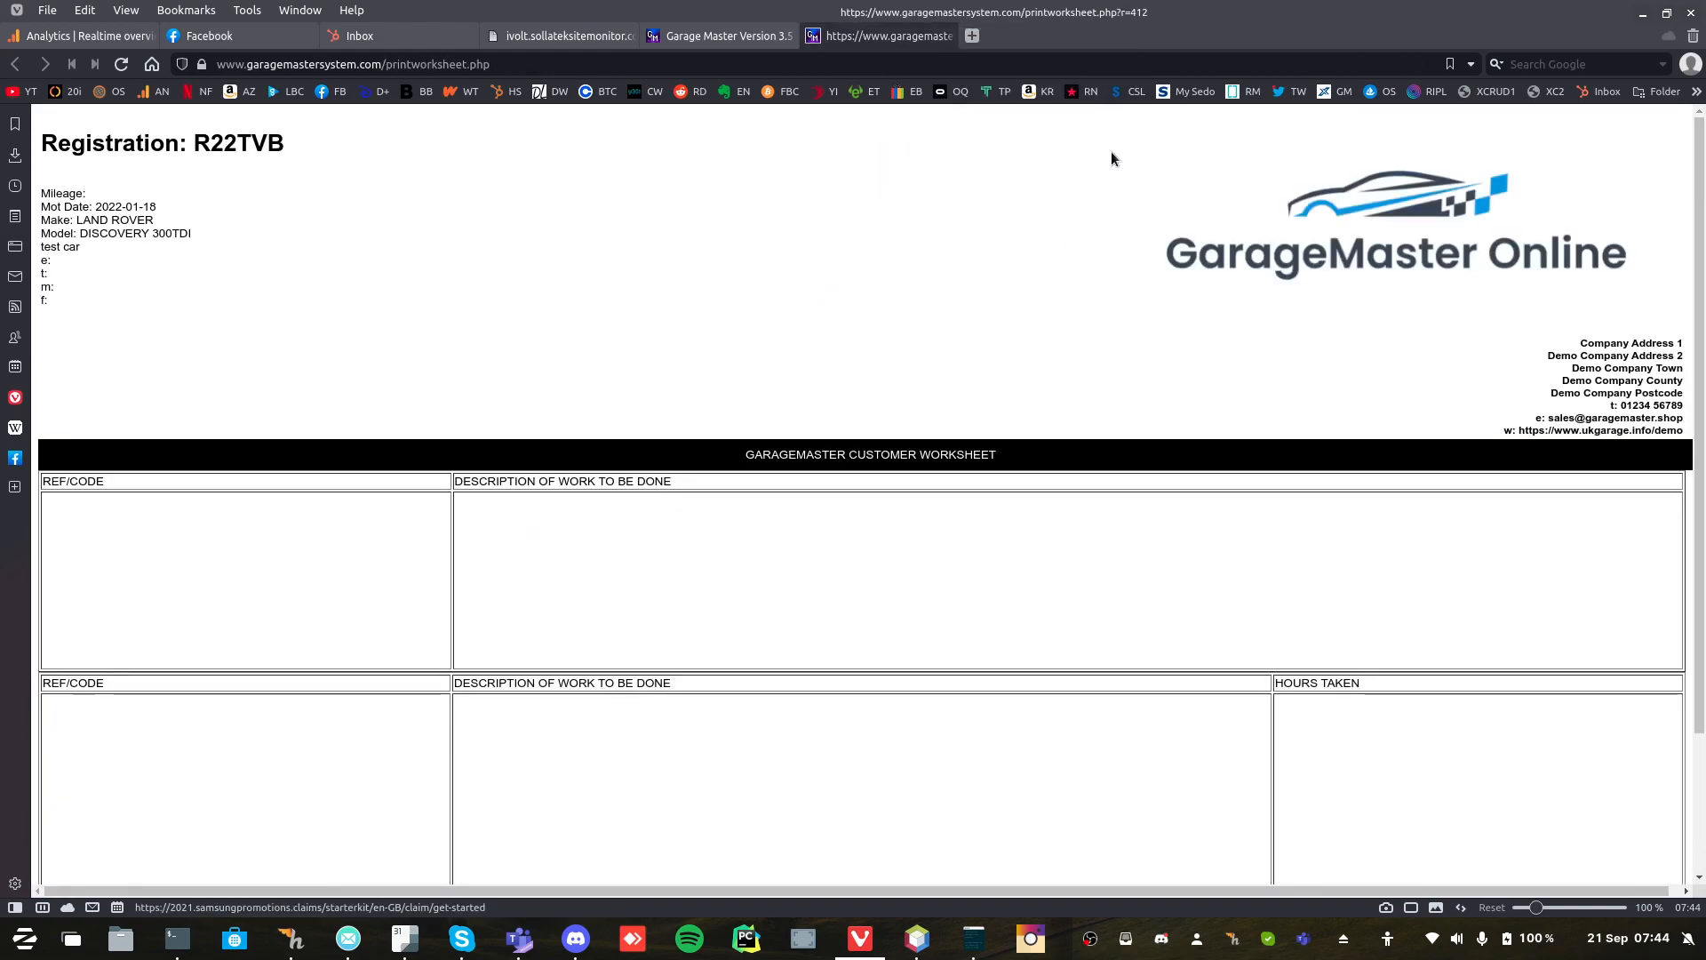
# Close the worksheet tab, preview the index web page, then show help tutorial videos.
pyautogui.click(718, 35)
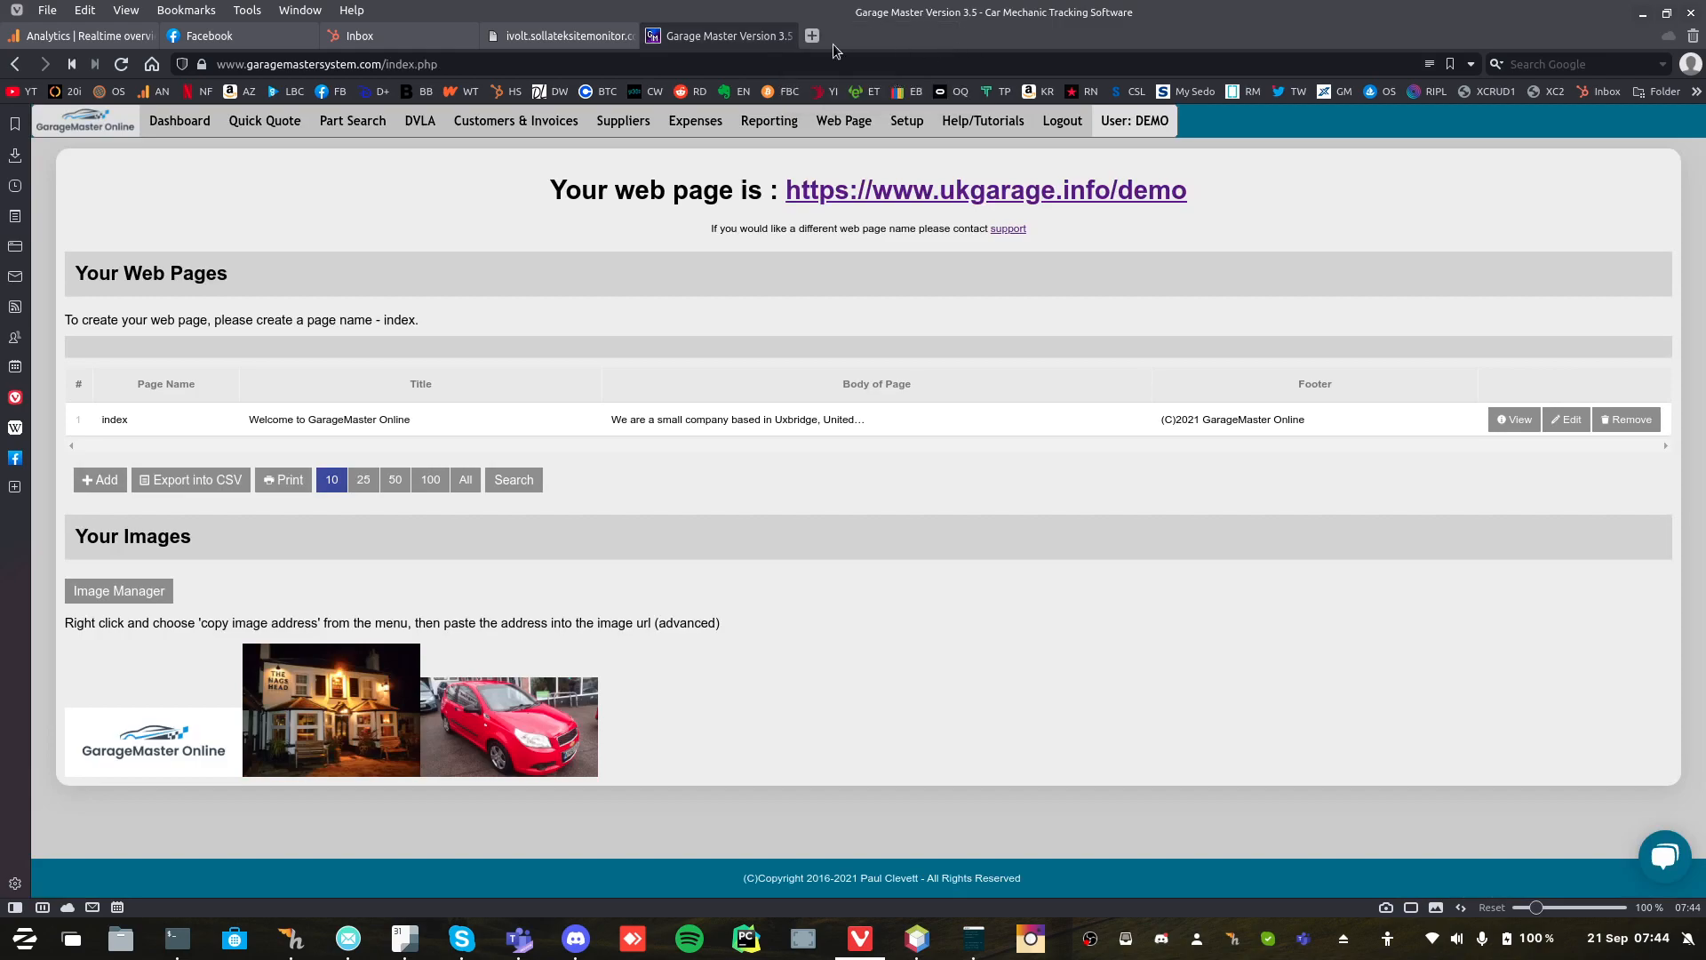
pyautogui.moveTo(1566, 420)
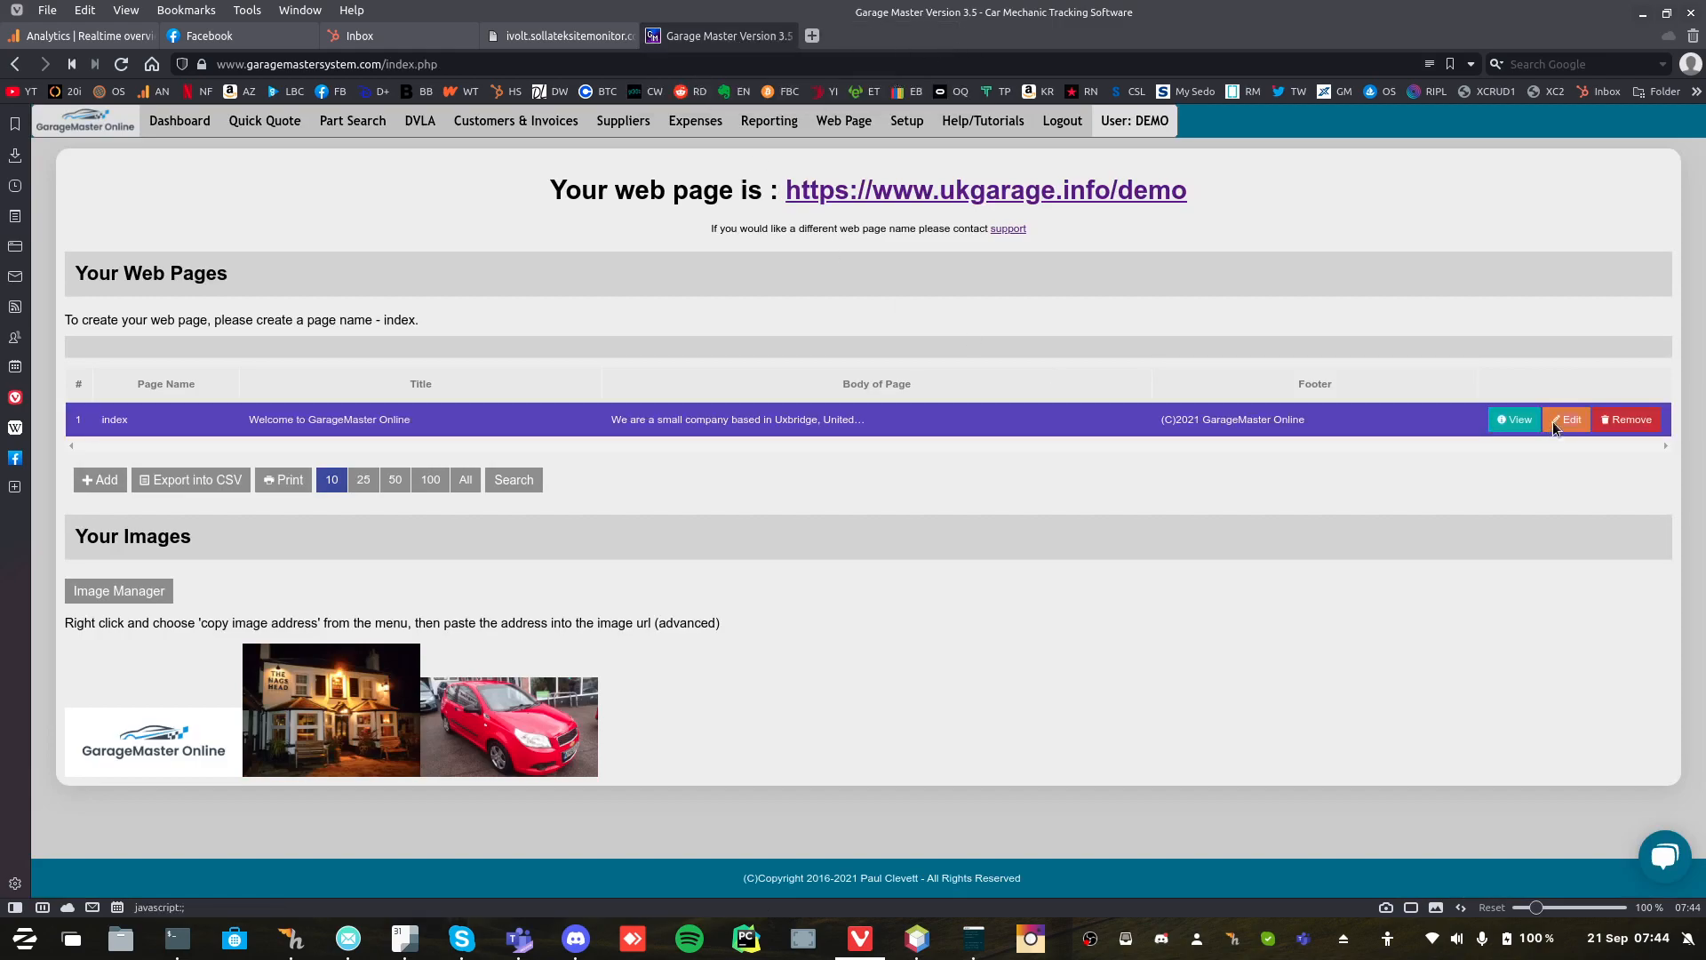
pyautogui.click(1566, 420)
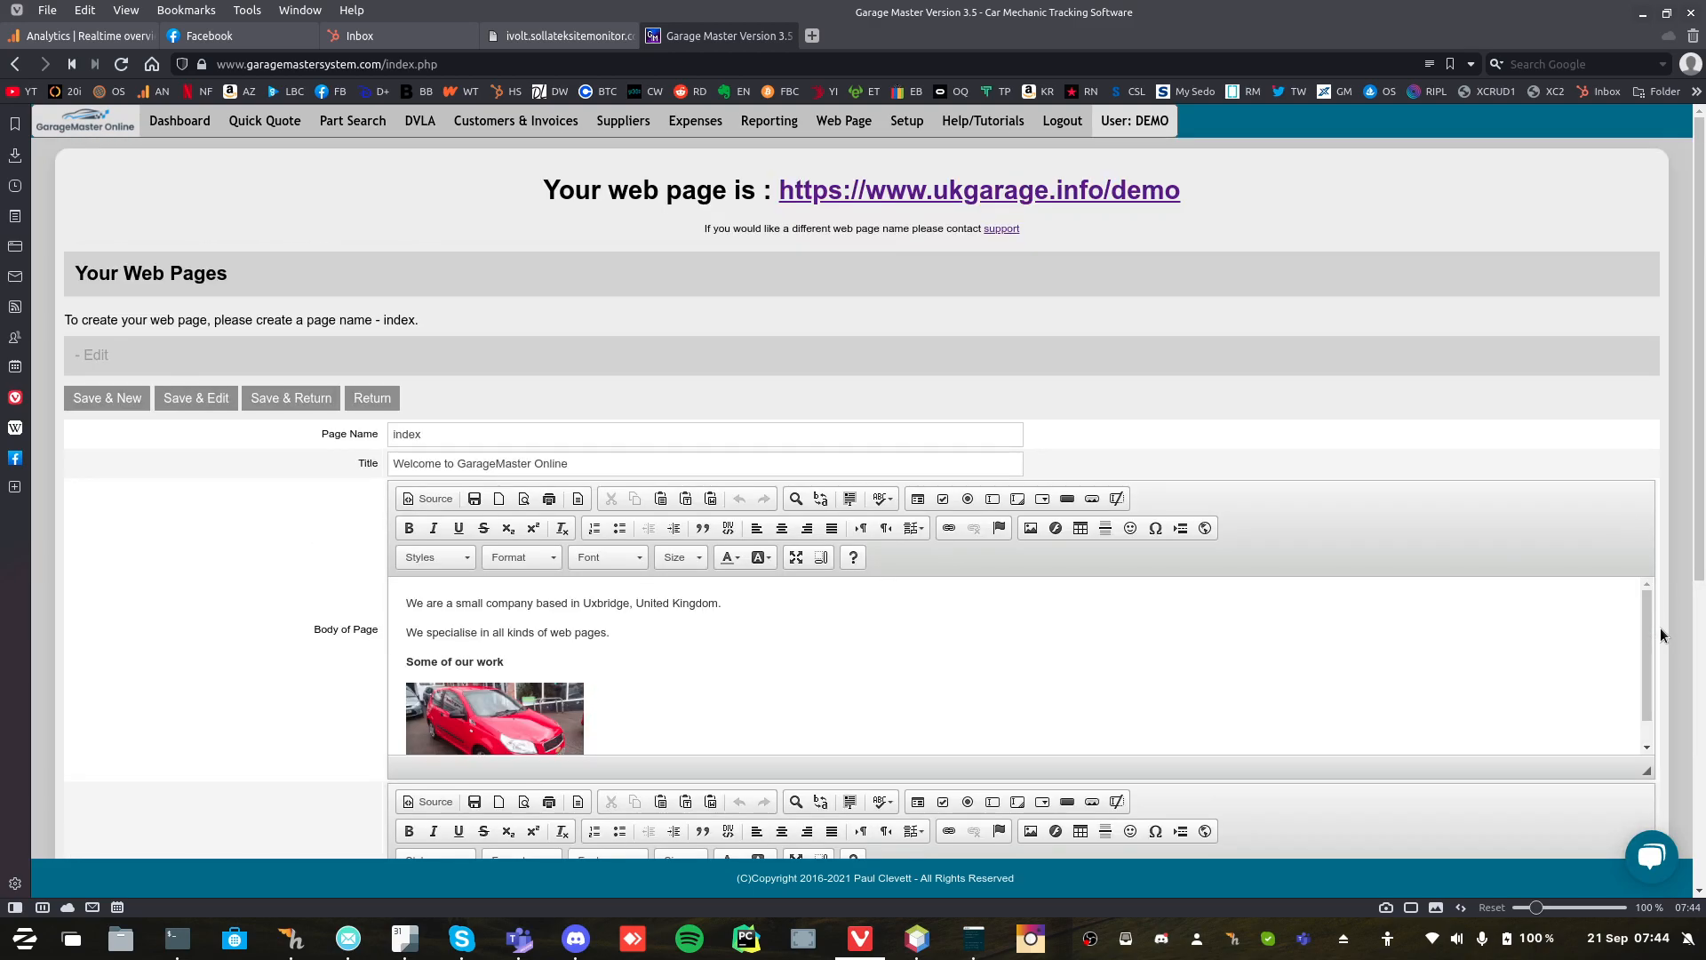
pyautogui.click(371, 397)
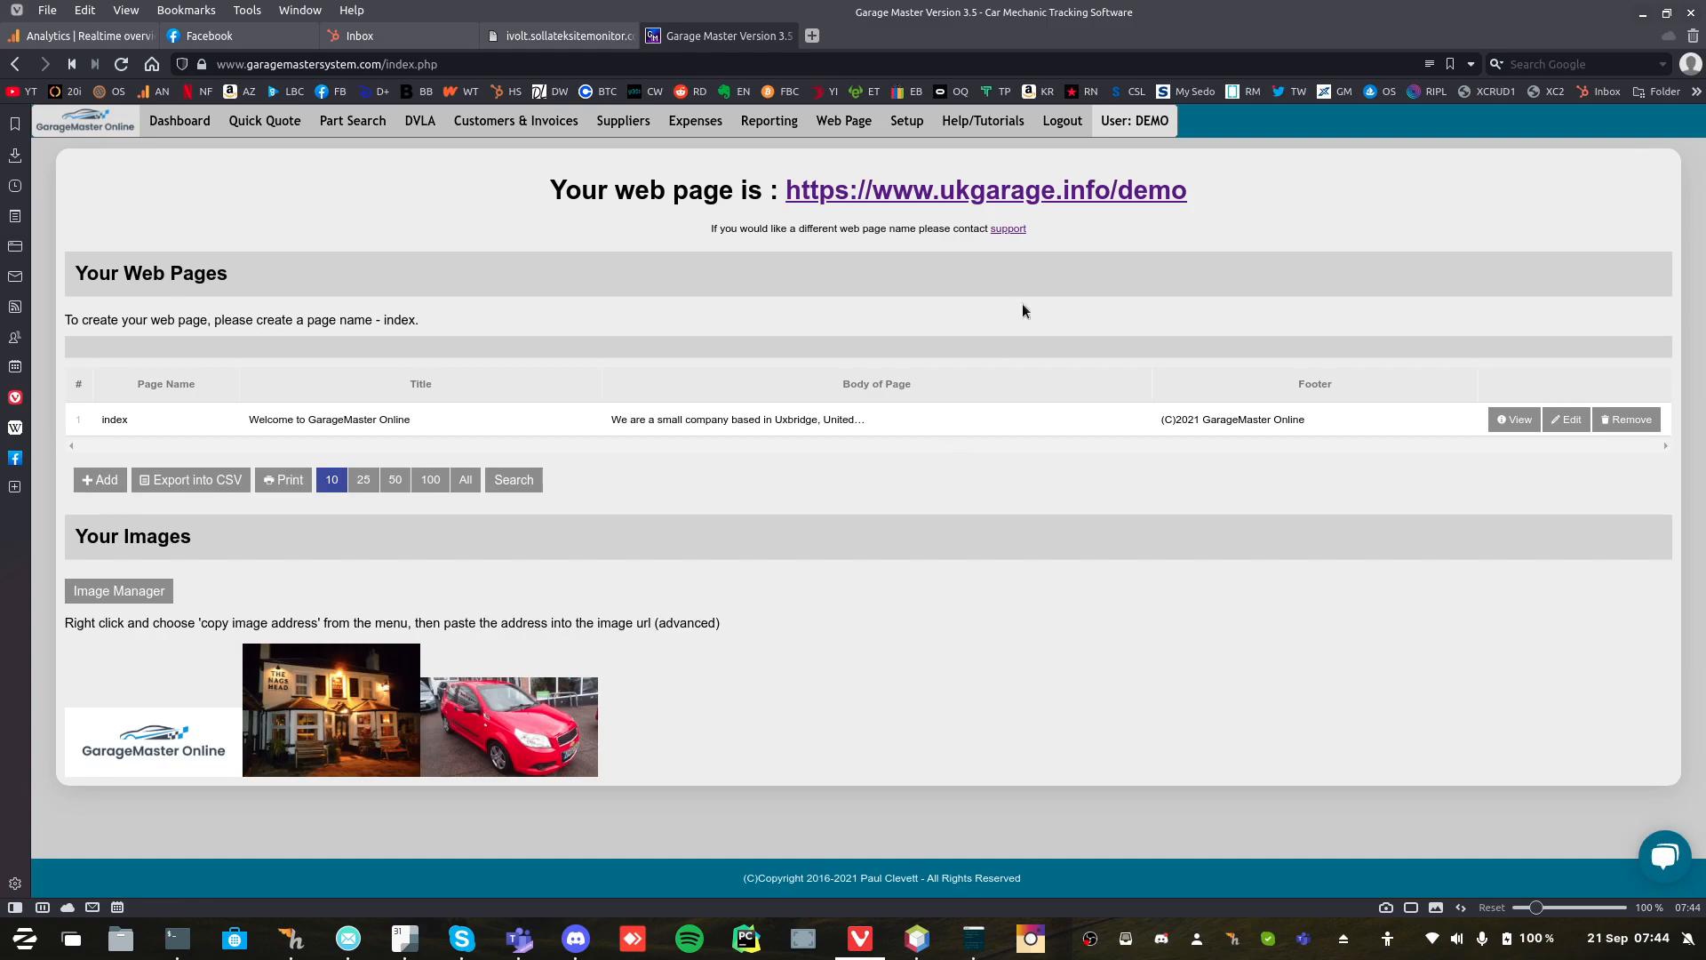
pyautogui.click(983, 120)
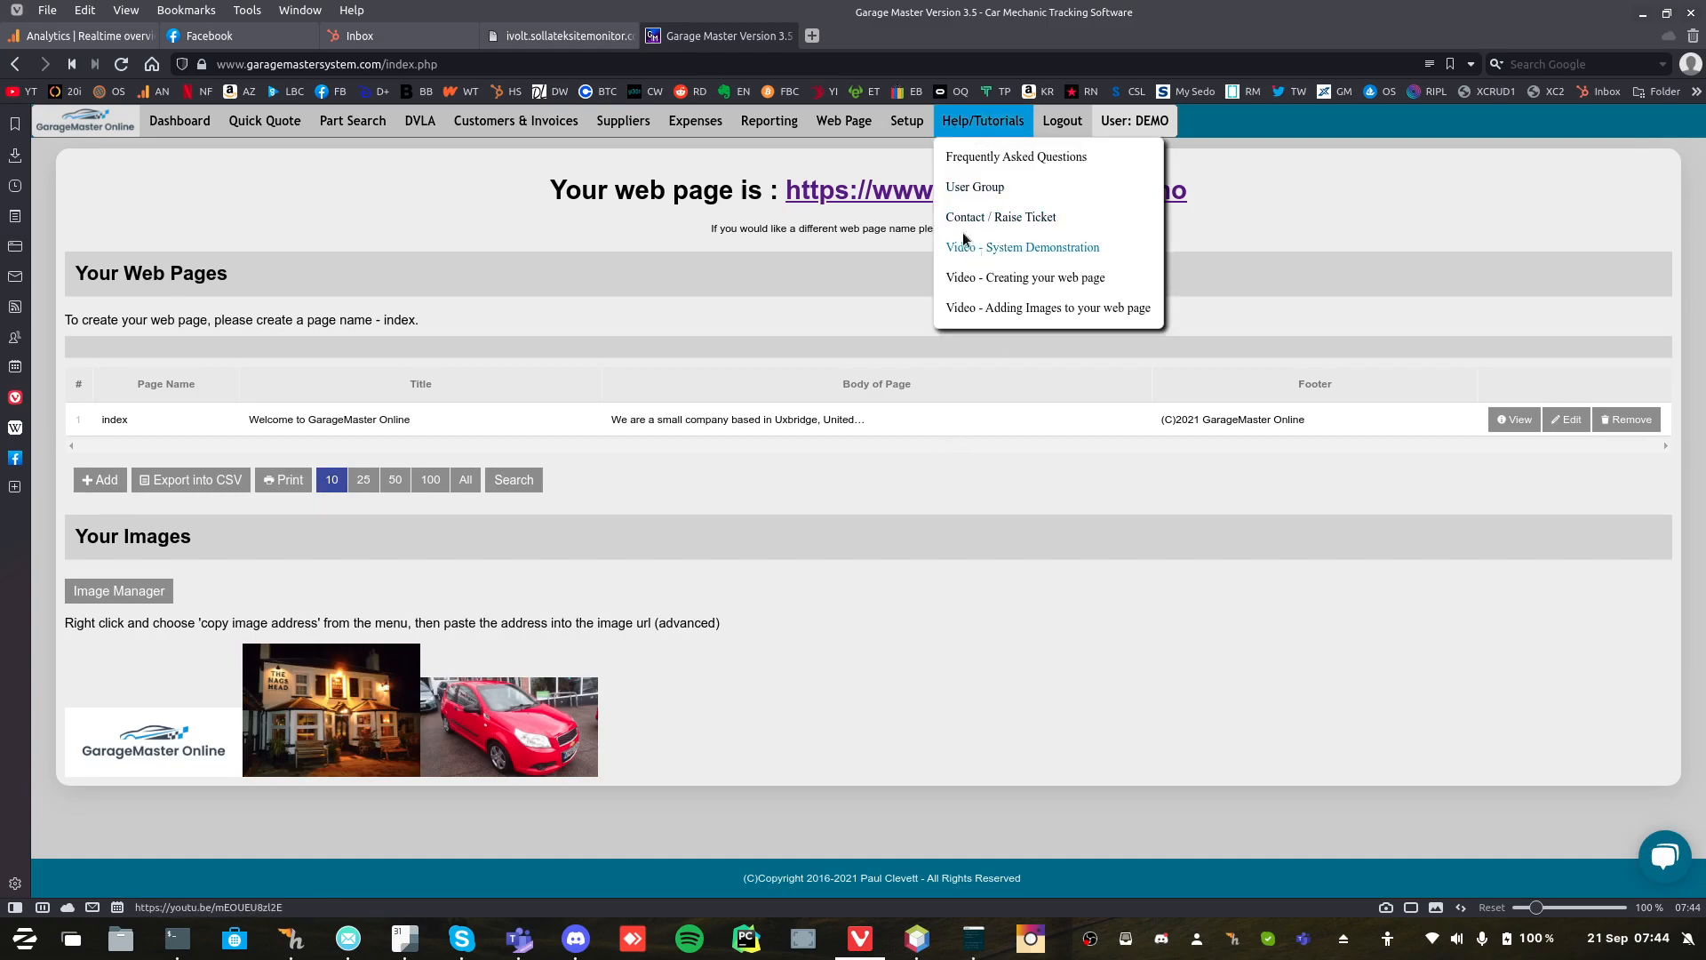
# Browse the Setup options, including staff, payment methods and VHC sheet setup, then close the menu.
pyautogui.click(906, 121)
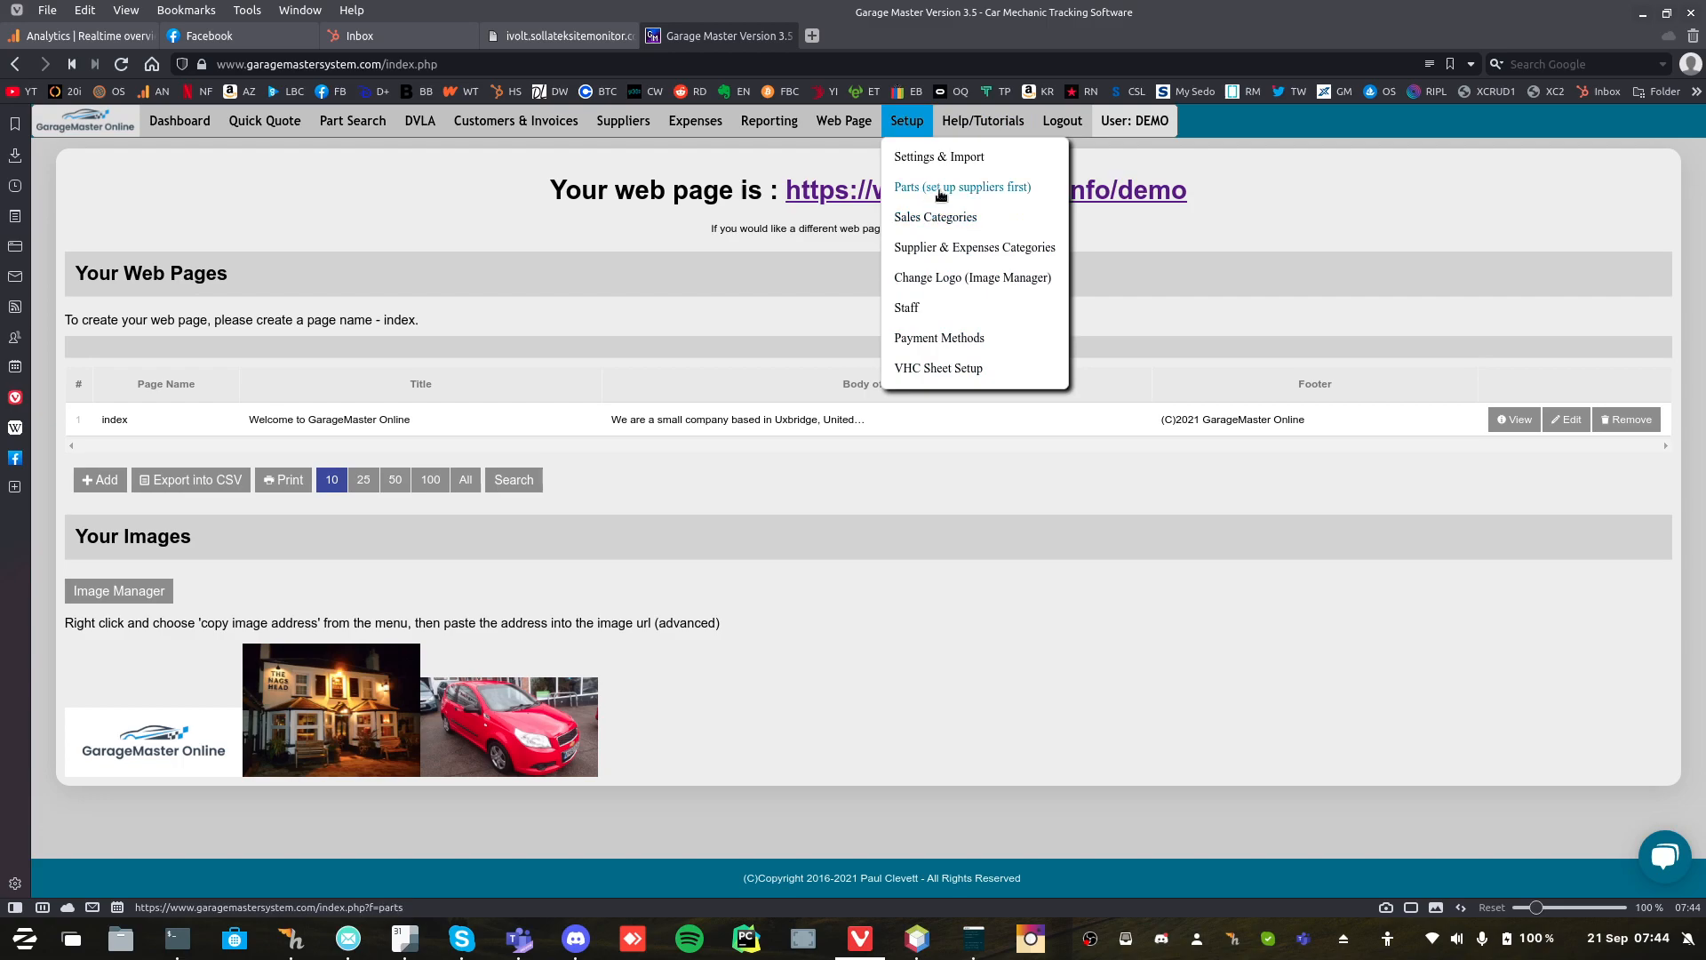
pyautogui.click(983, 121)
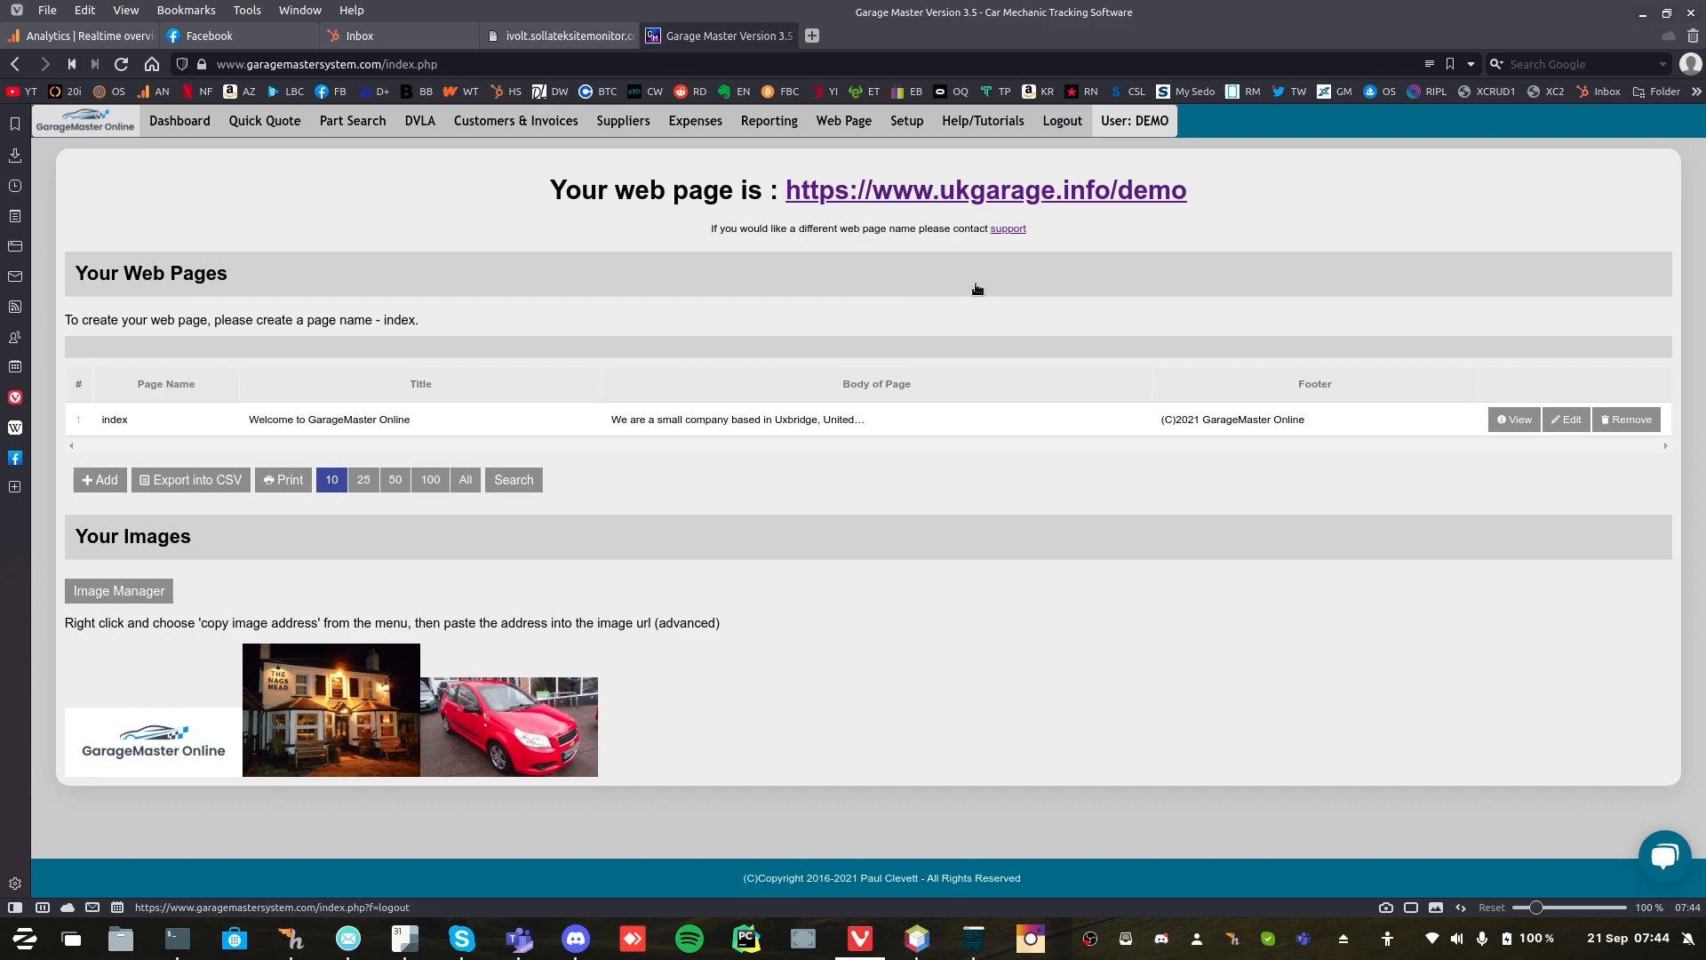
pyautogui.moveTo(977, 477)
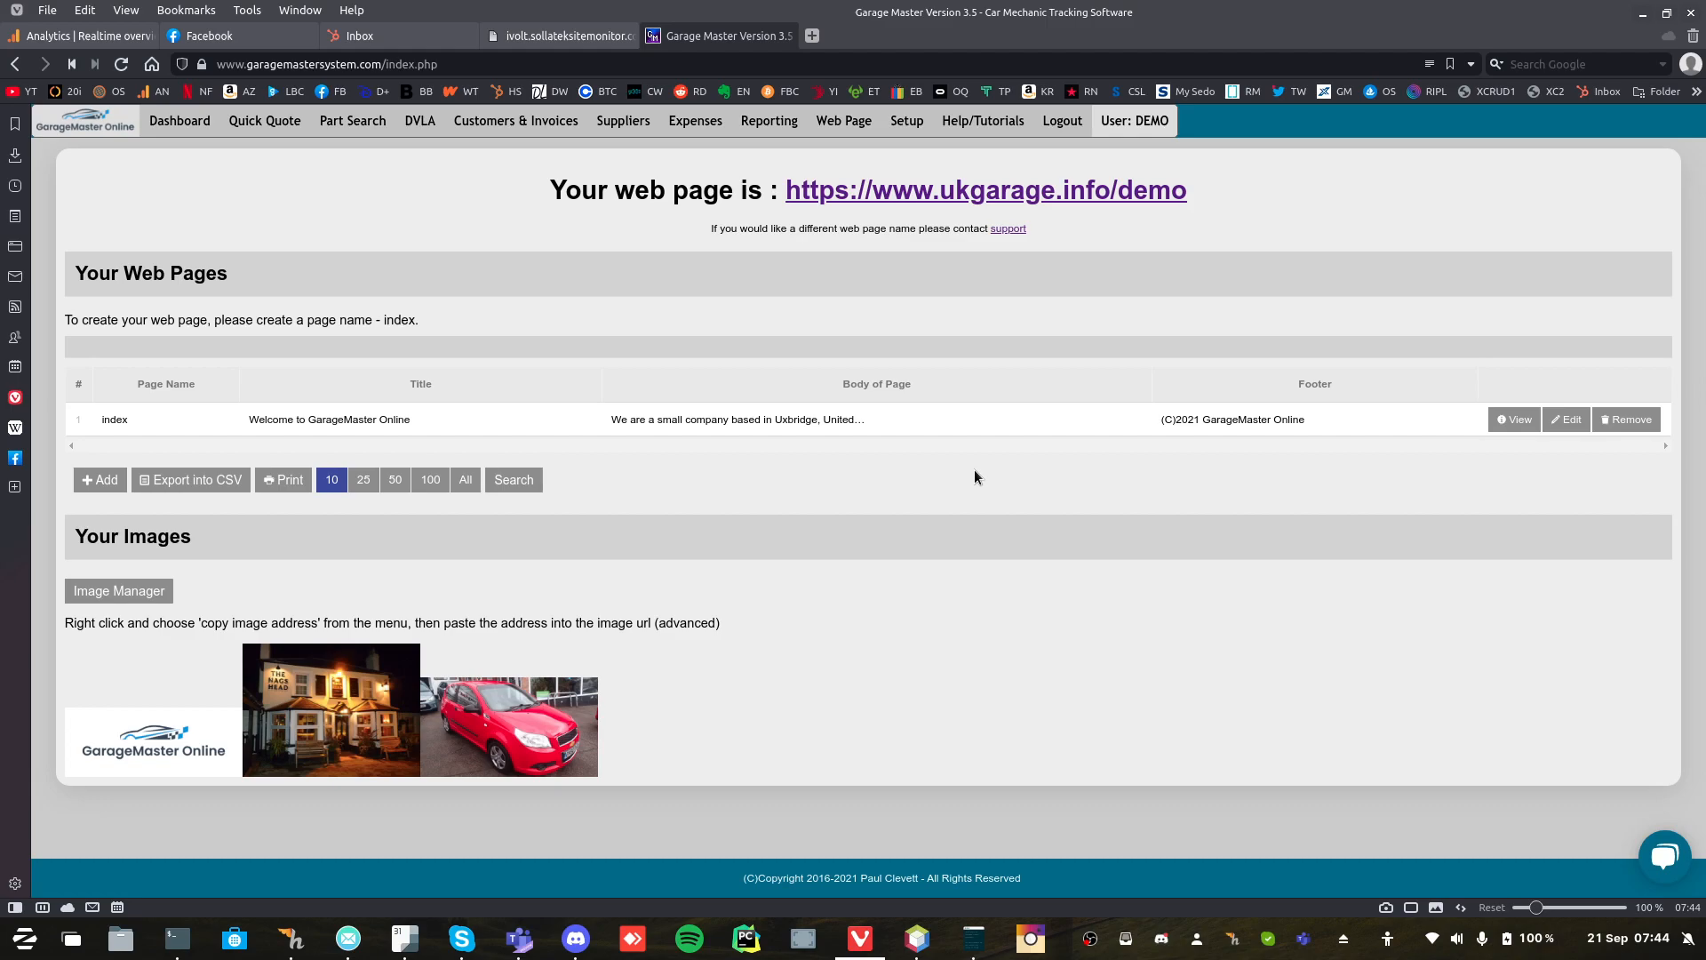
pyautogui.moveTo(917, 358)
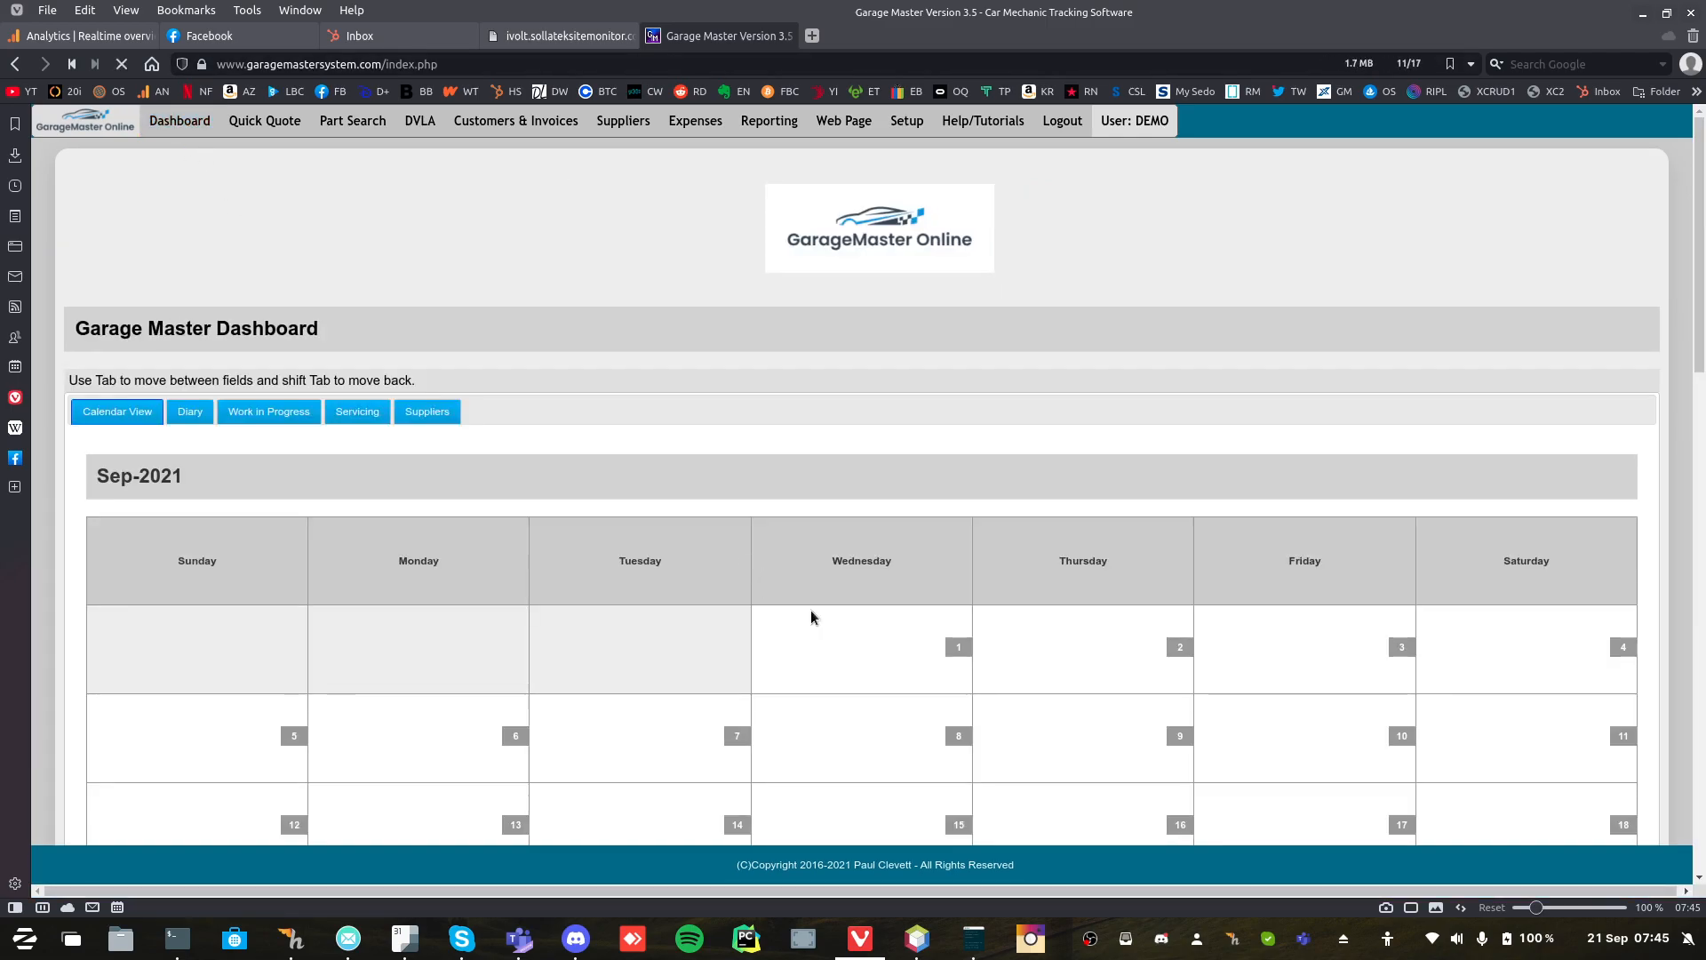
# Open the test car customer from the 24th calendar booking, then return to the customers list.
pyautogui.scroll(-3)
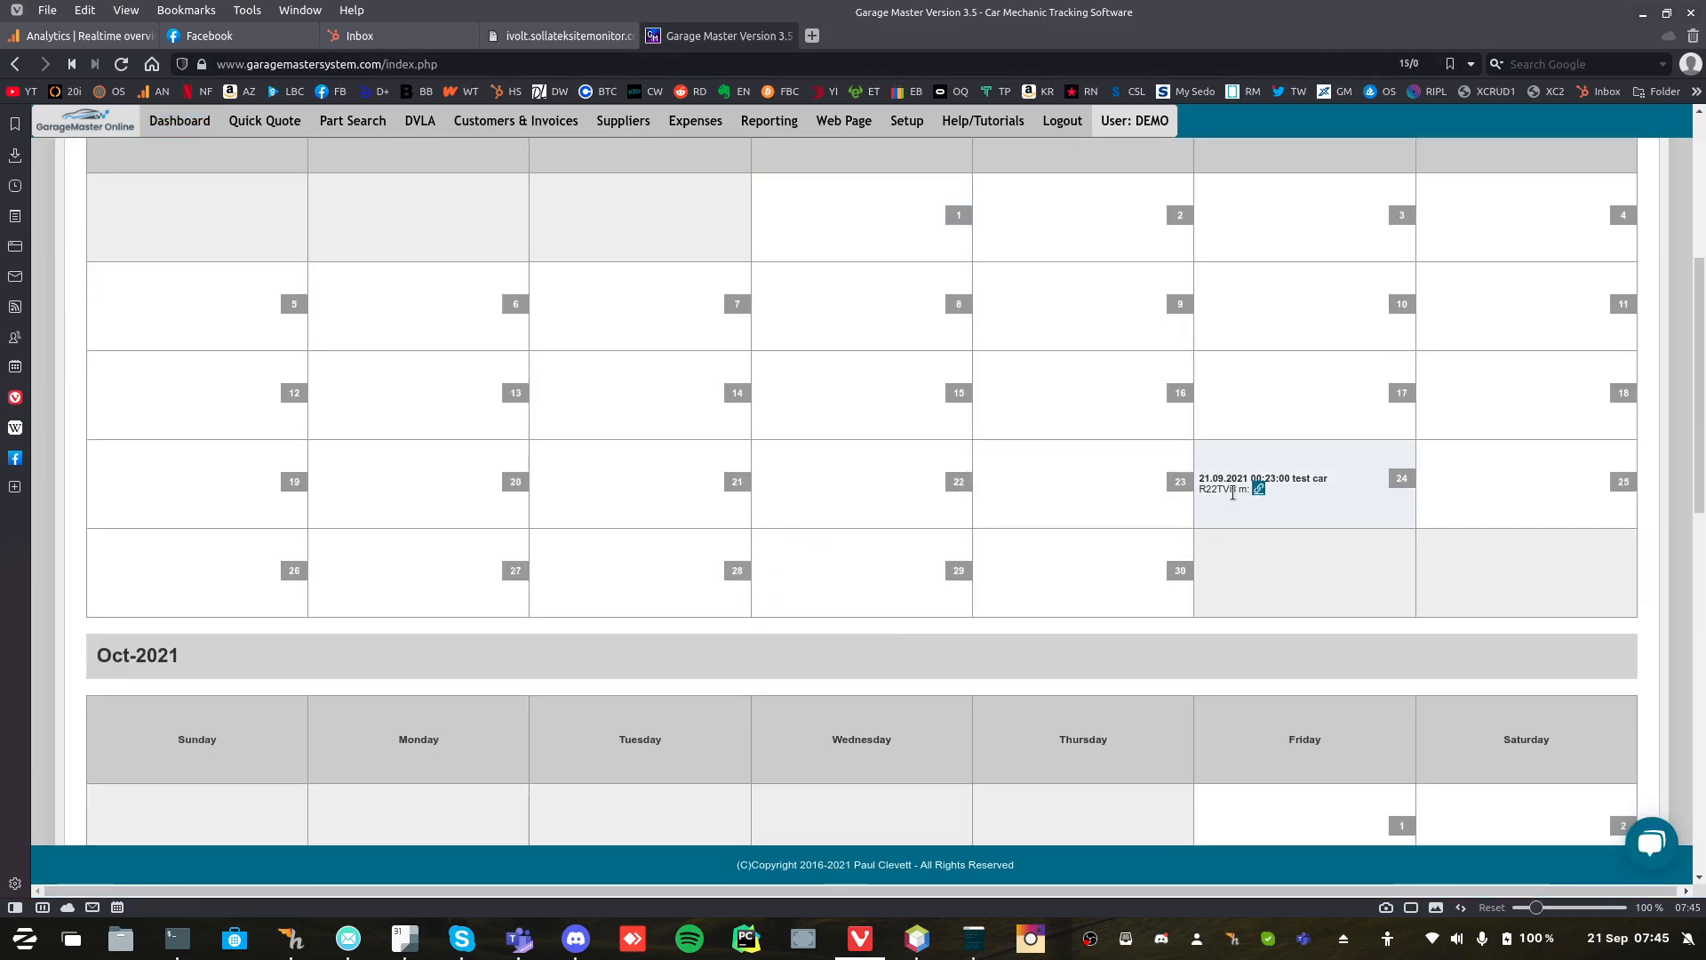
pyautogui.click(1258, 488)
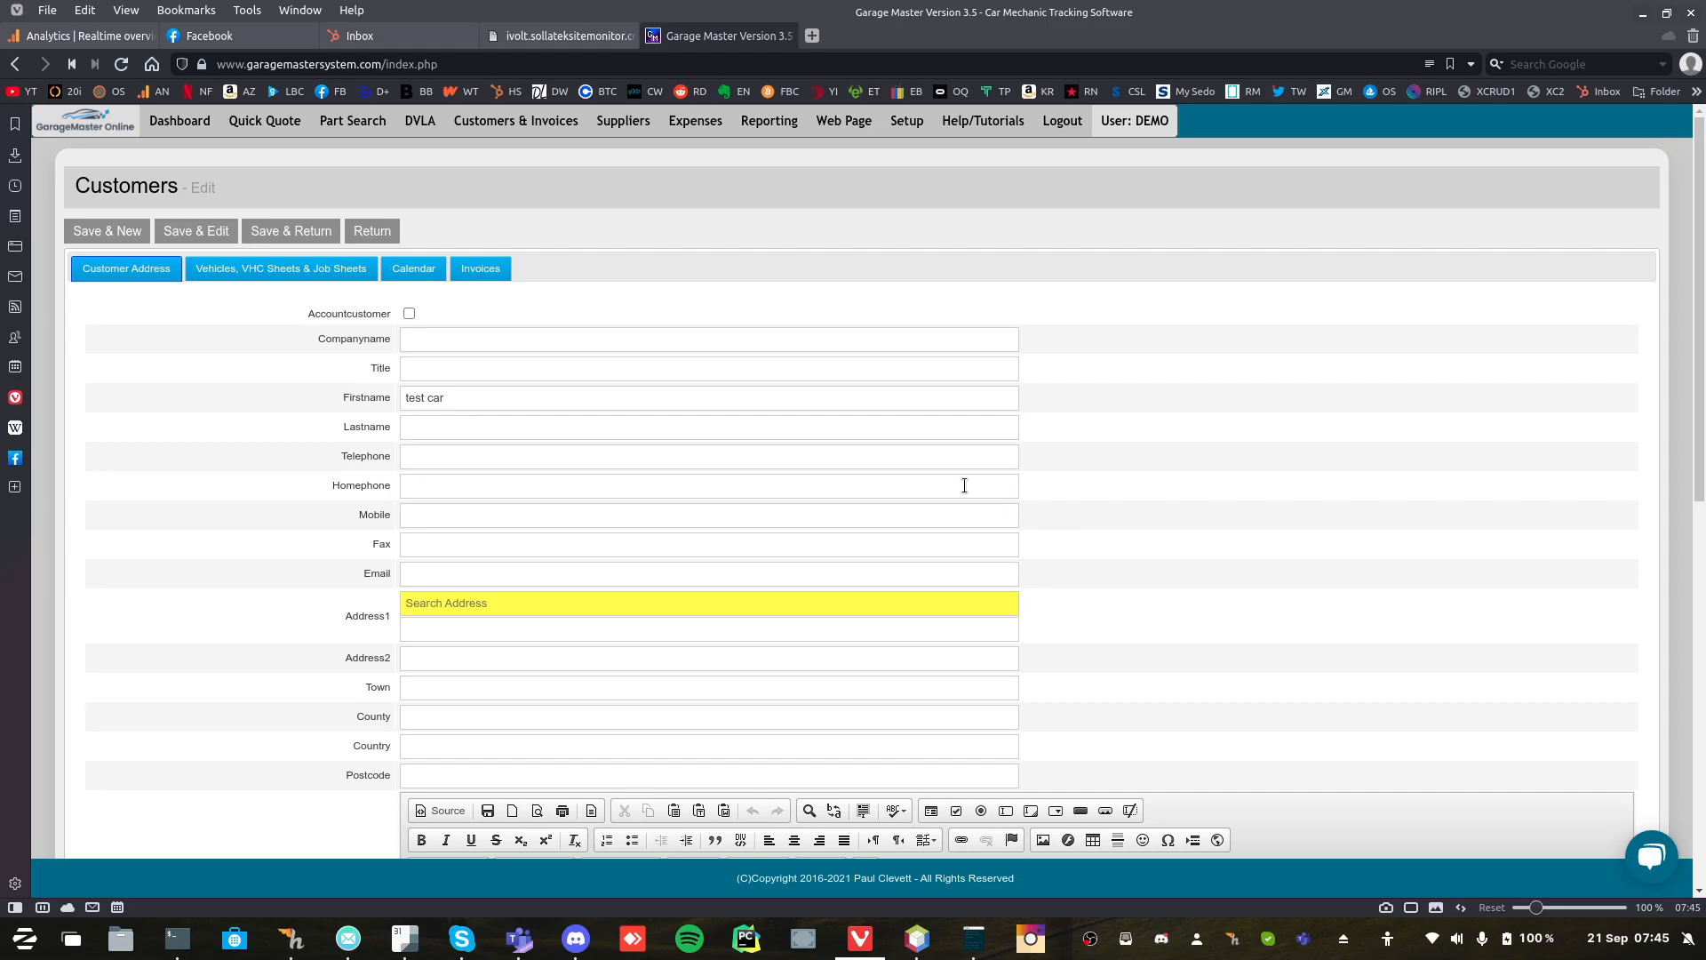
pyautogui.click(373, 230)
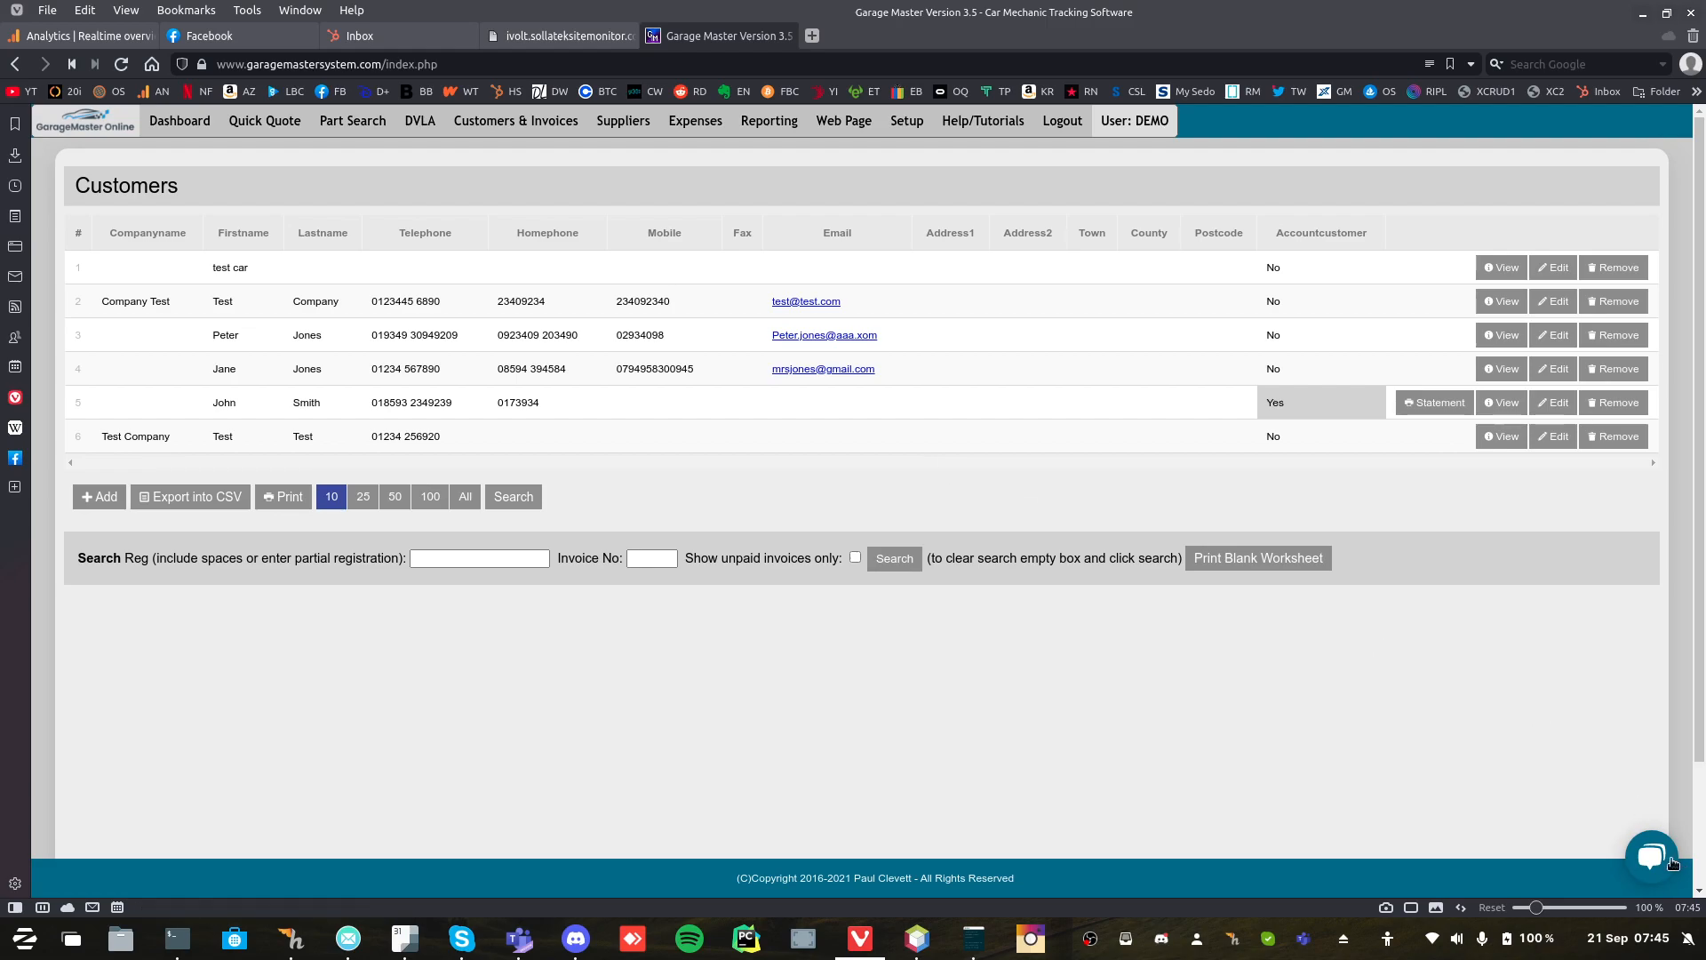
pyautogui.click(1652, 857)
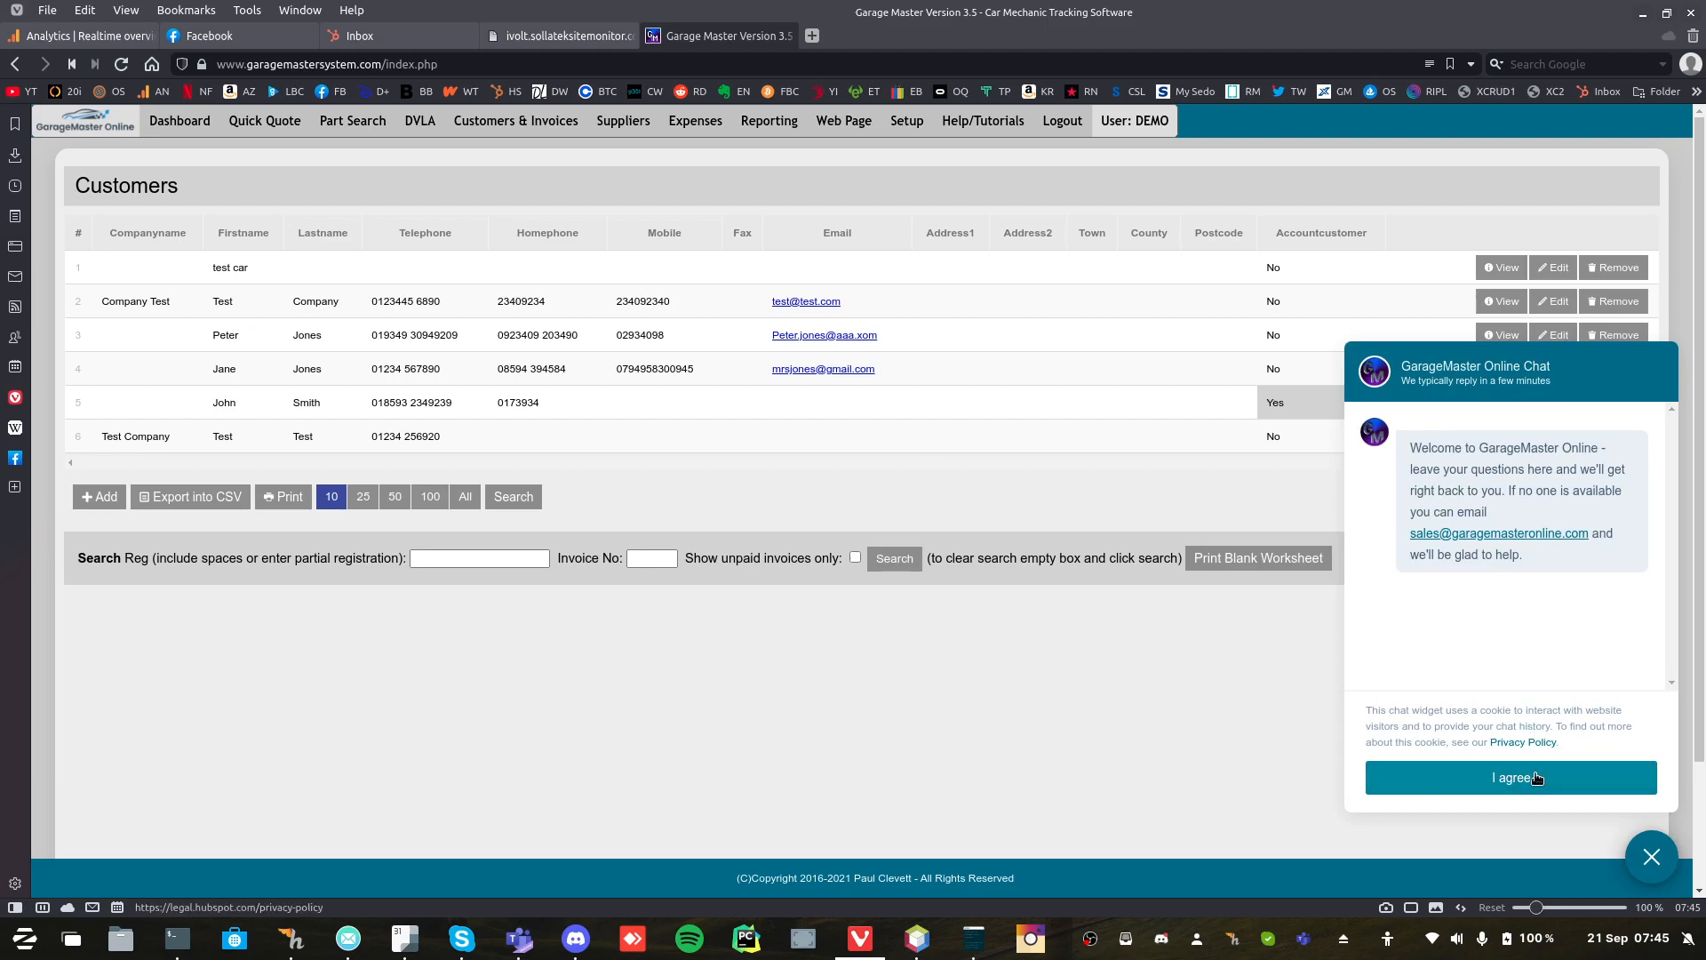
pyautogui.click(1512, 777)
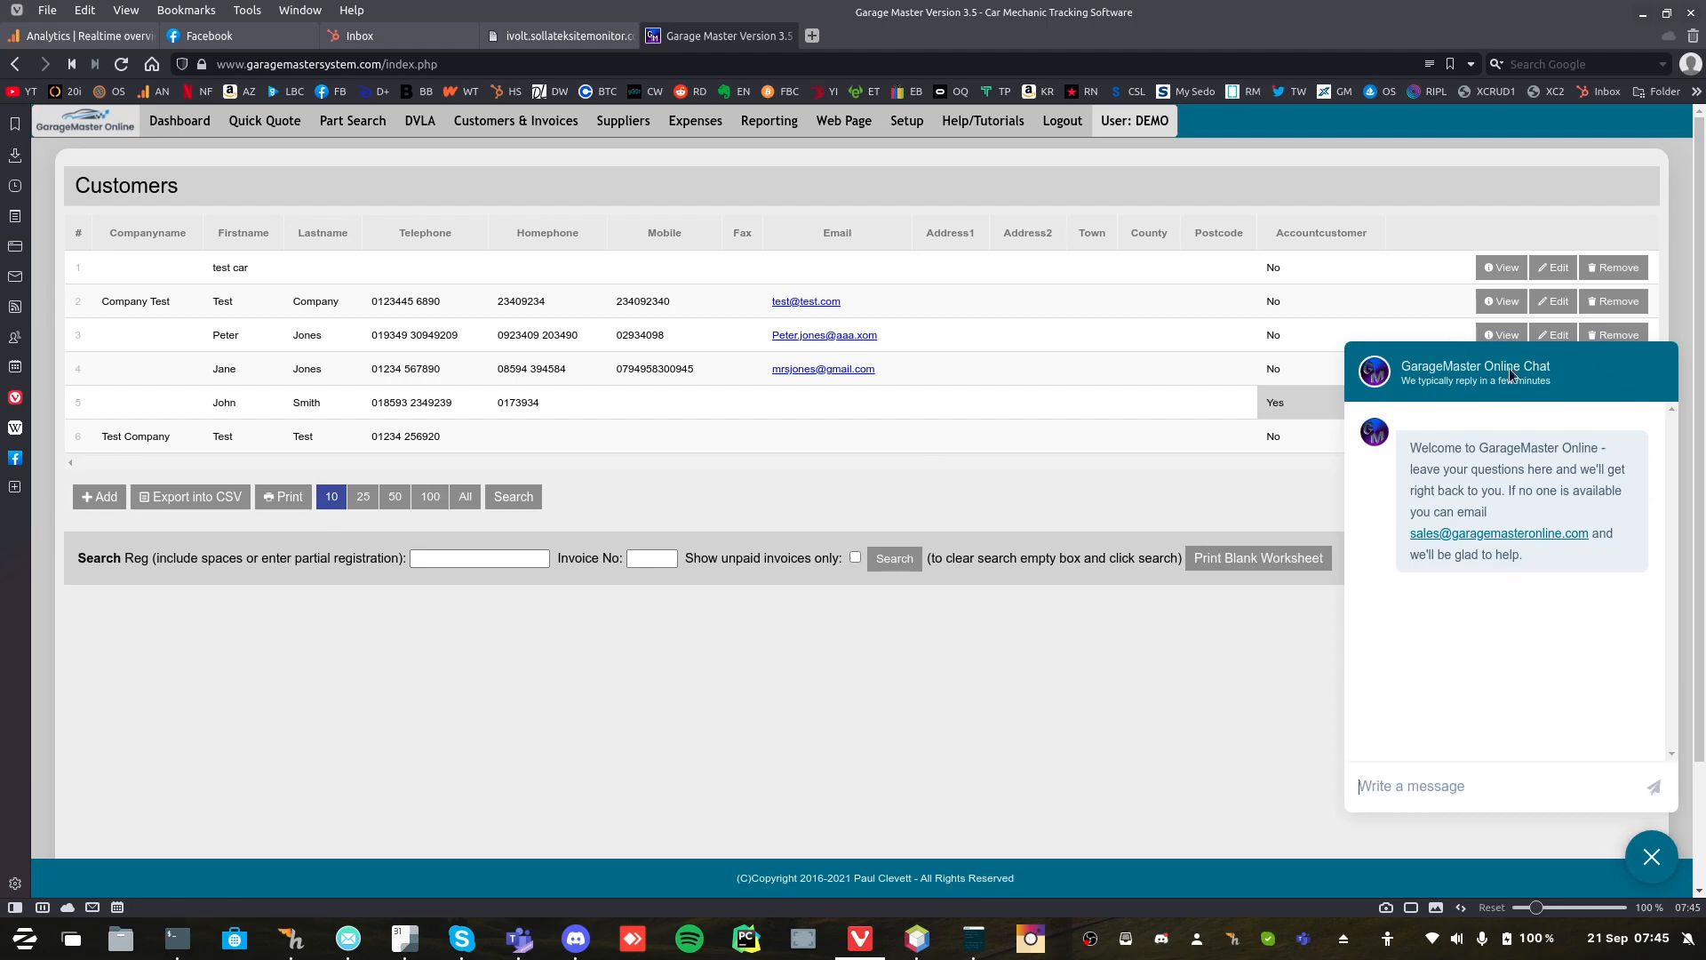
pyautogui.click(1652, 857)
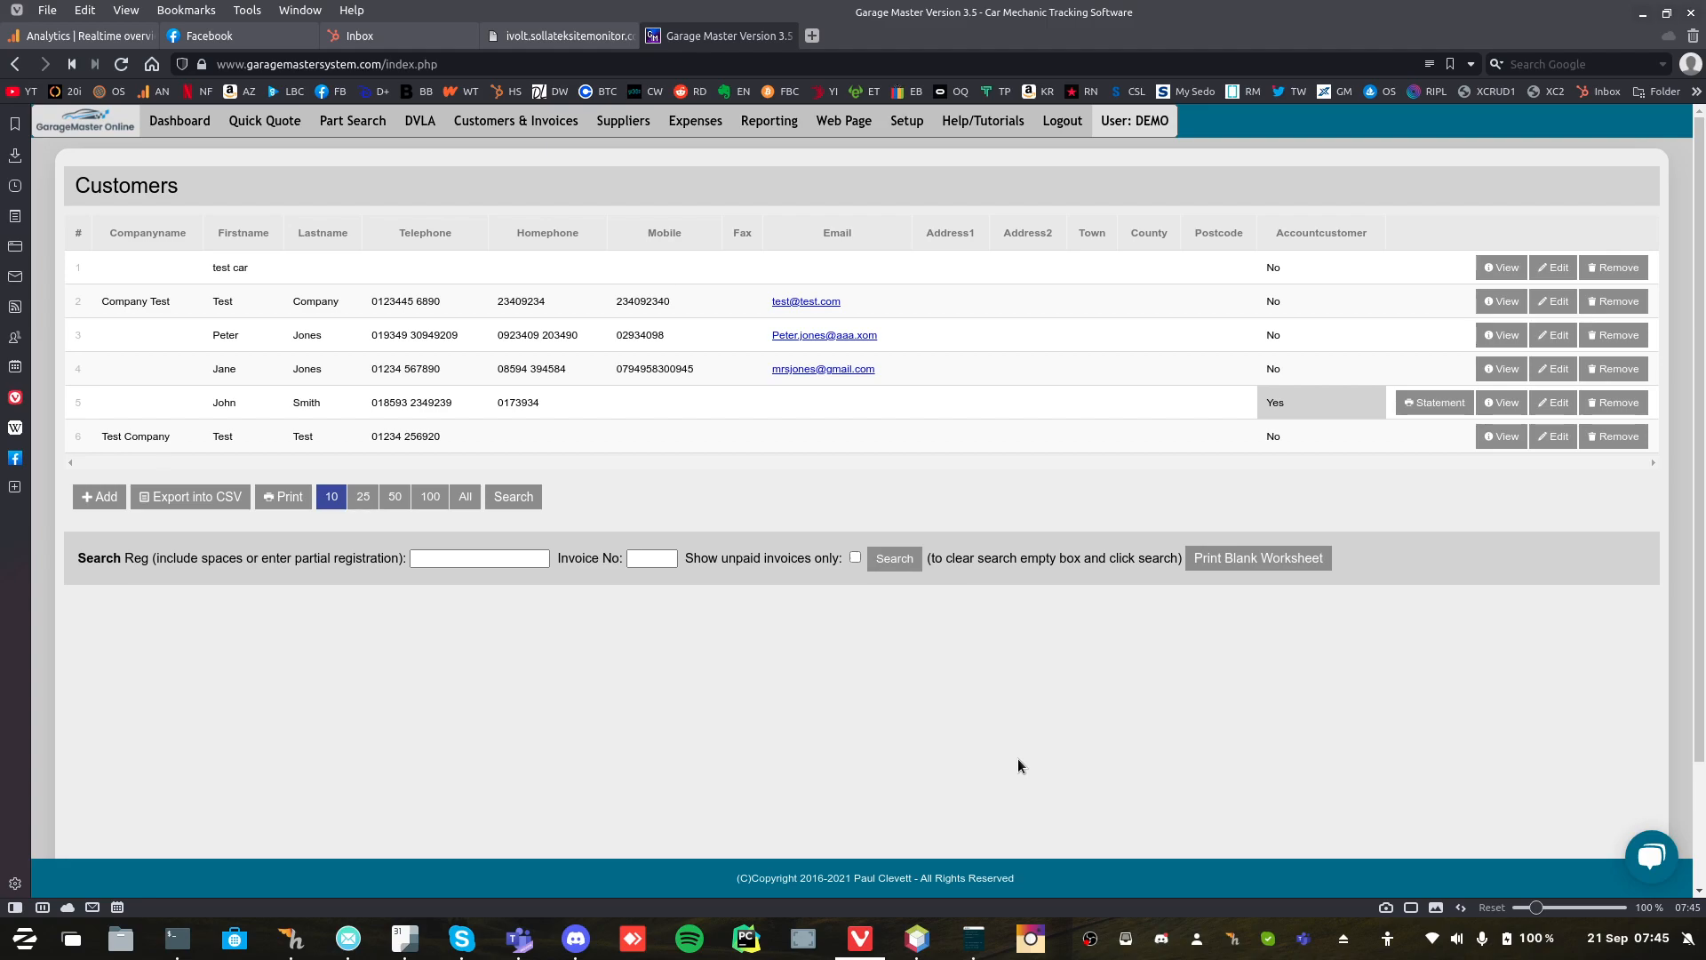
pyautogui.moveTo(360, 78)
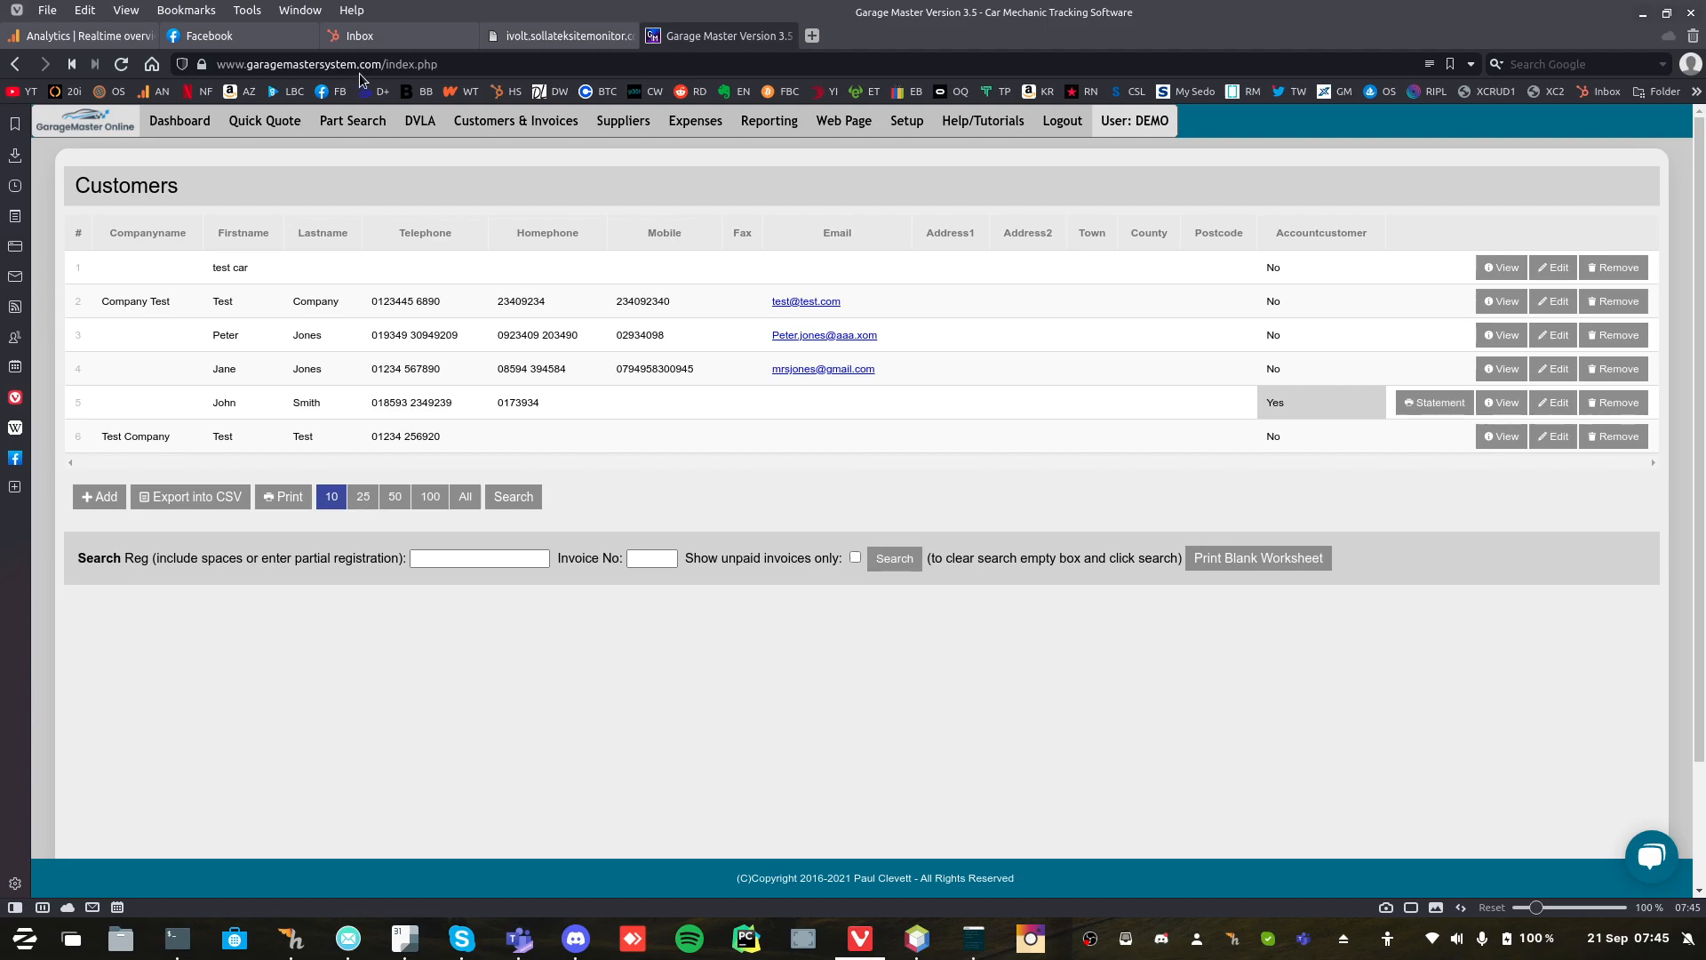
pyautogui.moveTo(475, 402)
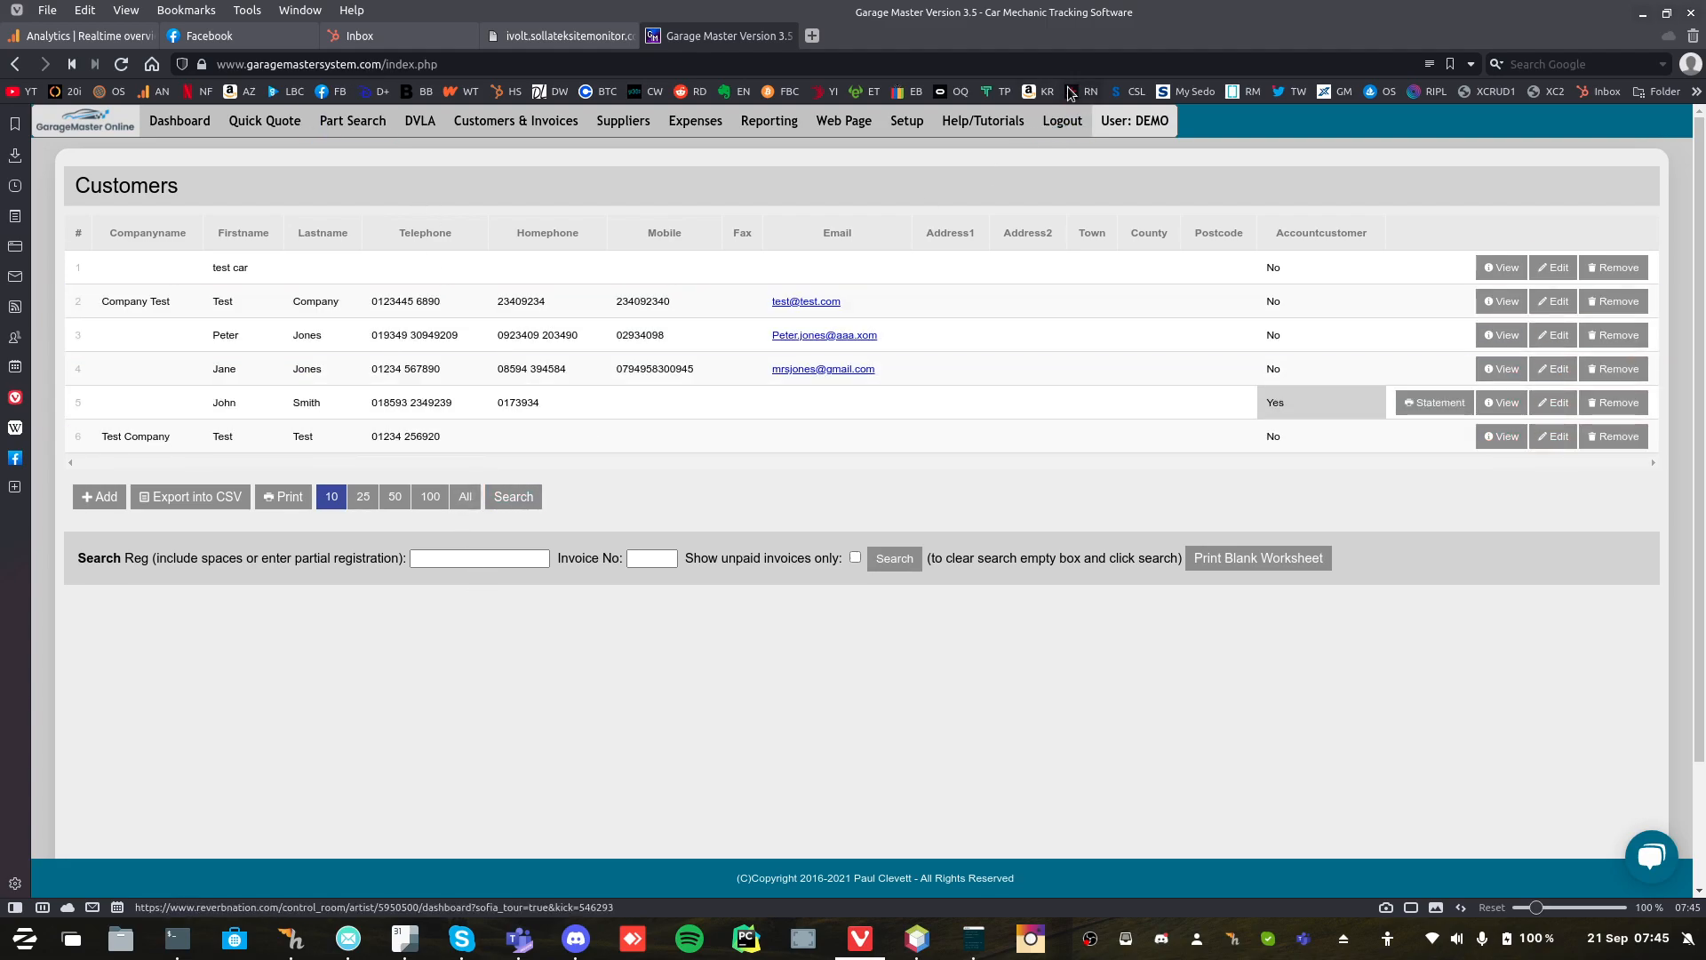
# Log out of the demo account to reach the prefilled sign-in page.
pyautogui.click(1062, 121)
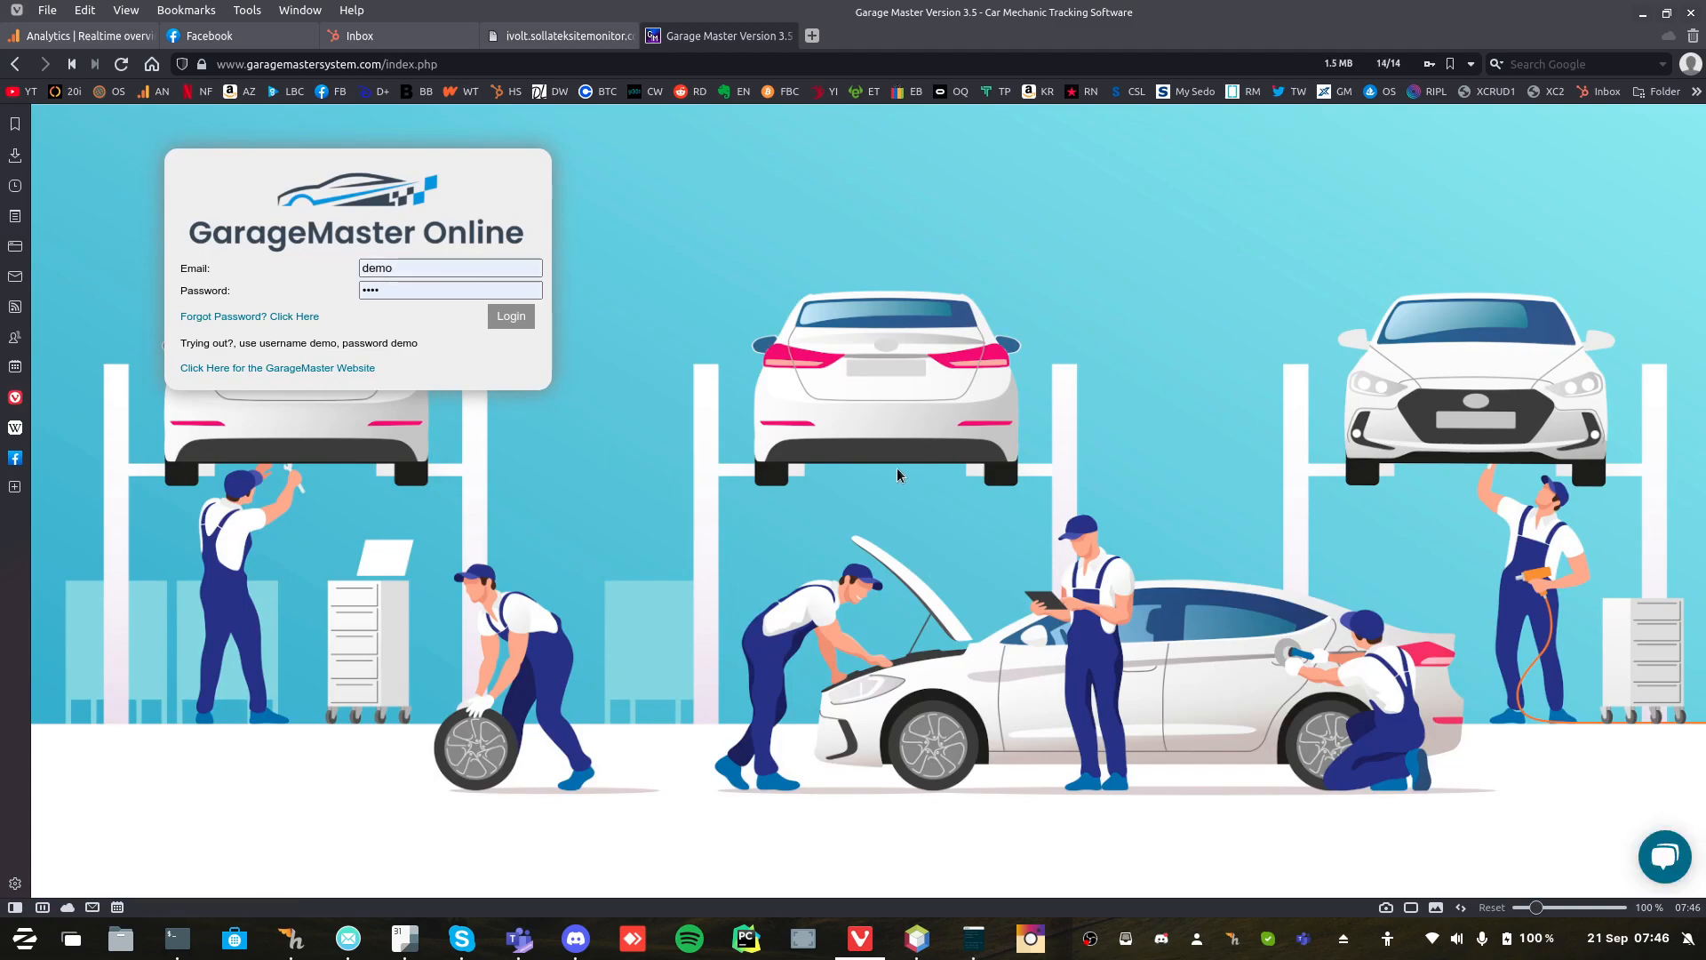